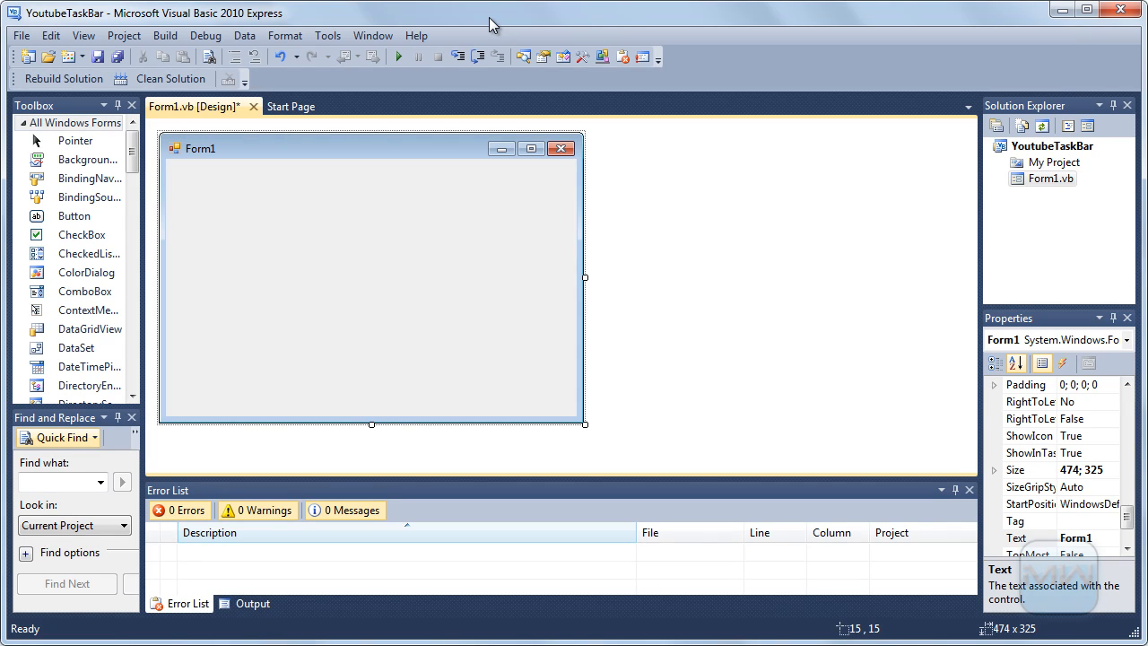
pyautogui.moveTo(440, 39)
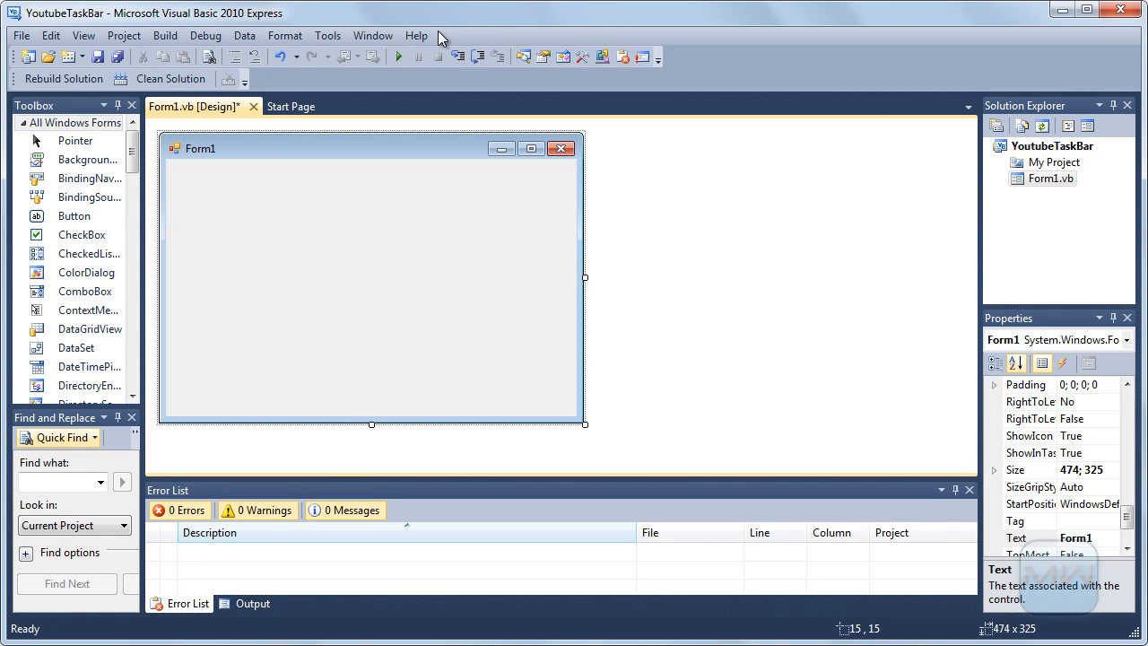
pyautogui.moveTo(592, 427)
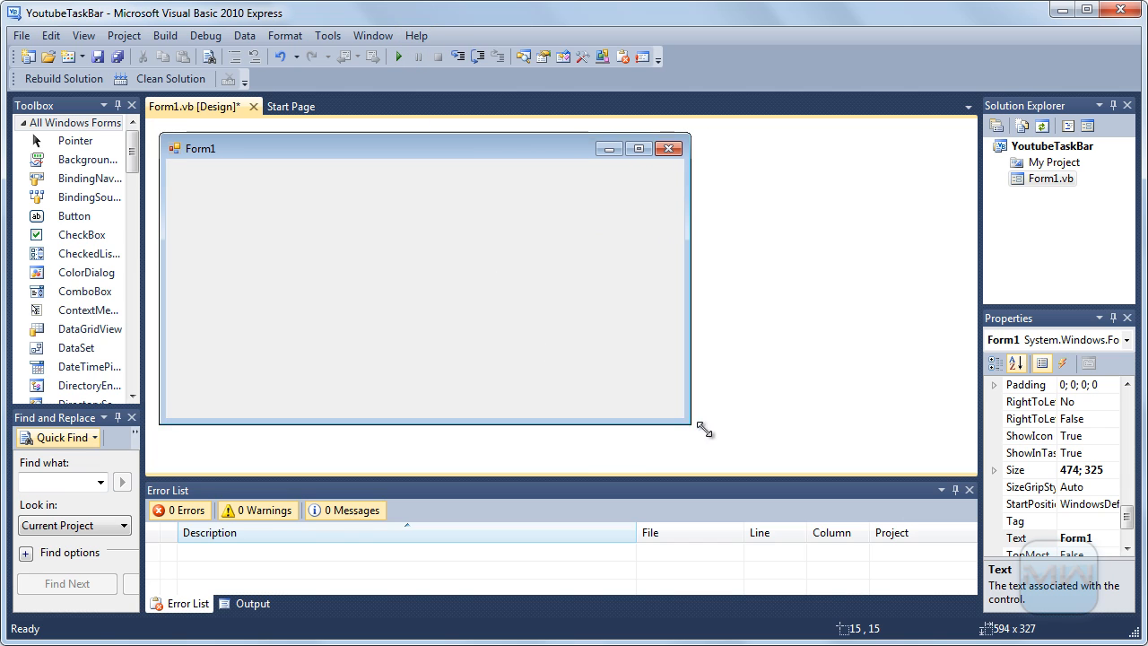
# Enlarge Form1 in the designer by dragging its lower-right sizing handle
pyautogui.moveTo(707, 428); pyautogui.dragTo(721, 427)
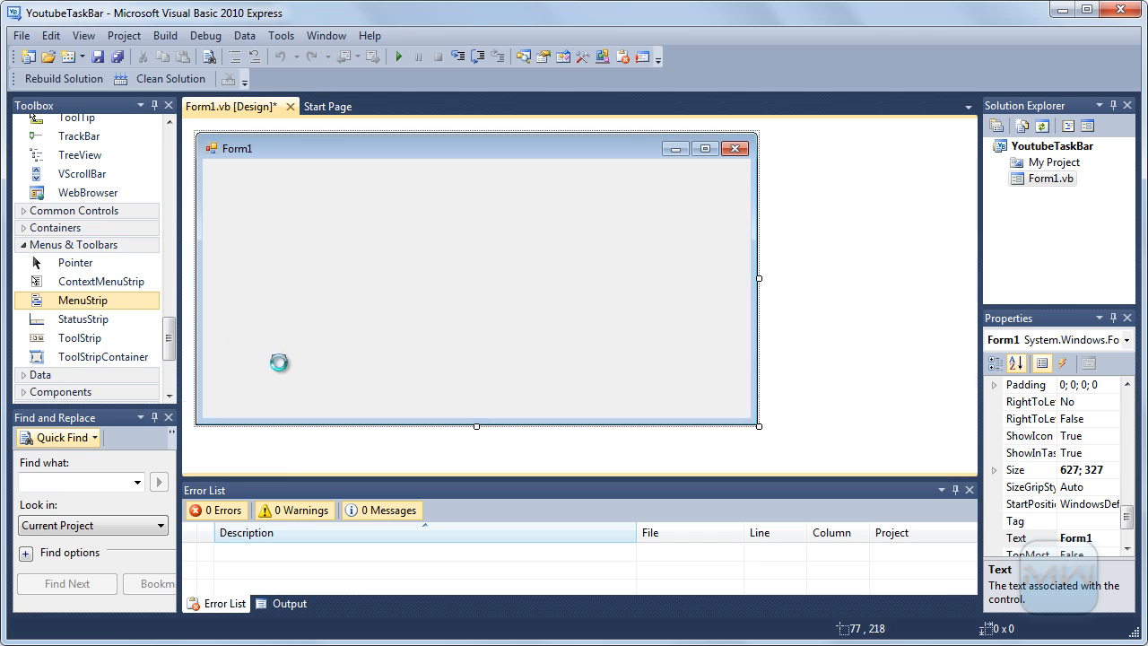
# Add a bottom-docked TaskBar MenuStrip with Start > Applications > Test and create Test's click handler
pyautogui.doubleClick(82, 299)
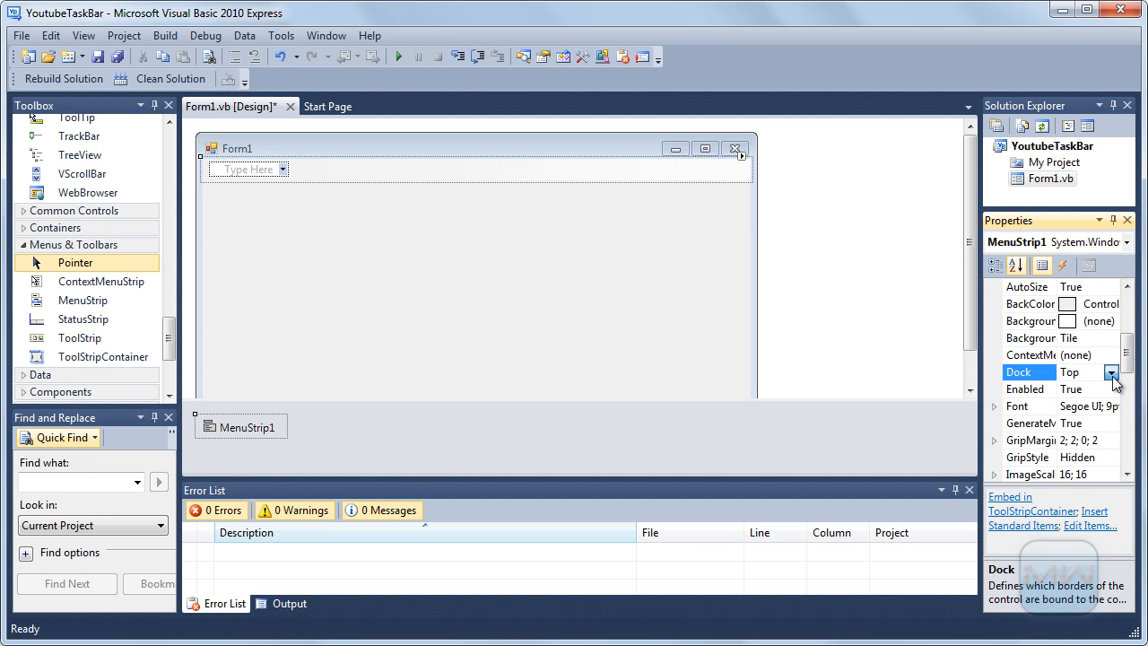
pyautogui.click(1078, 387)
pyautogui.write('Test')
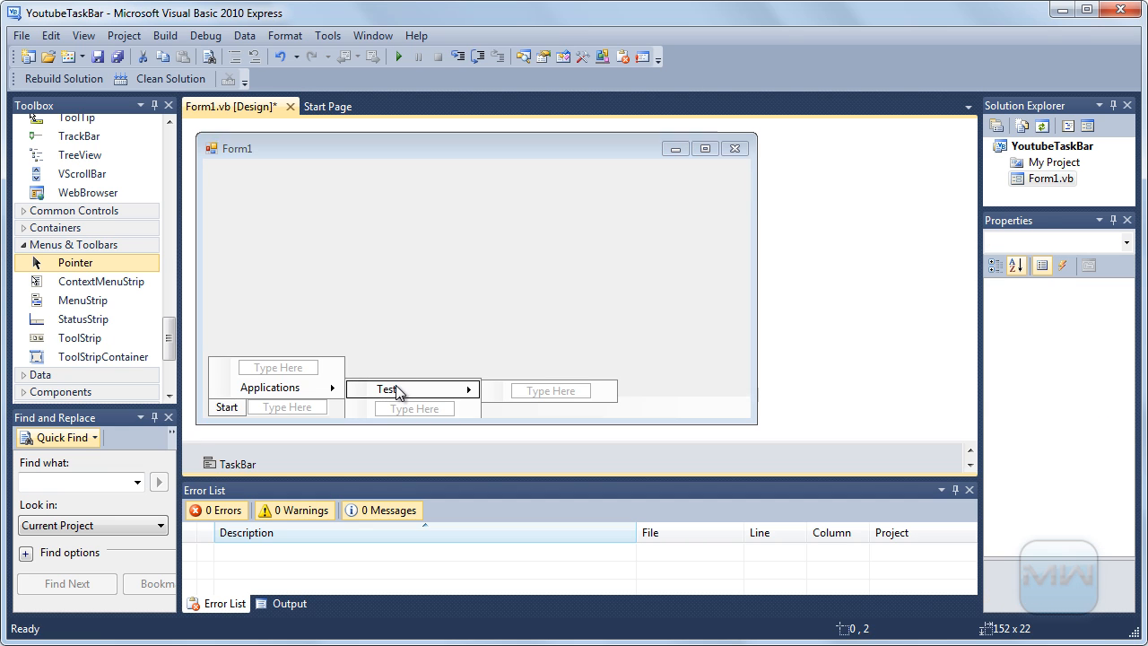
pyautogui.doubleClick(388, 387)
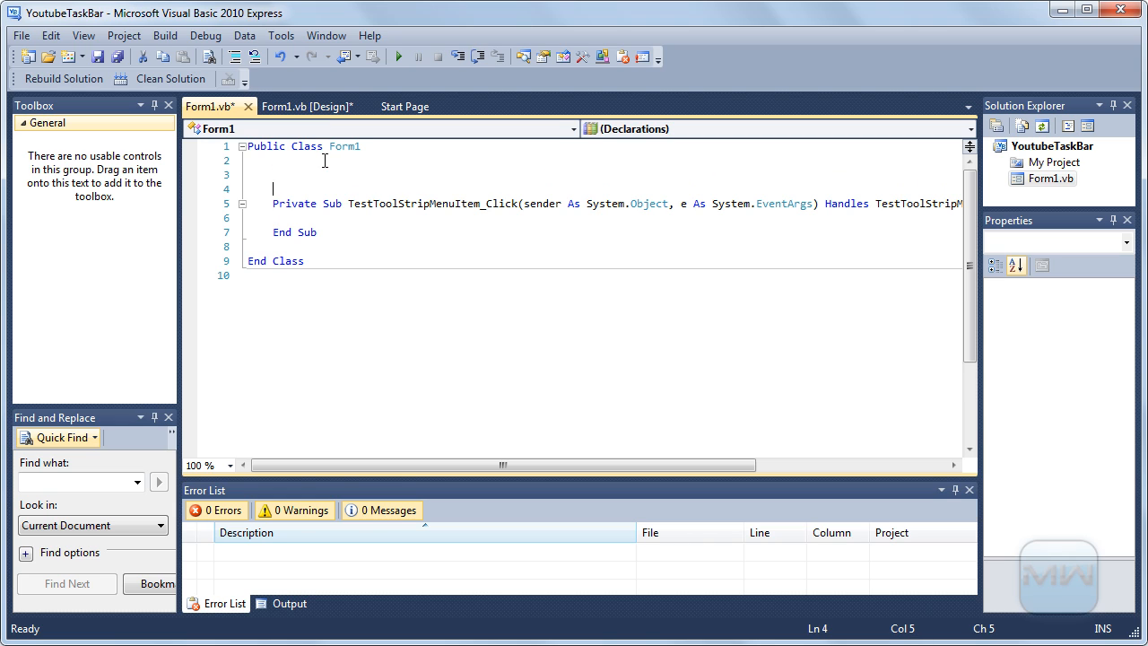
# Declare a class-level field 'Dim i As Integer = 0' in Form1's code
pyautogui.write('Dim')
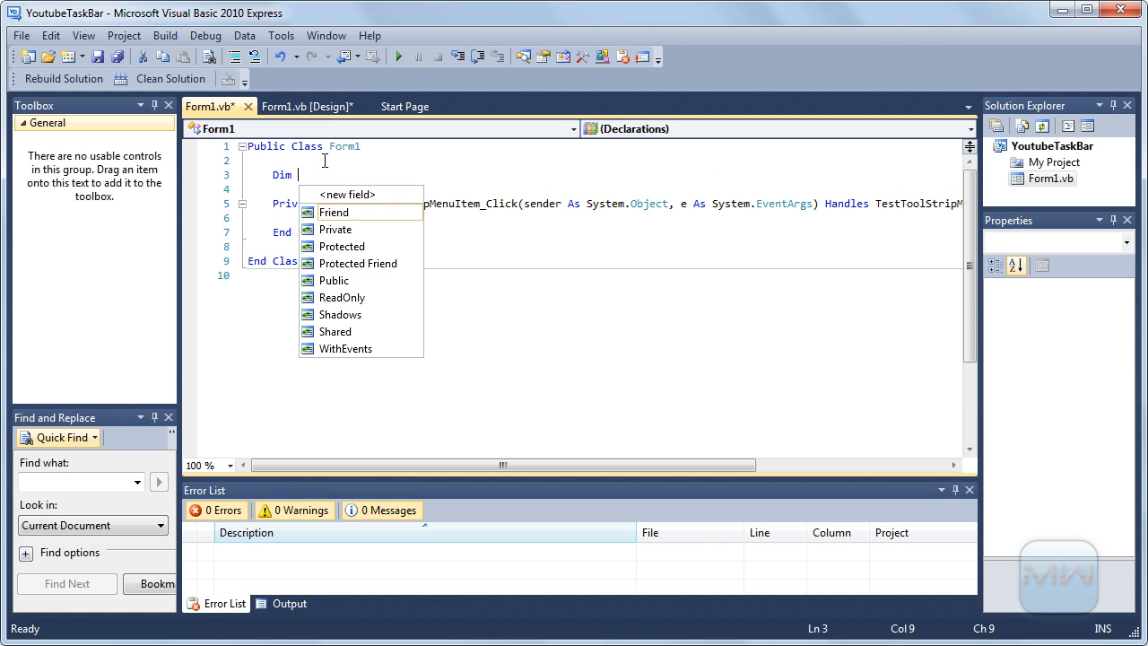
pyautogui.write('i As in')
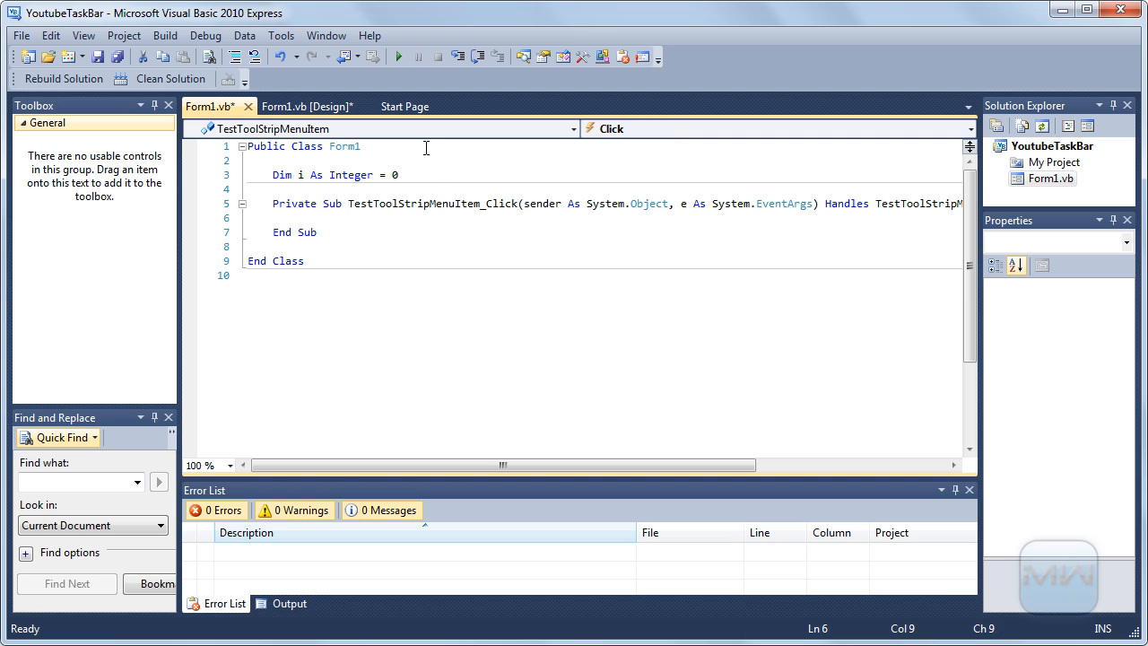
pyautogui.moveTo(925, 170)
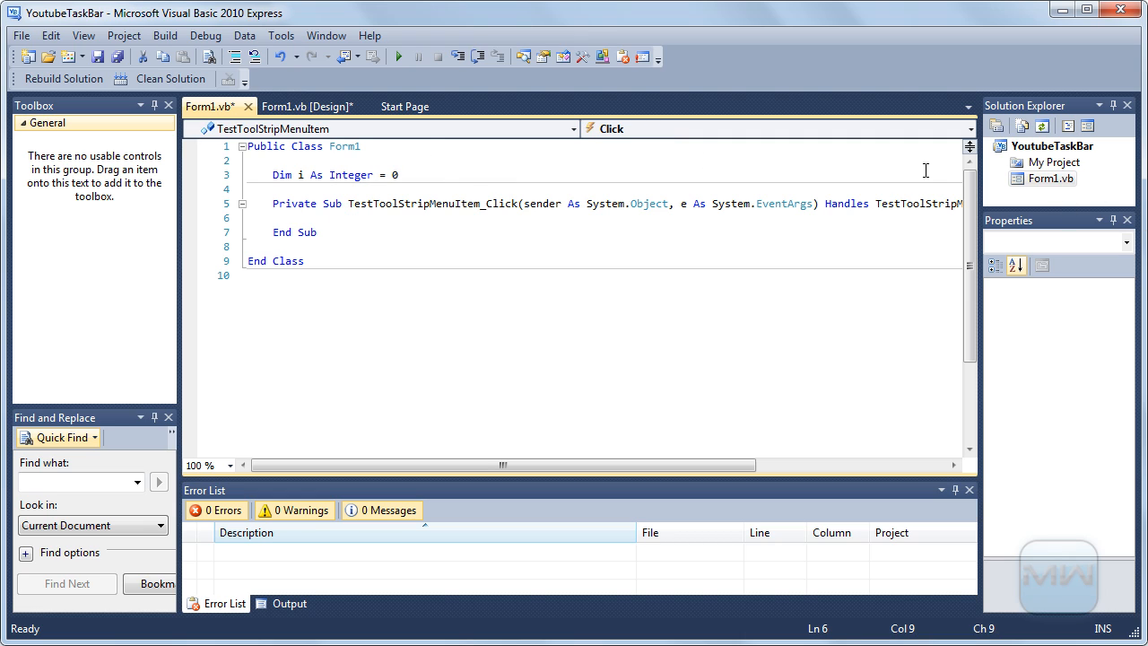
pyautogui.click(1055, 147)
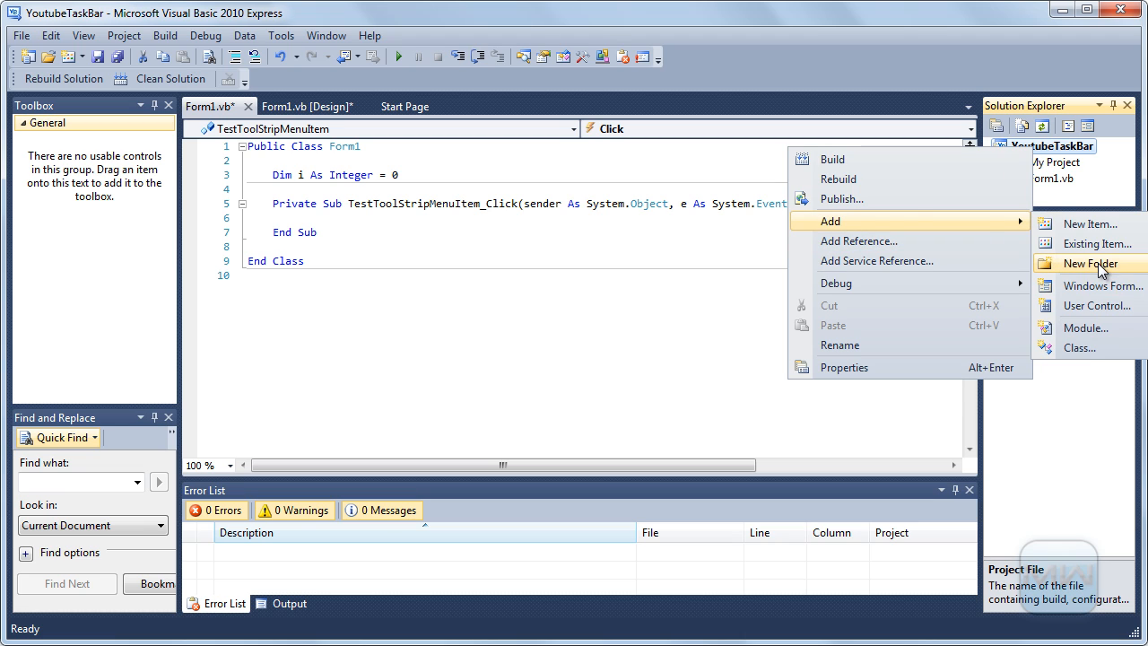
# Add a new project folder named TaskBarStuff
pyautogui.click(1091, 262)
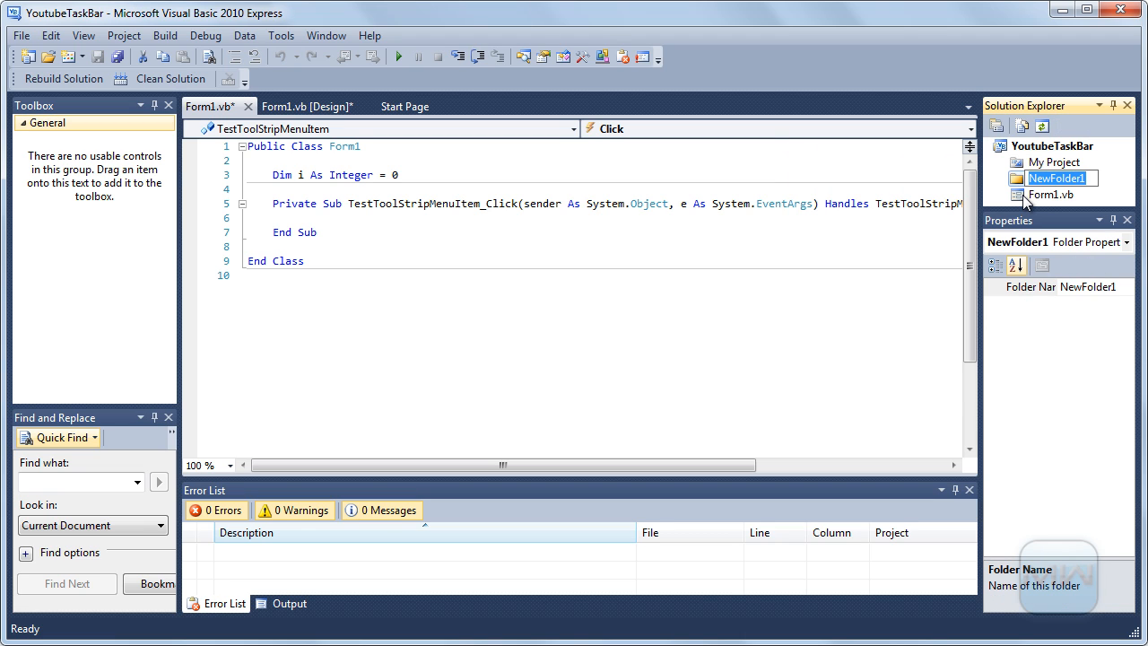
pyautogui.write('TaskBarStuff')
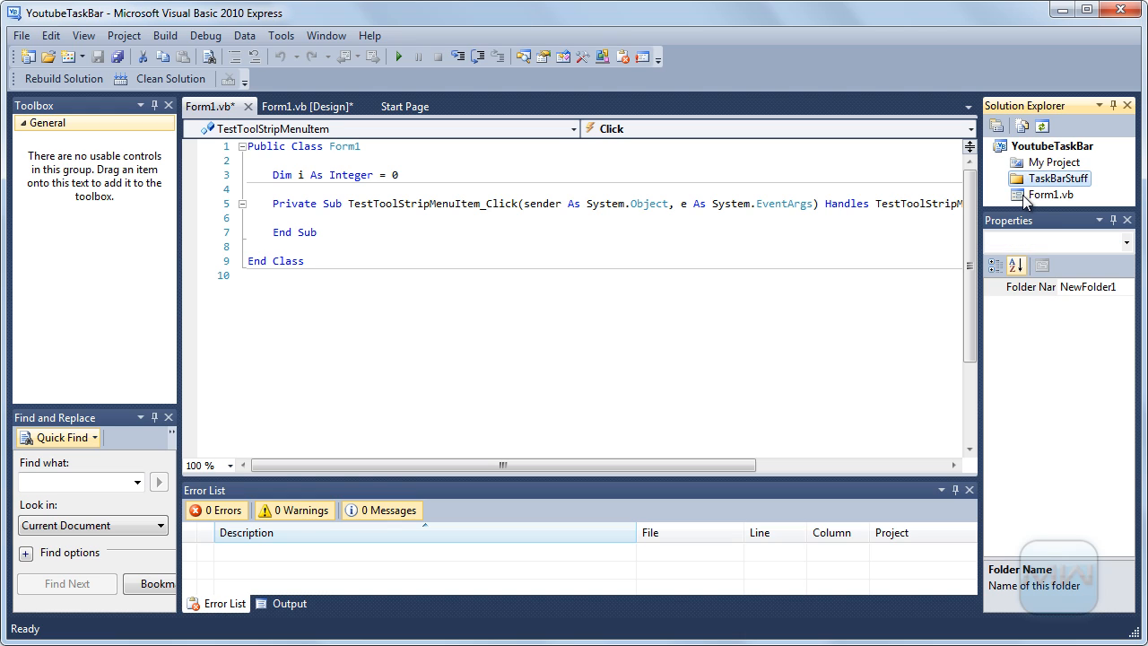
pyautogui.click(1076, 190)
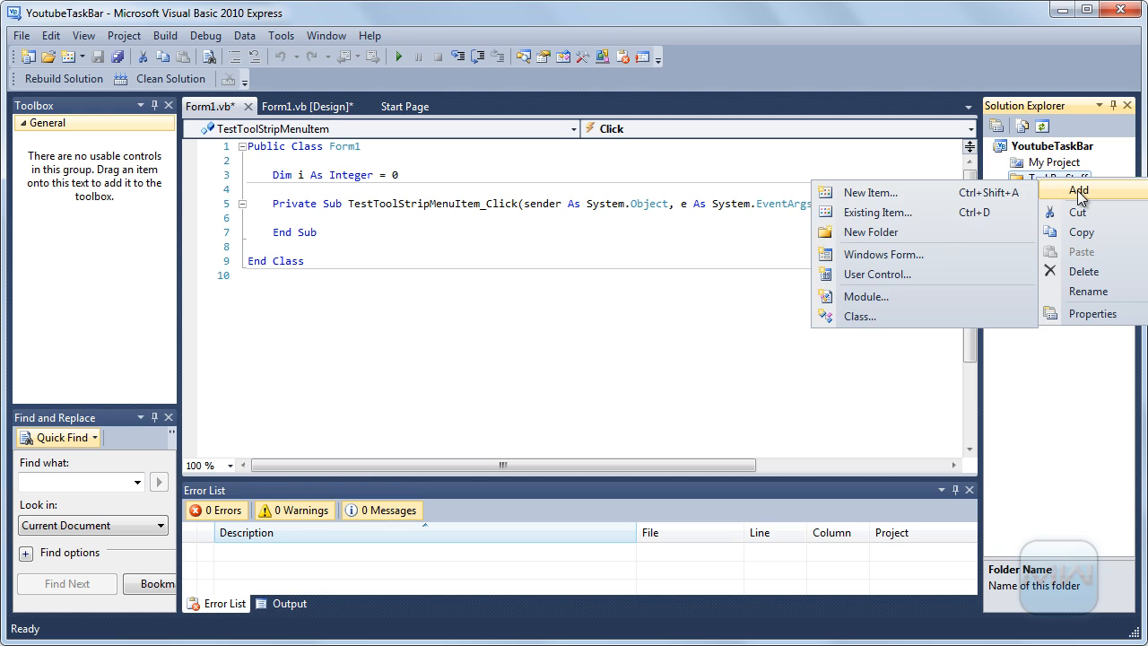
pyautogui.moveTo(852, 315)
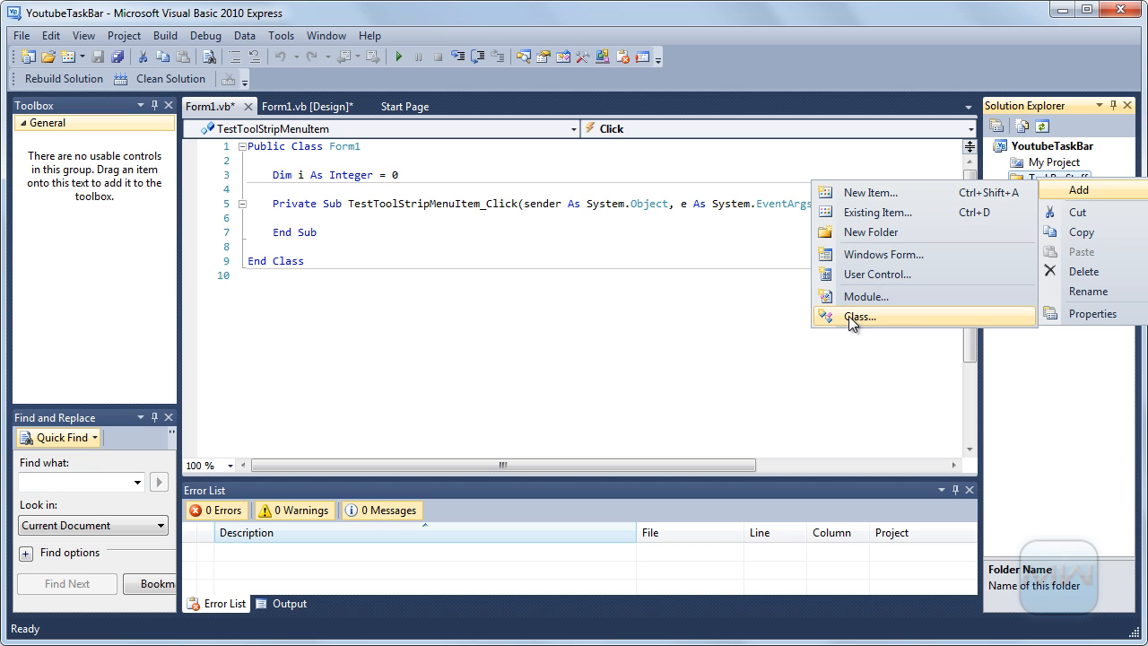
# Add a new class named TaskBarItem inside the TaskBarStuff folder
pyautogui.click(859, 316)
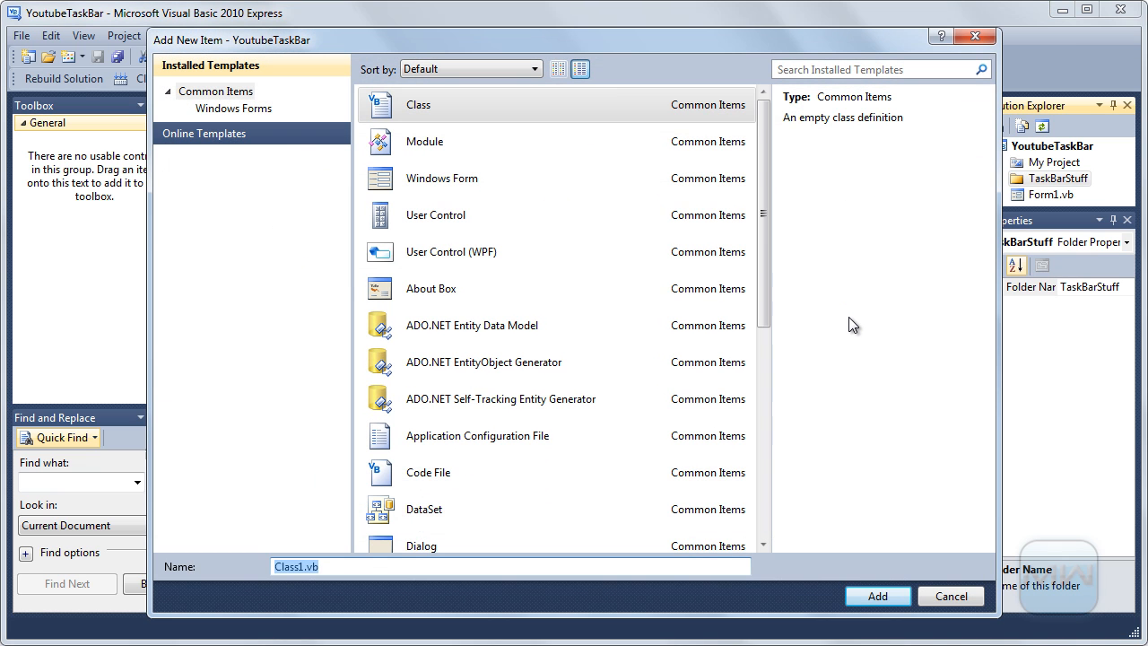
pyautogui.write('TaskBarItem')
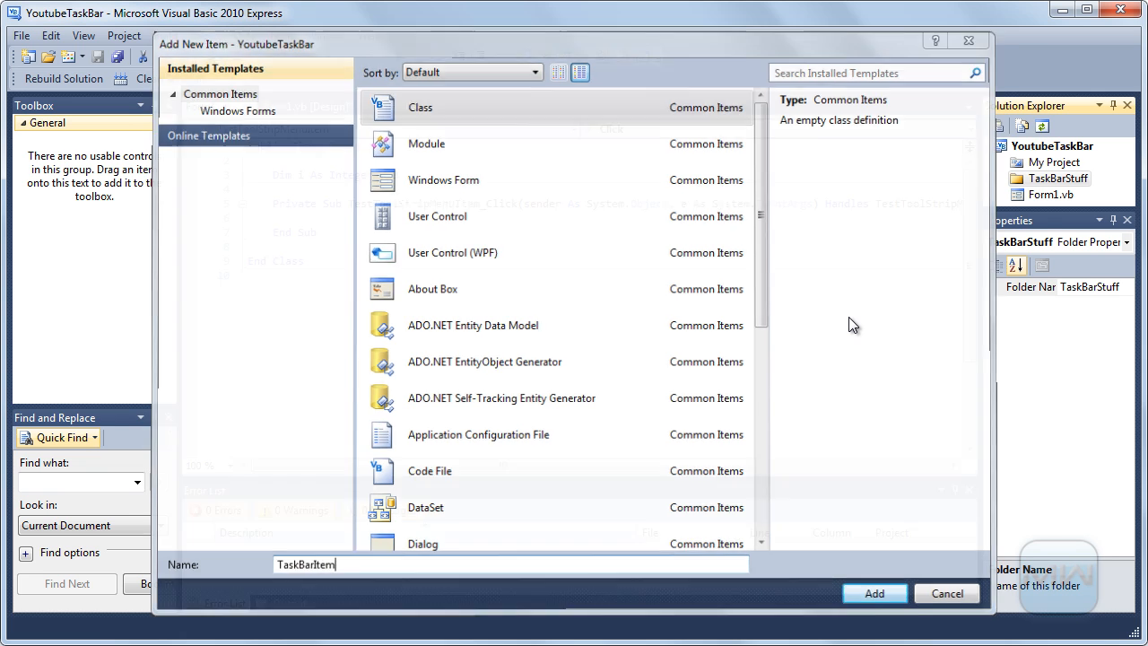
pyautogui.click(873, 592)
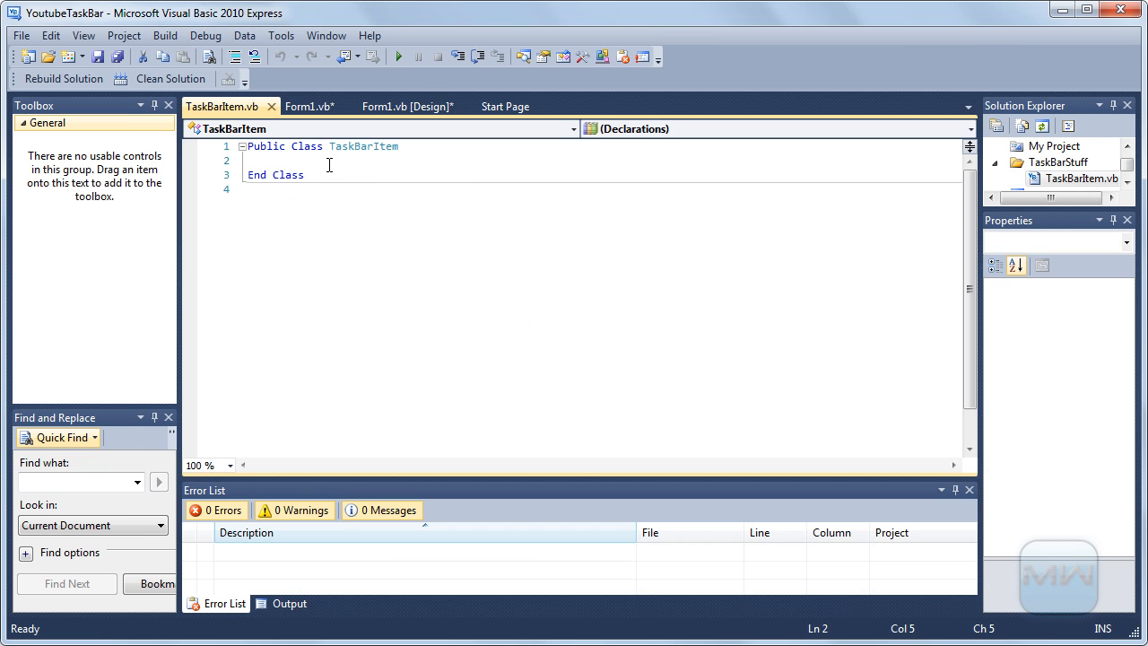
# Make TaskBarItem inherit ToolStripMenuItem
pyautogui.write('Inherits')
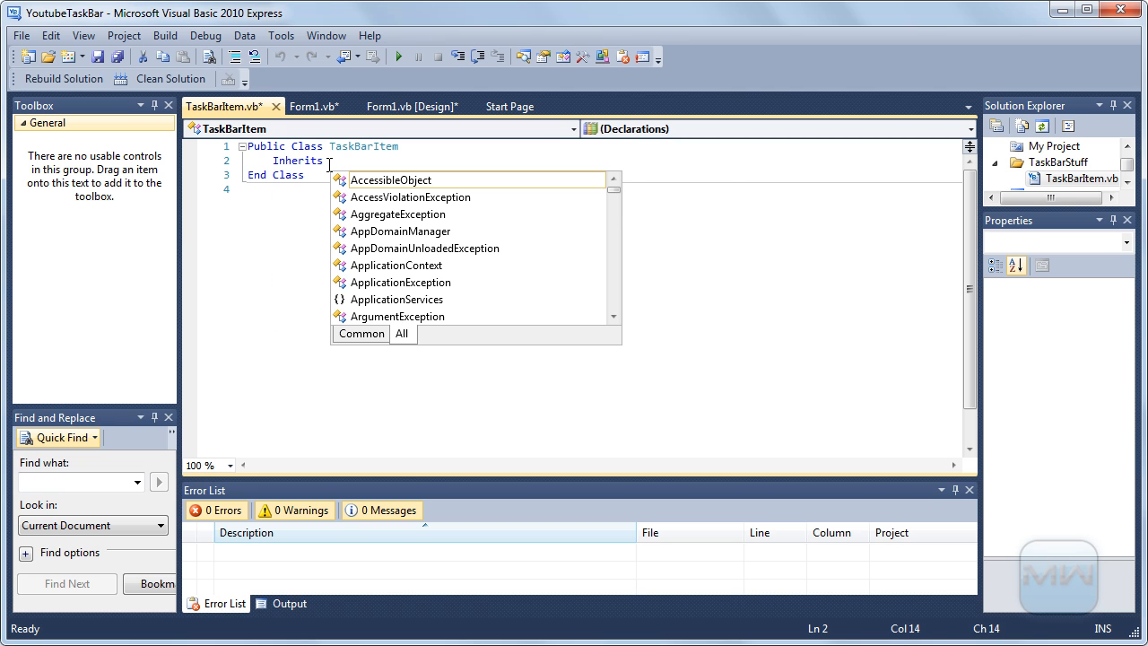
pyautogui.write('Menu')
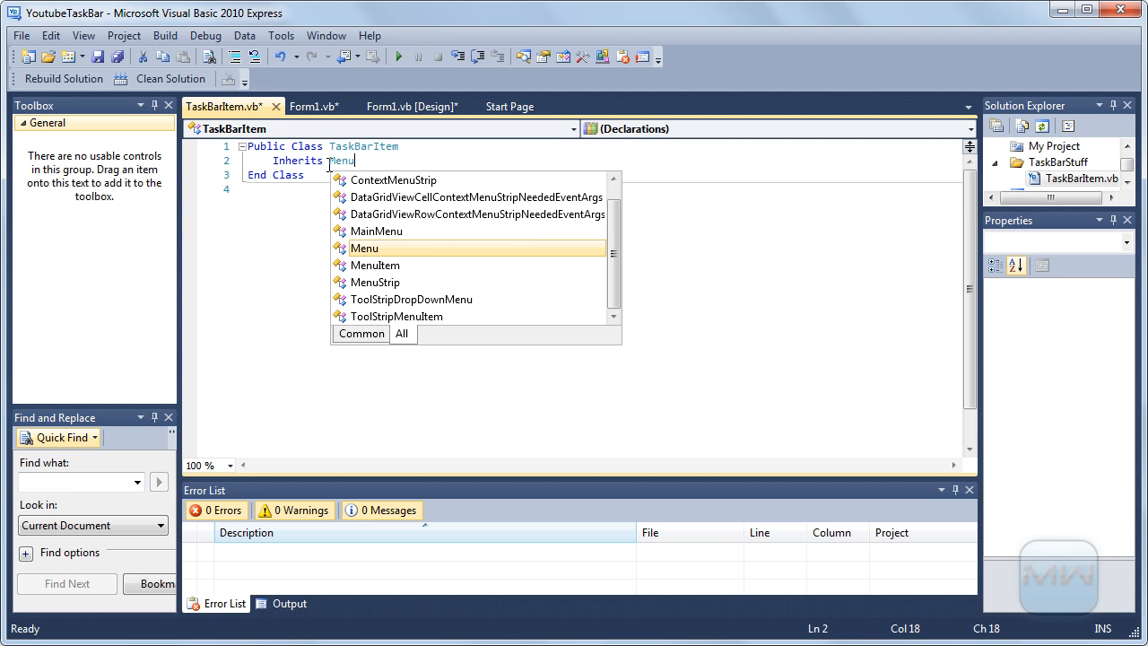
pyautogui.write('stripi')
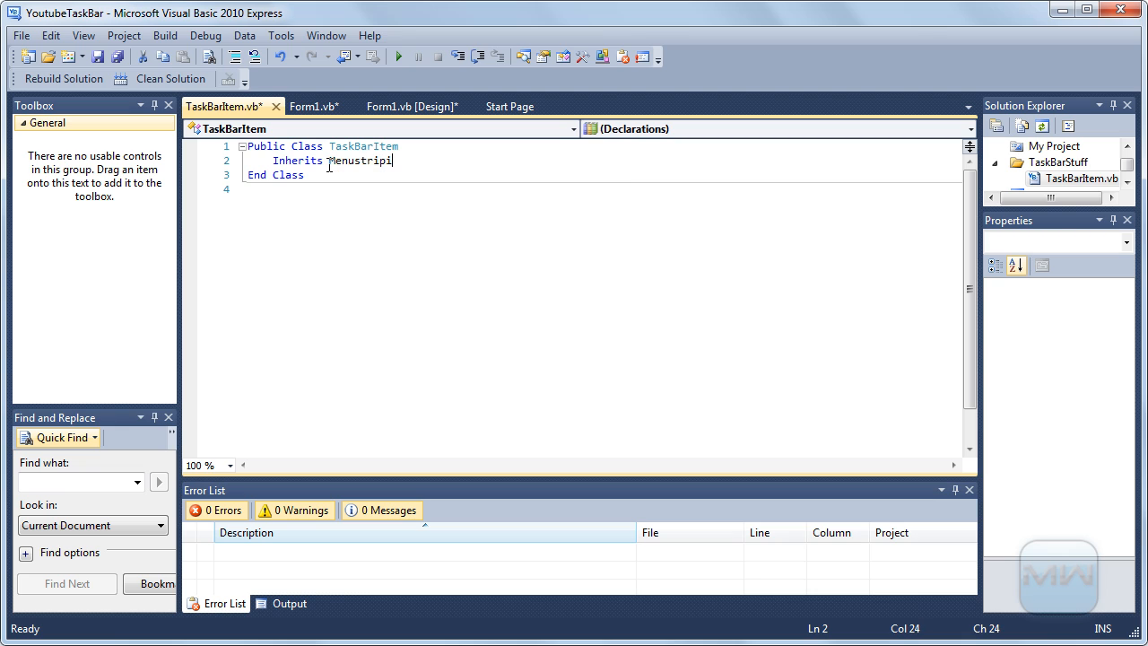
pyautogui.write('ToolStri')
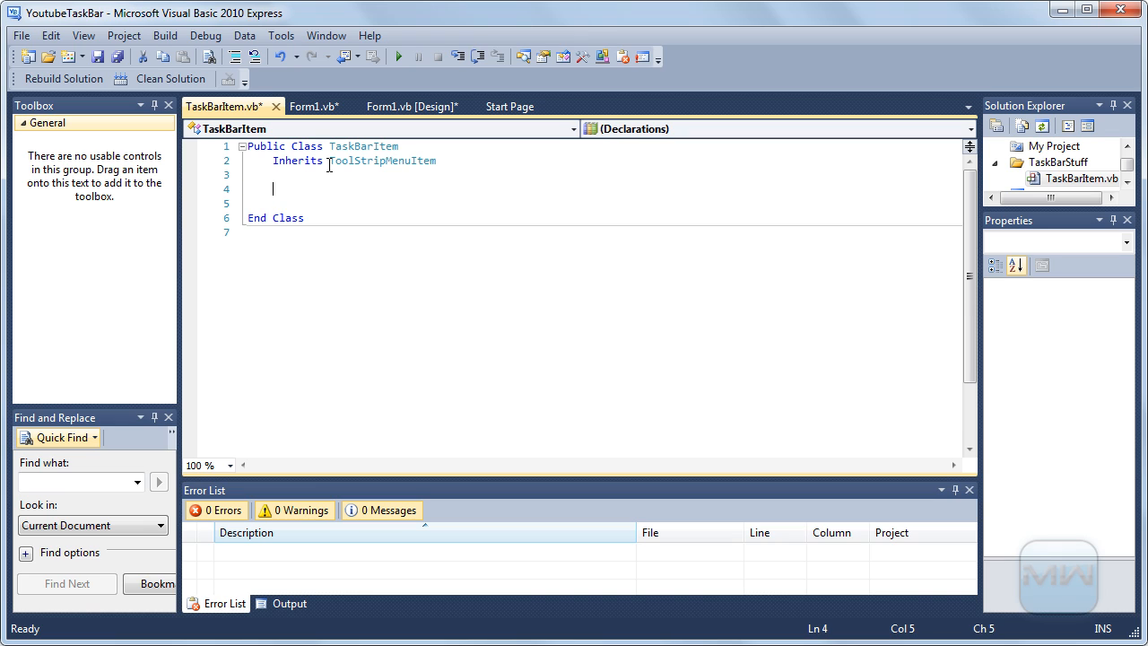
# Add constructor Public Sub New(ByVal text As String, ByVal img As Image, ByVal frm As Form)
pyautogui.write('pub')
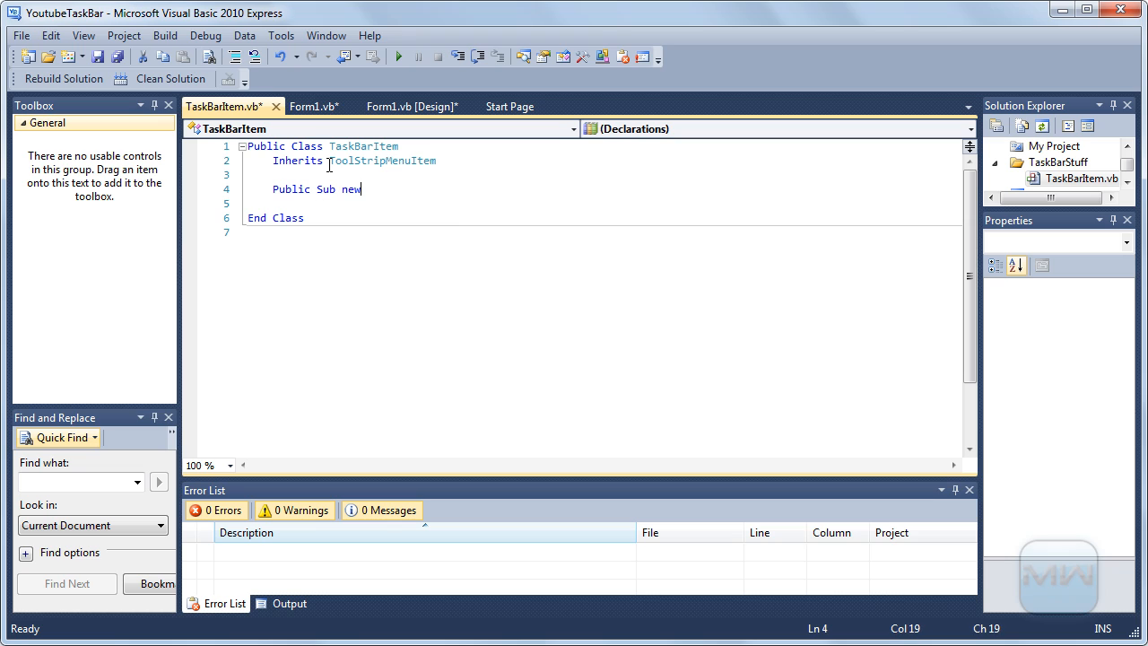
pyautogui.write('()')
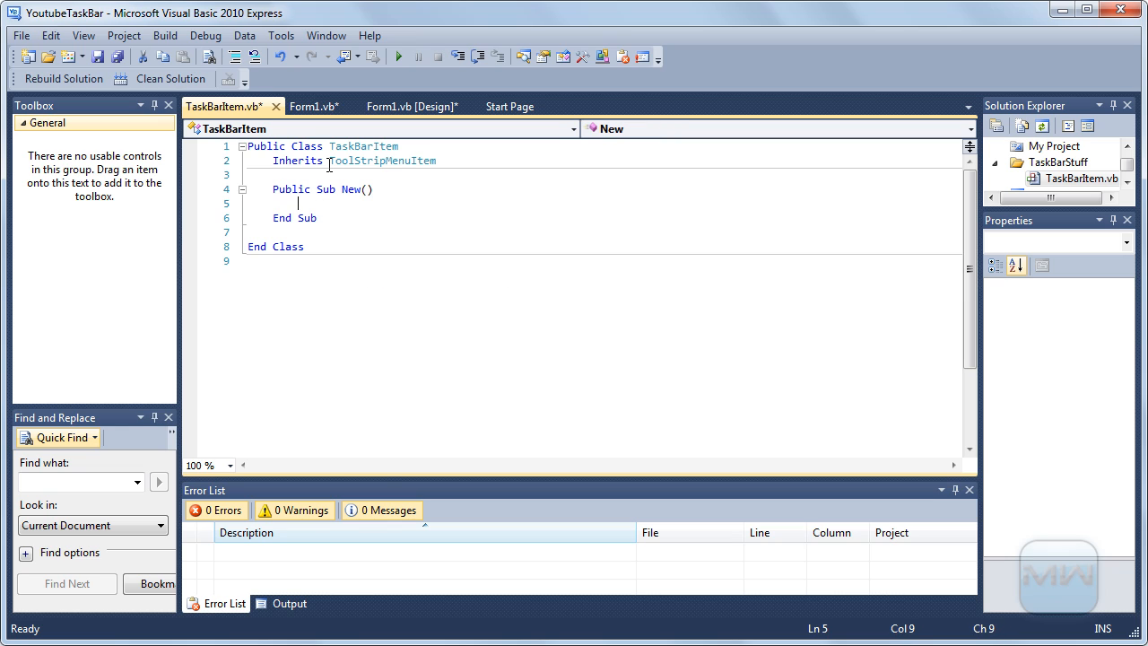
pyautogui.press('enter')
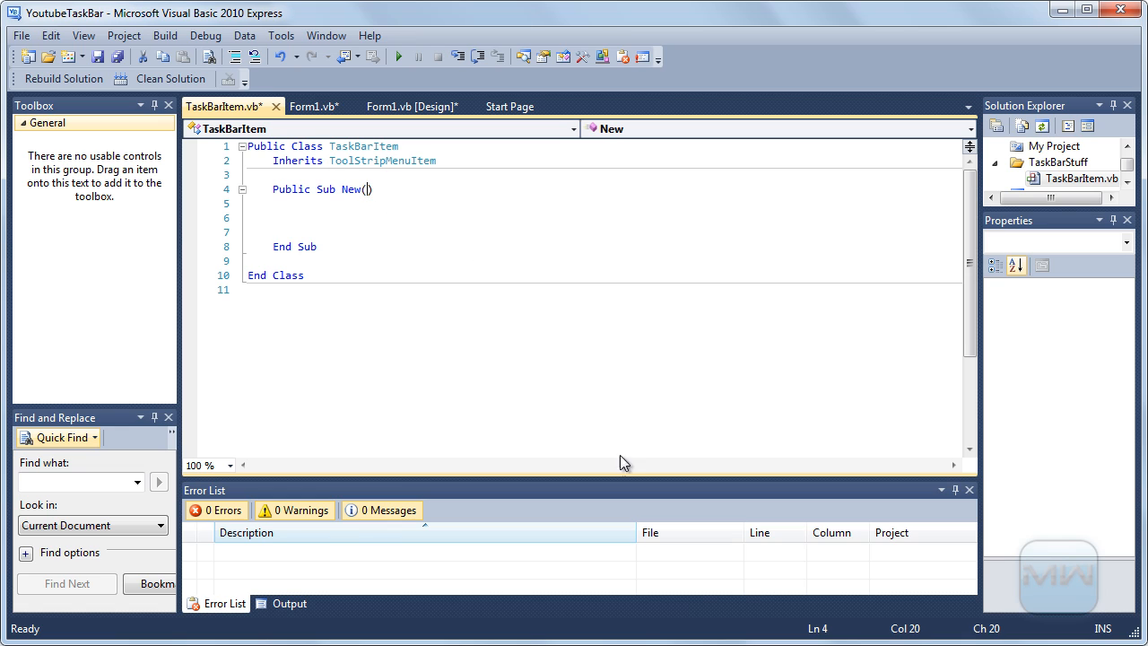
pyautogui.write('S')
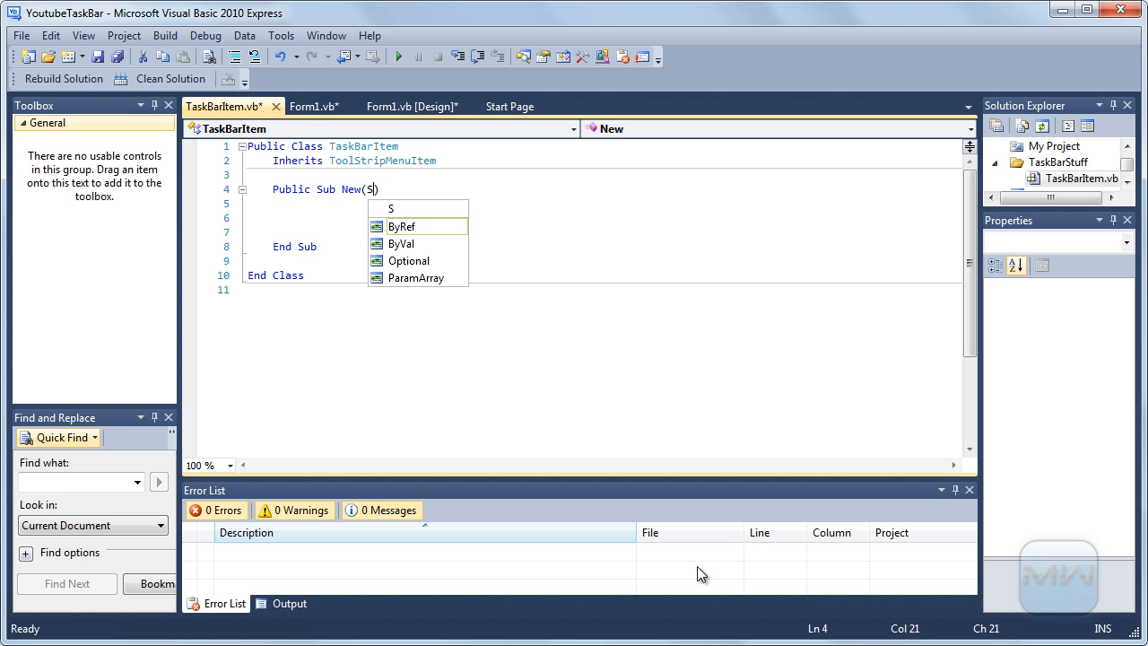
pyautogui.write('yR')
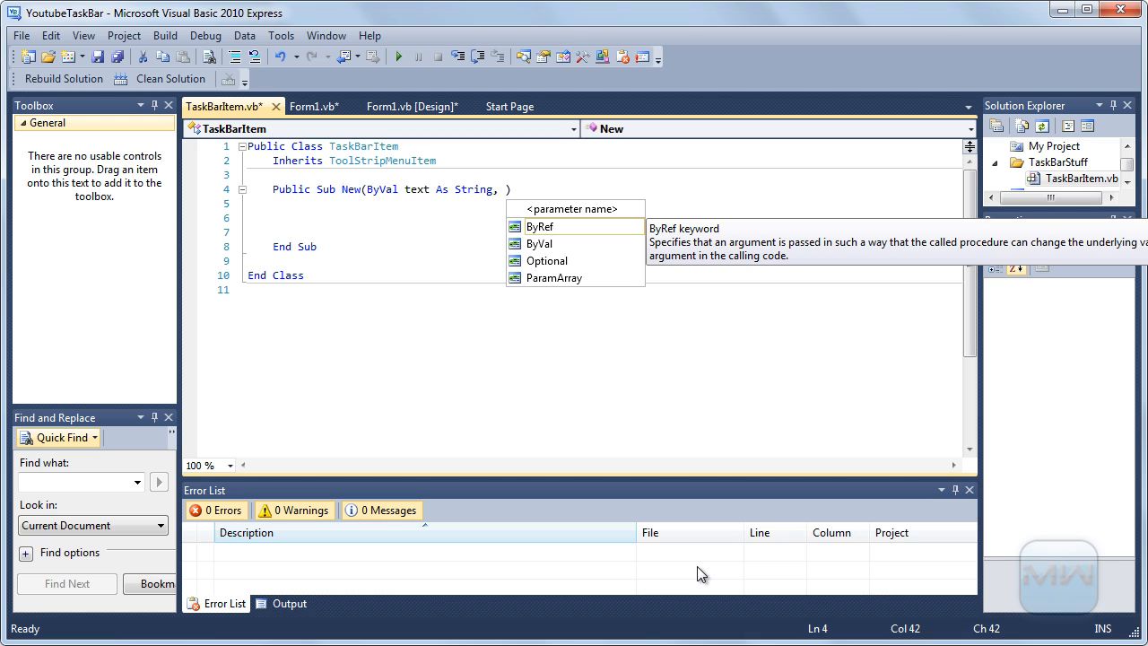
pyautogui.write('B')
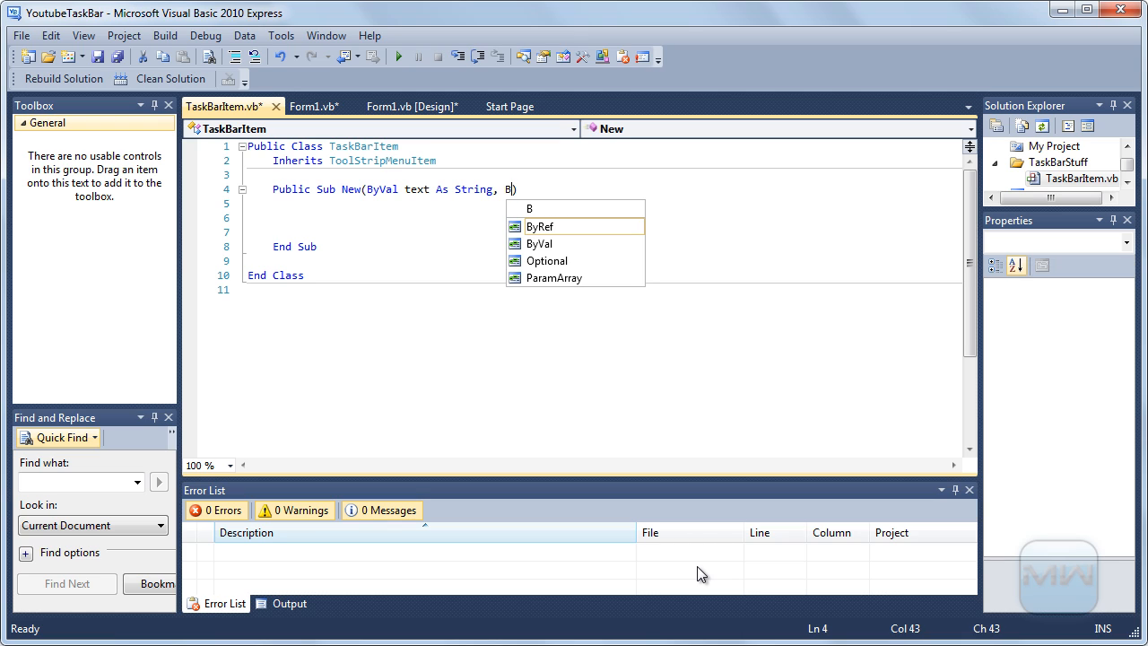
pyautogui.write('yVal img As Image')
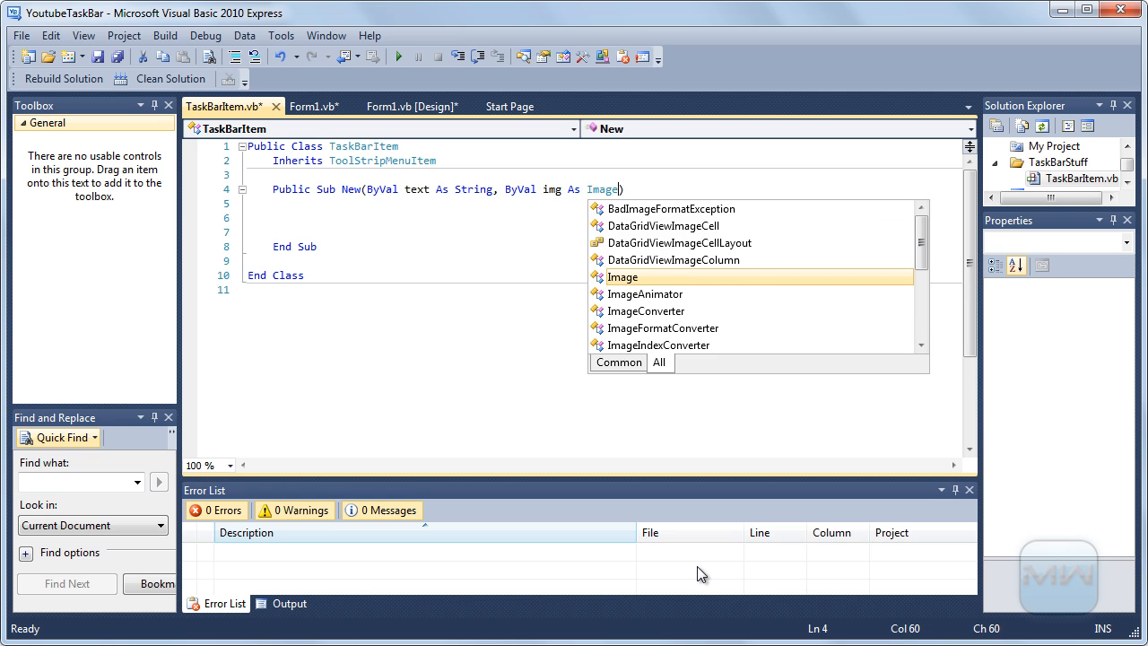
pyautogui.write(', ByVal')
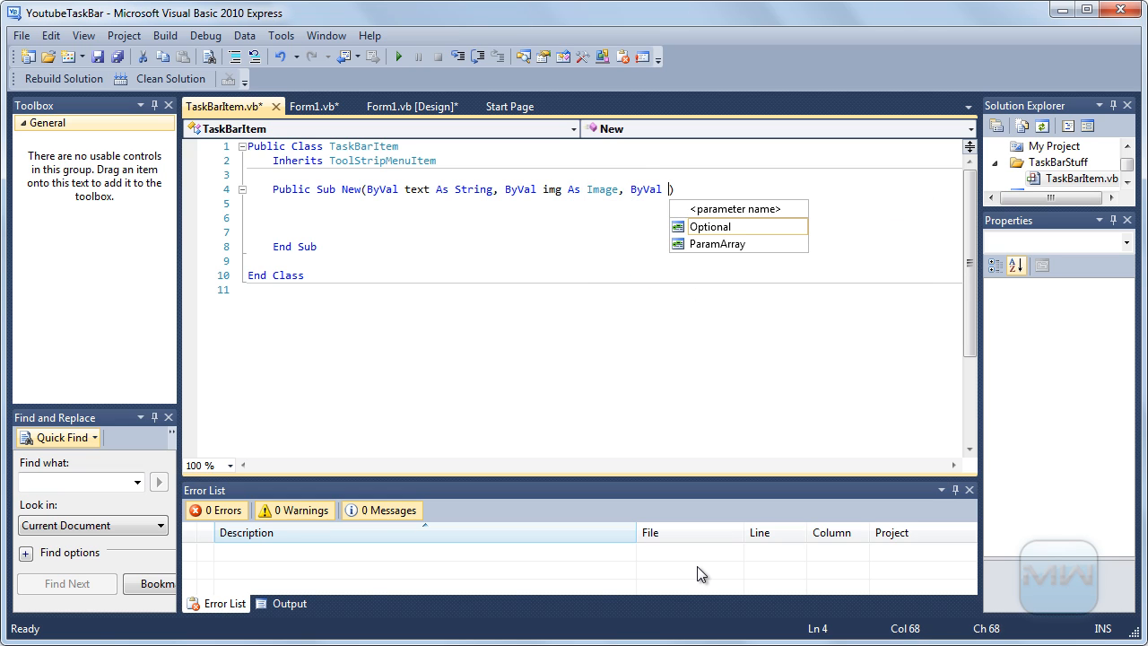
pyautogui.write('frm a')
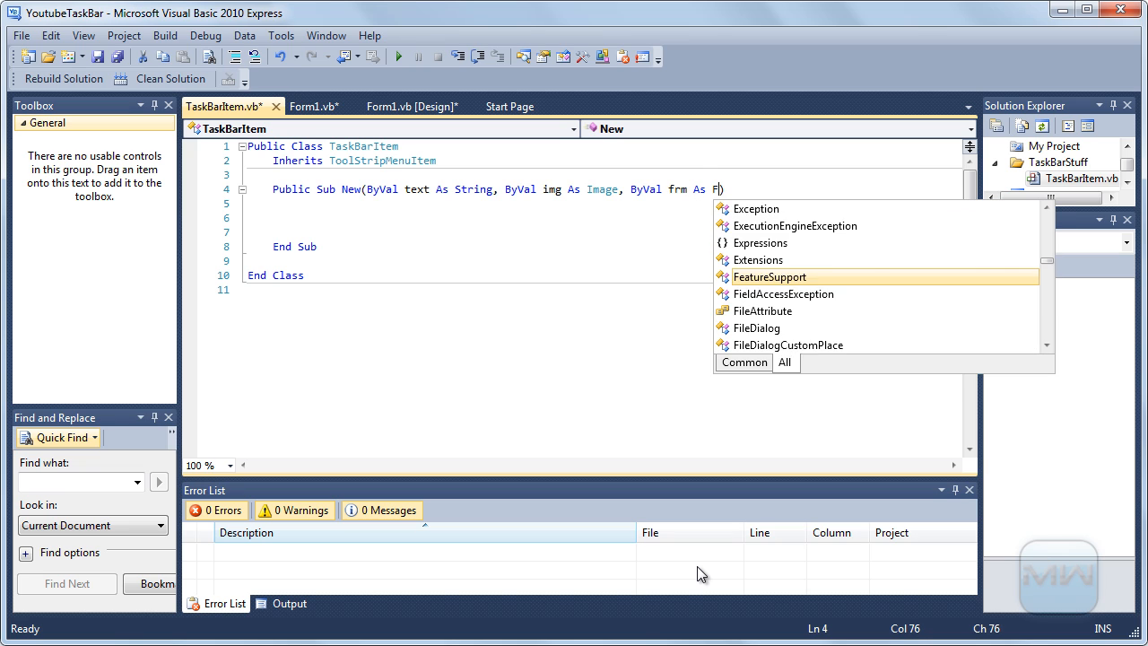
pyautogui.write('orm')
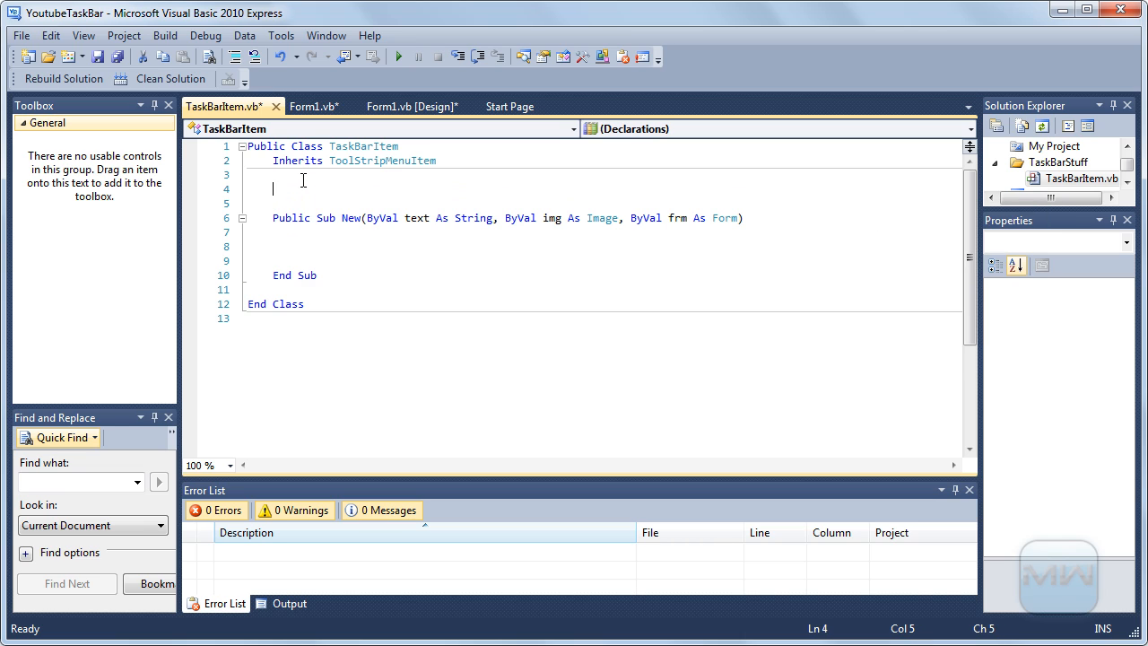
# Declare Private WithEvents fields CloseItem and RestoreItem As ToolStripMenuItem
pyautogui.write('Private')
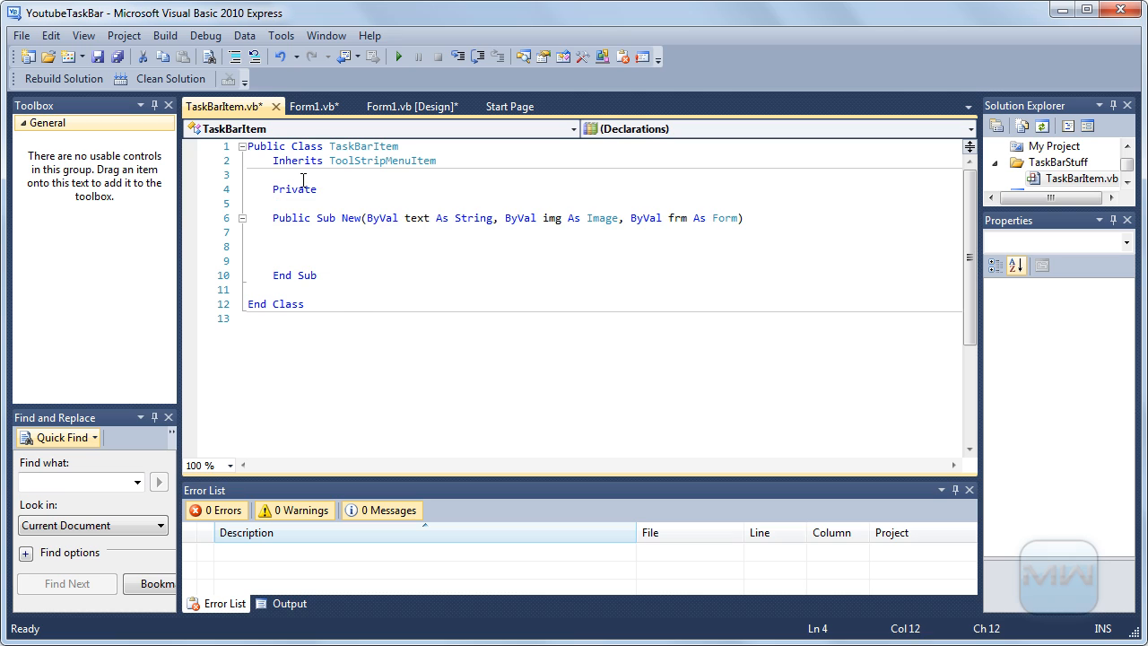
pyautogui.write('WithEvents')
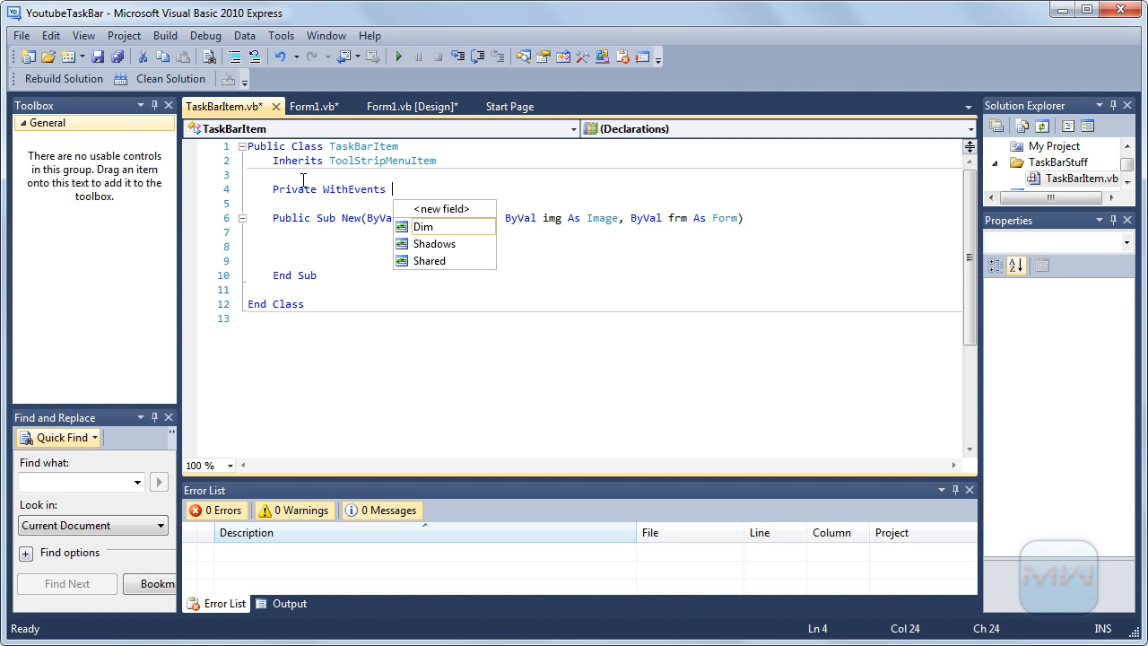
pyautogui.write('Too')
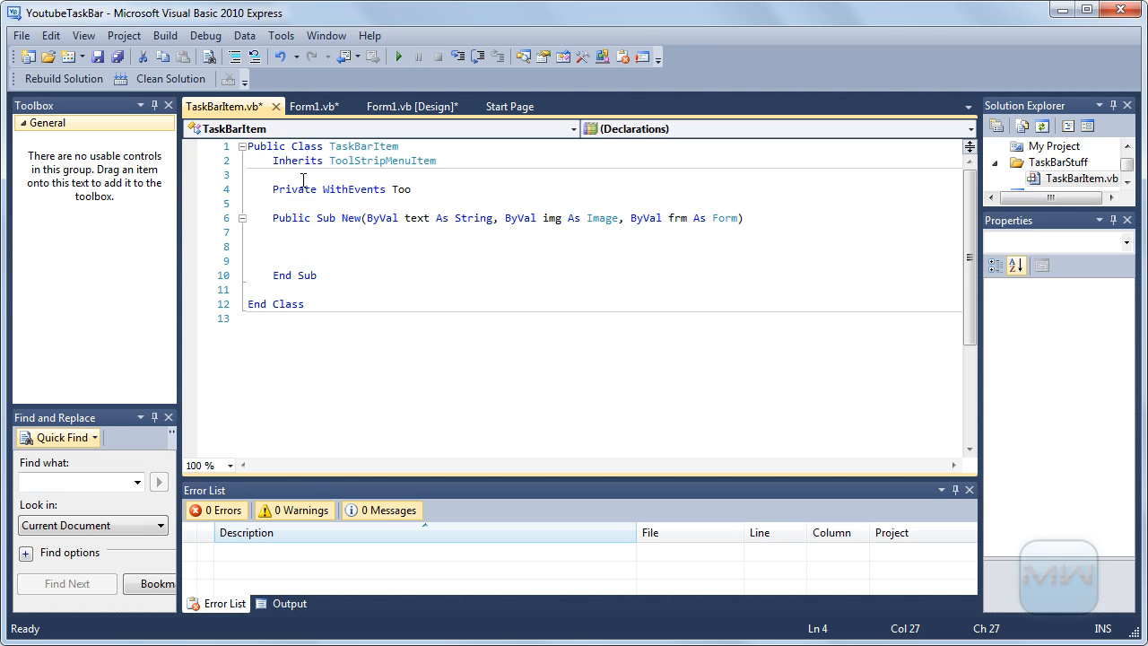
pyautogui.write('Close')
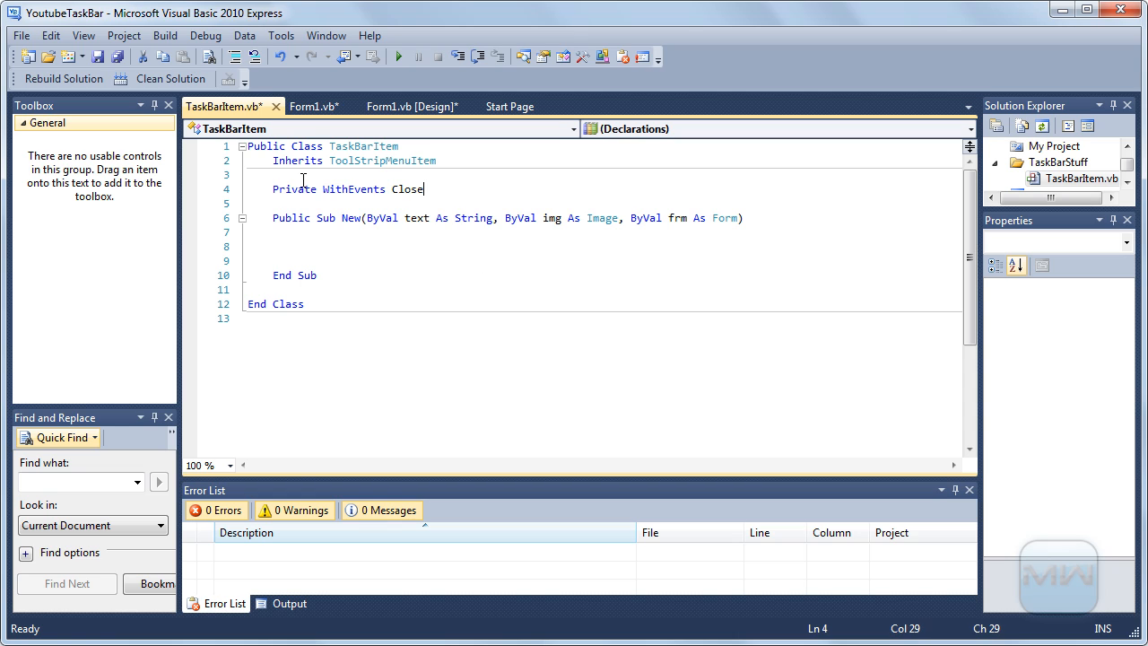
pyautogui.write('Item')
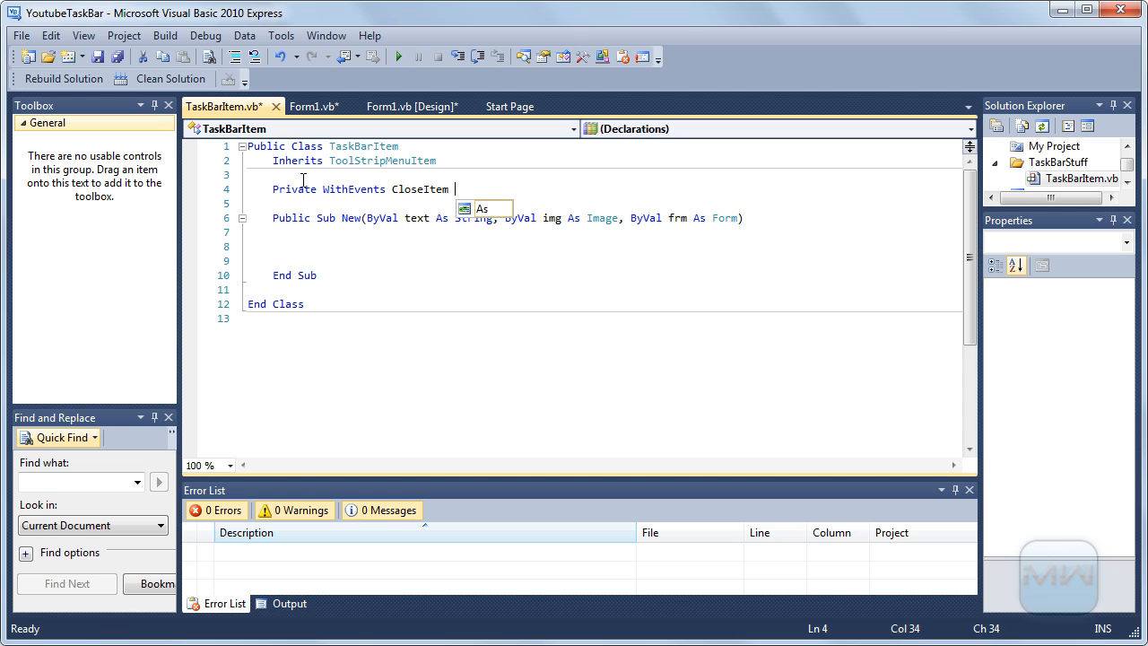
pyautogui.write('as')
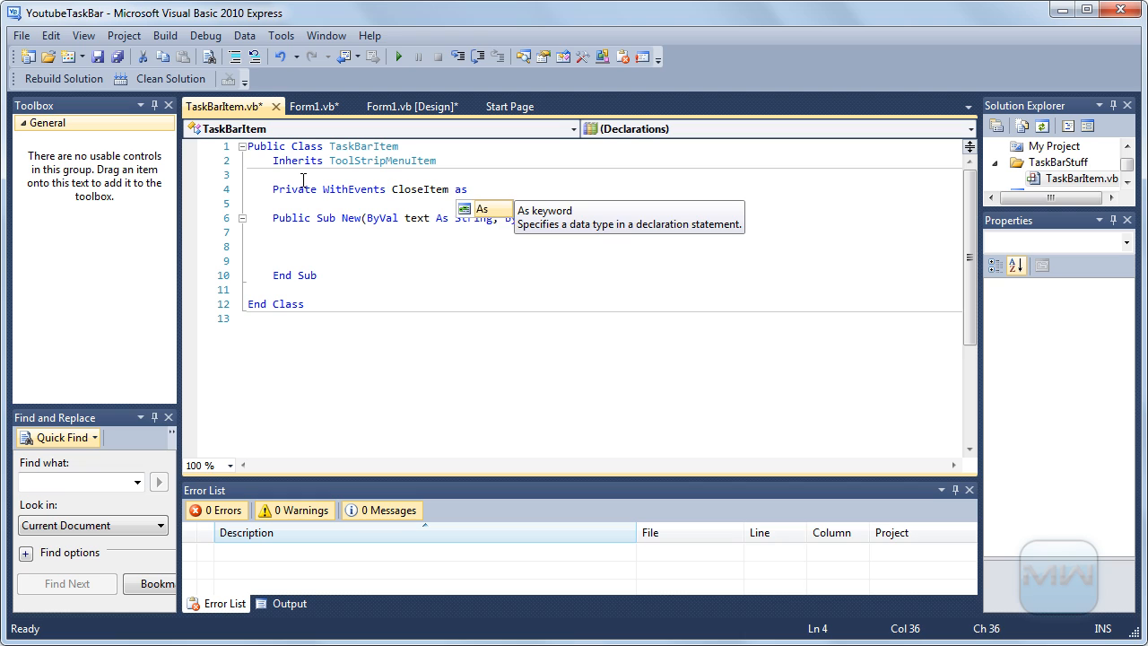
pyautogui.write('Tools')
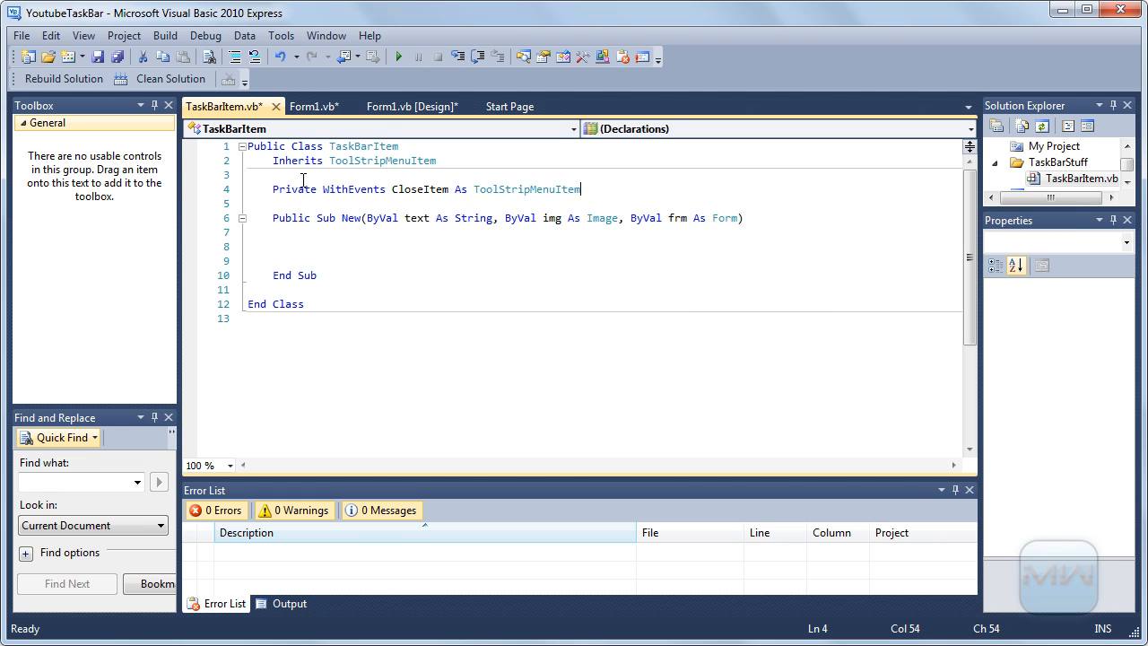
pyautogui.write('Private')
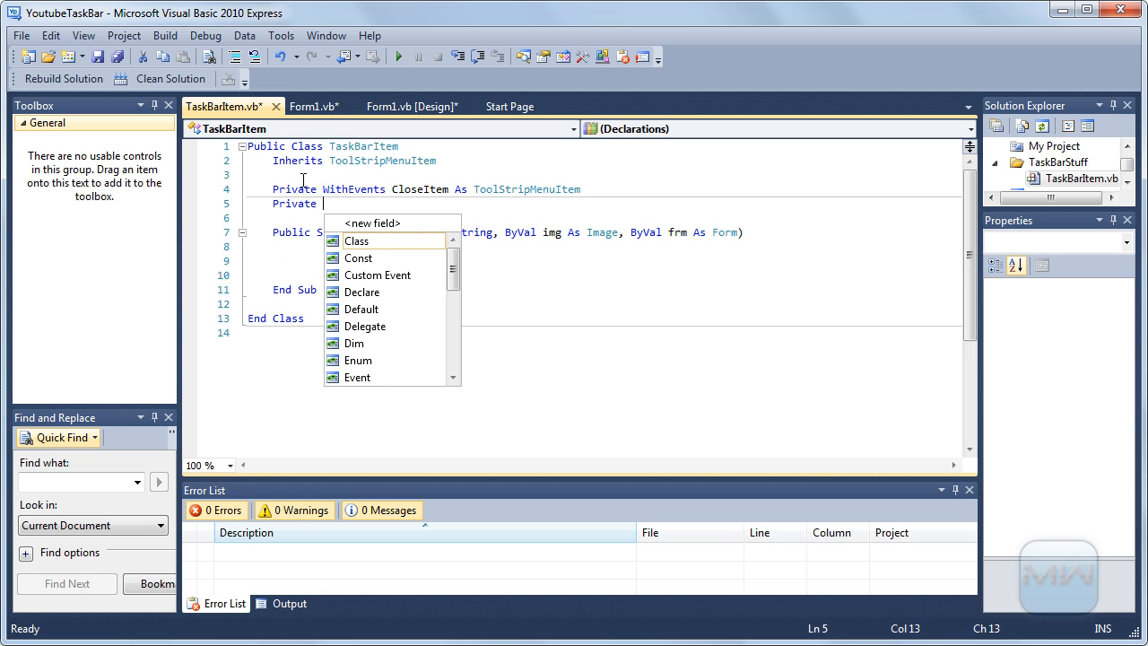
pyautogui.write('WithEvents')
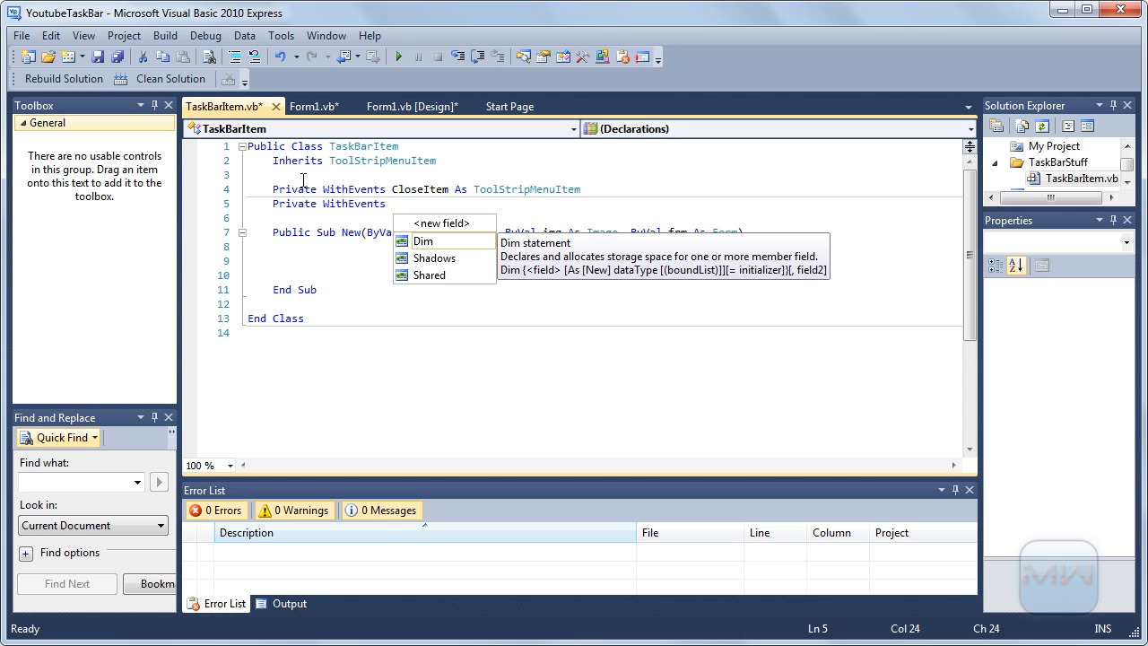
pyautogui.write('RestoreItem As t')
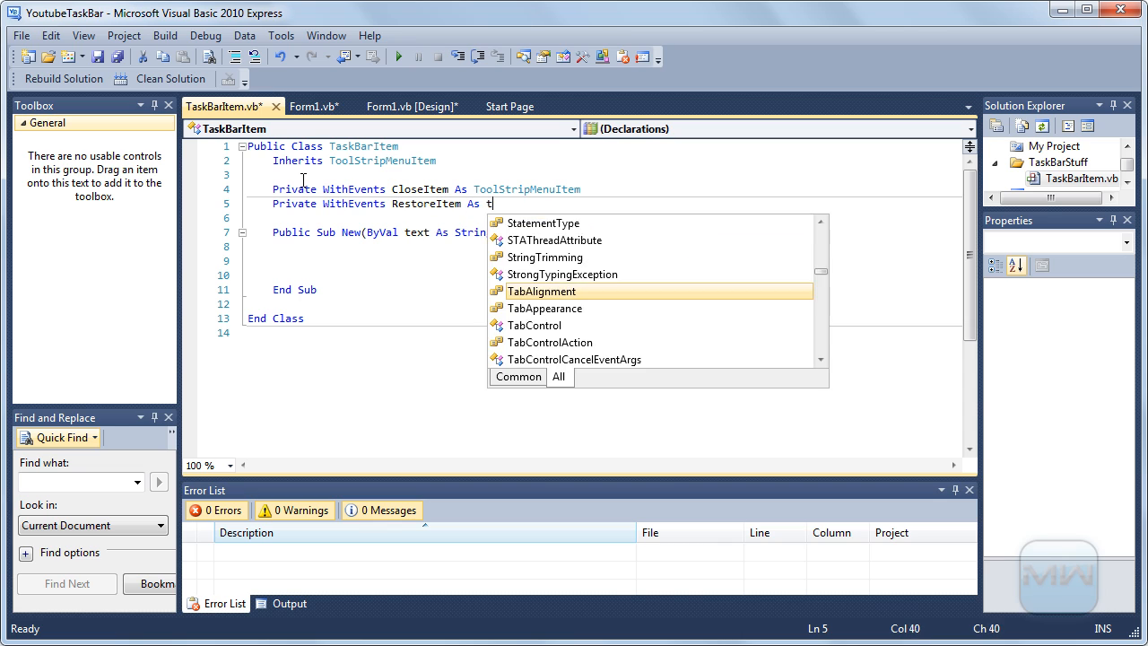
pyautogui.write('ToolStripMenuItem')
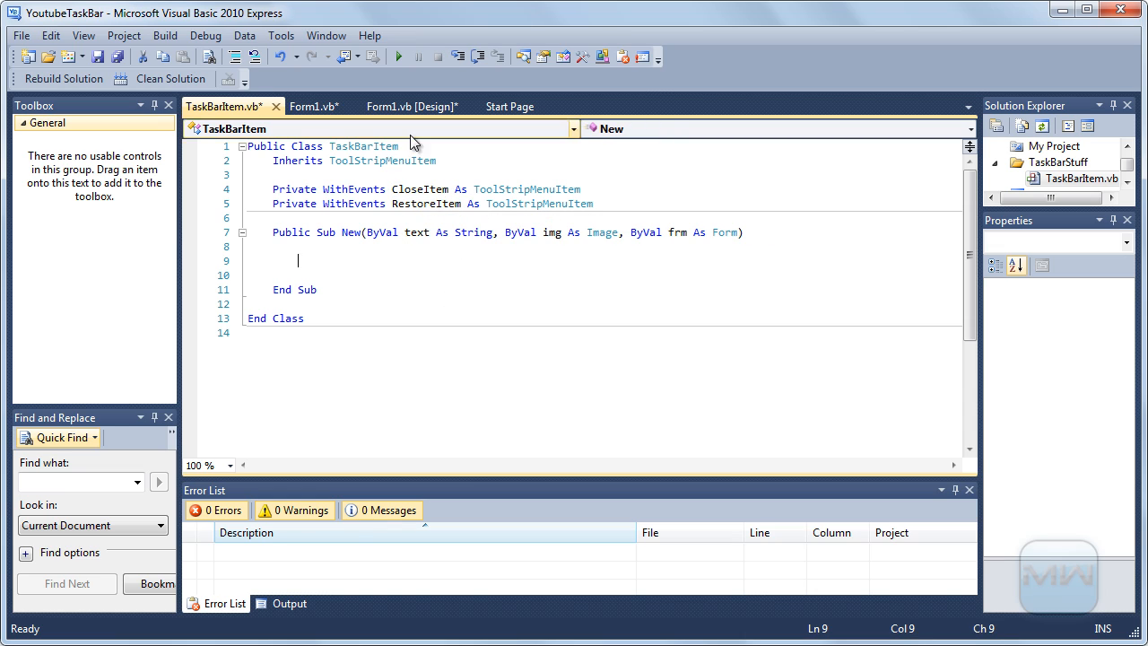
pyautogui.moveTo(420, 189)
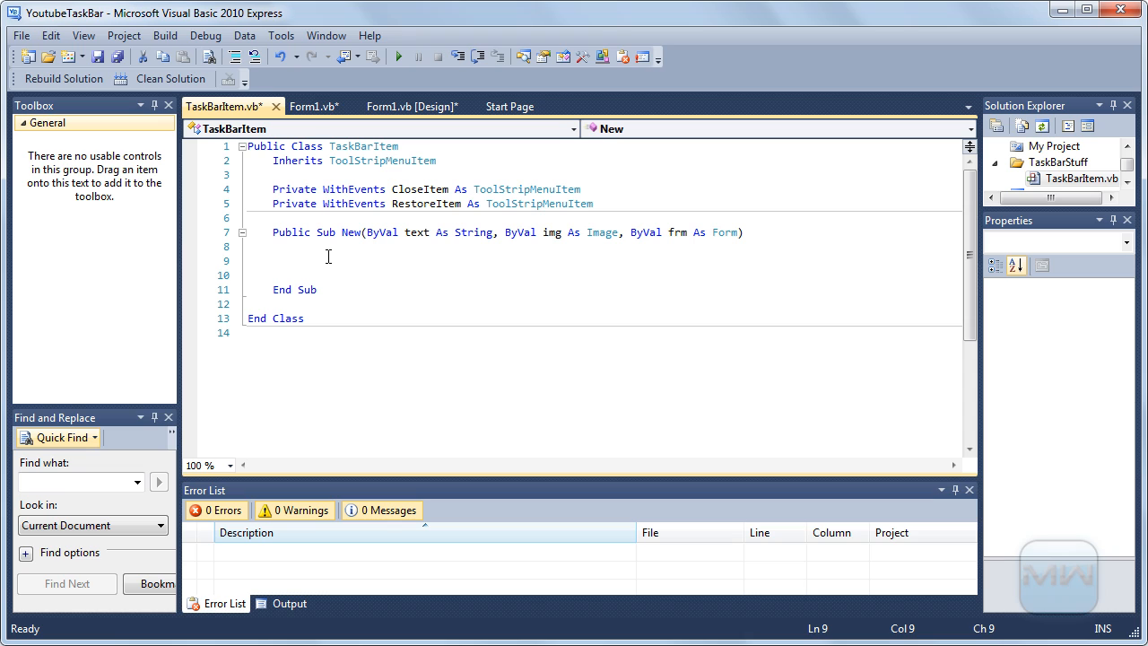
# Call MyBase.New(text, img) inside the constructor
pyautogui.write('my')
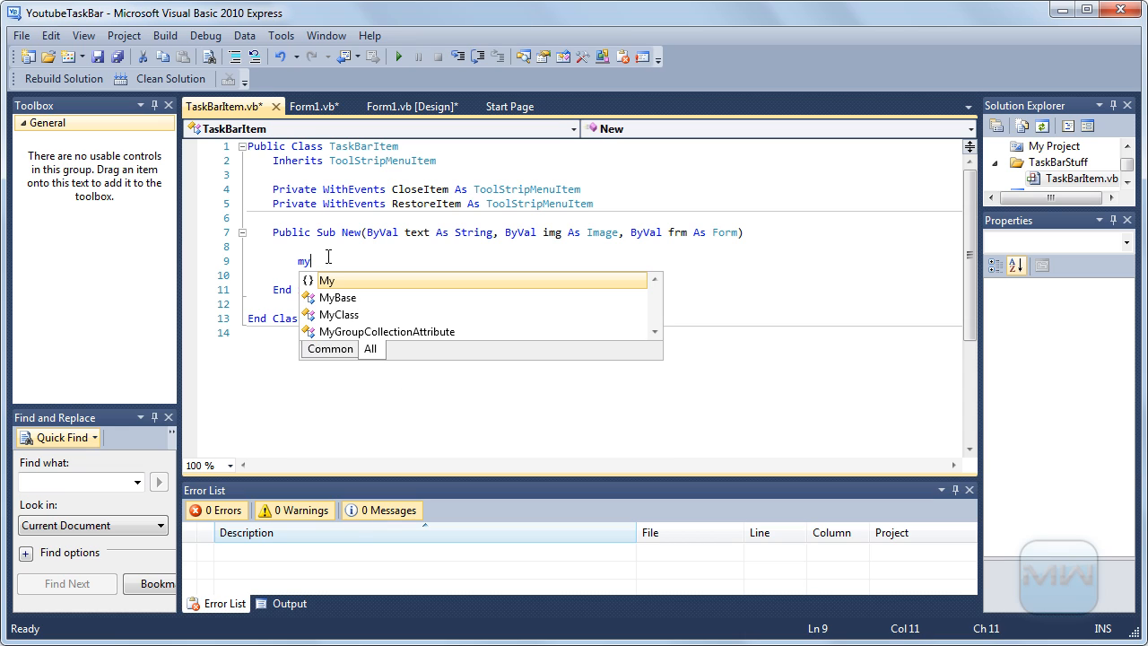
pyautogui.write('Base')
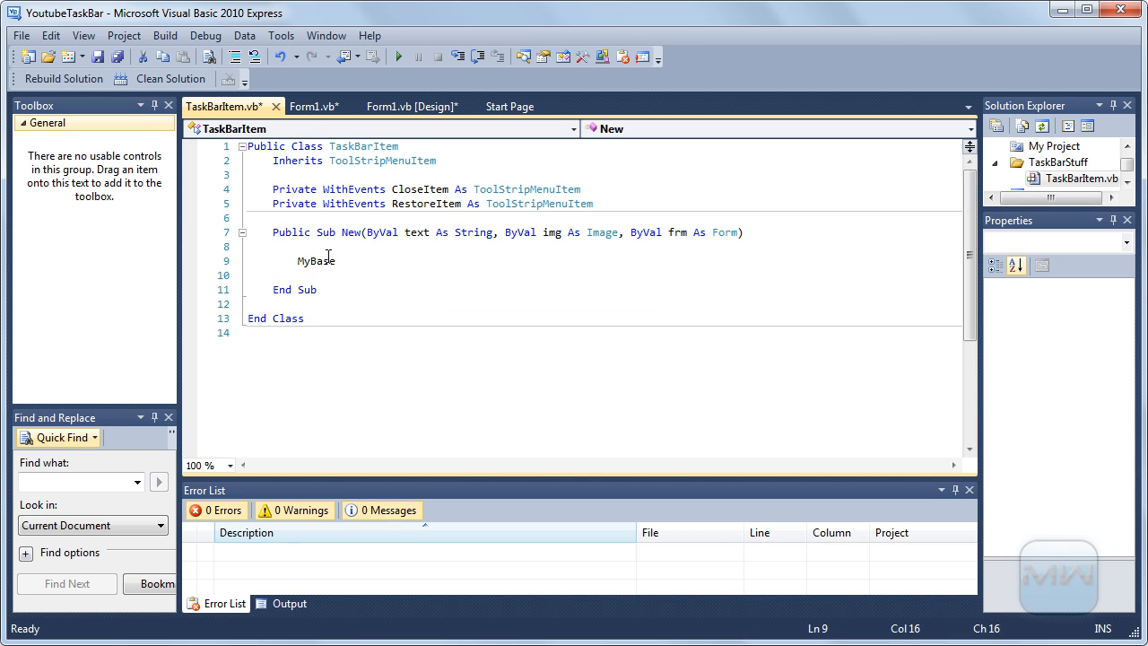
pyautogui.write('.New(')
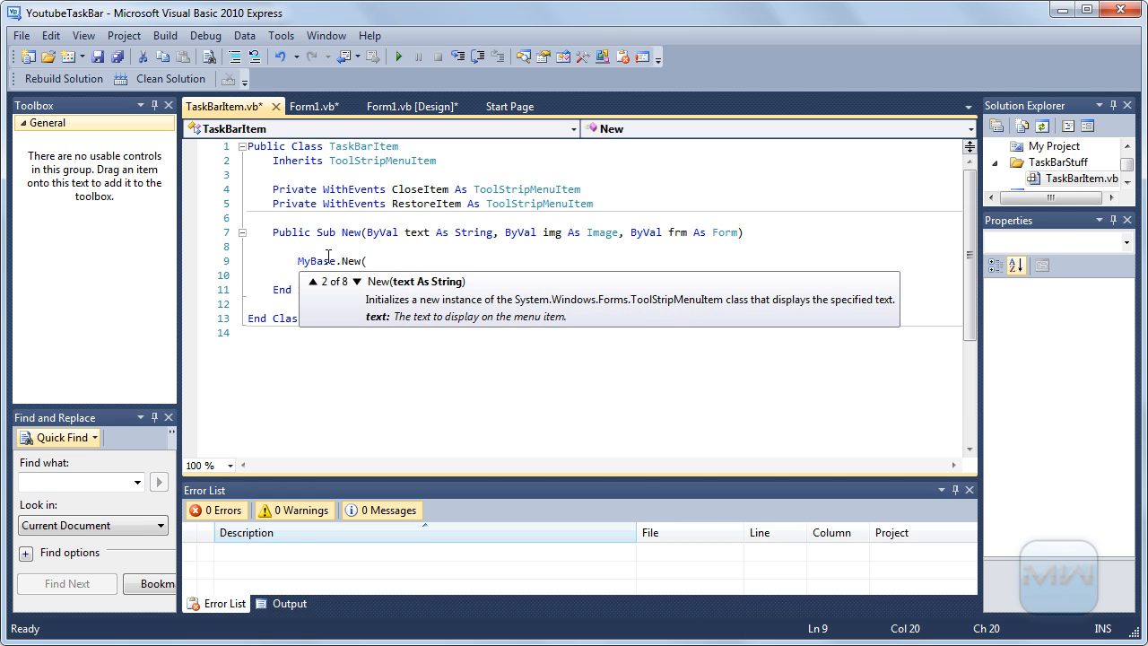
pyautogui.write('text,')
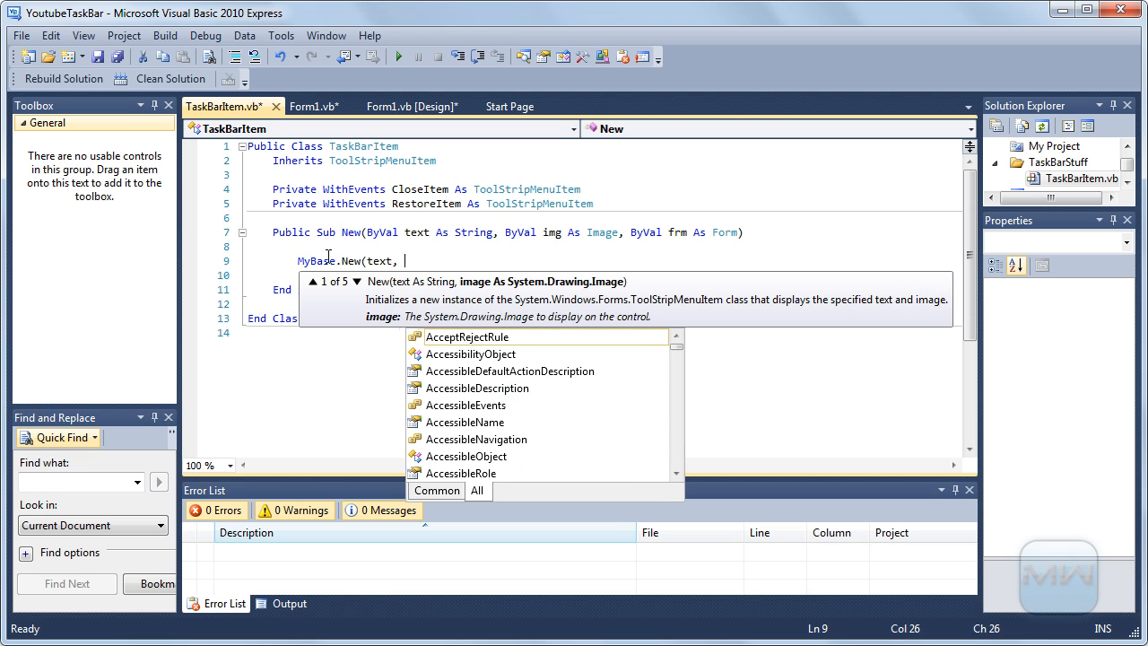
pyautogui.write('img')
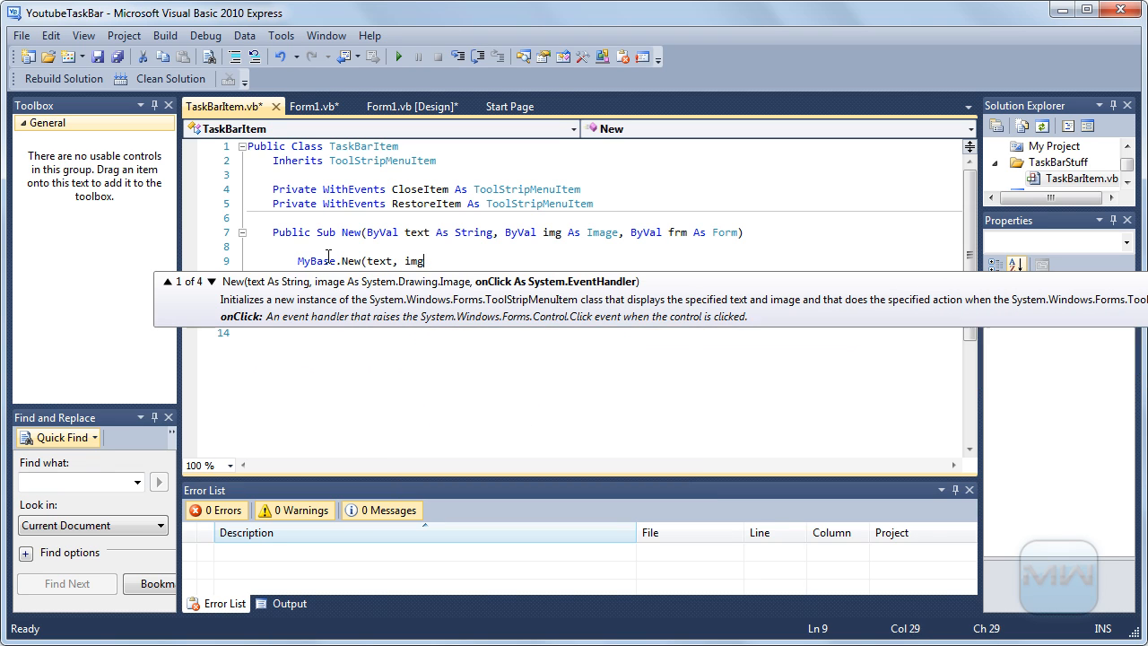
pyautogui.write(')')
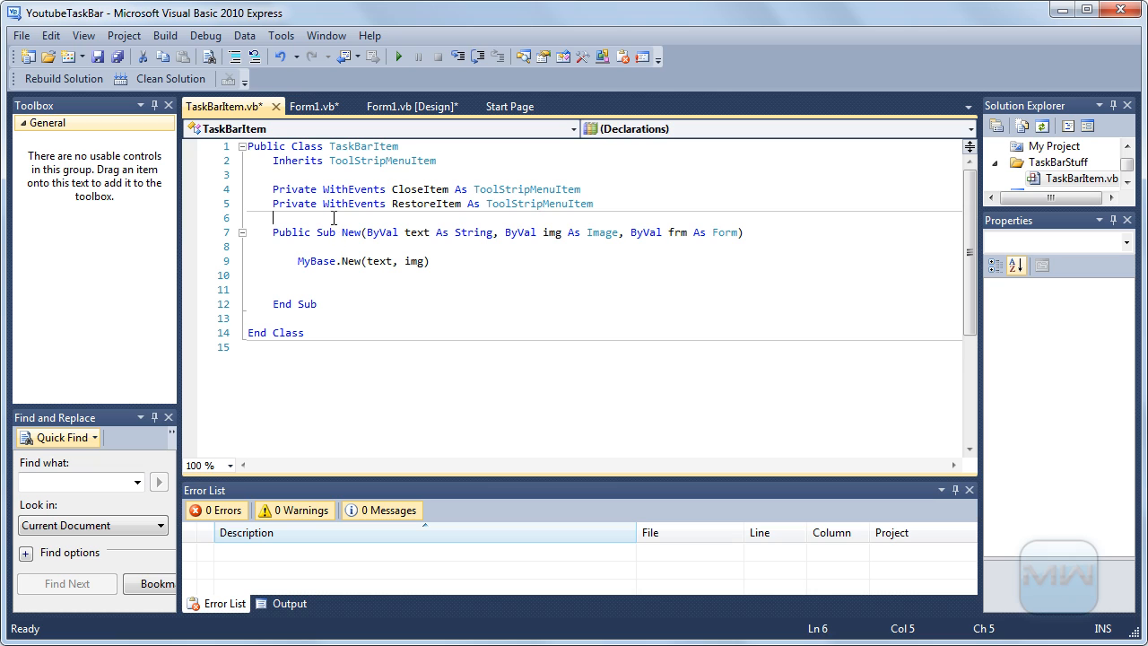
# Add 'Private _form As Form' and assign '_form = frm' in the constructor
pyautogui.write('pr')
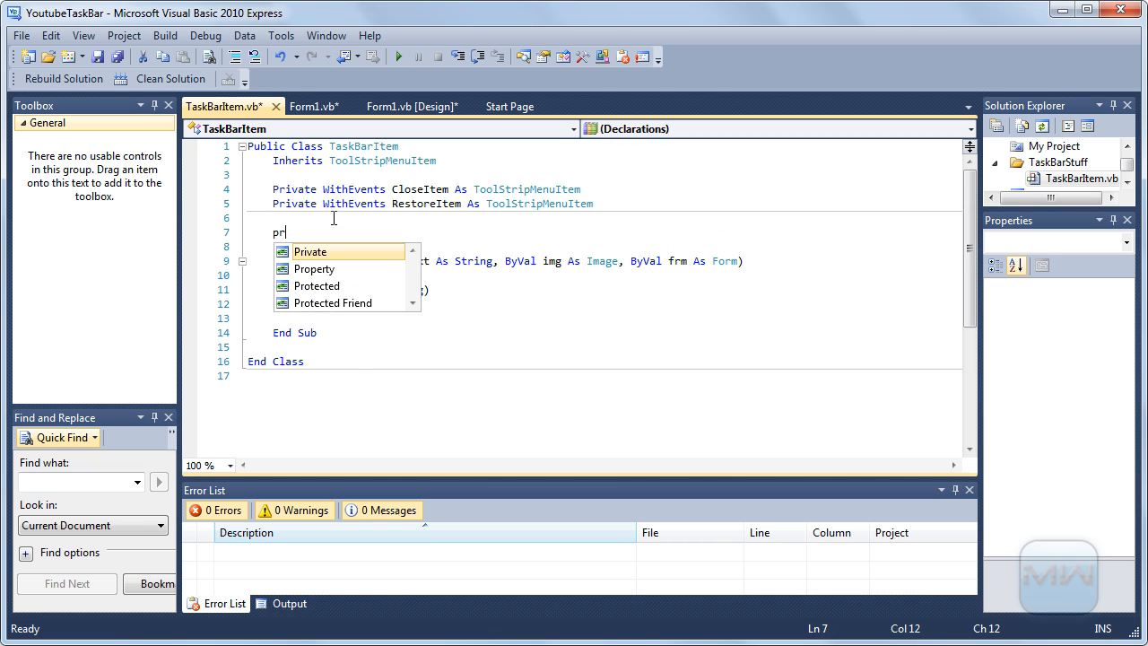
pyautogui.write('ivate frm a')
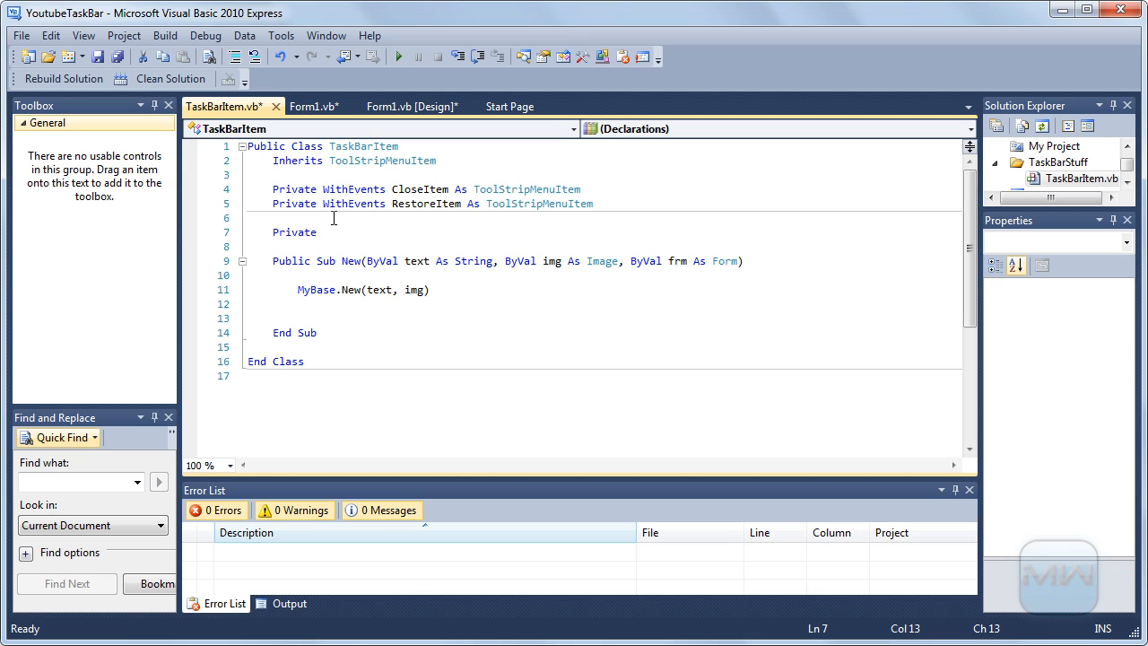
pyautogui.click(320, 231)
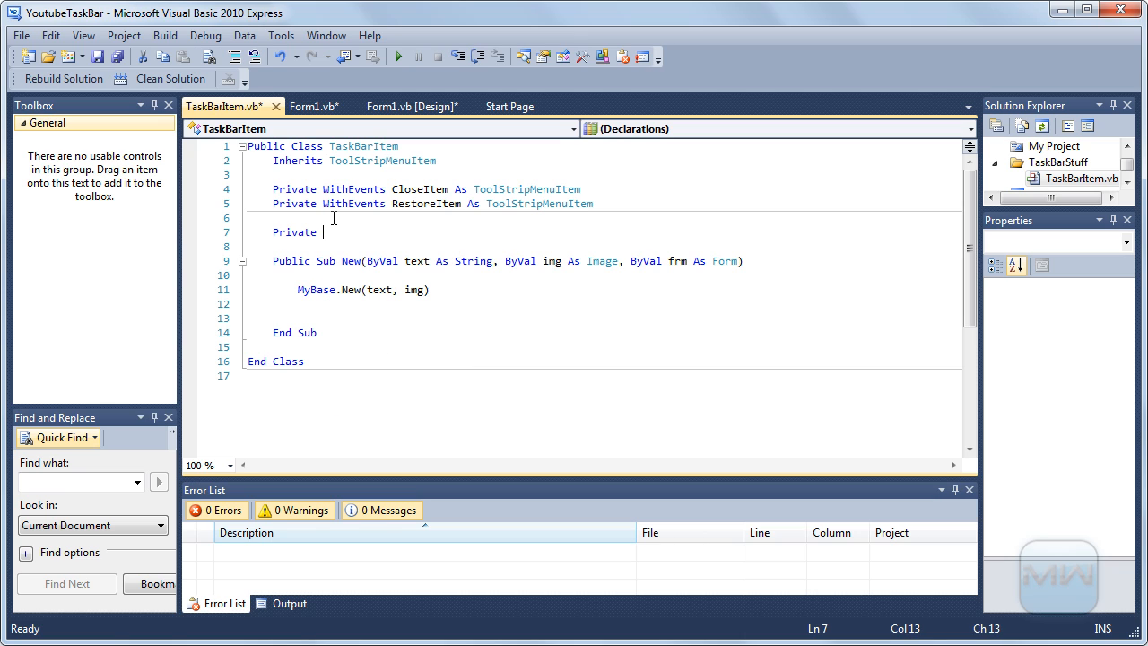
pyautogui.write('_form')
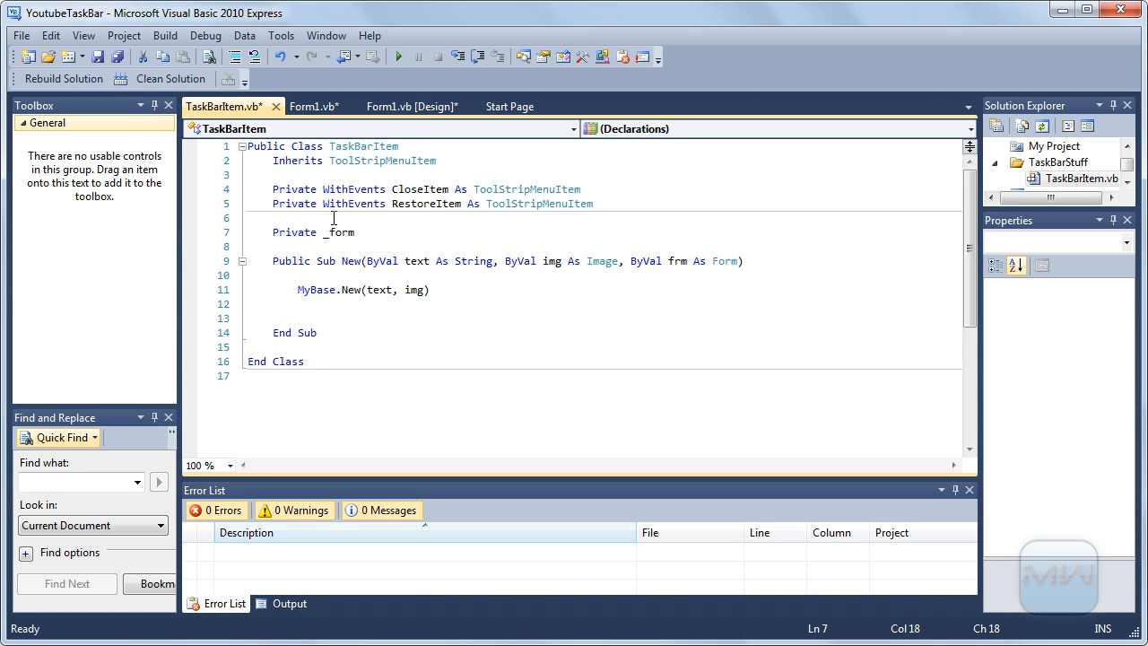
pyautogui.write('As form')
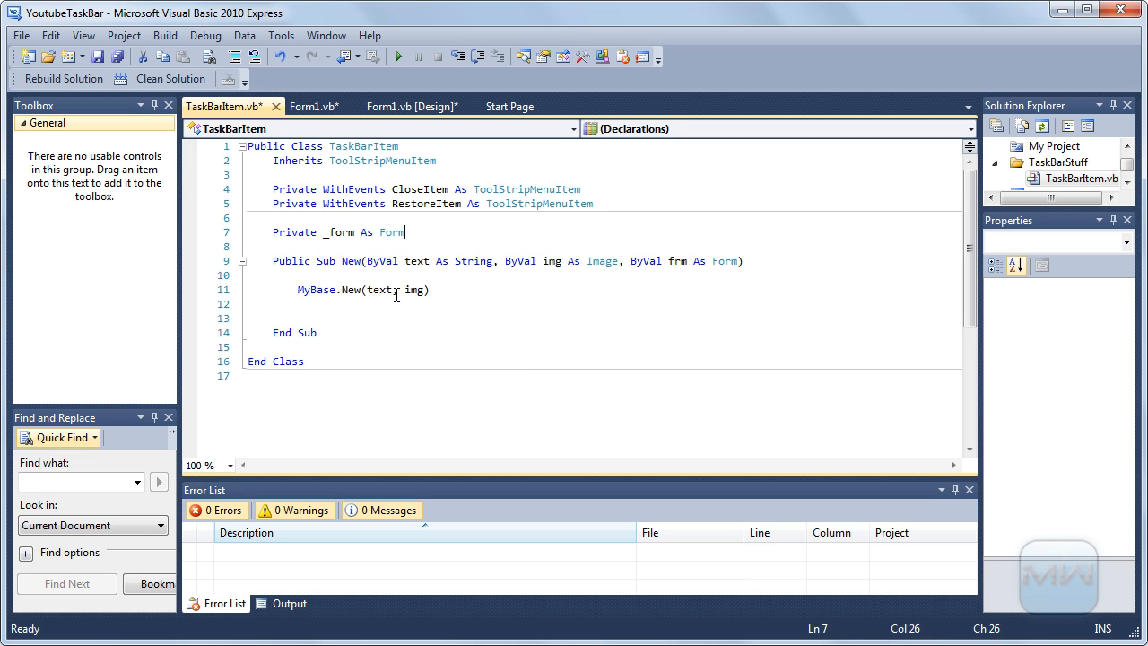
pyautogui.write('_form = frm')
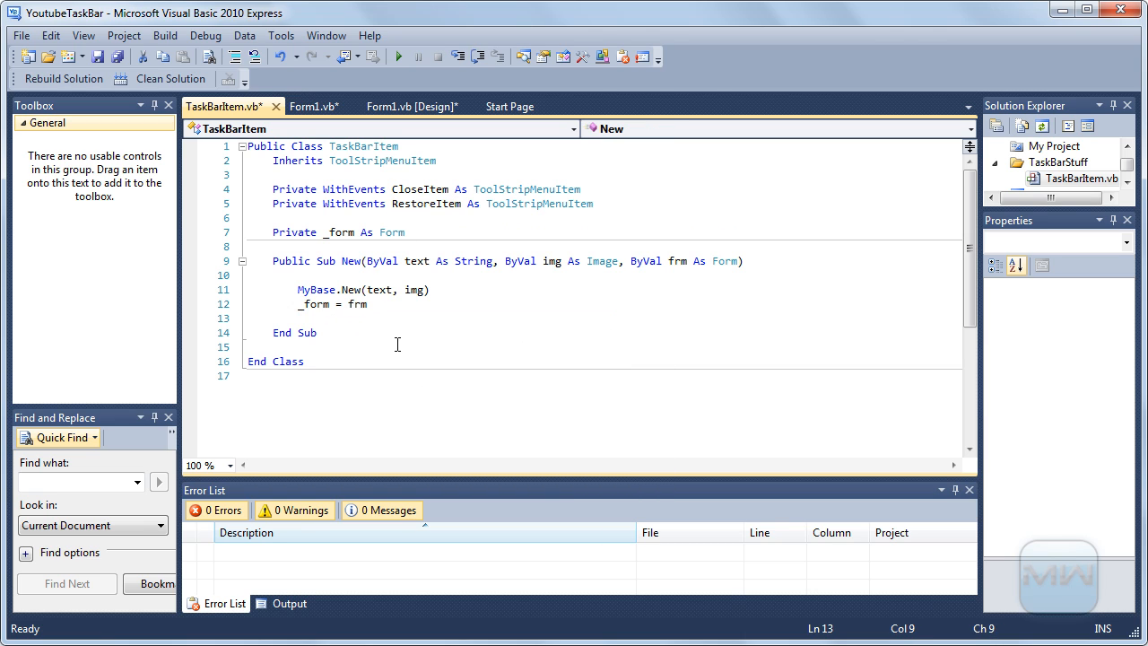
pyautogui.write('ad')
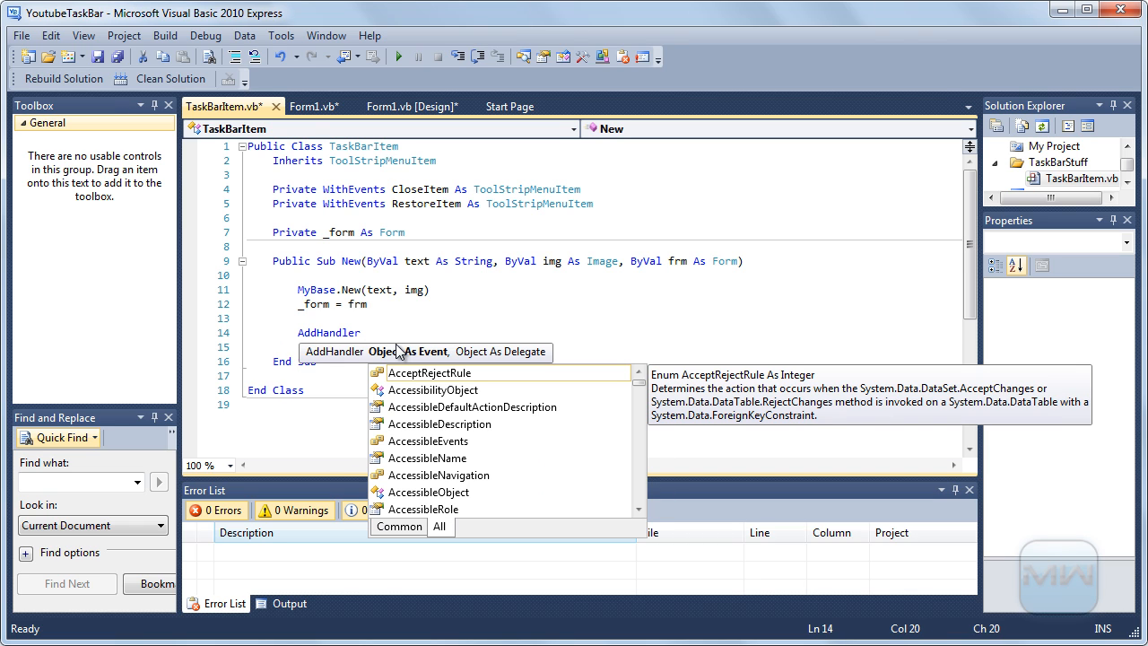
# Write a partial 'AddHandler CloseItem.Click,' line, removing the wrongly inserted AcceptRejectRule
pyautogui.write('clos')
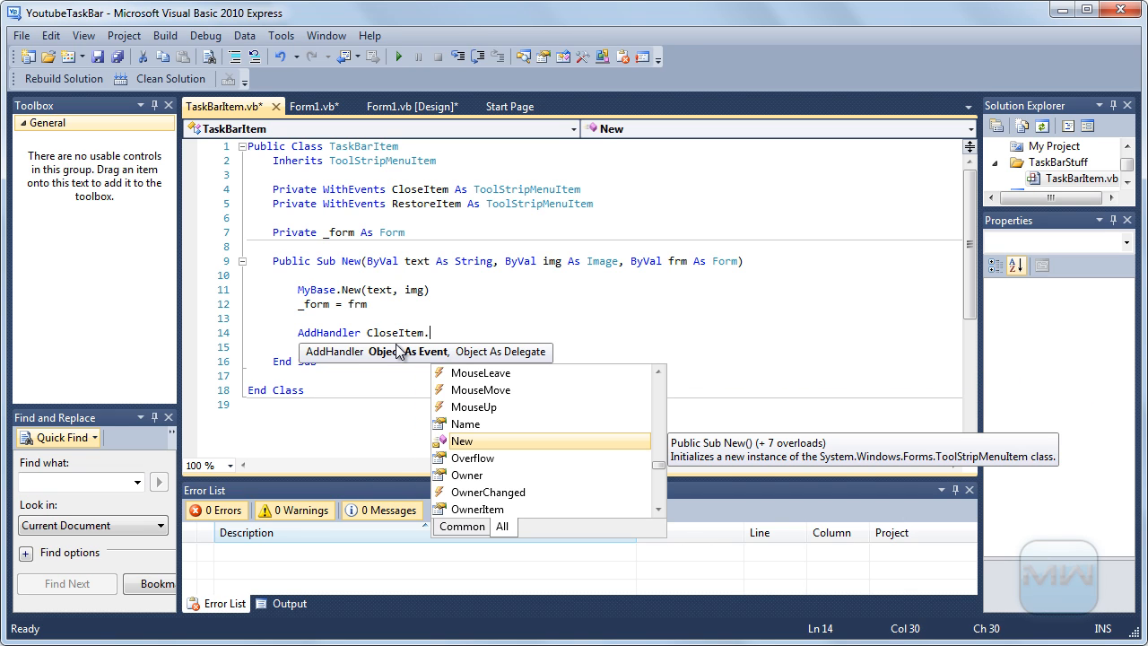
pyautogui.write('Click')
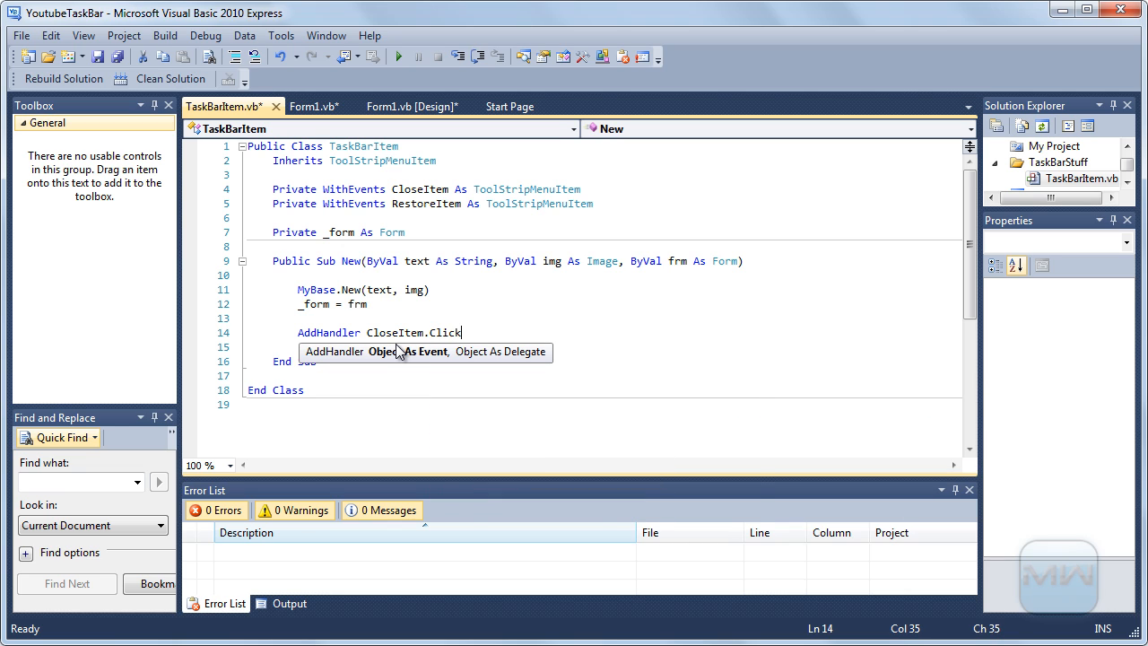
pyautogui.write(',')
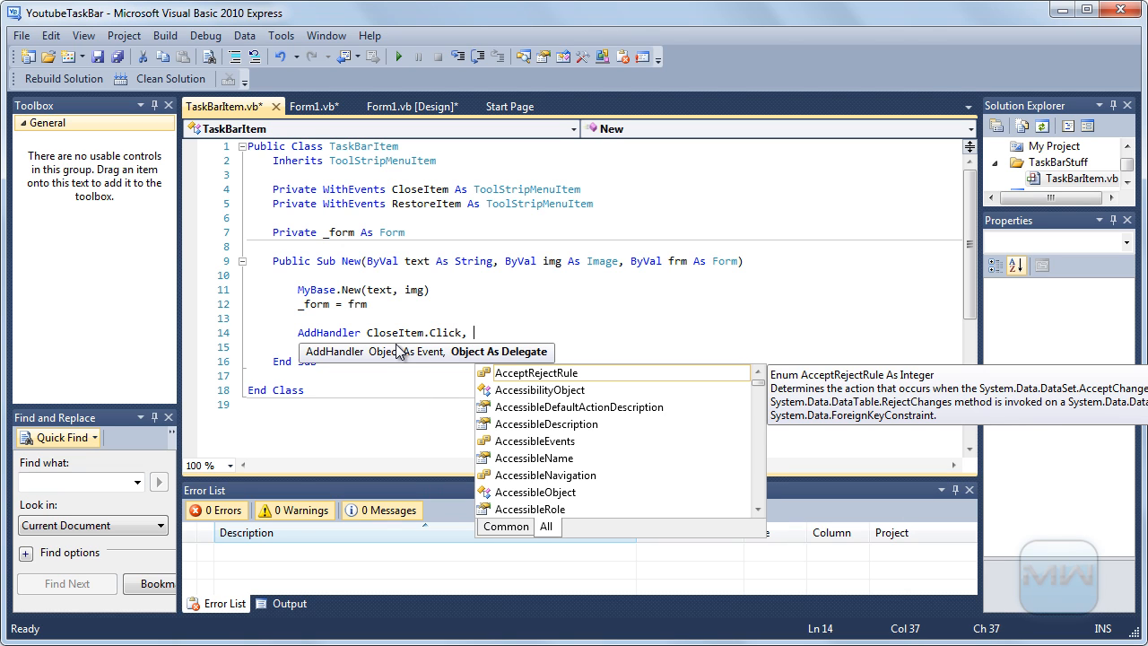
pyautogui.write('AcceptRejectRule')
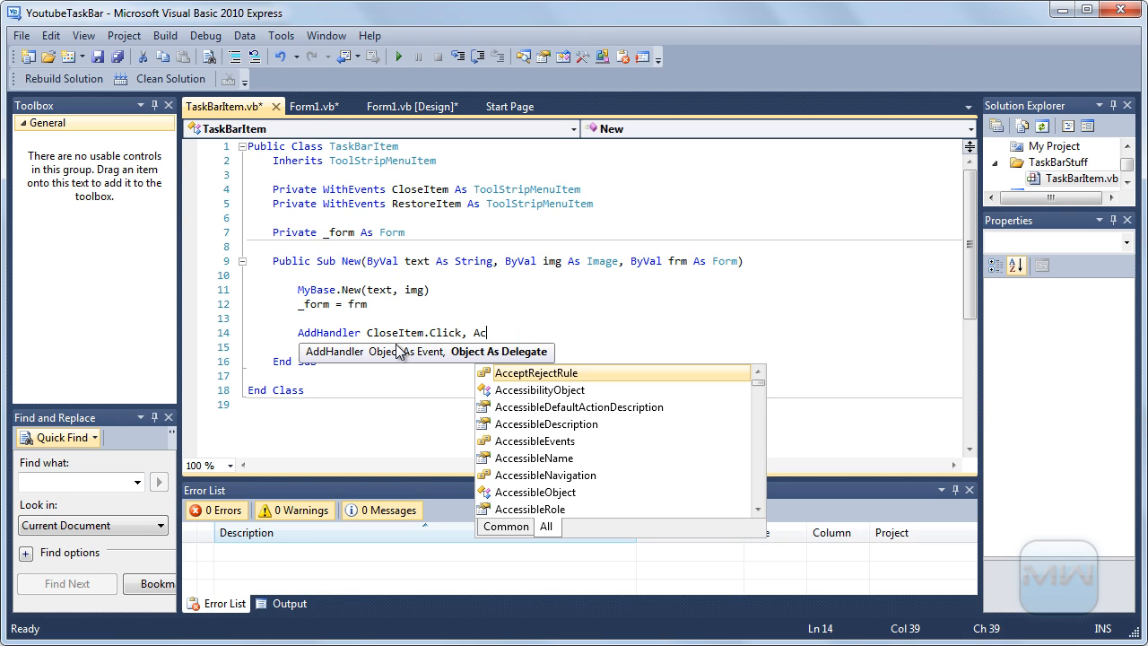
pyautogui.press('BackSpace')
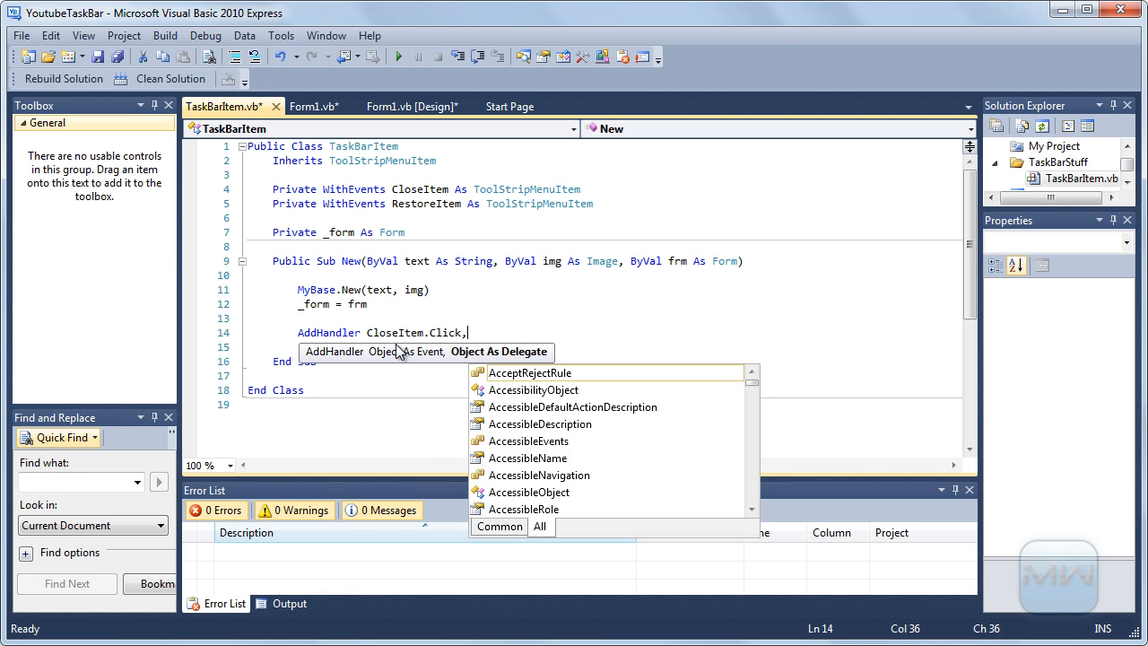
pyautogui.press('Escape')
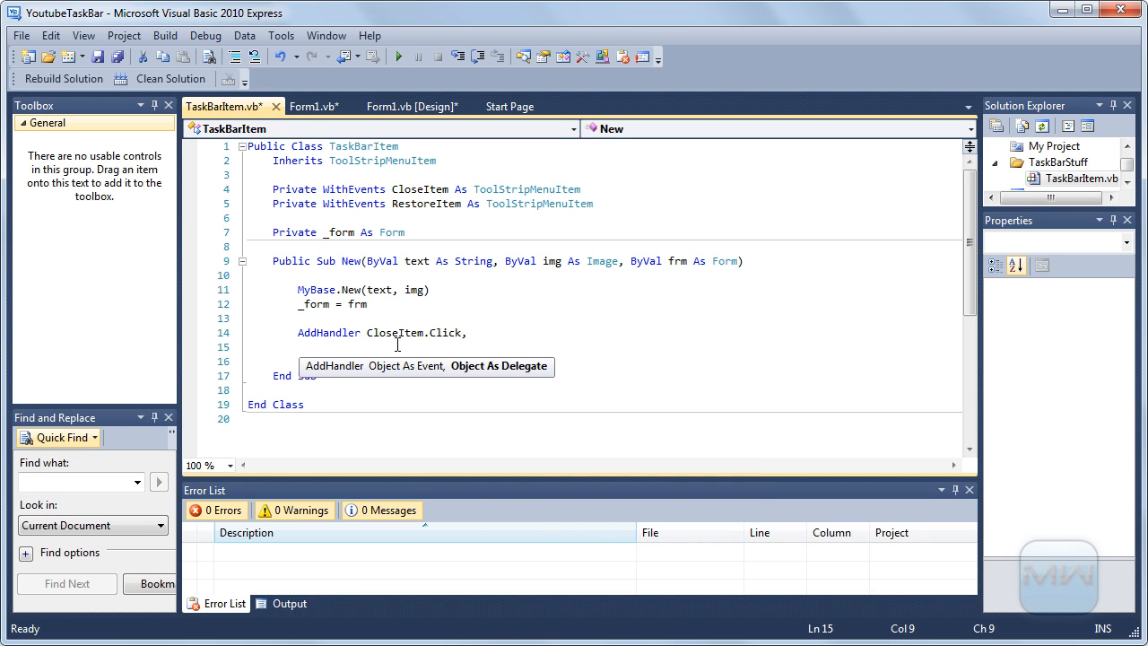
pyautogui.write(',')
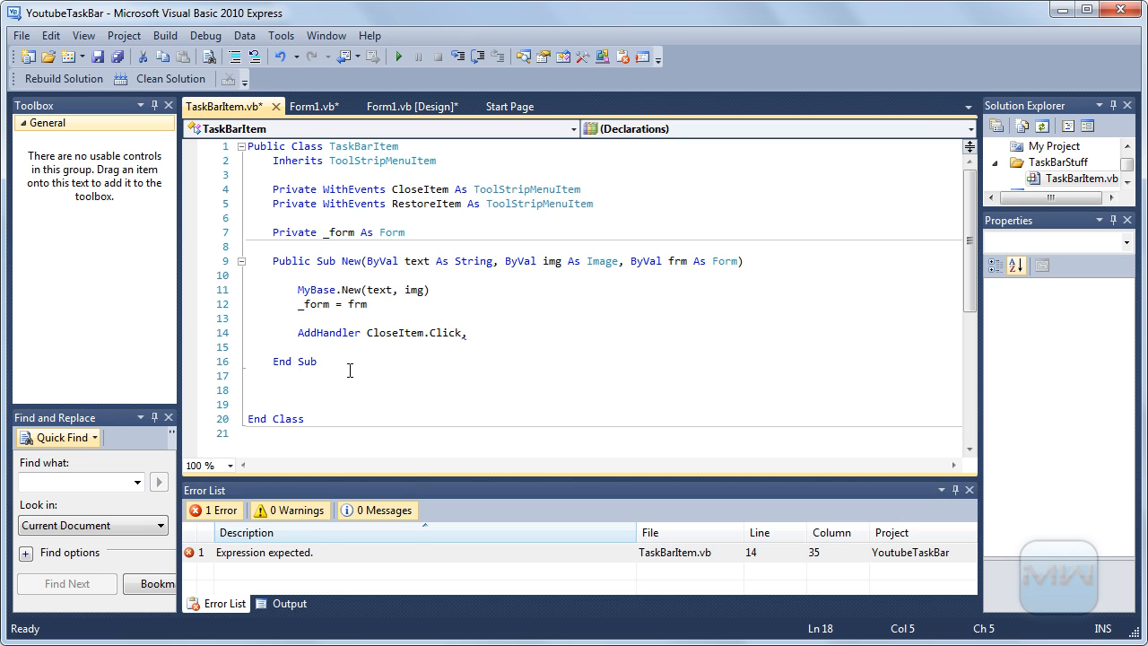
# Write Private Sub Close_Click(ByVal sender As Object, ByVal e As EventArgs)
pyautogui.write('Private Sub Close_Click(')
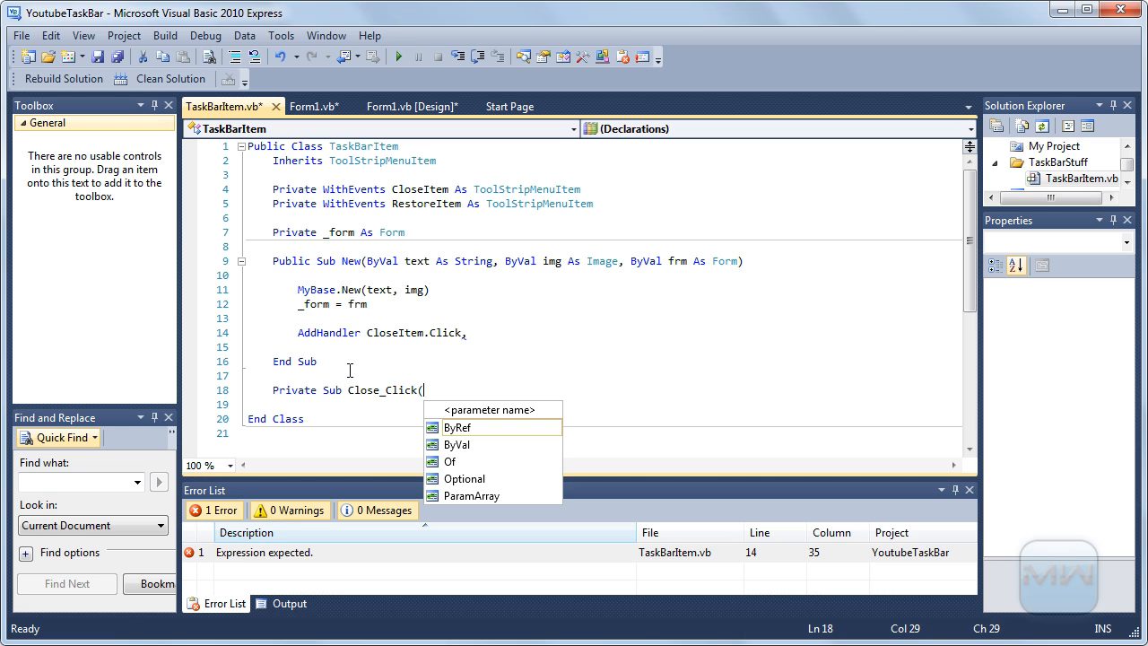
pyautogui.write('ByVal')
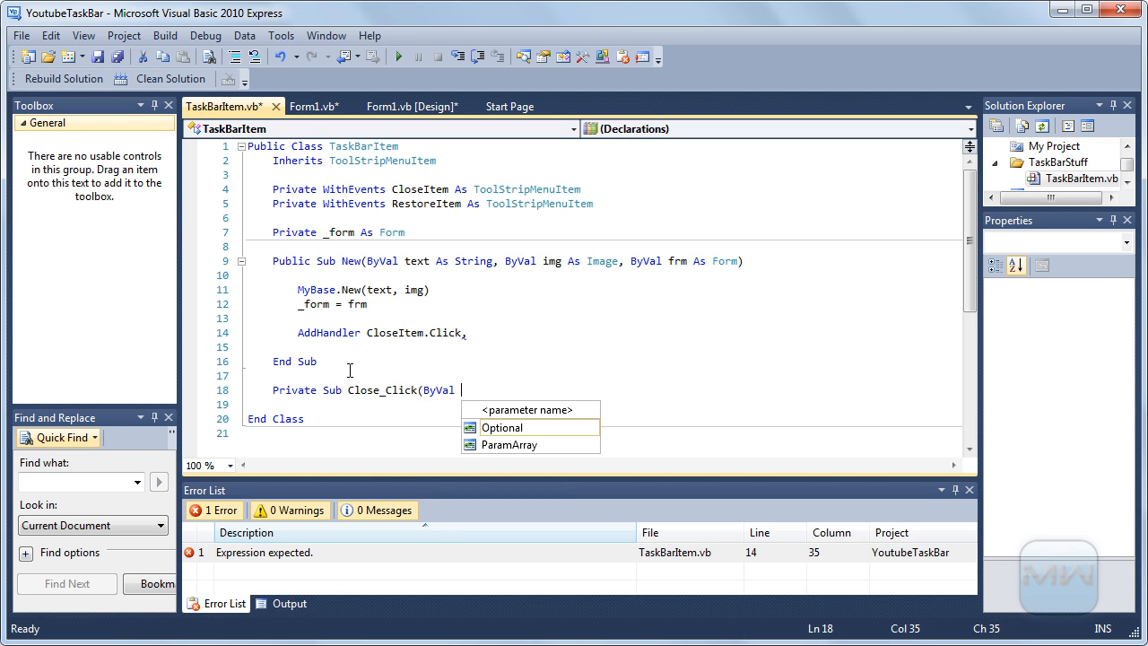
pyautogui.write('sender')
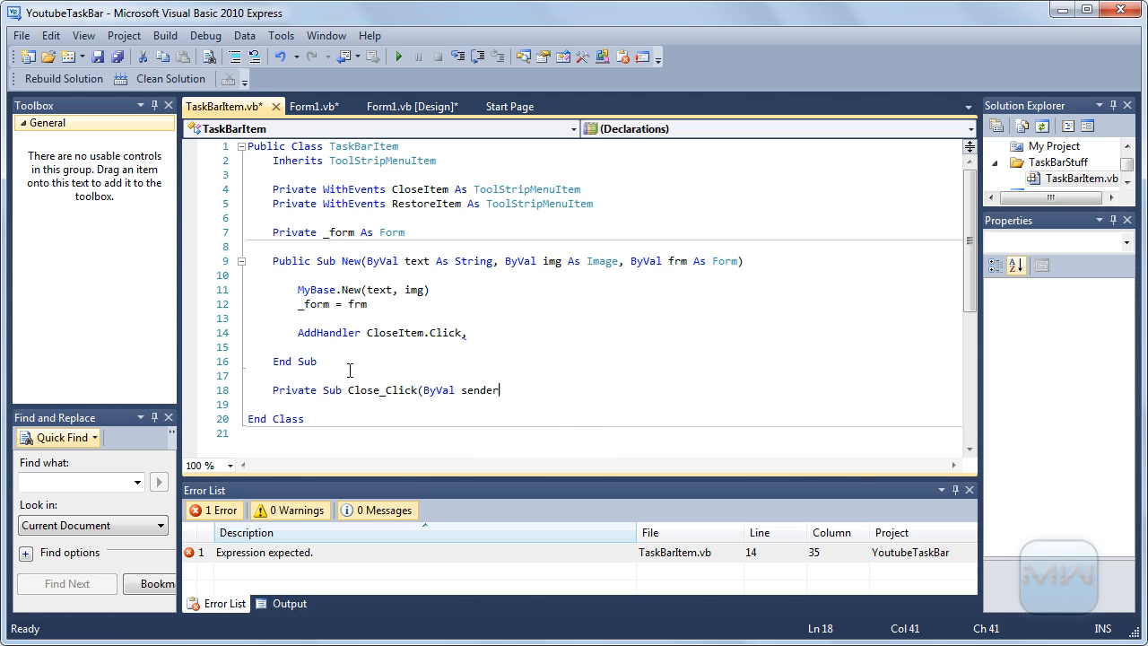
pyautogui.write('As Object,')
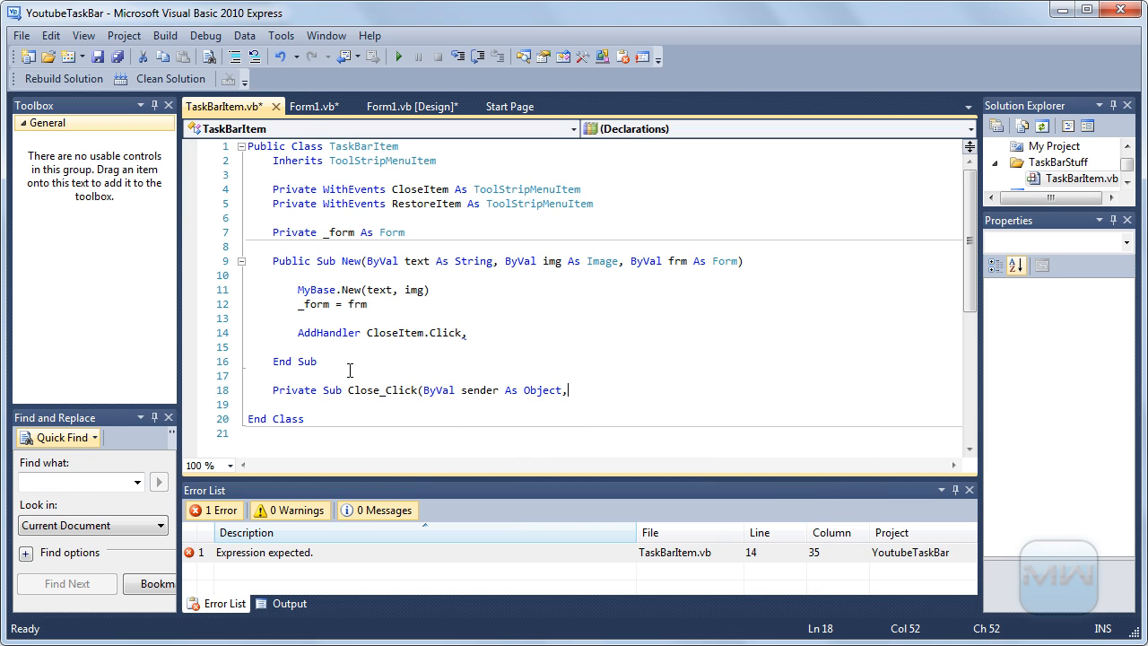
pyautogui.write('ByVal e')
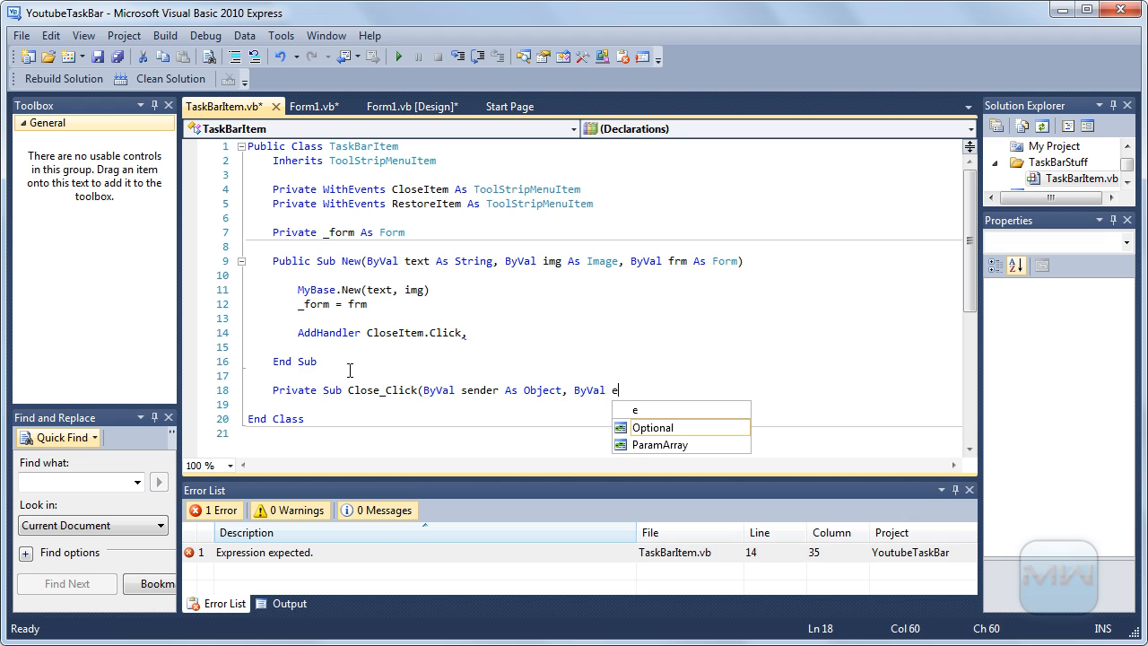
pyautogui.write('As EventArgs)')
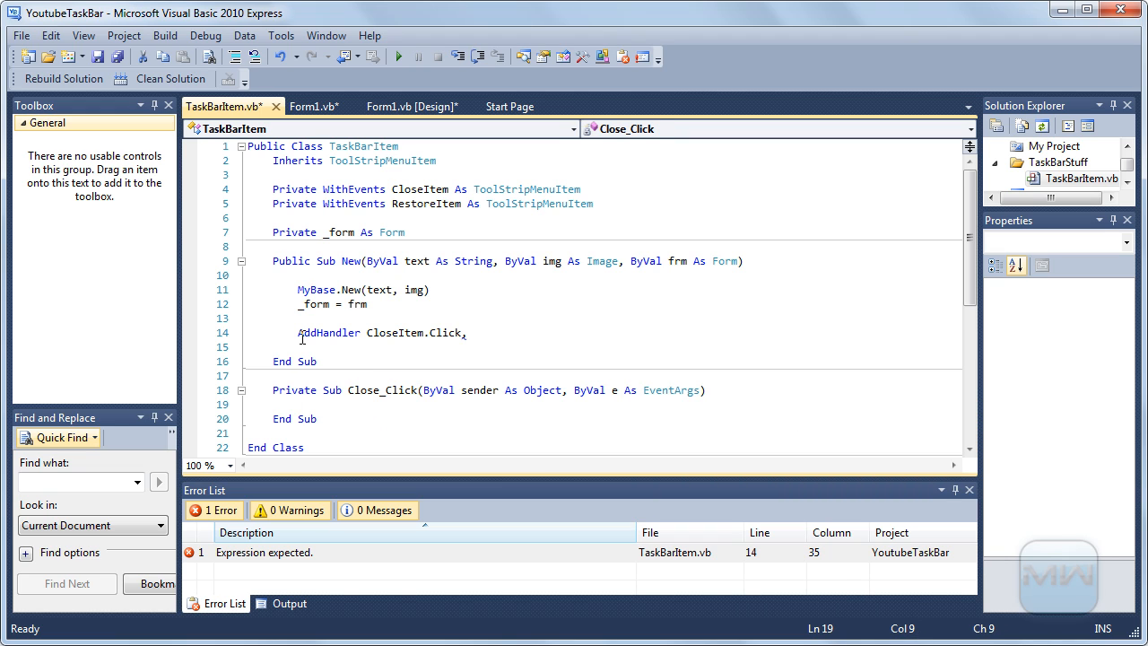
# Duplicate the sub and rename the copy Restore_Click
pyautogui.click(320, 418)
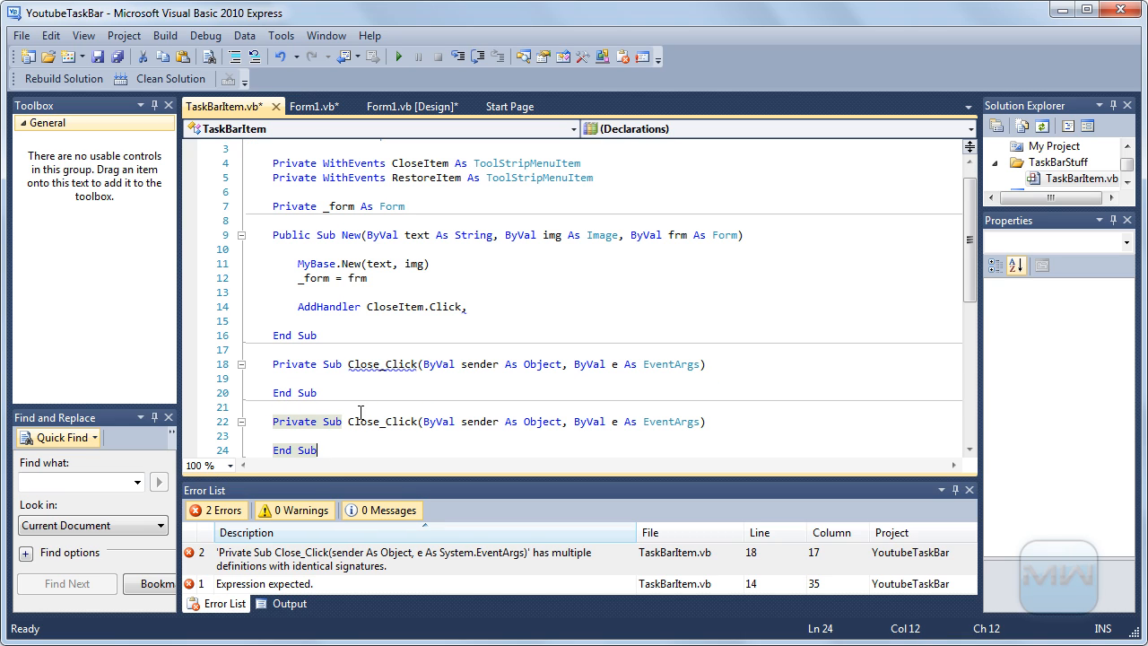
pyautogui.doubleClick(383, 421)
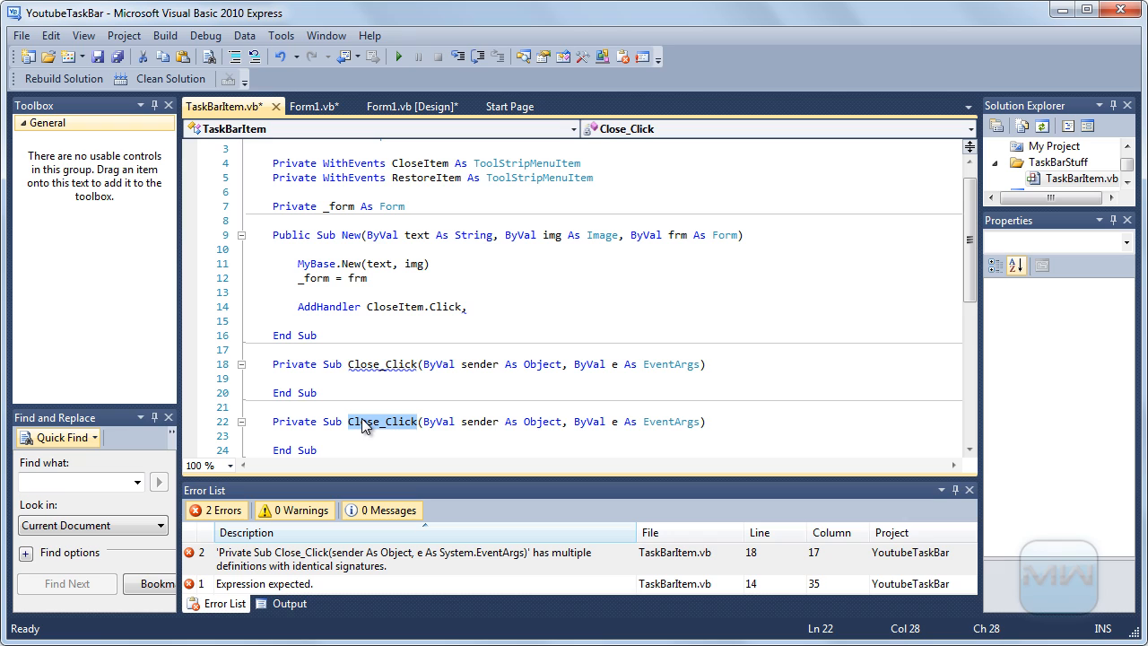
pyautogui.write('Restore')
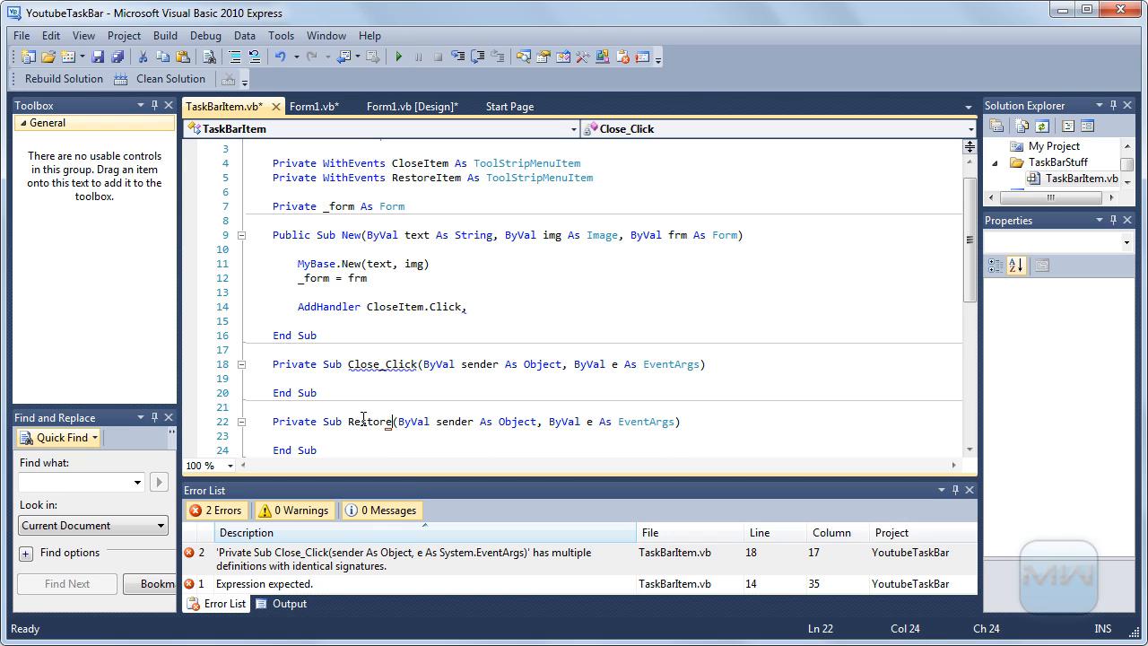
pyautogui.write('_Click')
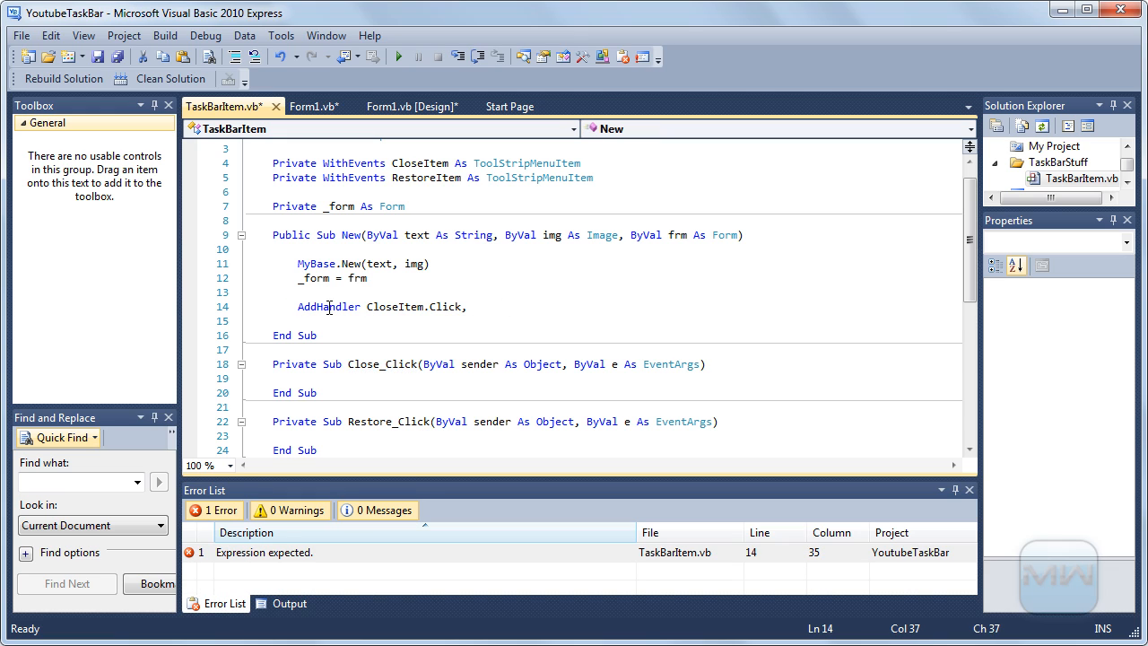
# Wire CloseItem.Click to AddressOf Close_Click and RestoreItem.Click to AddressOf Restore_Click
pyautogui.write('AddHandler CloseItem.Click,')
pyautogui.write('AddHandler RestoreItem.Click,')
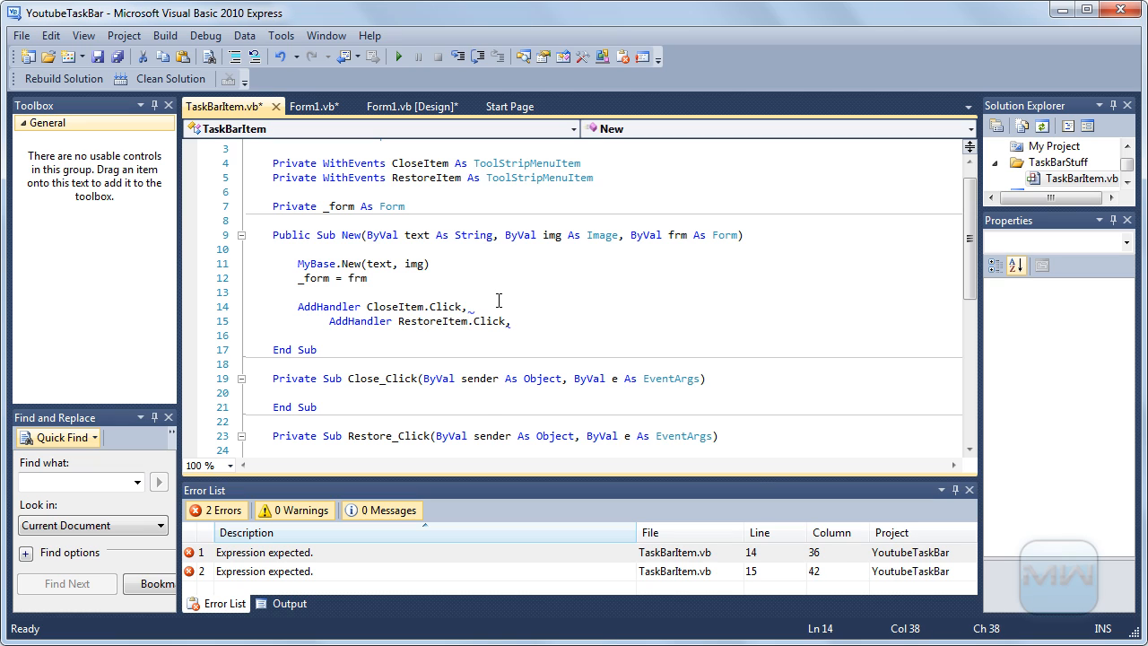
pyautogui.write('AddressOf')
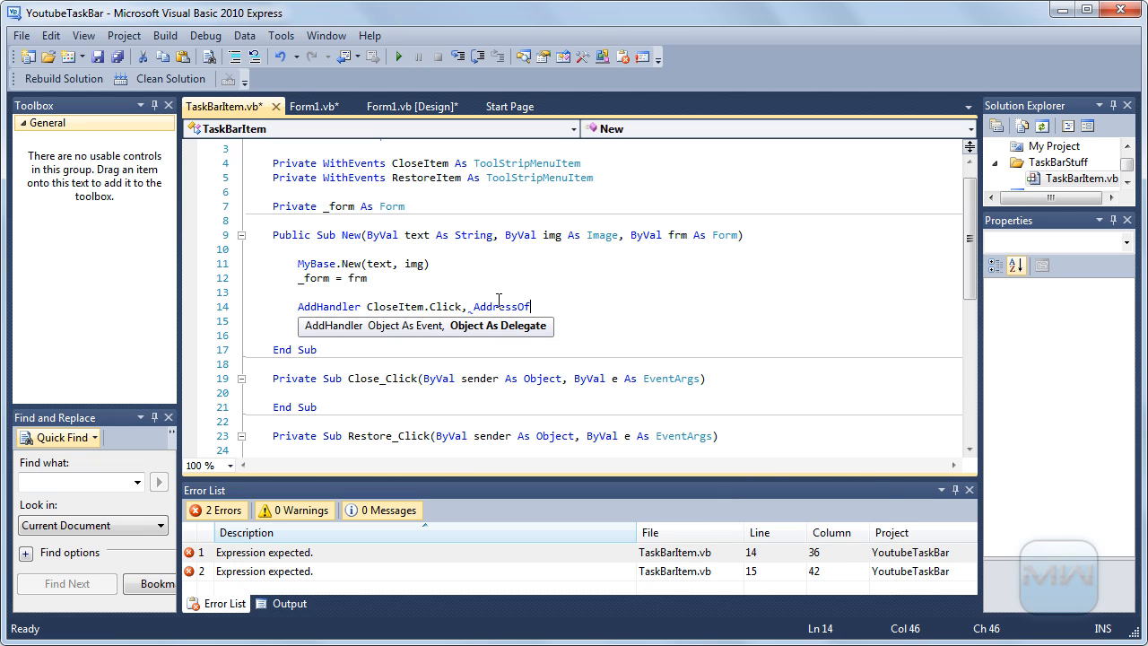
pyautogui.write('Close_Click')
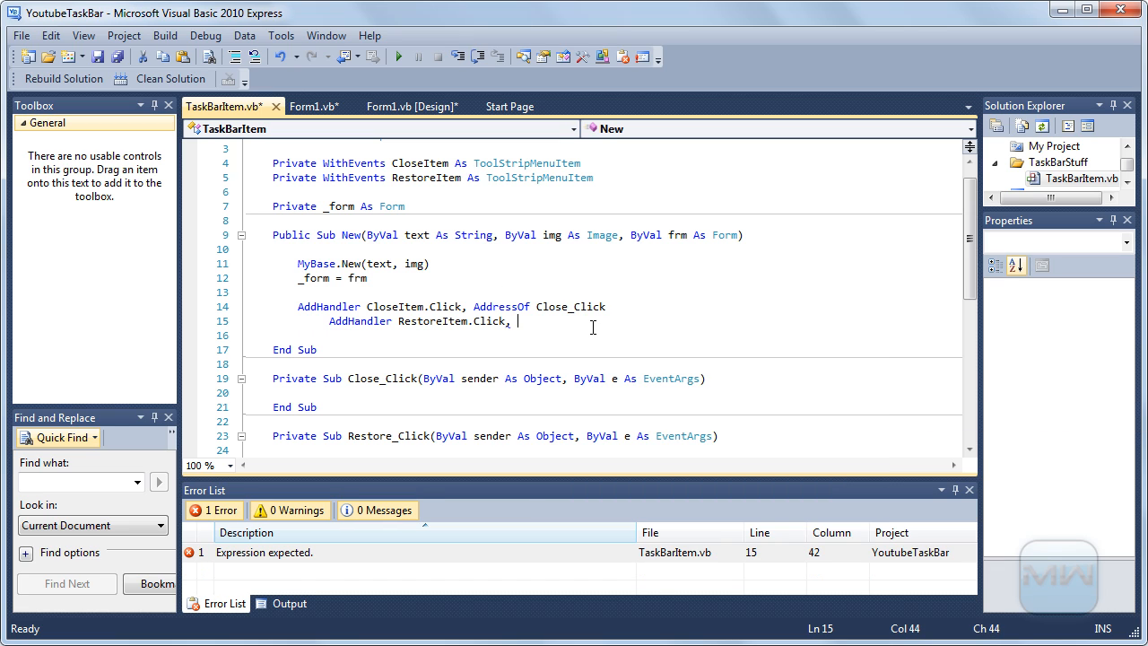
pyautogui.write('AddressOf')
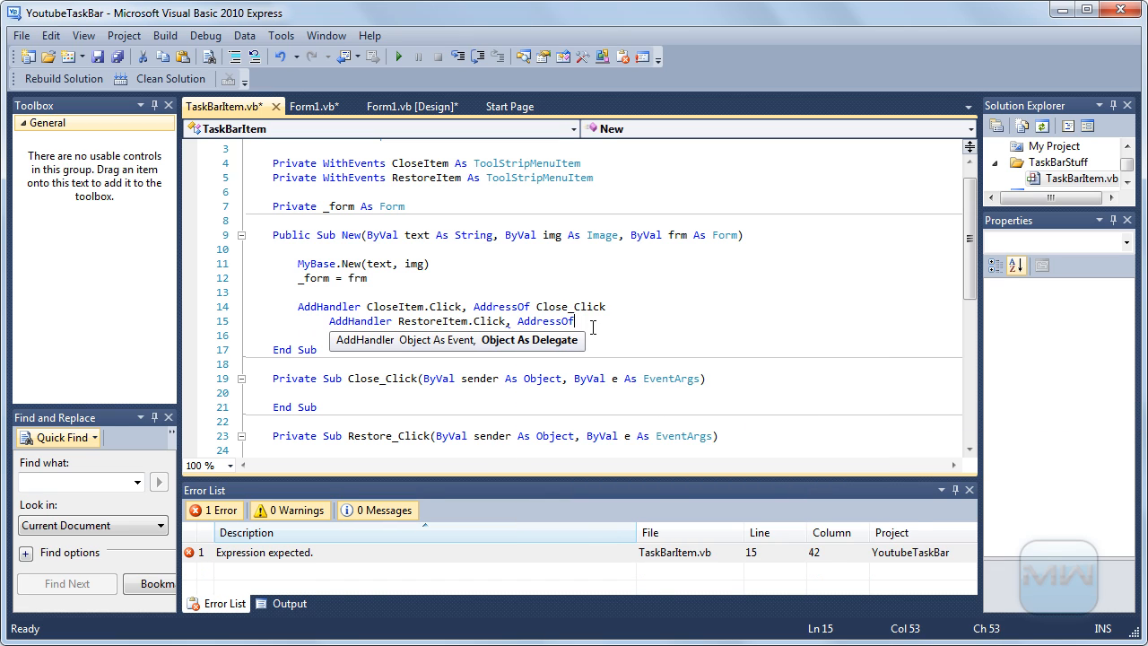
pyautogui.write('Restore_Click')
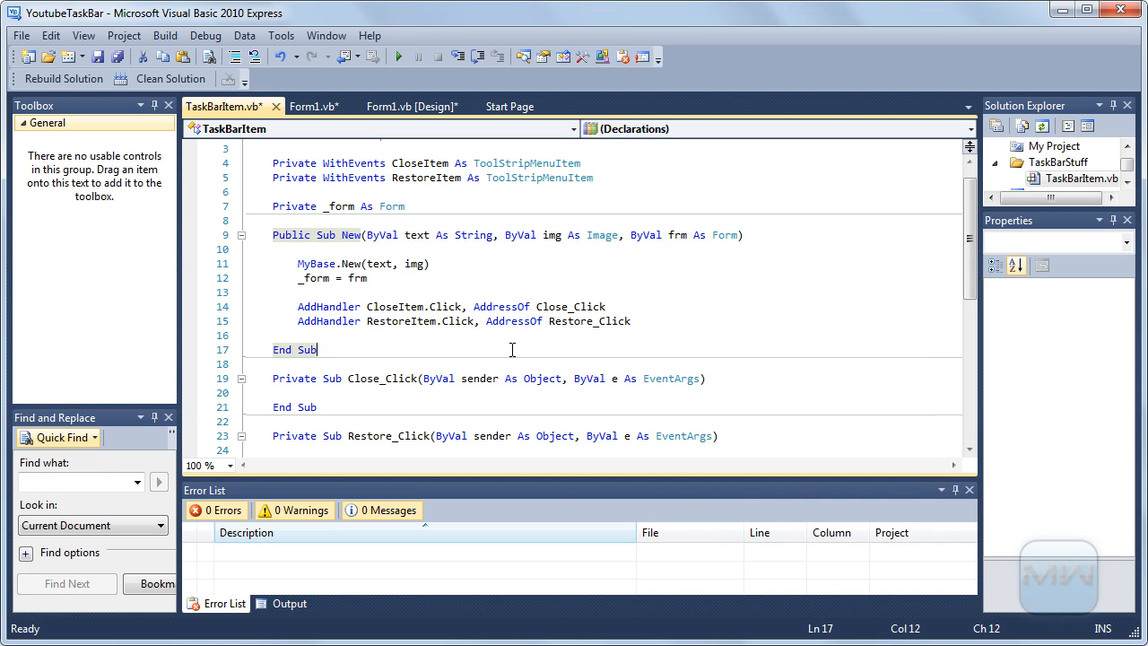
pyautogui.doubleClick(426, 177)
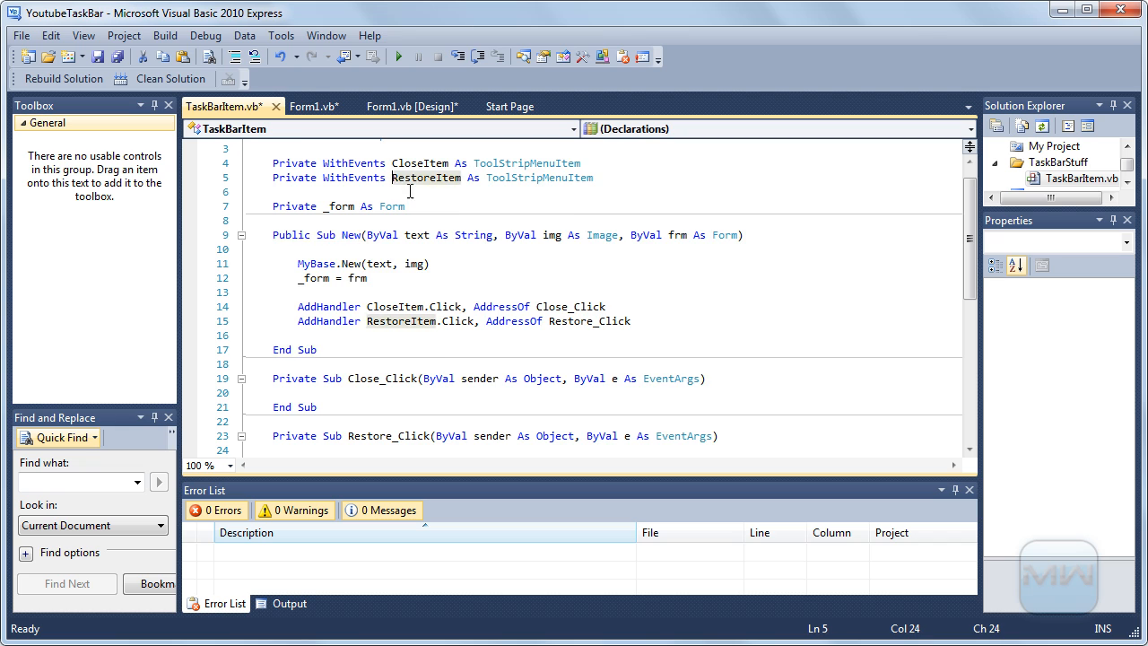
pyautogui.scroll(-3)
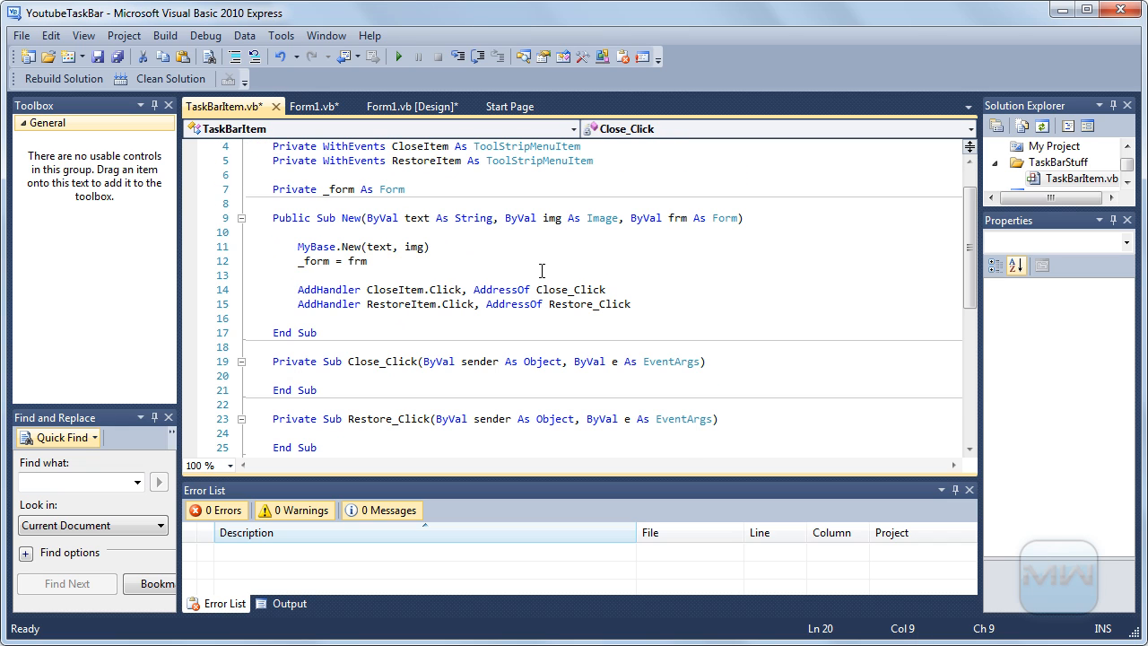
# Have Close_Click remove this item from its parent via Me.Parent.Items.Remove(Me)
pyautogui.write('me')
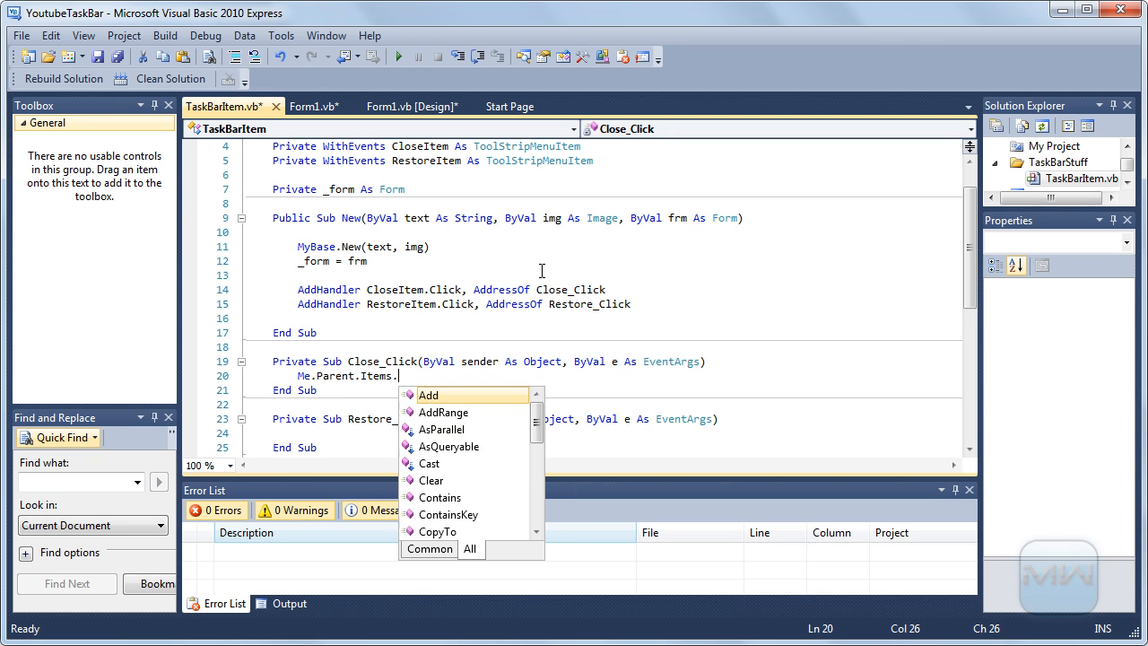
pyautogui.write('Remove(Me)')
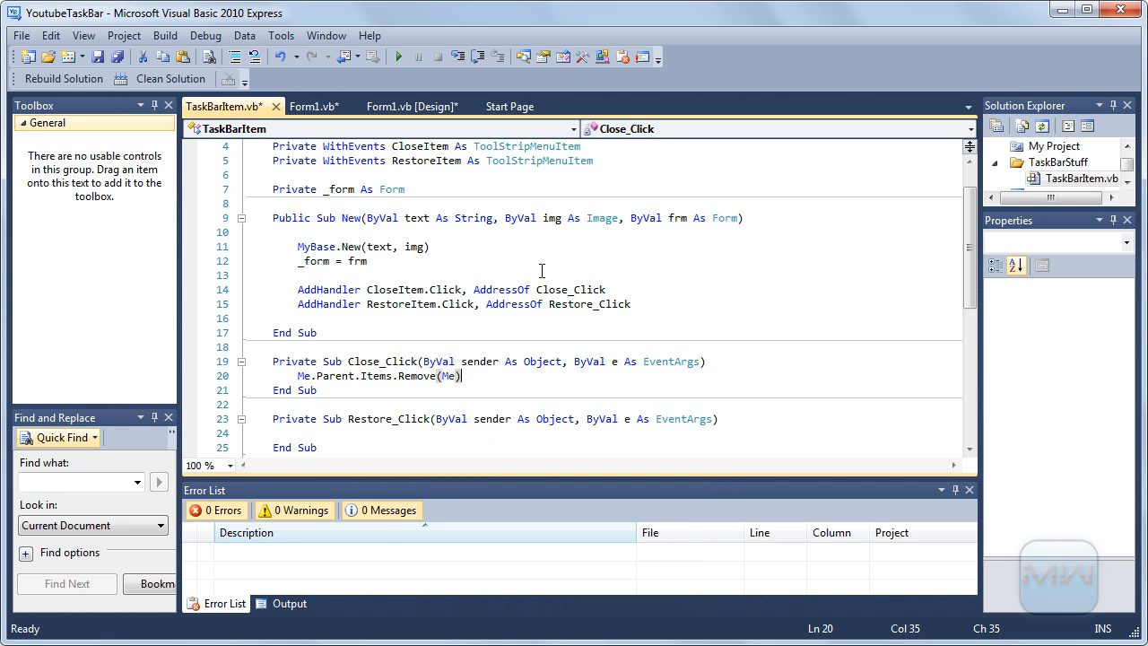
pyautogui.write('m')
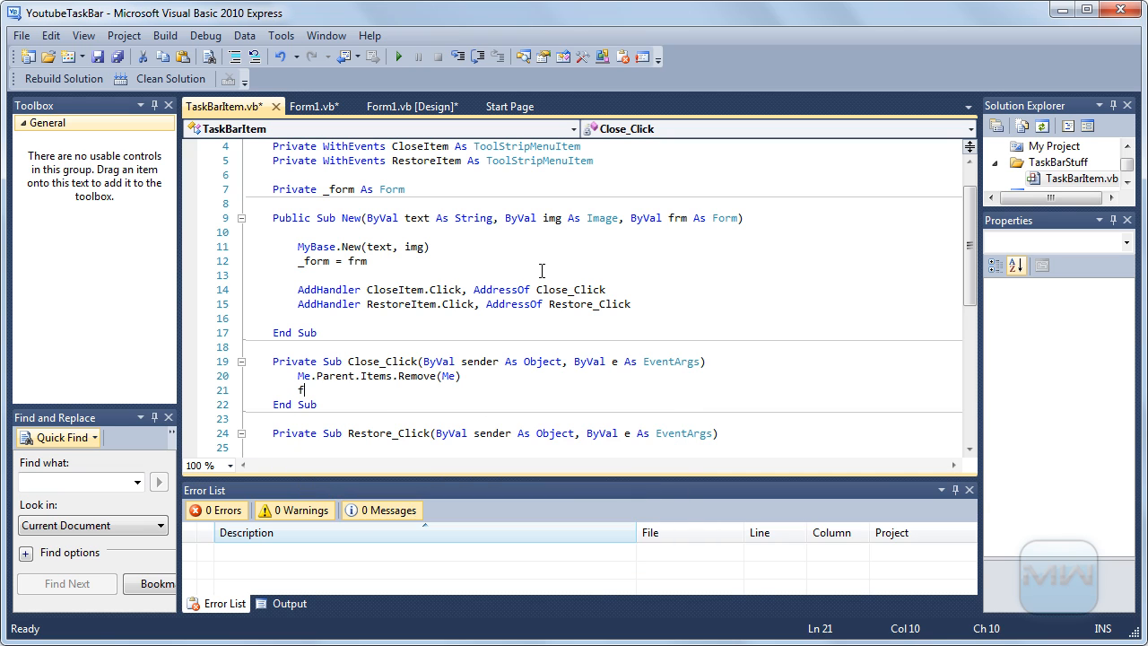
# Add If (Not IsNothing(_form)) Then _form.Close() to close the linked form when it exists
pyautogui.write('If (')
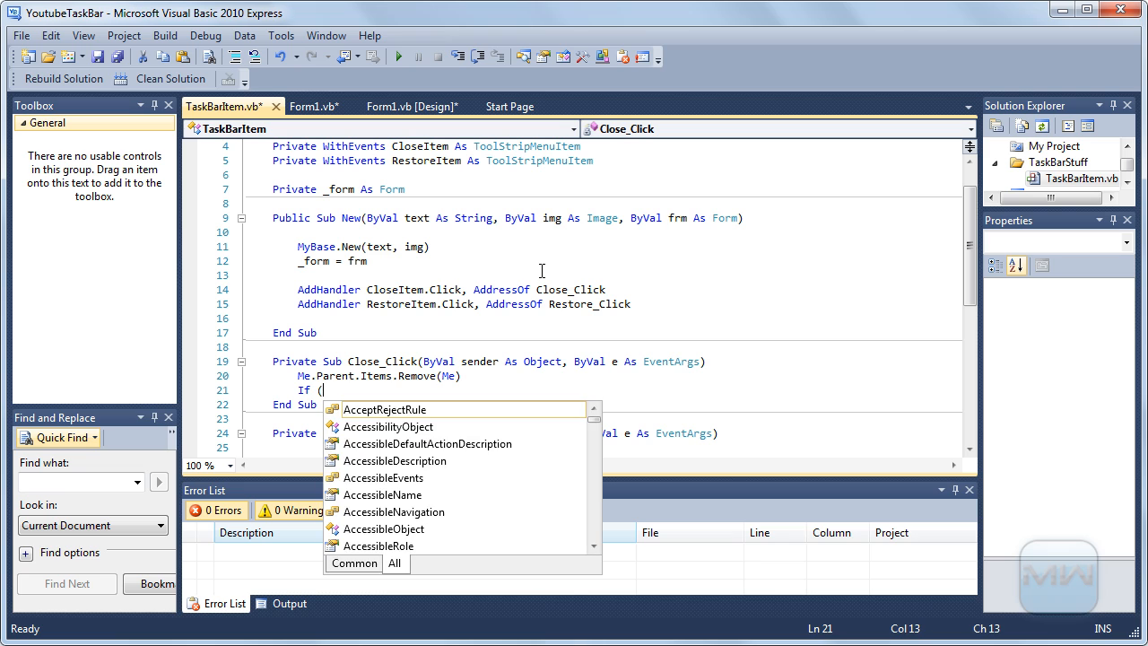
pyautogui.write('n')
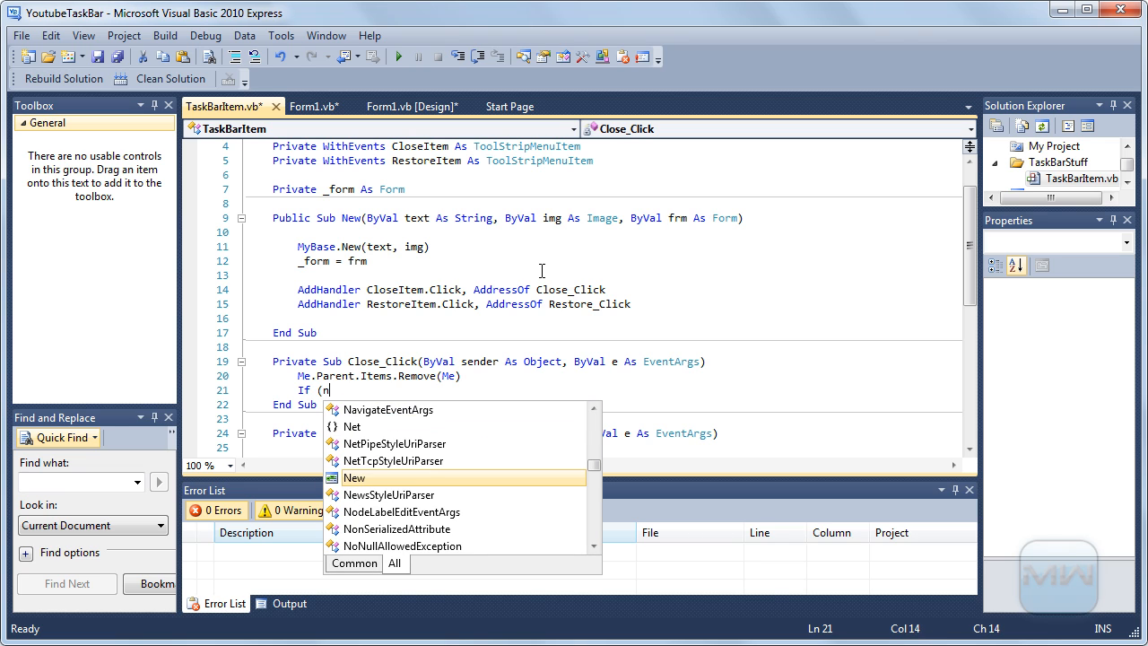
pyautogui.write('is')
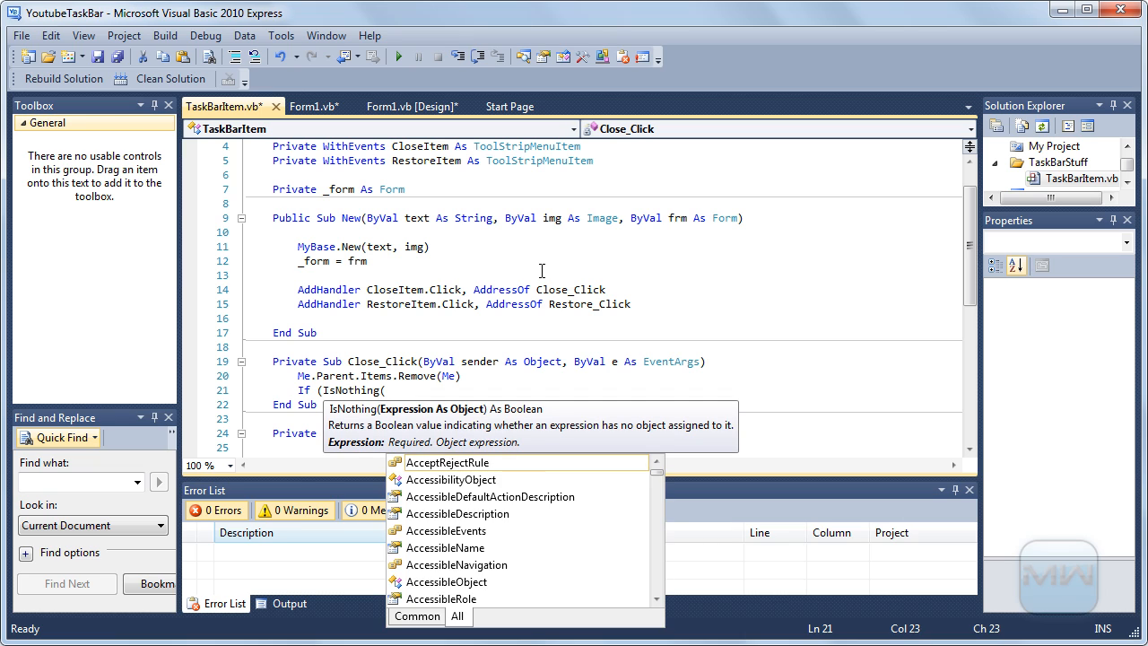
pyautogui.write('_form))')
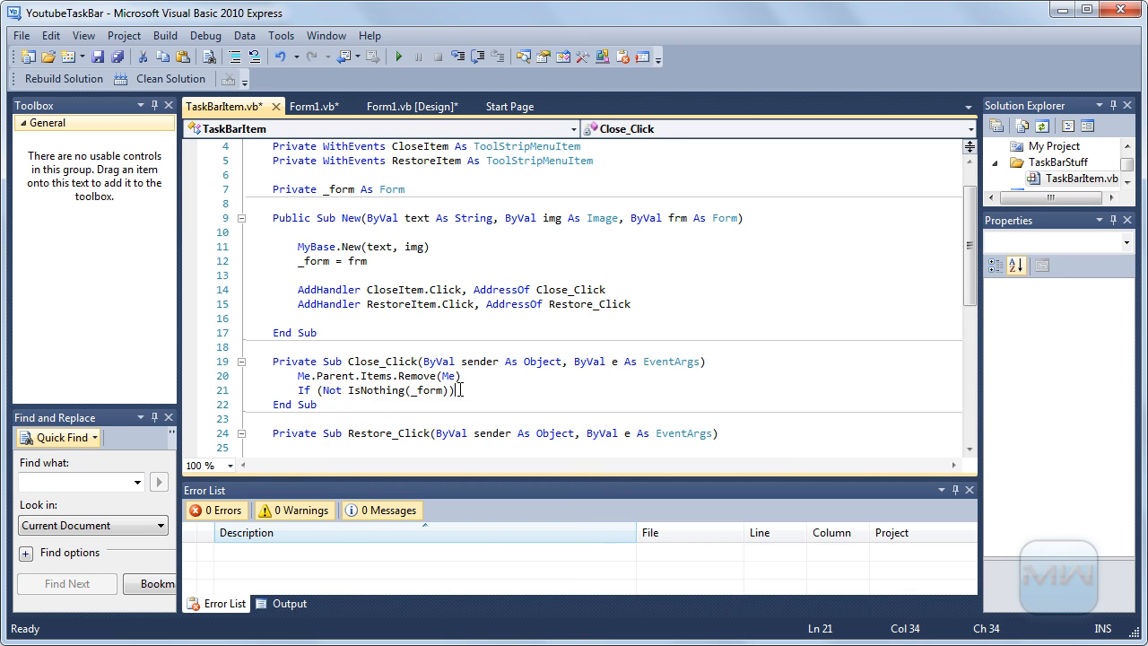
pyautogui.write('Then')
pyautogui.write('_form.')
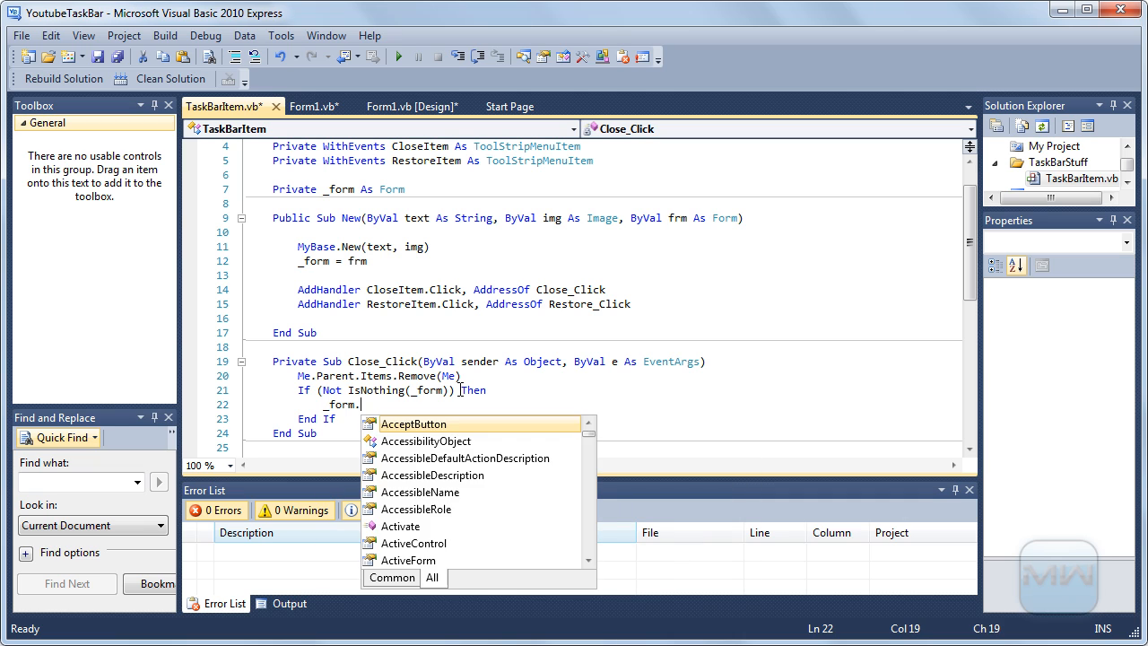
pyautogui.write('Close()')
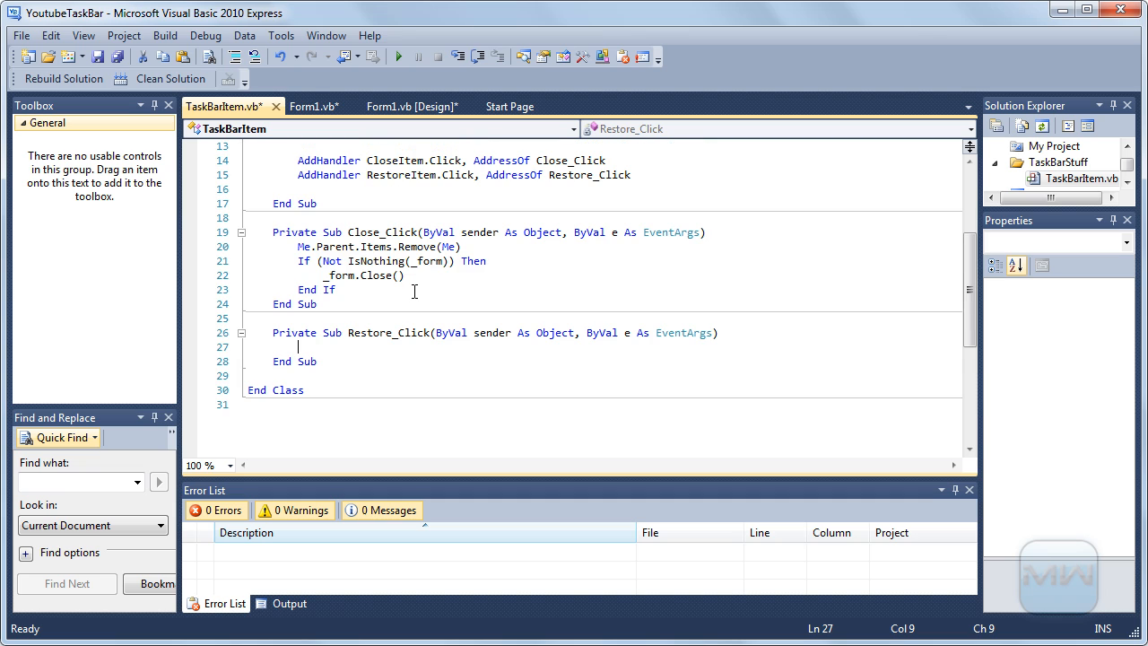
# Start Restore_Click with If (_form.WindowState = FormWindowState.Minimized)
pyautogui.write('If (')
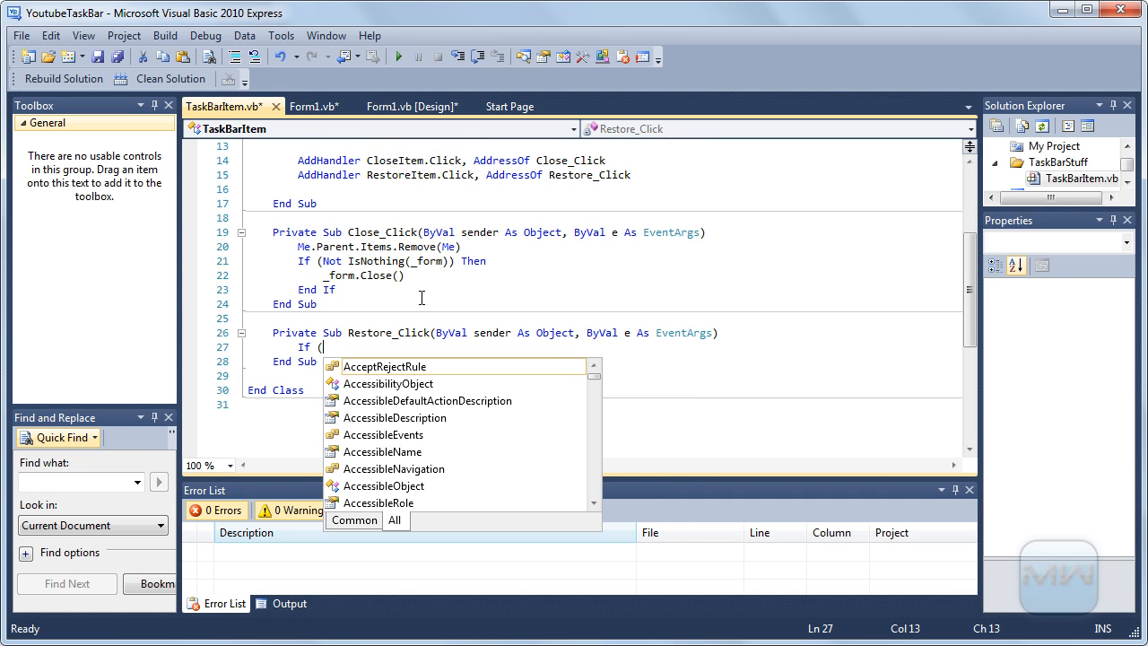
pyautogui.write('_form')
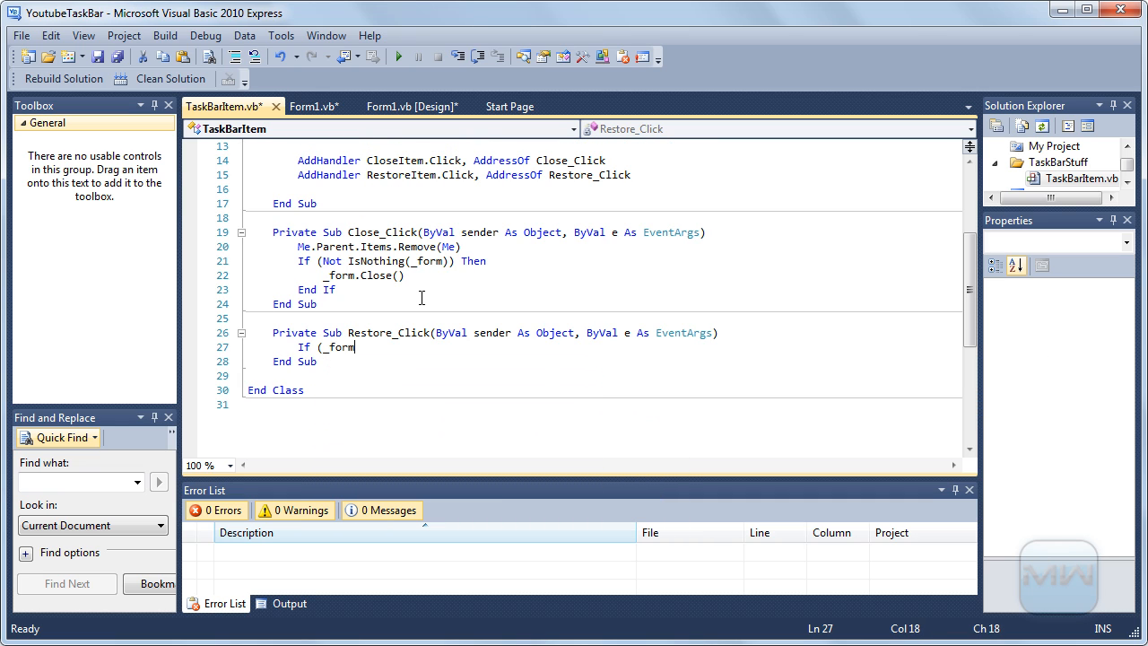
pyautogui.write('.')
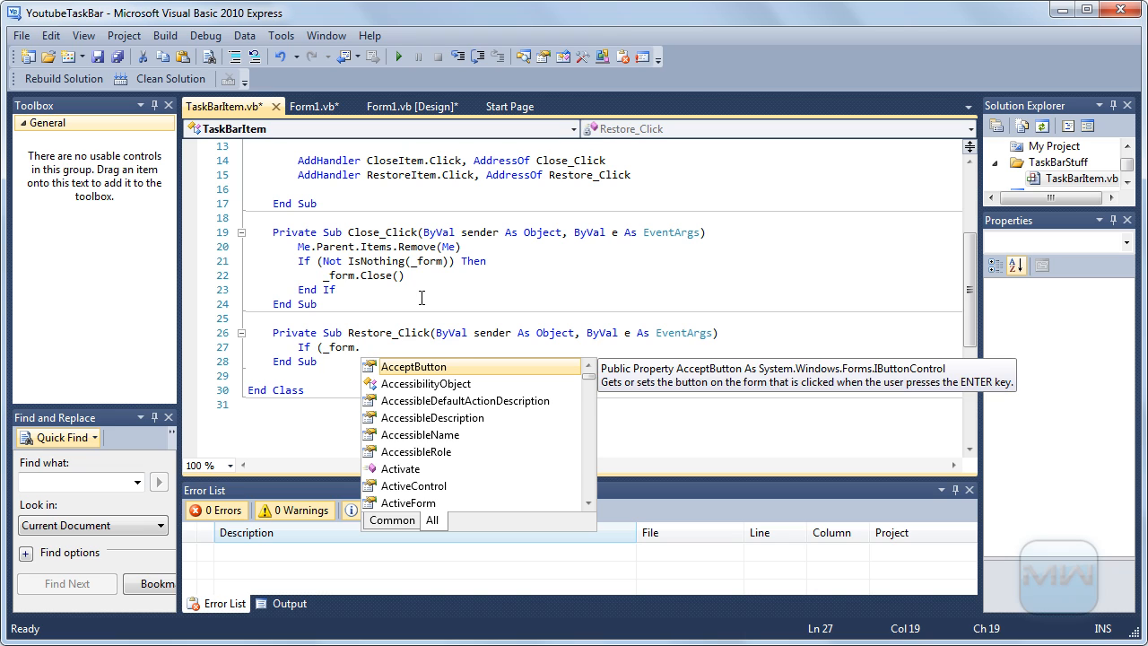
pyautogui.write('WindowState =')
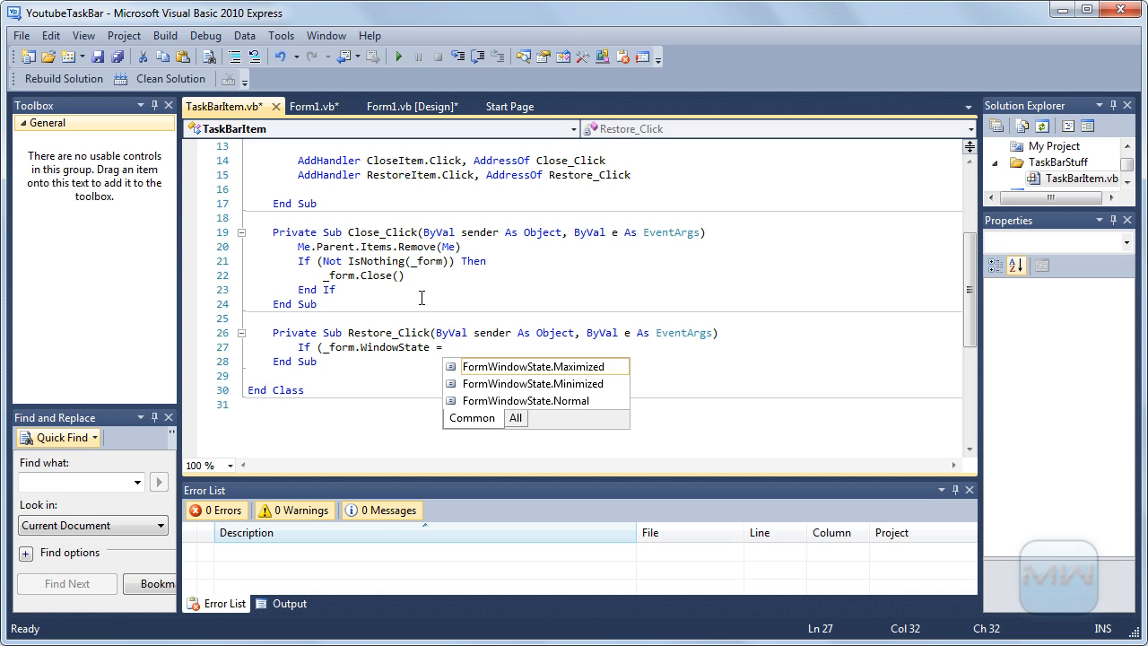
pyautogui.write('FormWindowState.Minimized) Then')
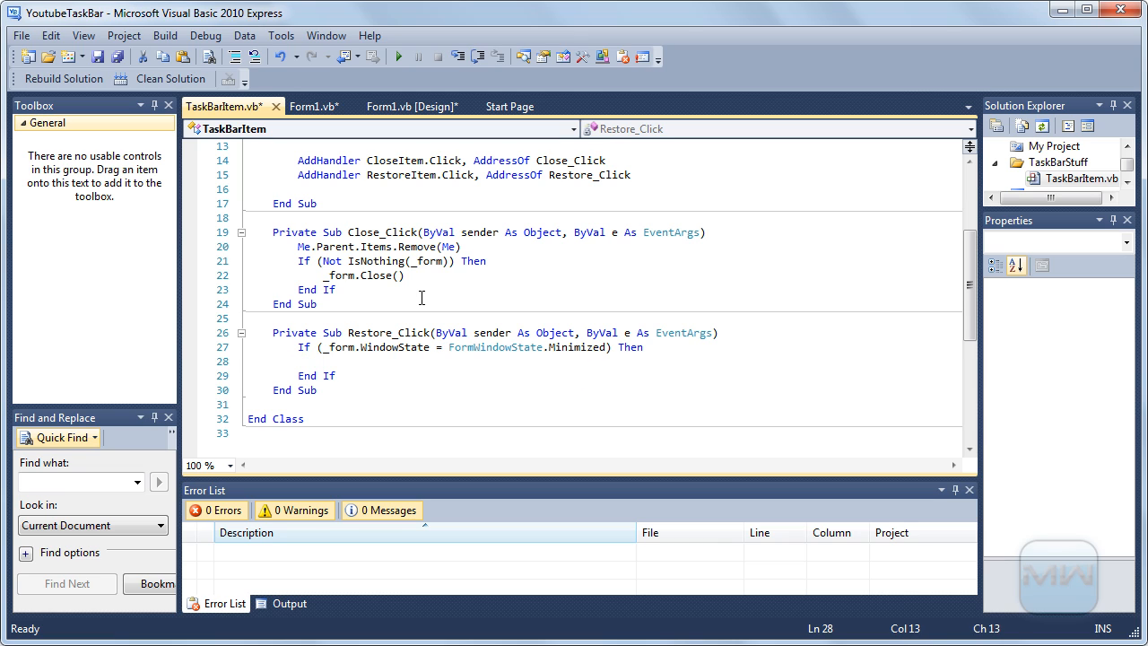
# Inside the If, set _form.WindowState = FormWindowState.Normal and _form.Visible = True
pyautogui.write('_form.WindowState=')
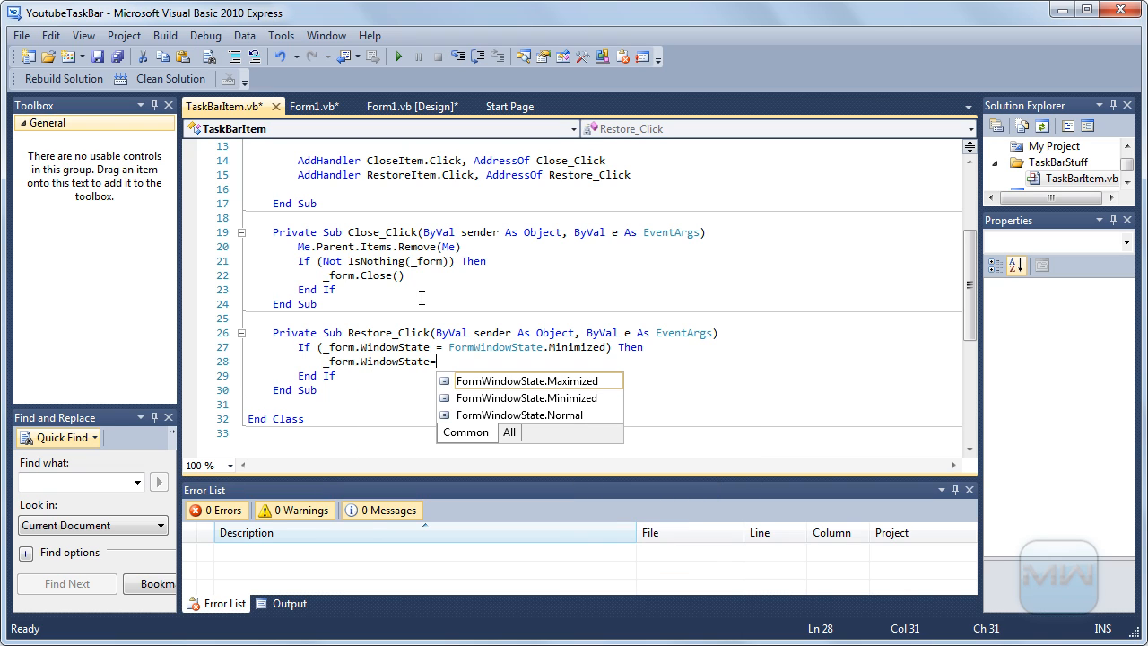
pyautogui.write('FormWindowState.Normal')
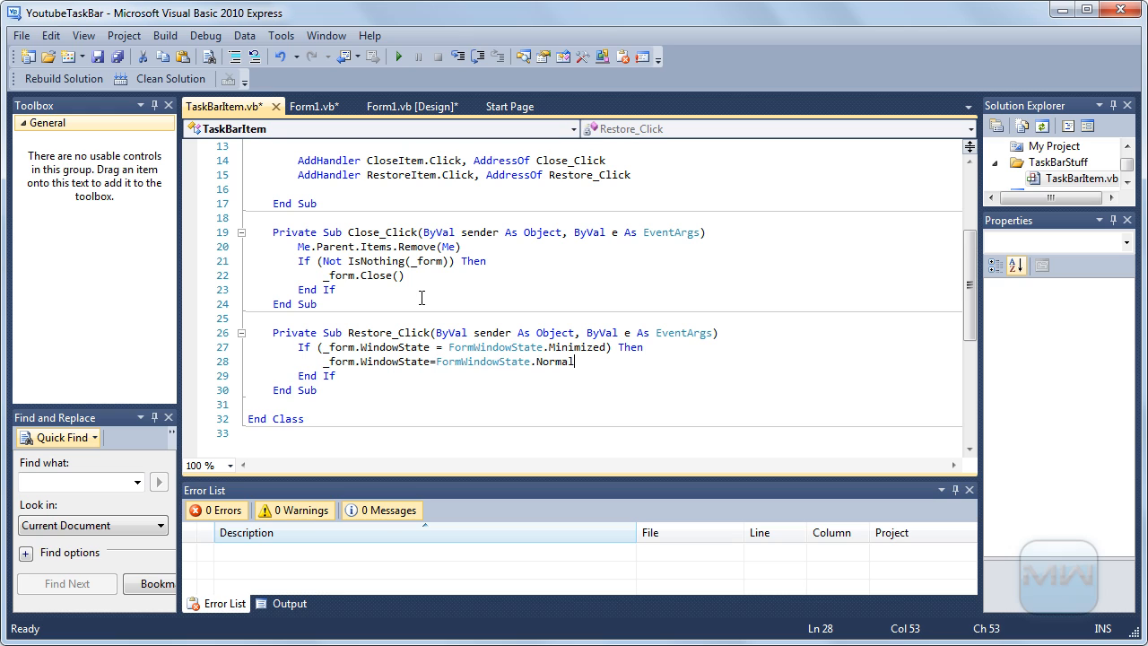
pyautogui.write('_form')
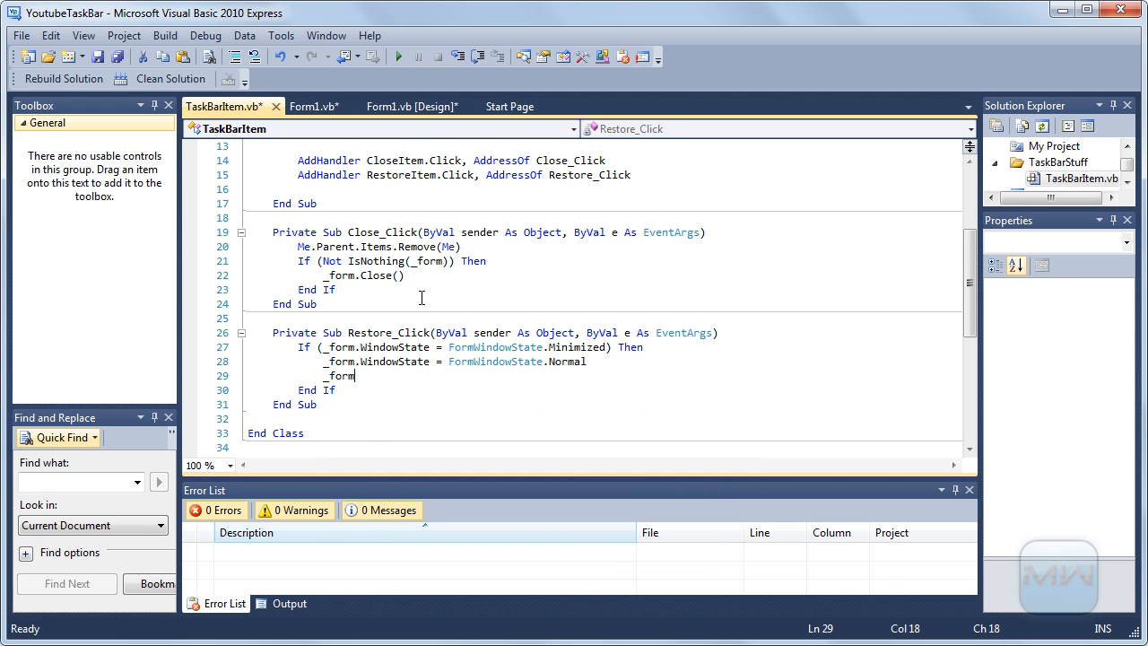
pyautogui.write('.Visible=t')
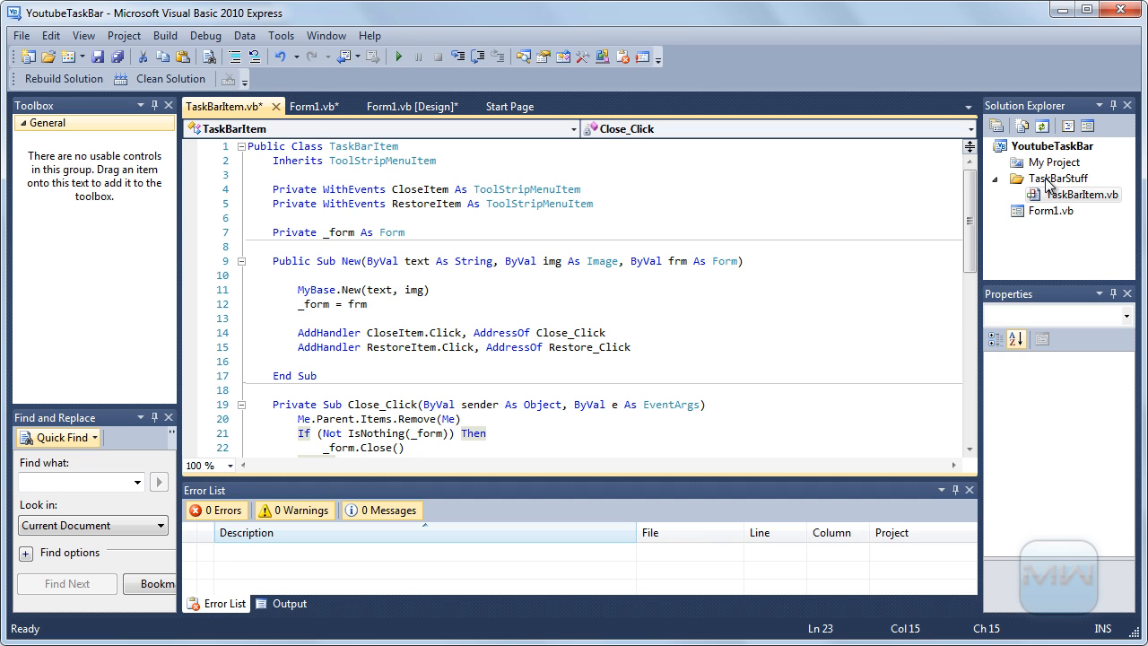
# Add a new class named TaskForm to the TaskBarStuff folder via Add > Class
pyautogui.scroll(-3)
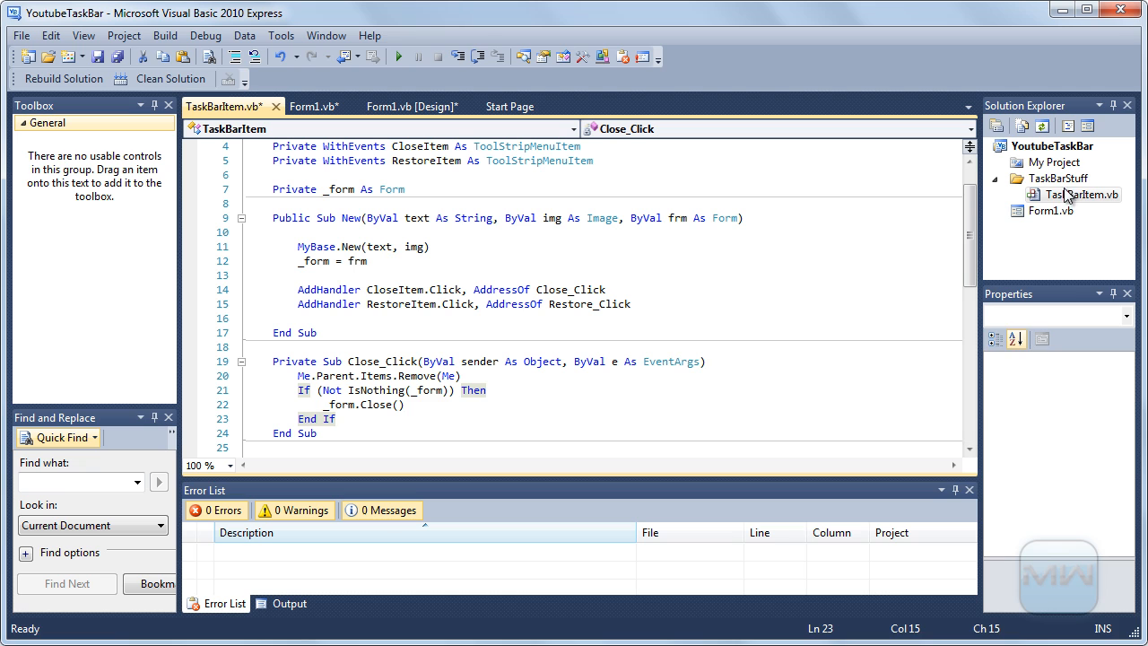
pyautogui.rightClick(1058, 178)
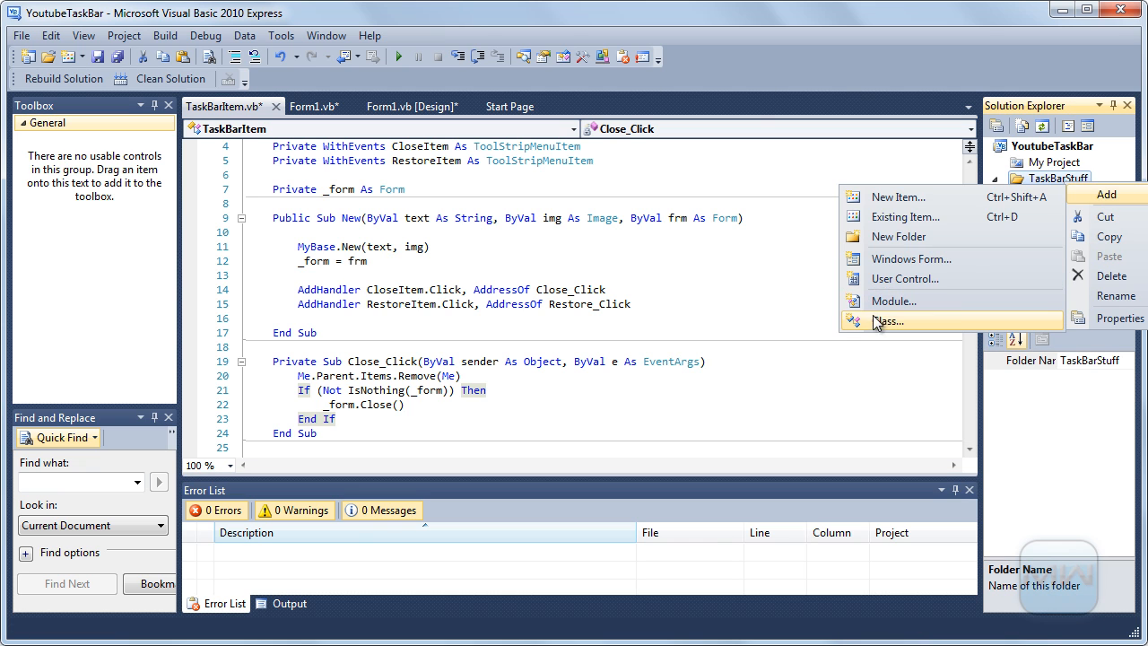
pyautogui.click(890, 321)
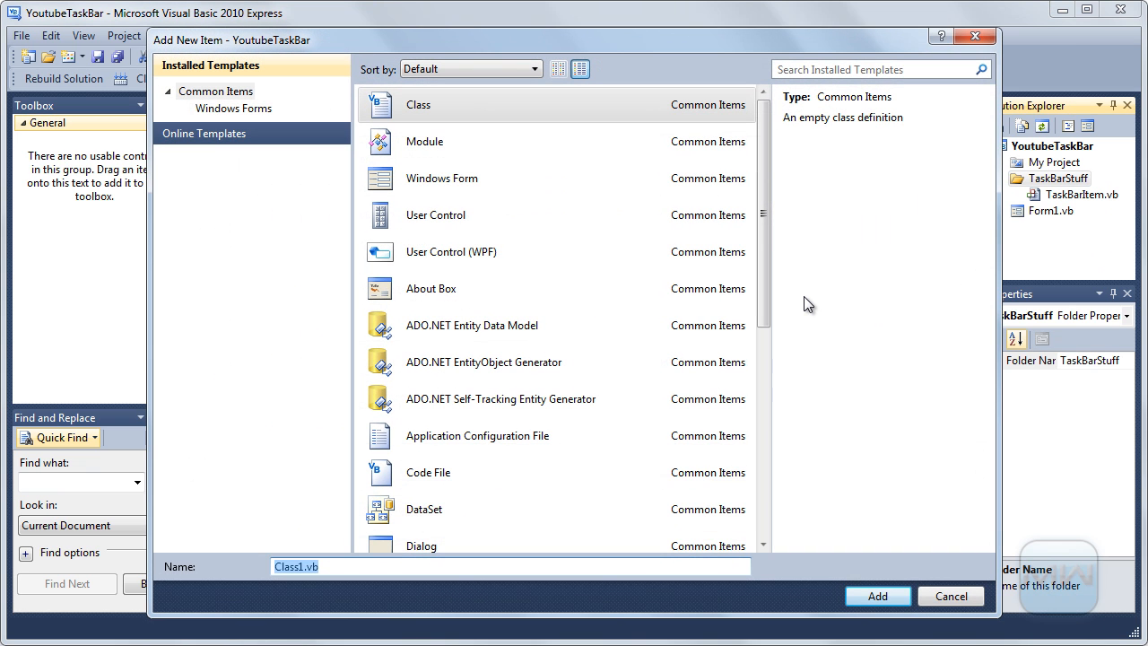
pyautogui.write('T')
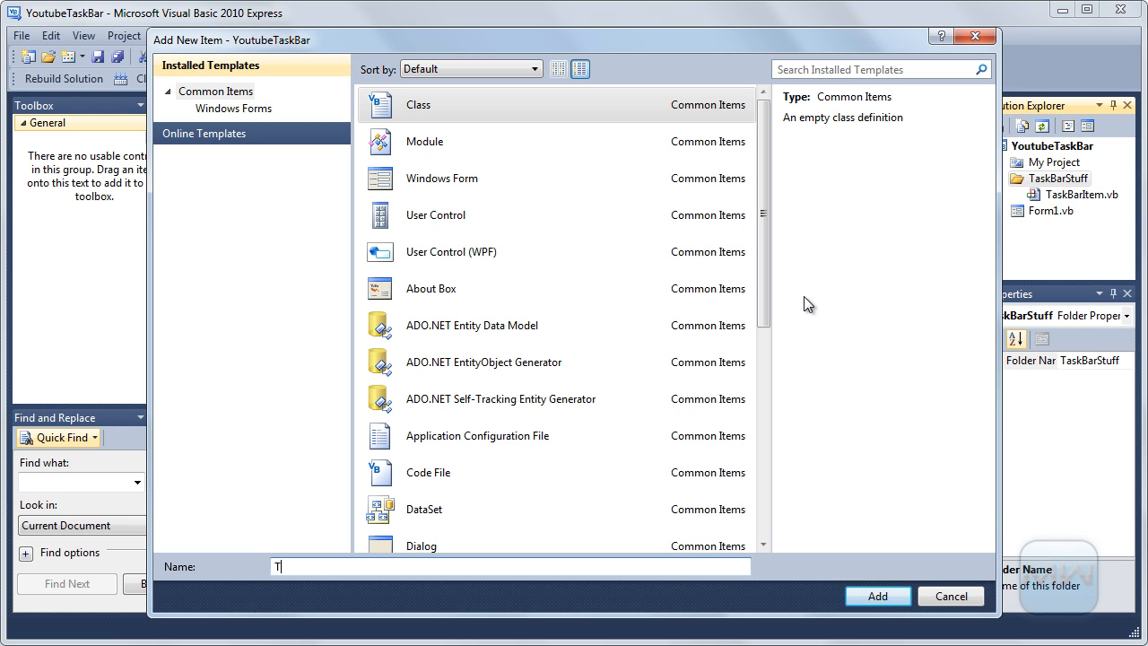
pyautogui.write('askForm.')
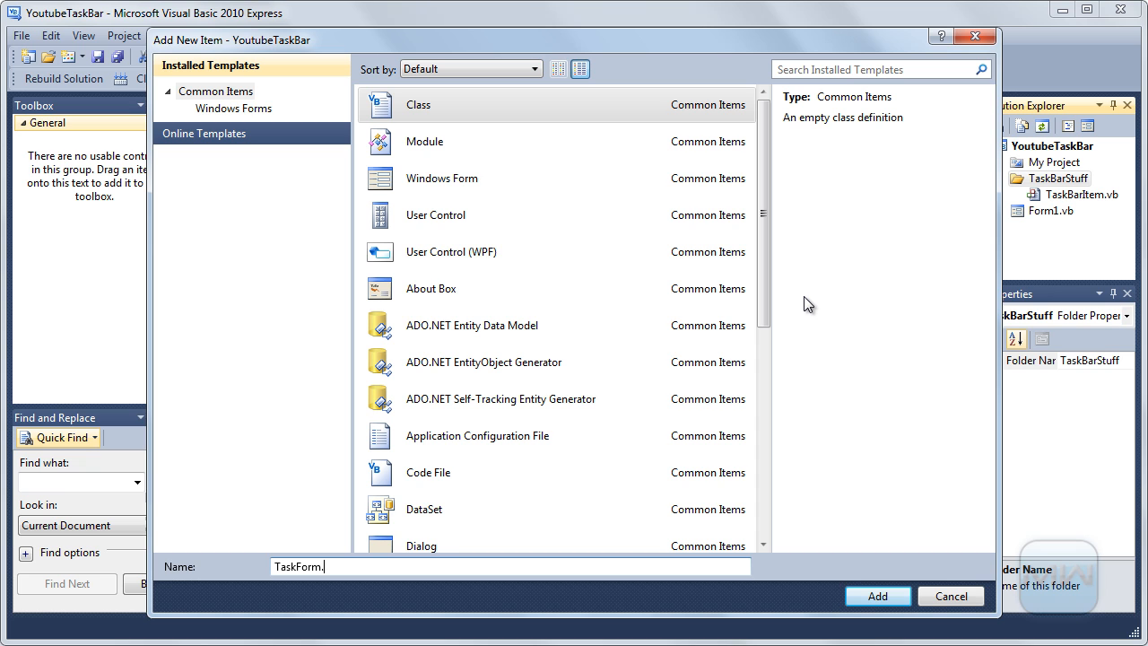
pyautogui.click(875, 596)
pyautogui.write('Inherits Form')
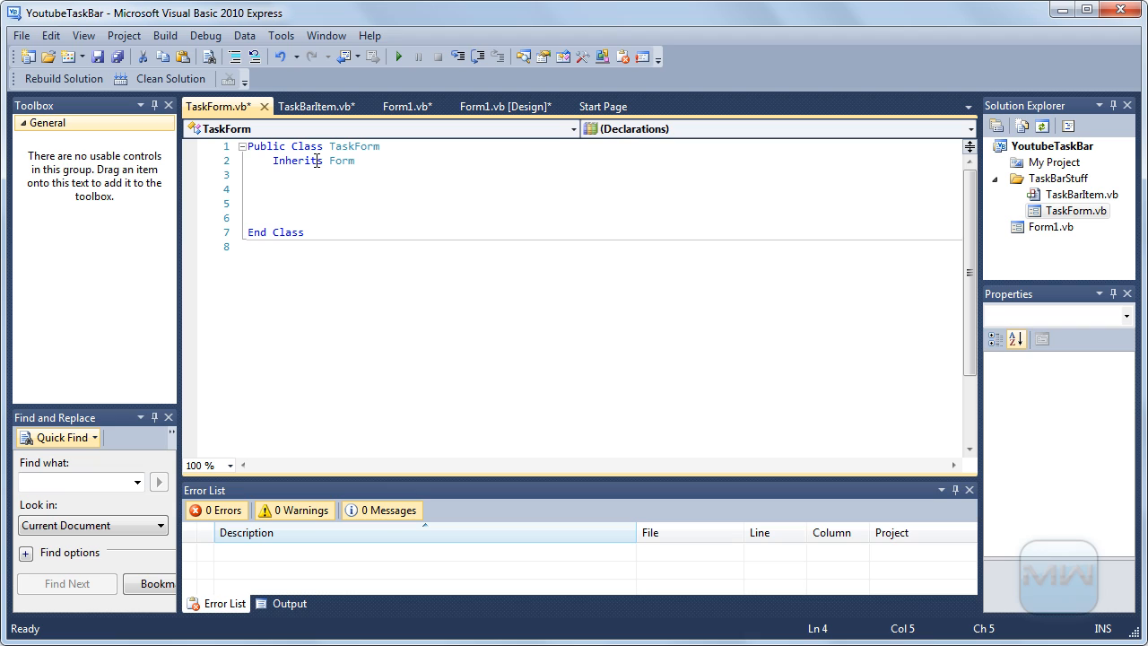
# Declare the constructor Public Sub New(ByVal title As String) in TaskForm
pyautogui.write('pu')
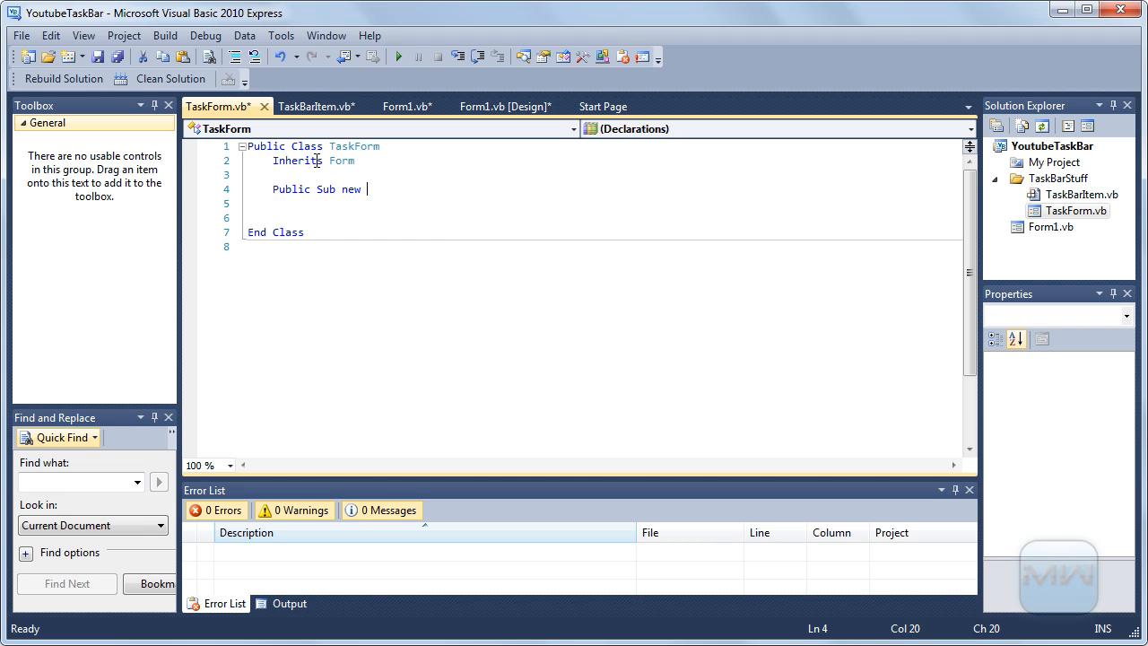
pyautogui.write('(')
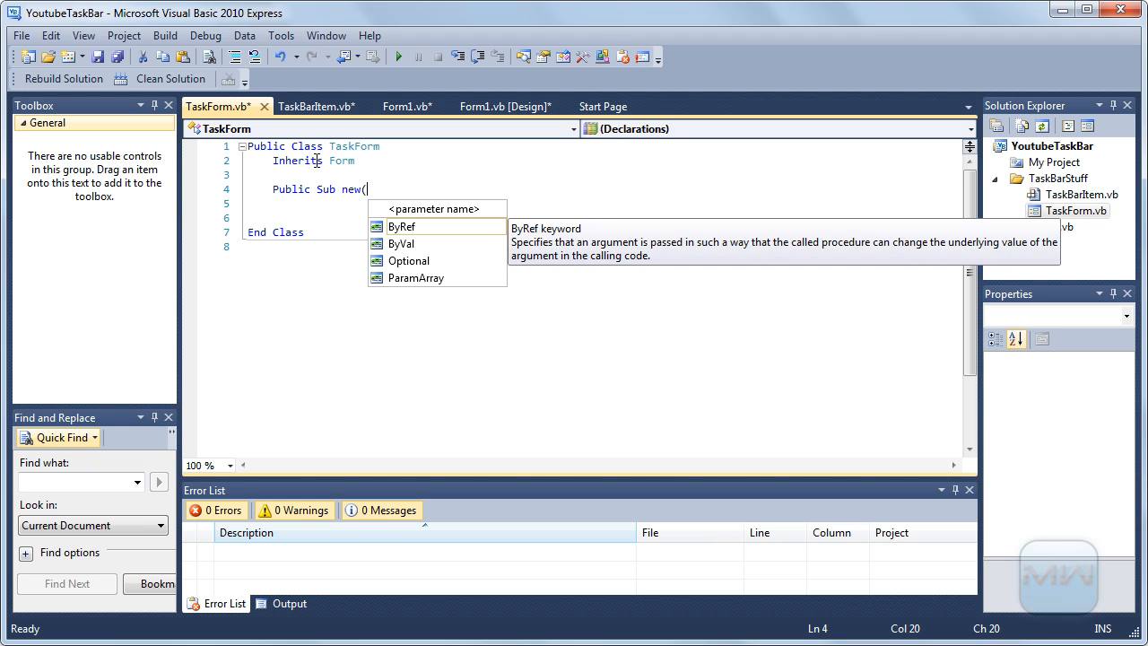
pyautogui.write('ByVal')
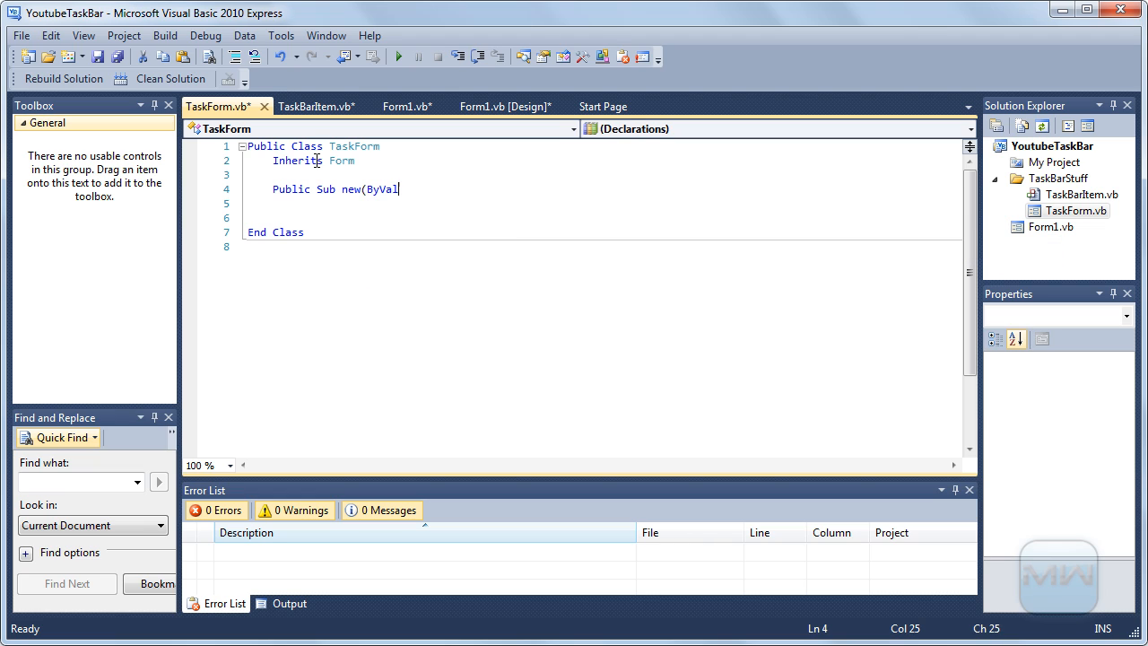
pyautogui.write('t')
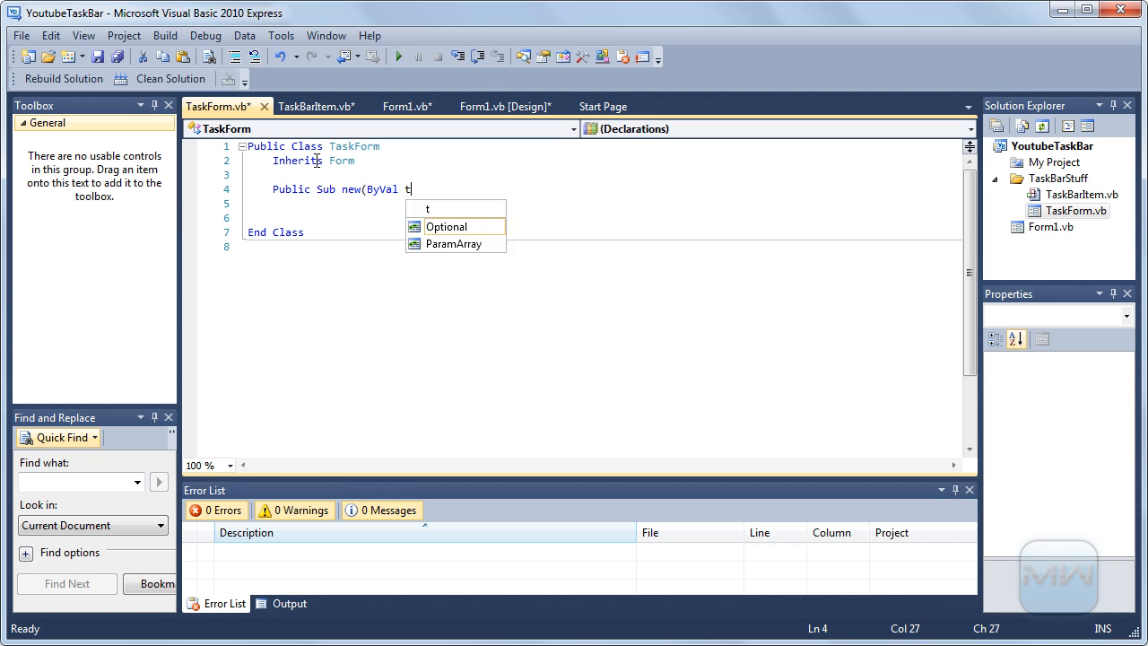
pyautogui.write('itle a')
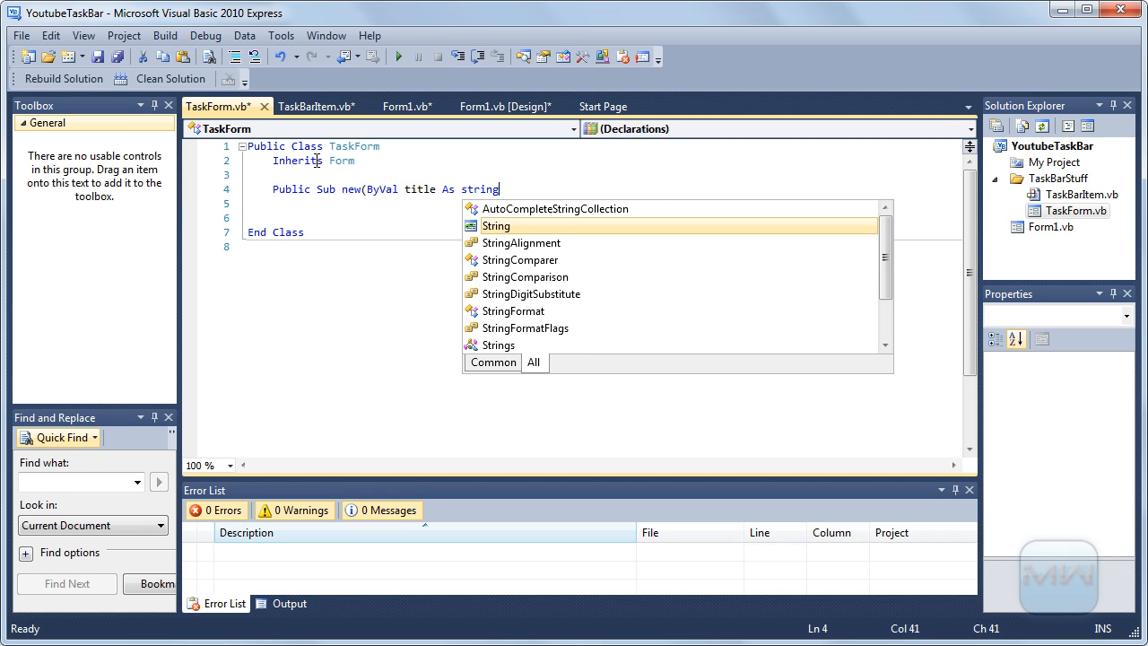
pyautogui.write(')')
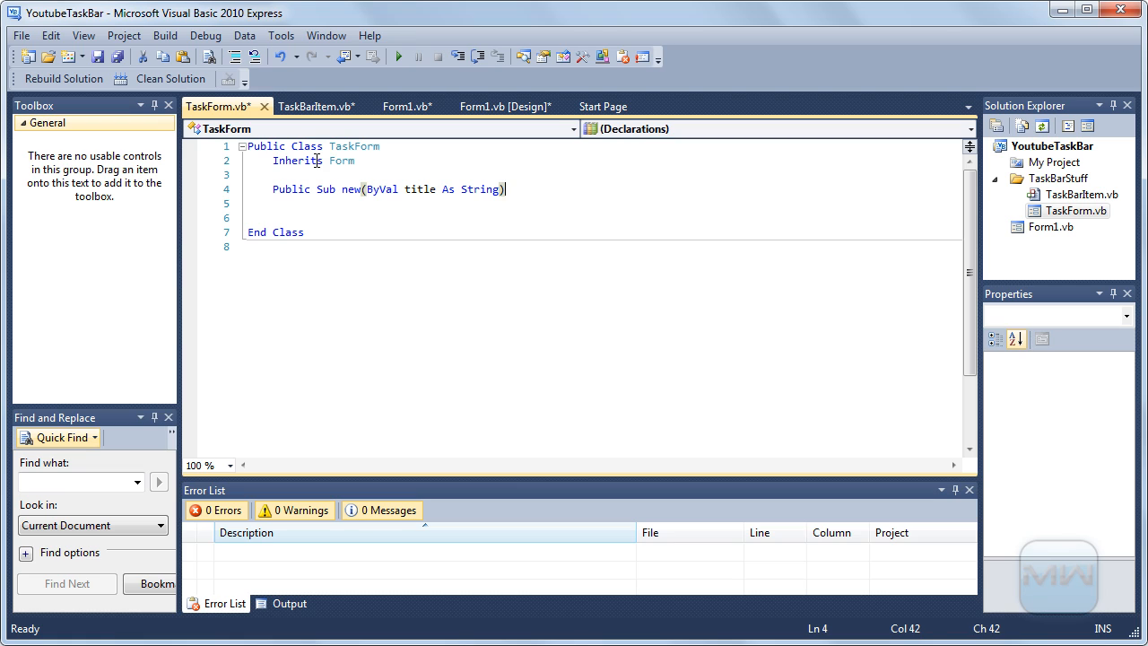
pyautogui.press('enter')
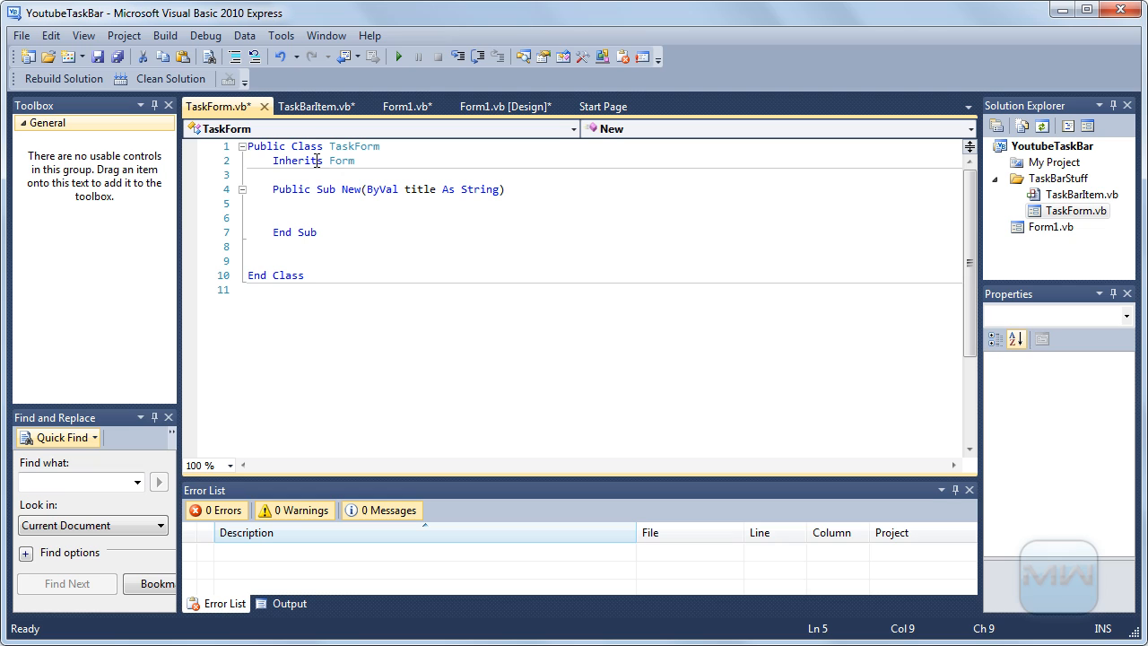
# Set Me.Text = title in the constructor body and begin a Protected Overrides line
pyautogui.write('Me.')
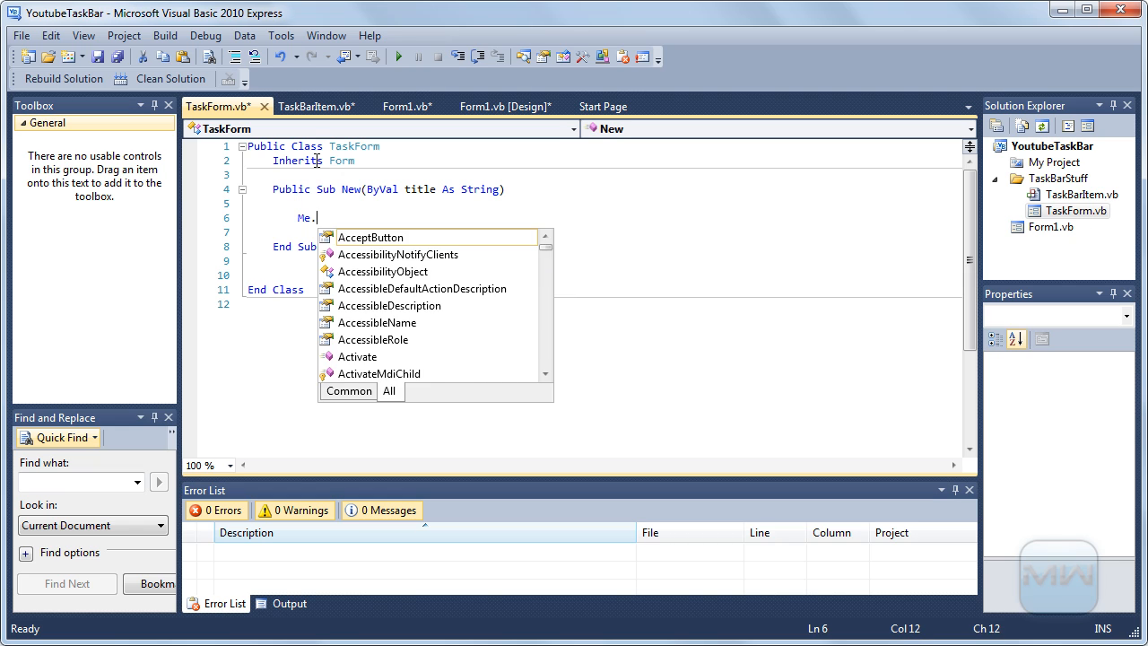
pyautogui.write('Text=title')
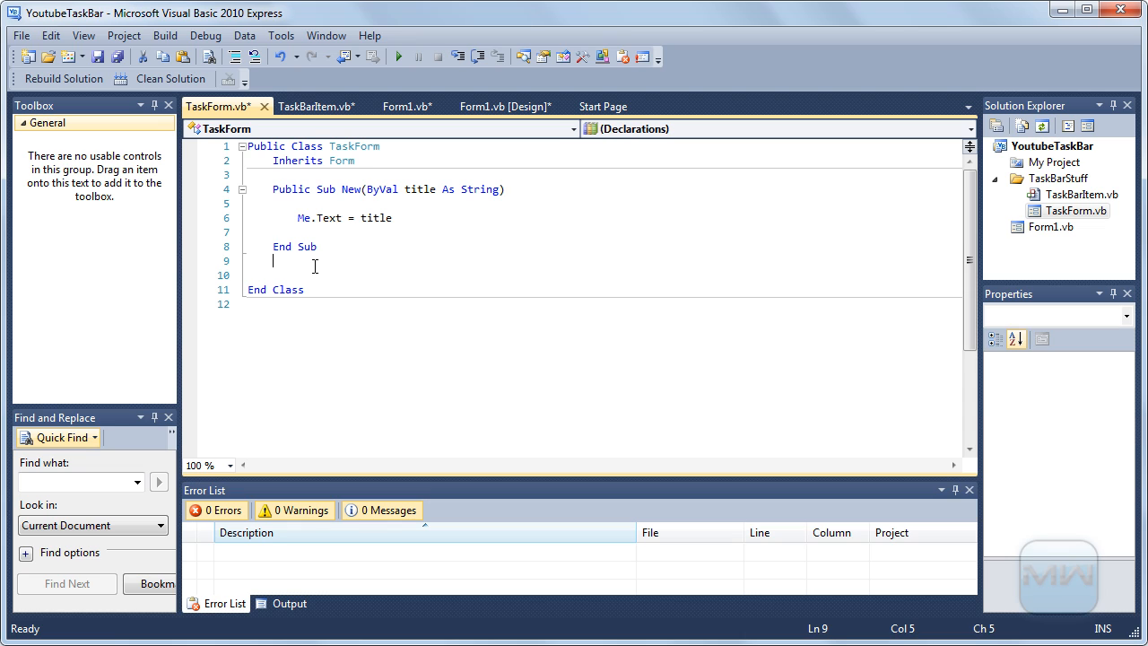
pyautogui.write('pr')
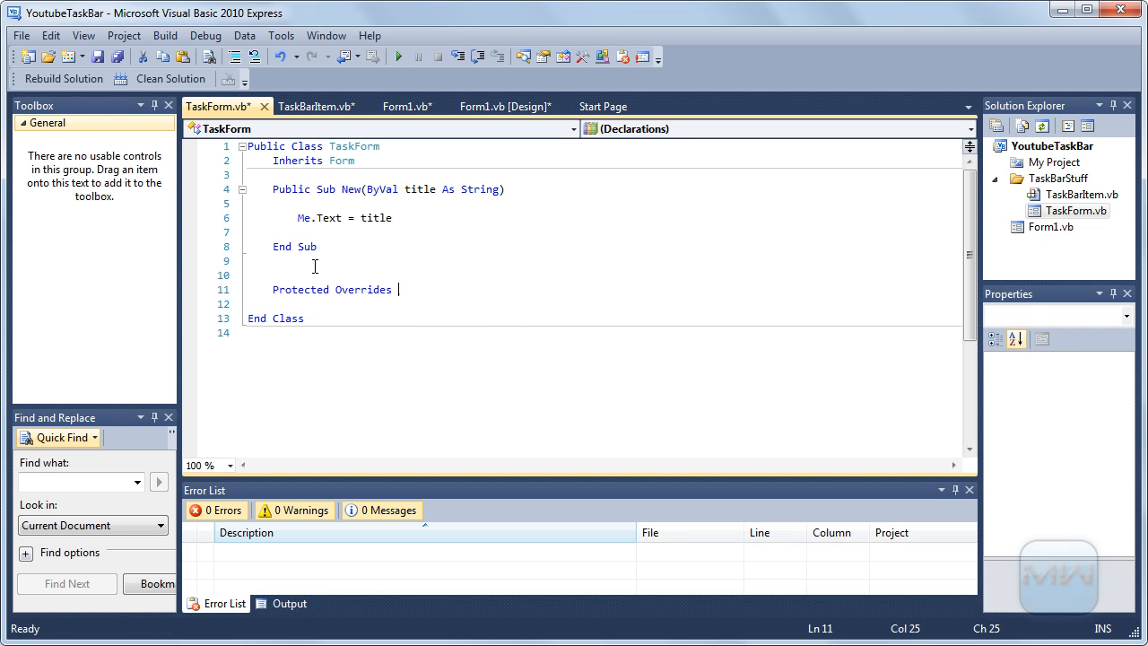
# Accept the OnSizeChanged override stub that calls the base method
pyautogui.write('On')
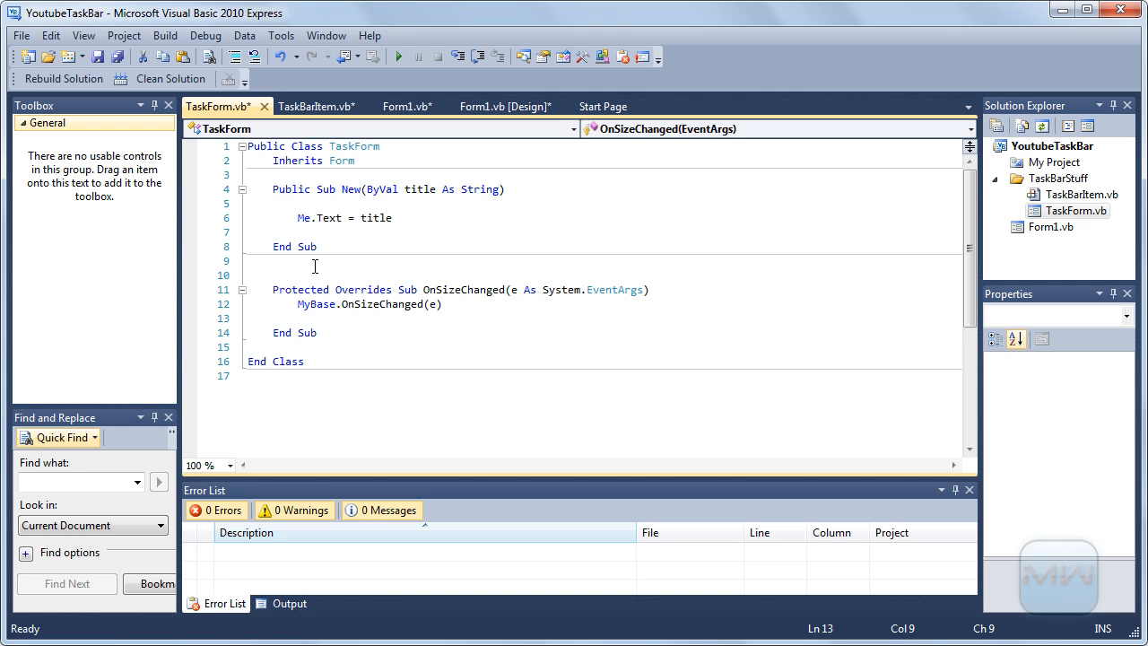
pyautogui.press('enter')
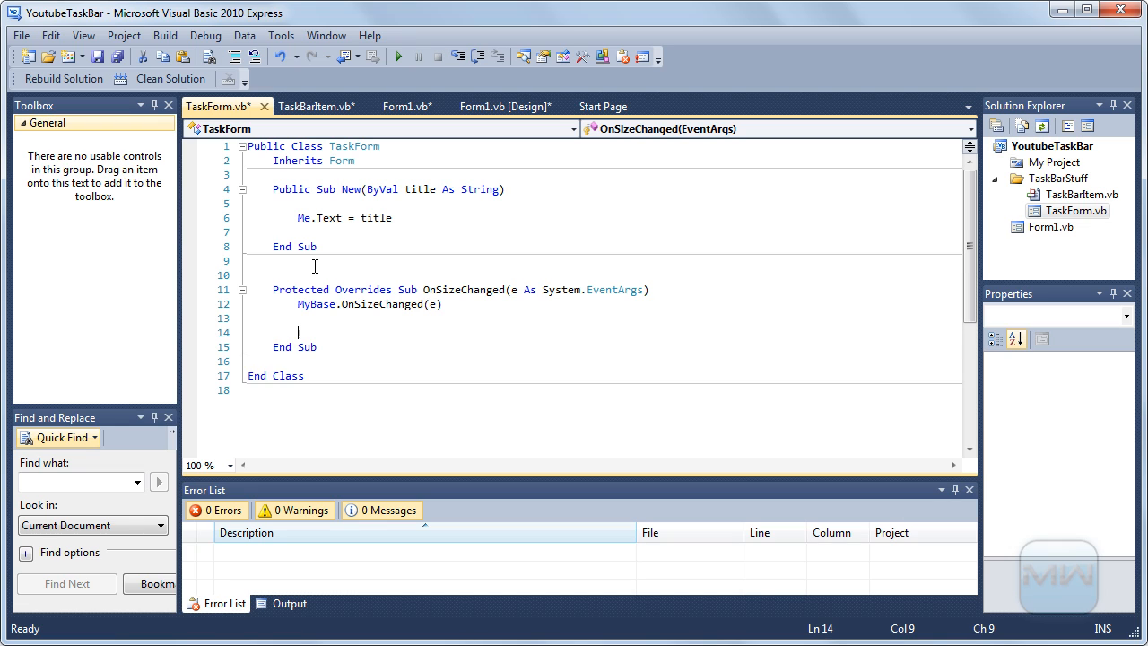
pyautogui.press('Enter')
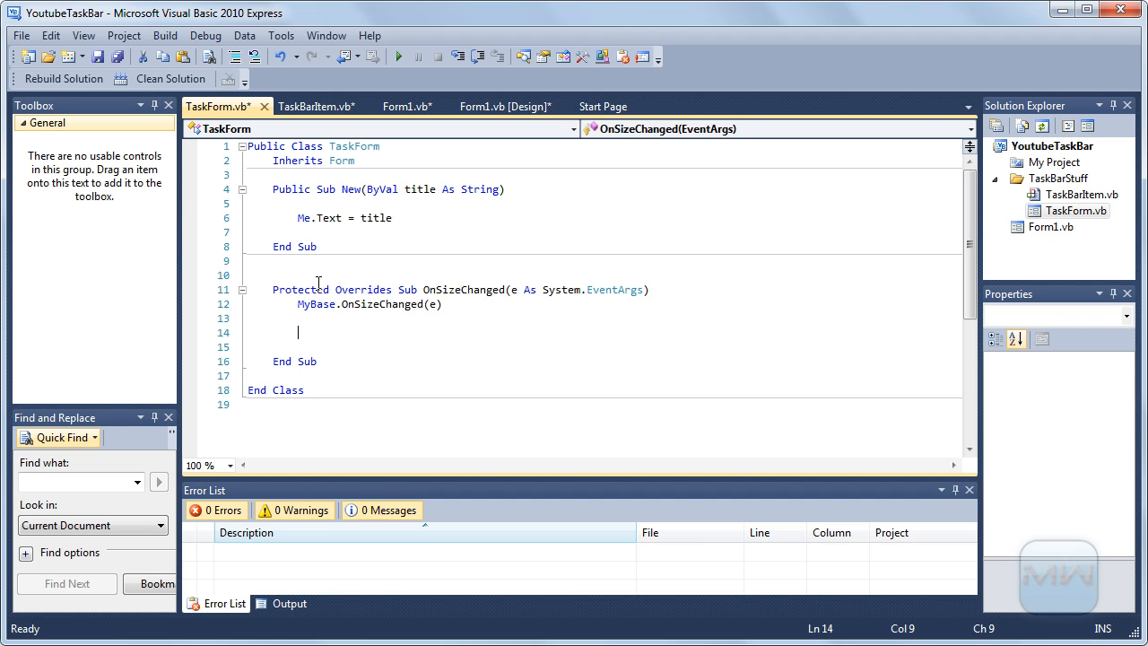
pyautogui.moveTo(330, 337)
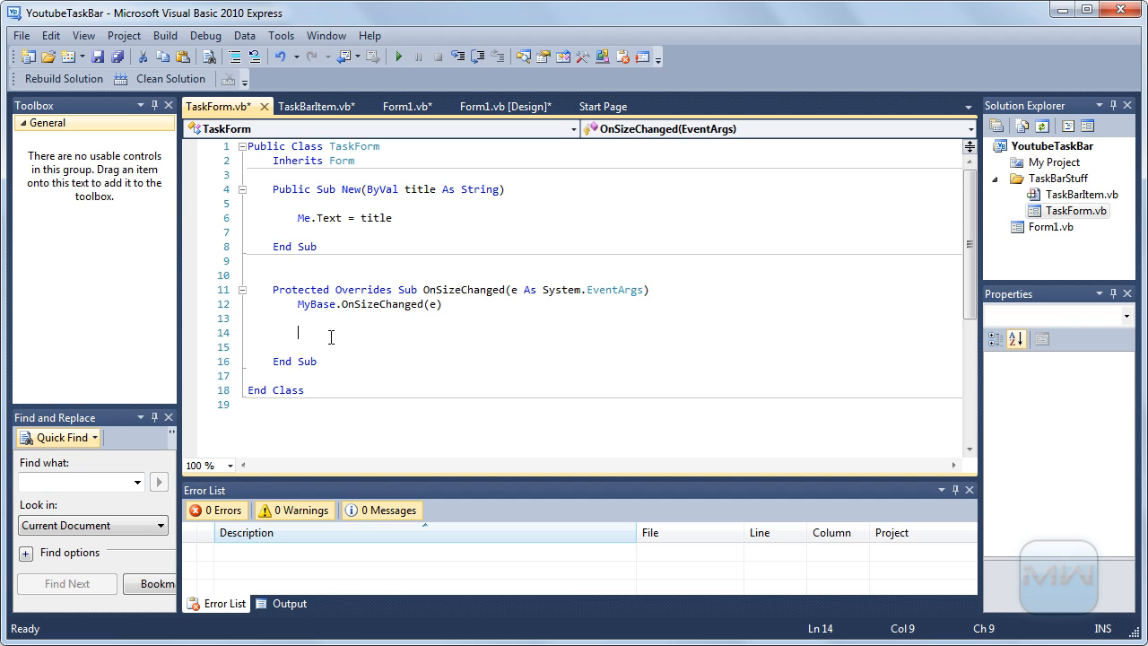
# Add If (Me.WindowState = FormWindowState.Minimized) Then Visible = False Else Visible = True
pyautogui.write('If (')
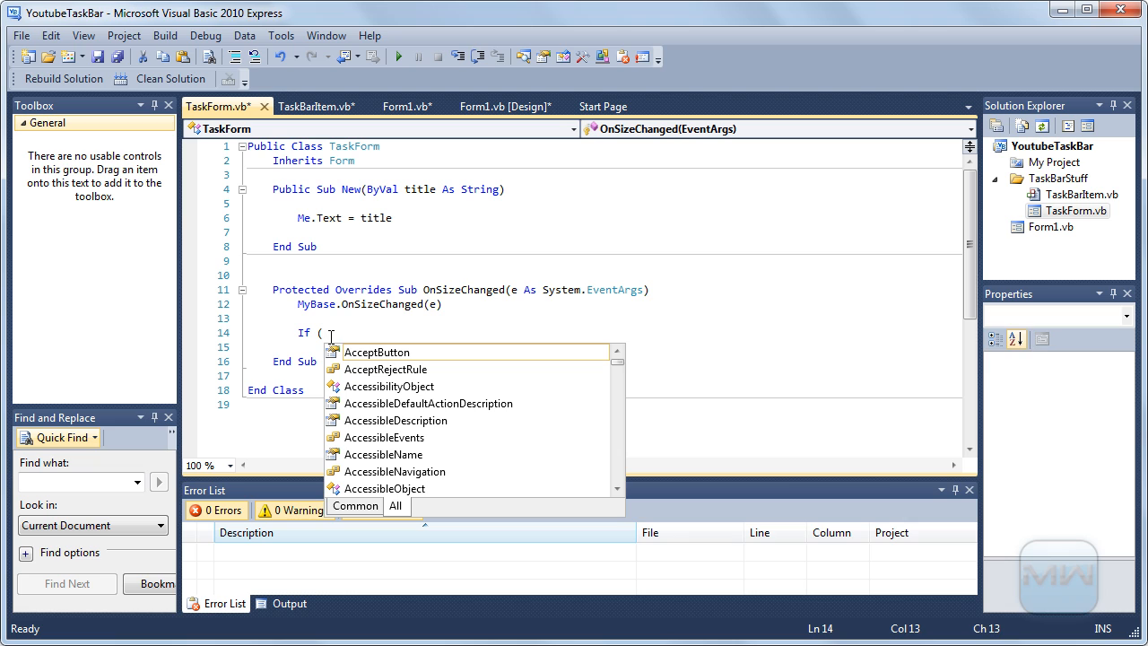
pyautogui.moveTo(377, 352)
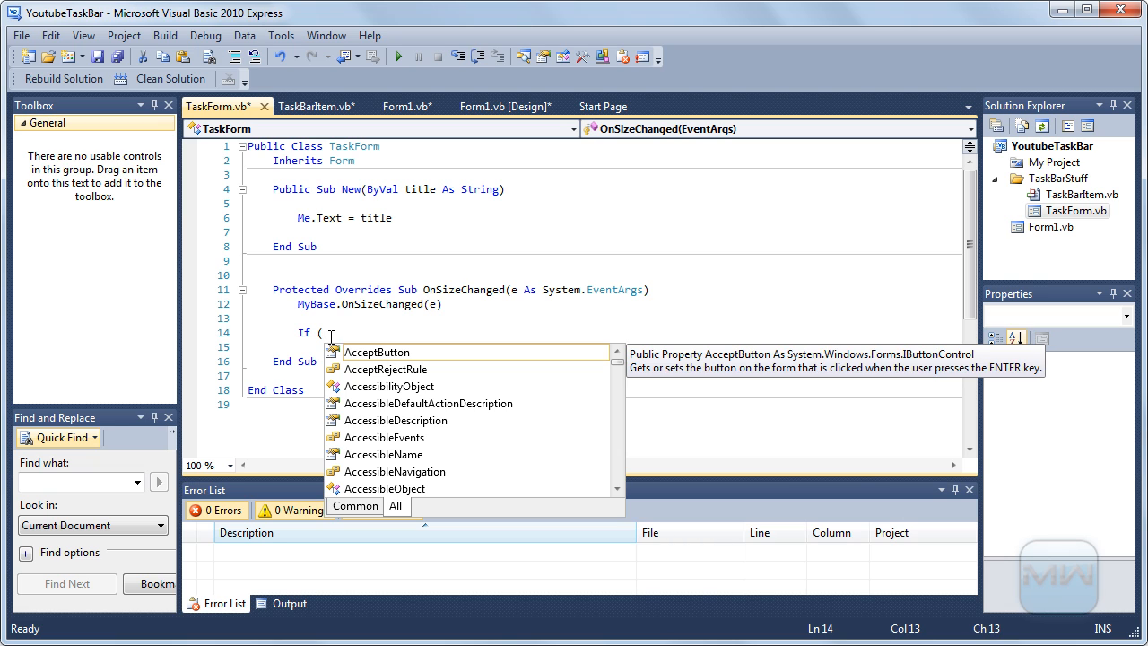
pyautogui.write('Me.wi')
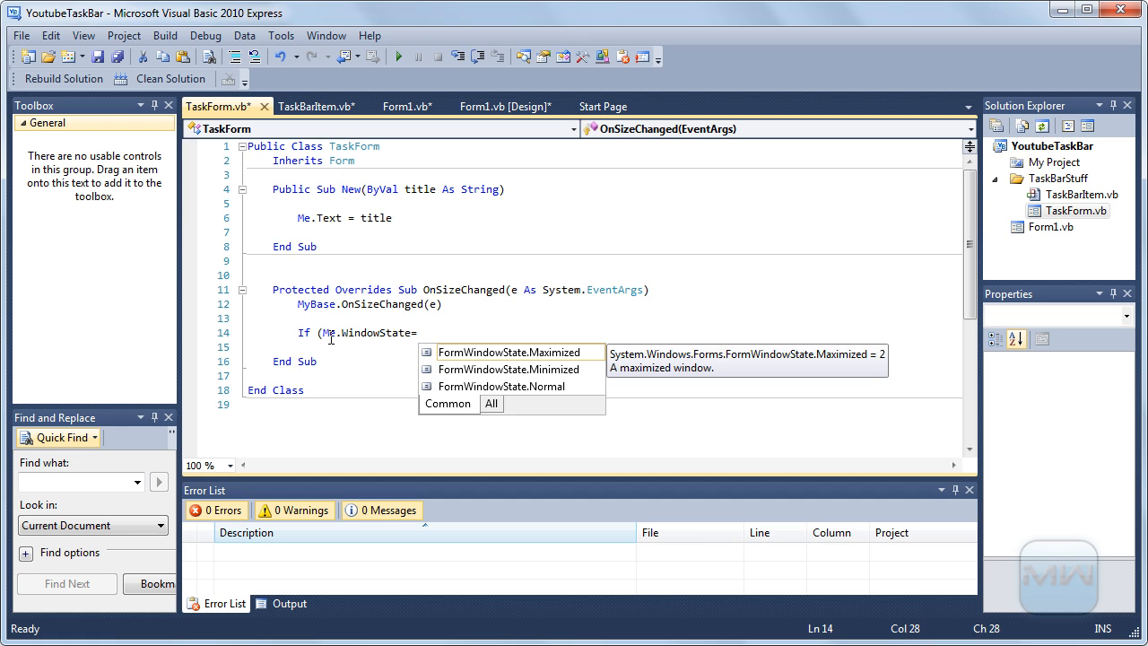
pyautogui.write('FormWindowState.Minimized)')
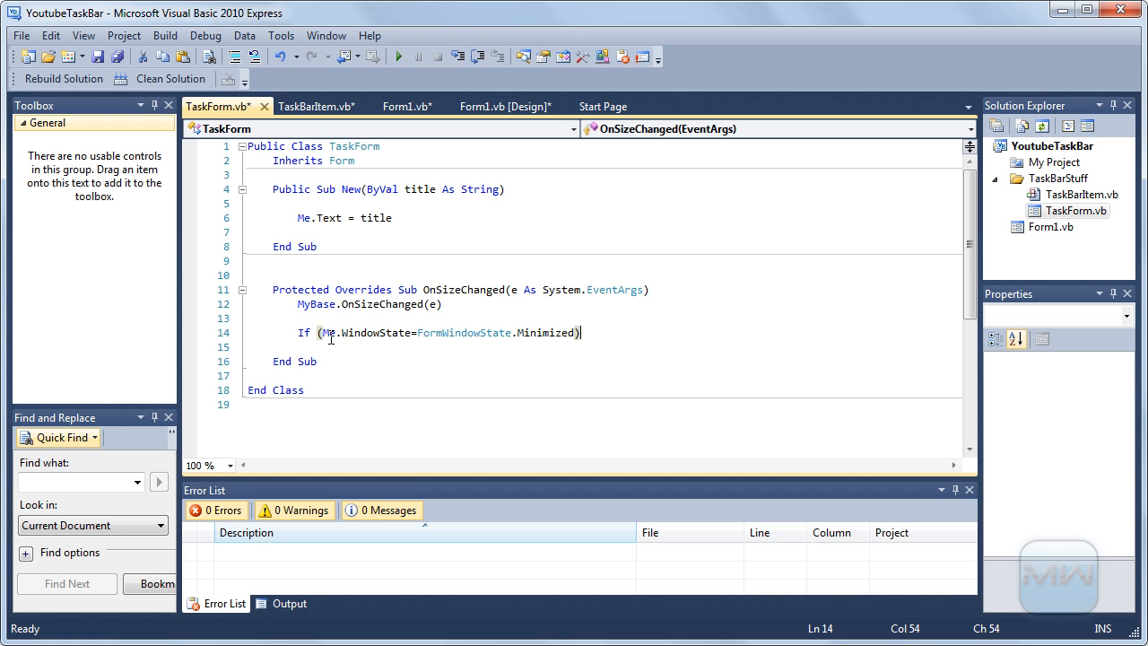
pyautogui.write('Then')
pyautogui.write('Else')
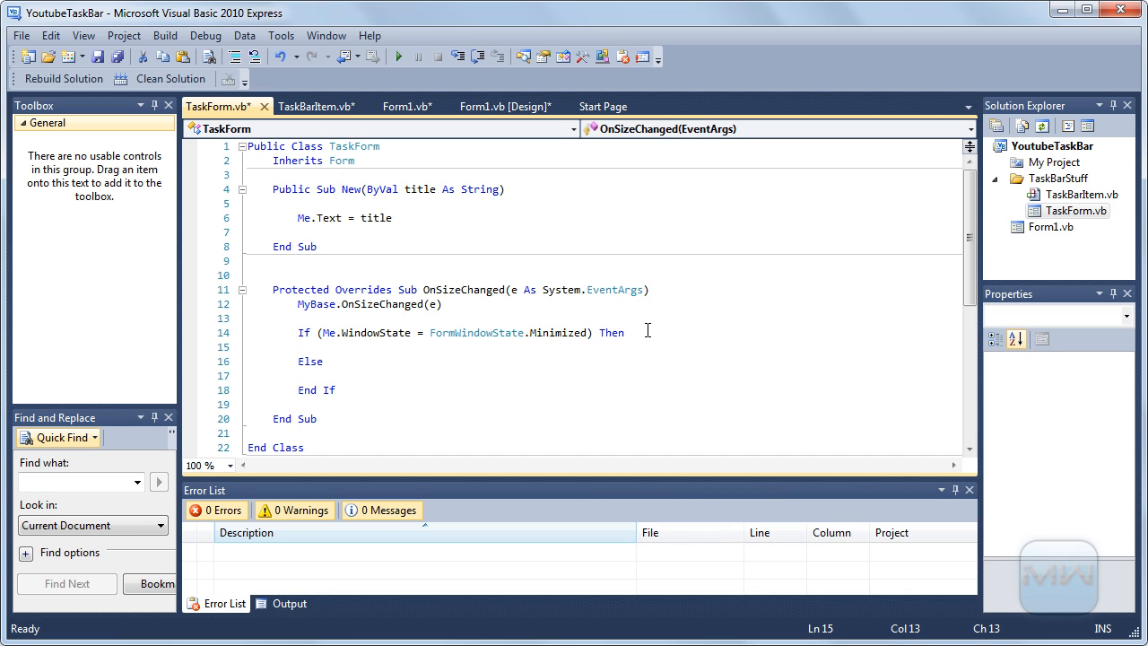
pyautogui.write('vis')
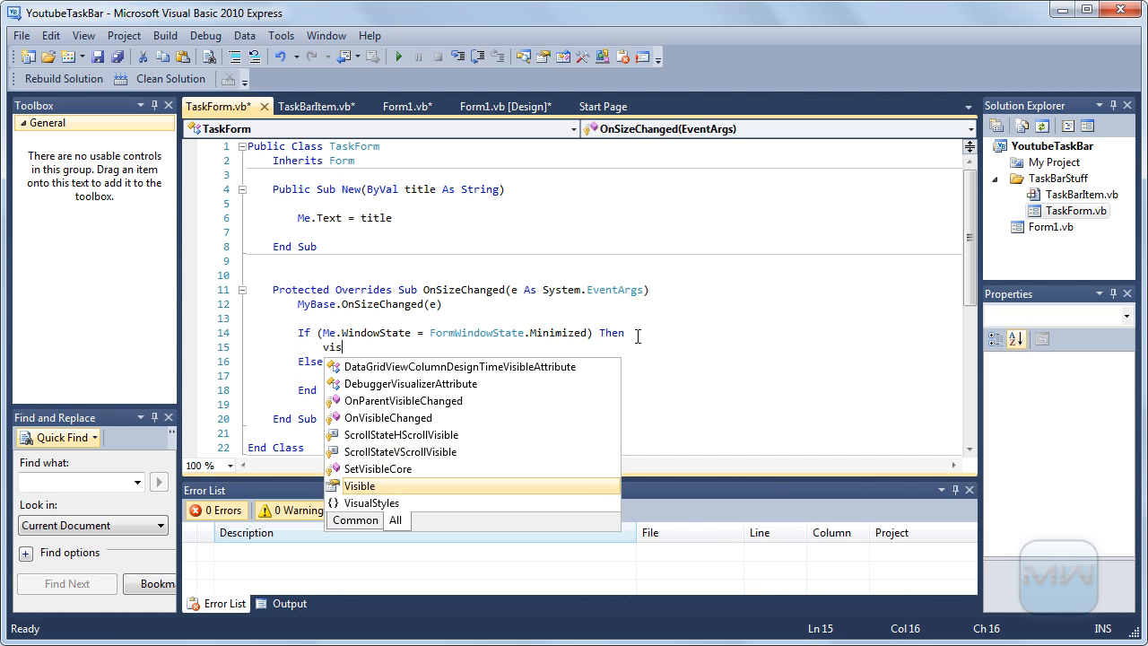
pyautogui.write('ible=False')
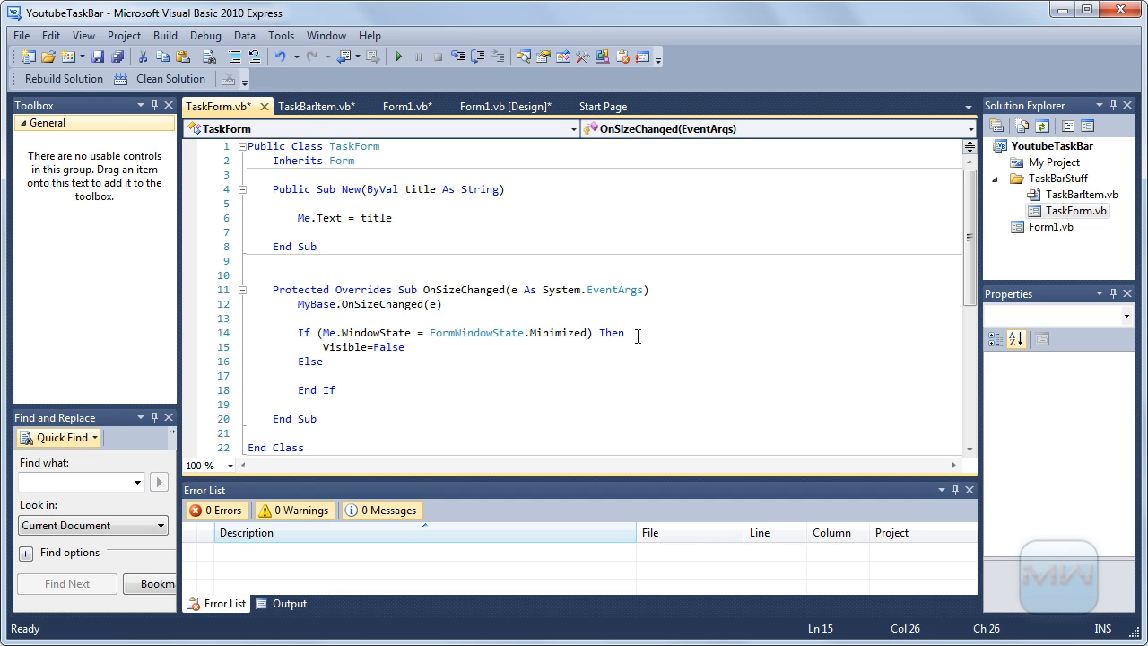
pyautogui.write('Visible=')
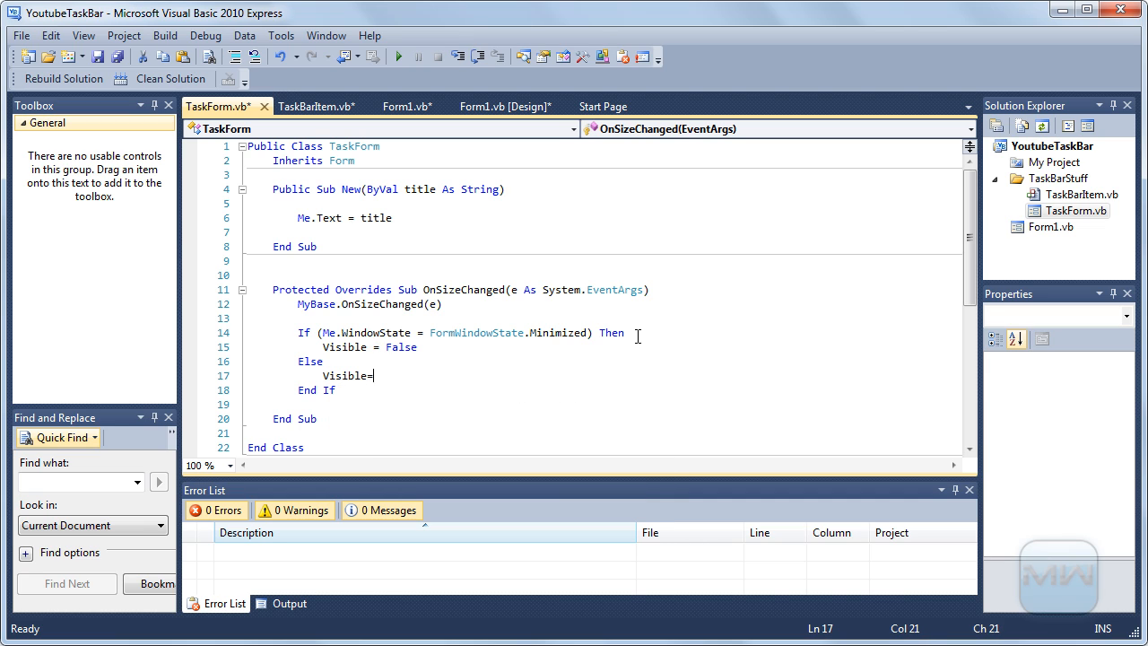
pyautogui.write('True')
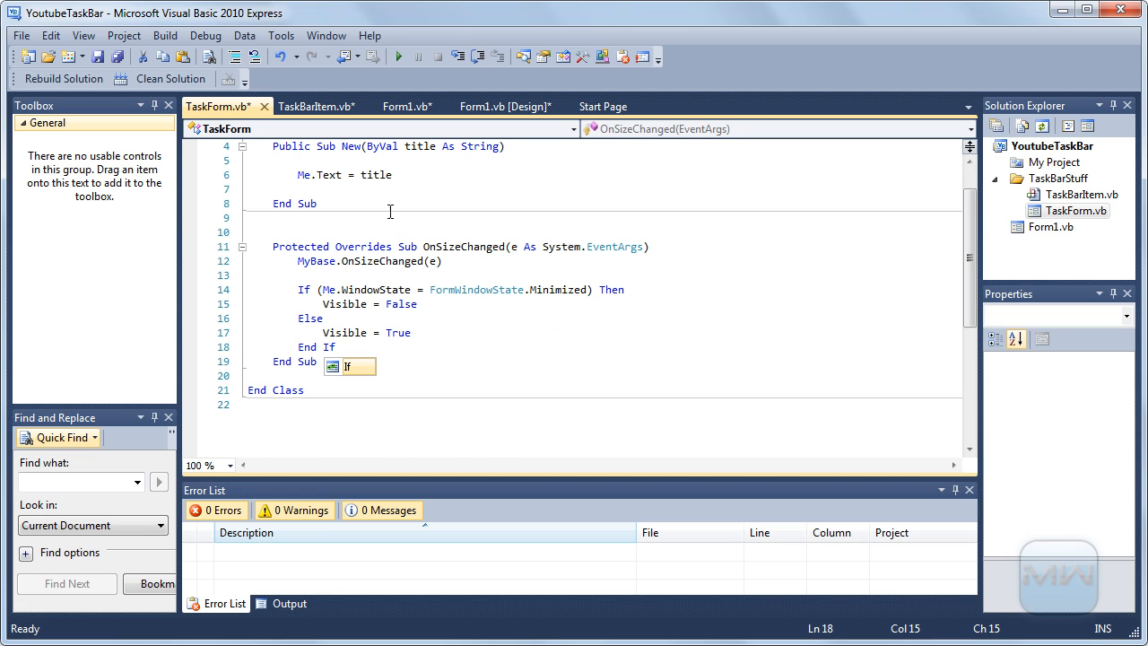
# Rebuild the YoutubeTaskBar project and bring Form1 up in design view
pyautogui.rightClick(1053, 145)
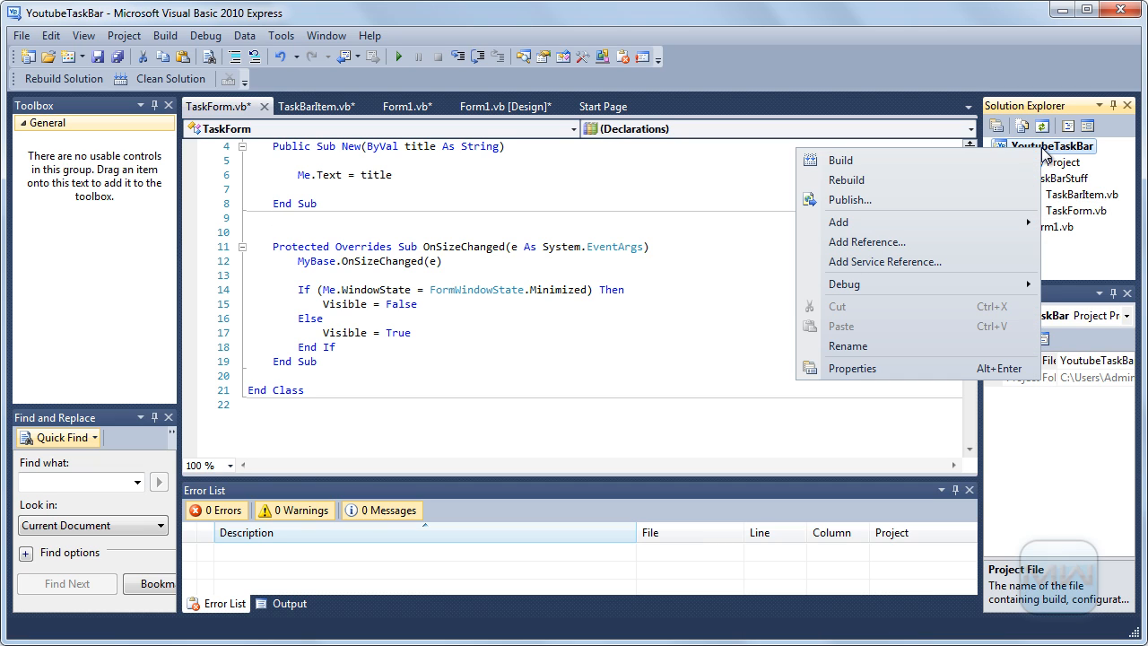
pyautogui.moveTo(847, 180)
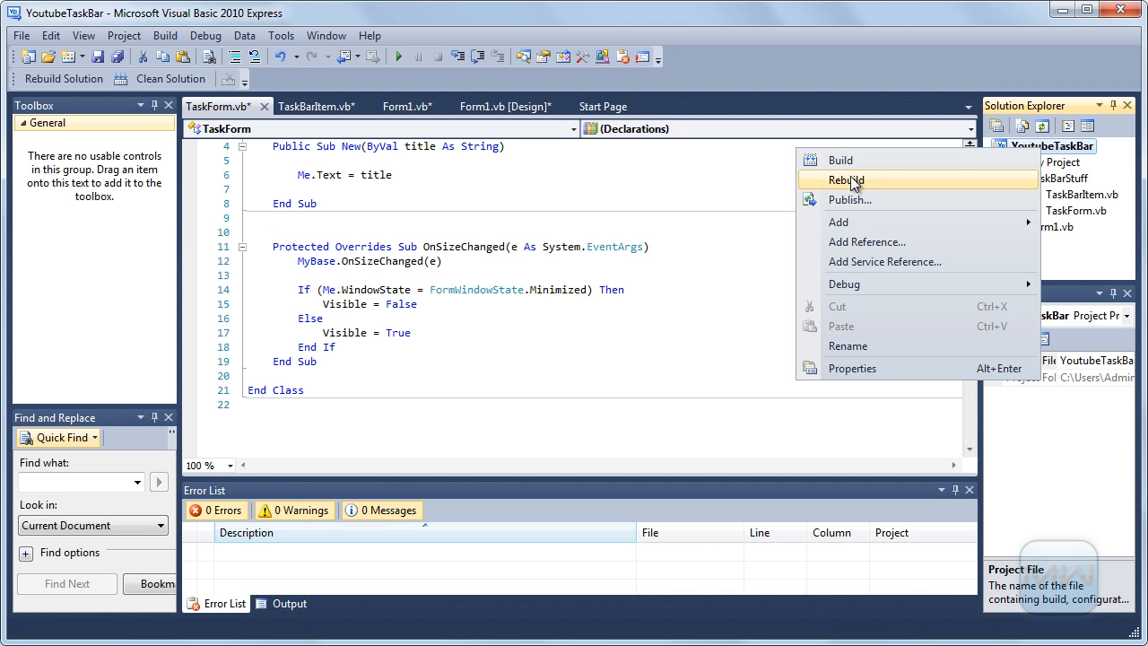
pyautogui.click(845, 179)
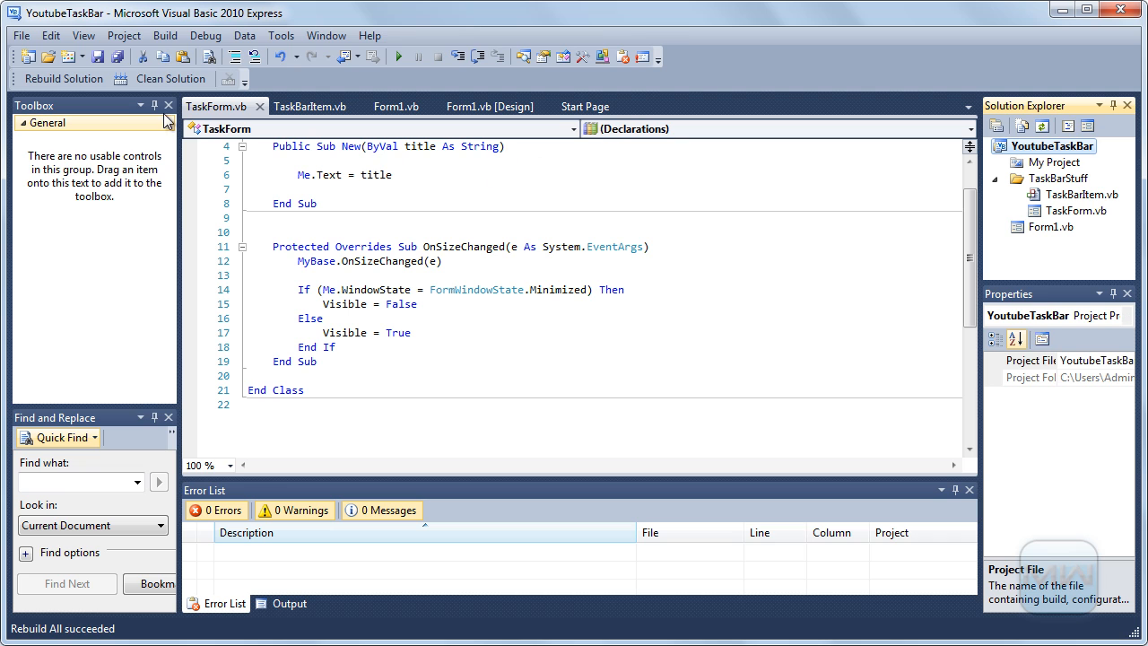
pyautogui.moveTo(488, 106)
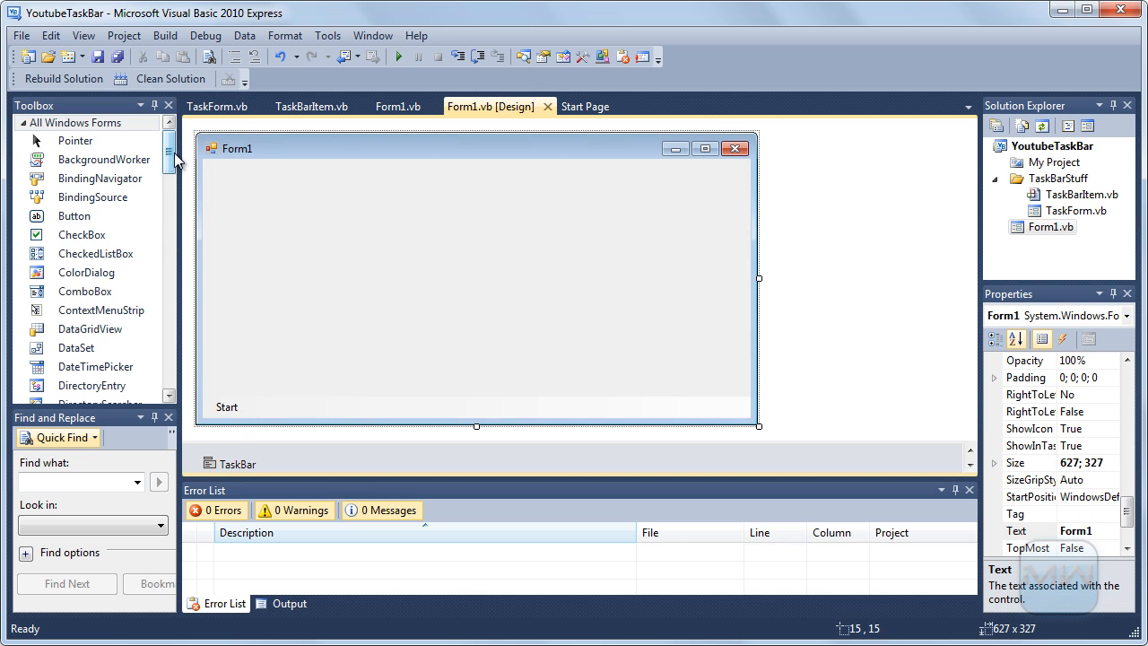
pyautogui.click(1055, 145)
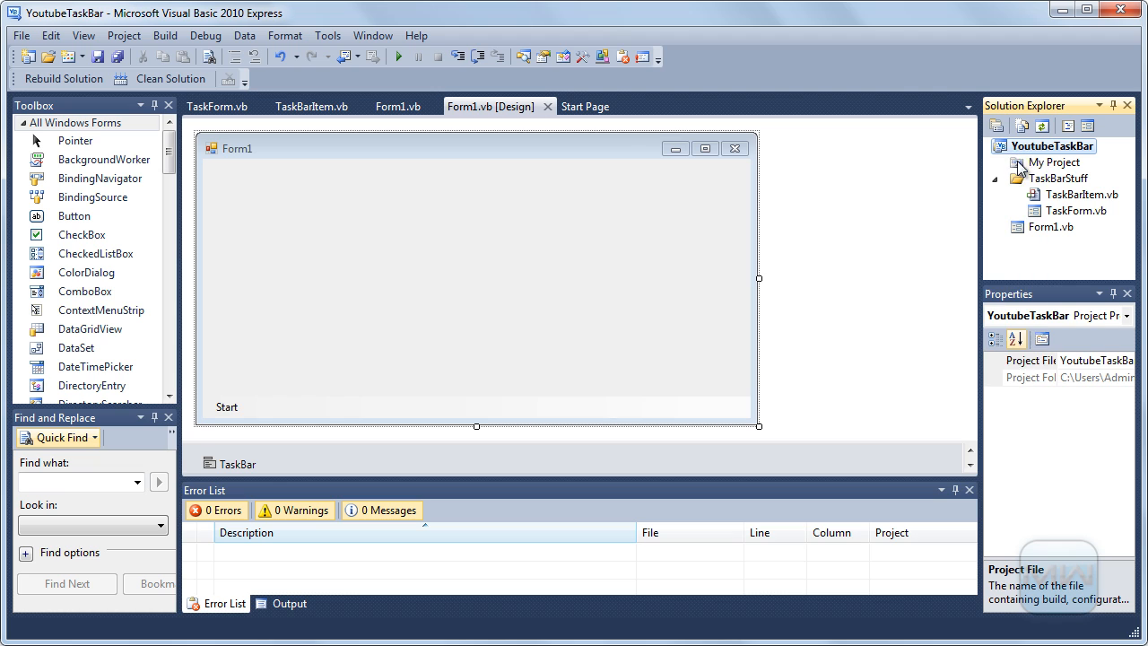
pyautogui.click(226, 405)
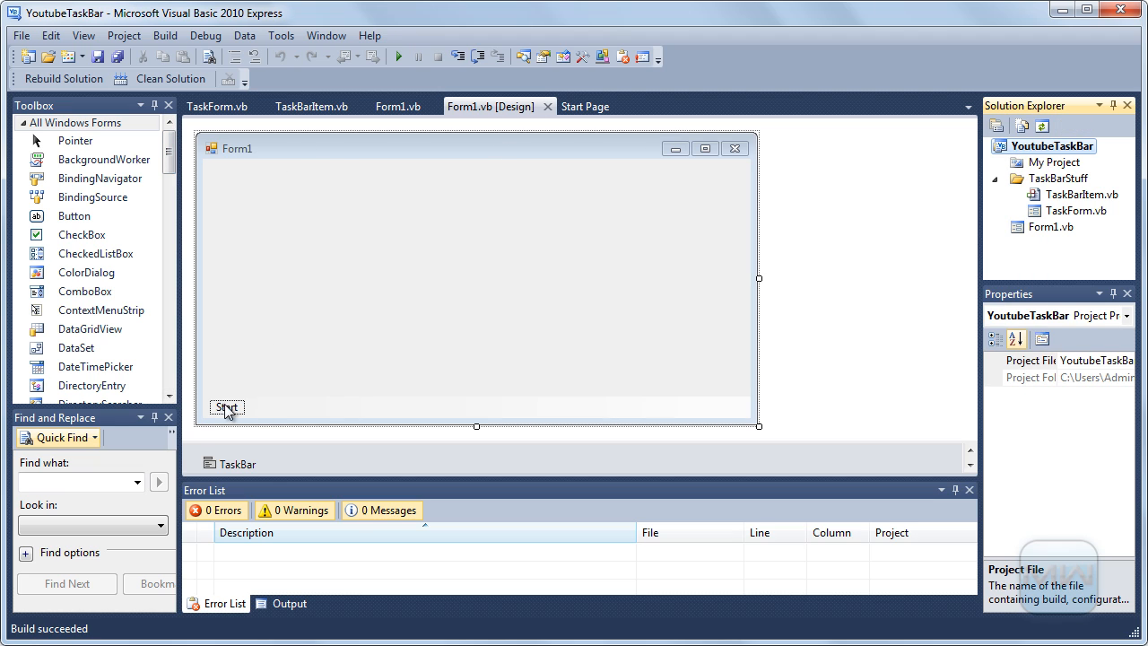
pyautogui.click(397, 105)
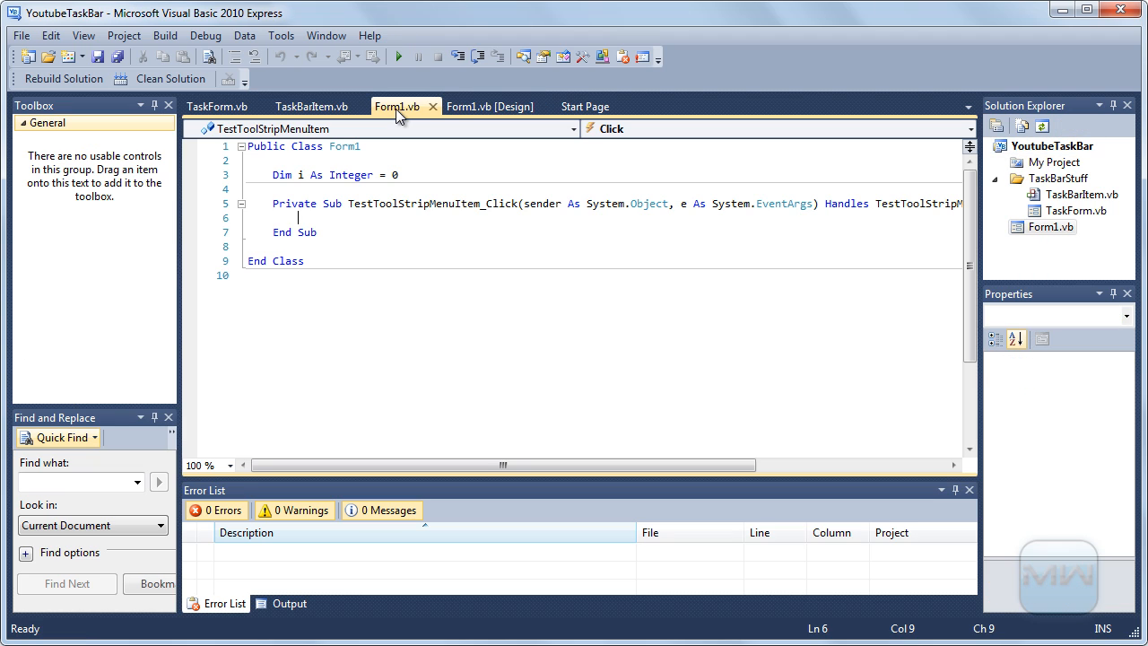
pyautogui.click(491, 106)
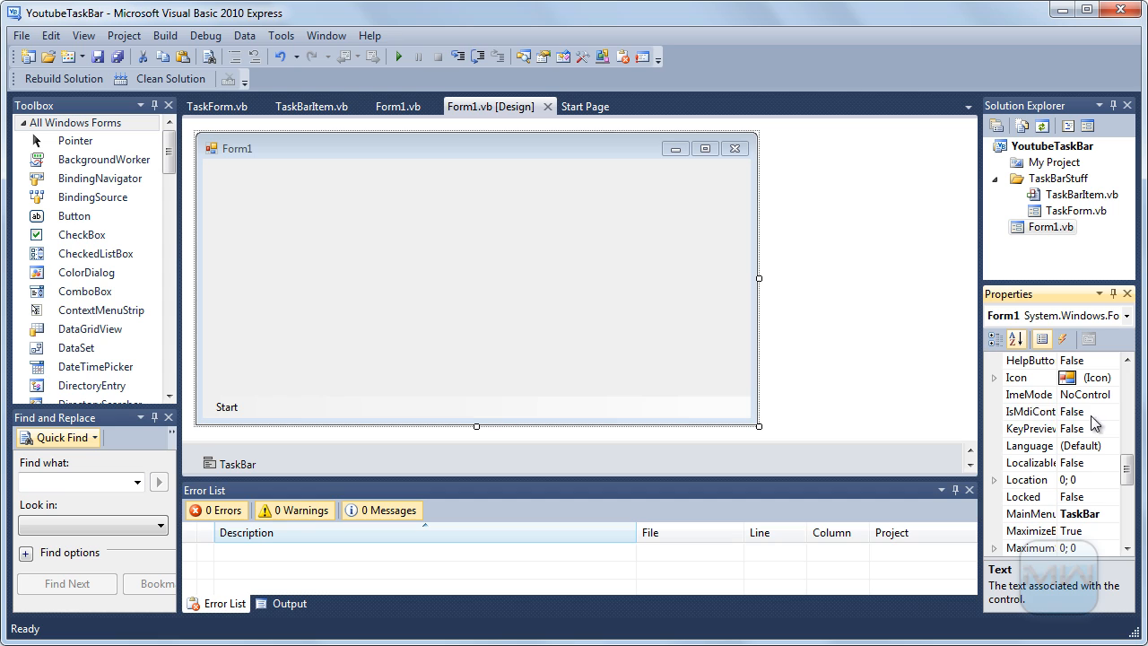
# Set Form1's IsMdiContainer to True, enlarge it, and go to the Start menu item's click handler
pyautogui.click(1080, 411)
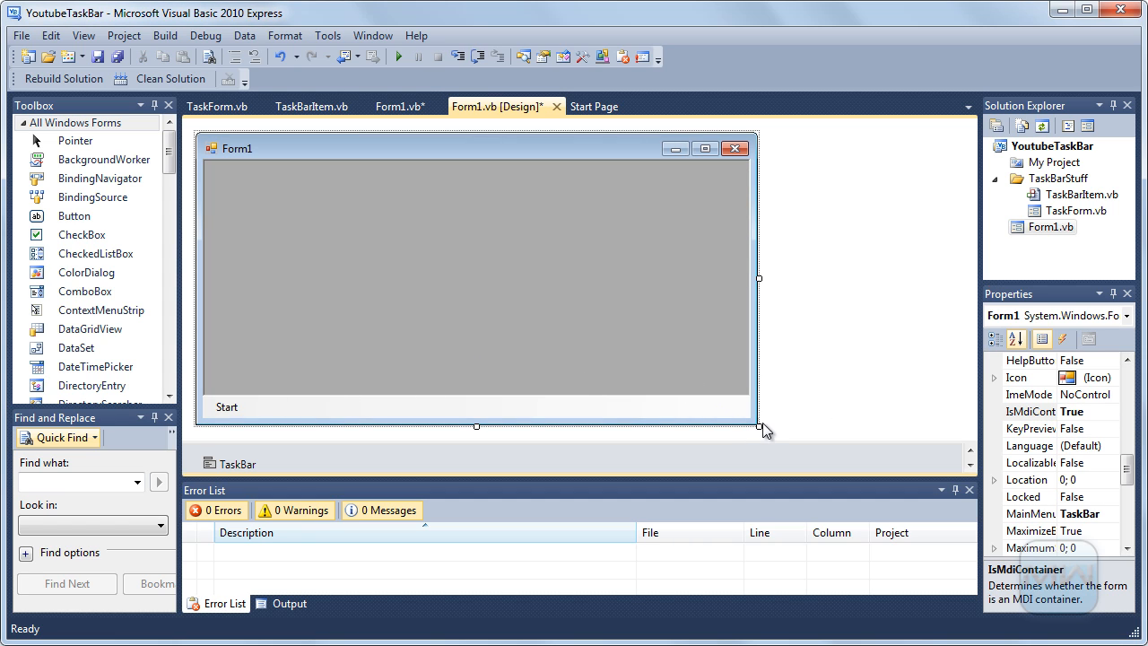
pyautogui.moveTo(759, 427); pyautogui.dragTo(940, 431)
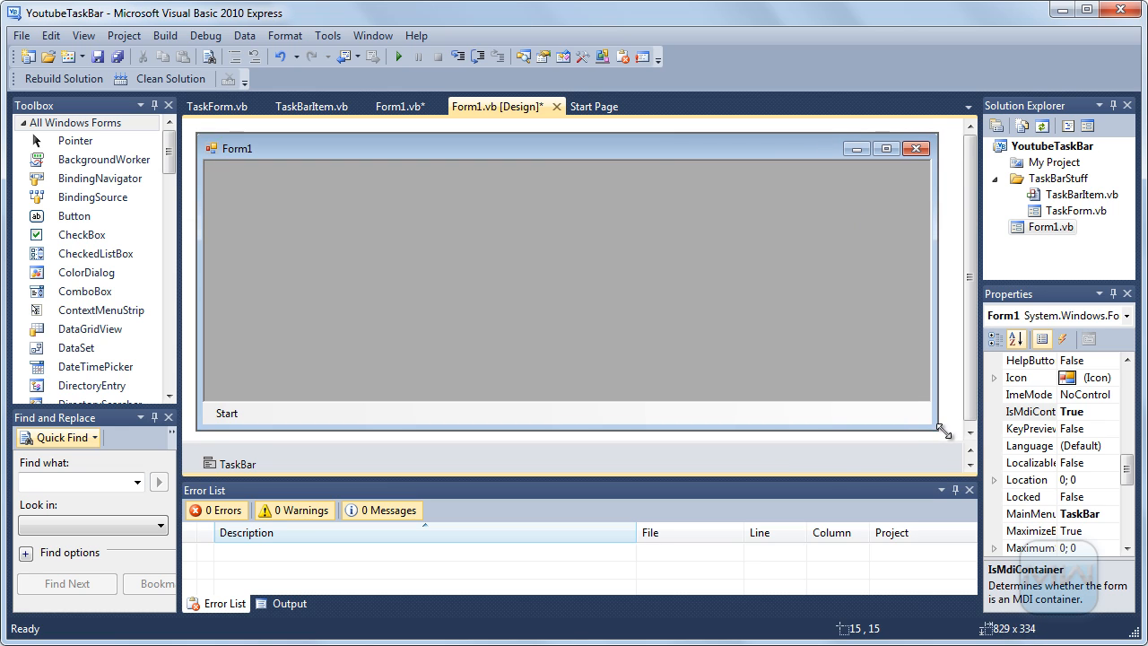
pyautogui.click(226, 413)
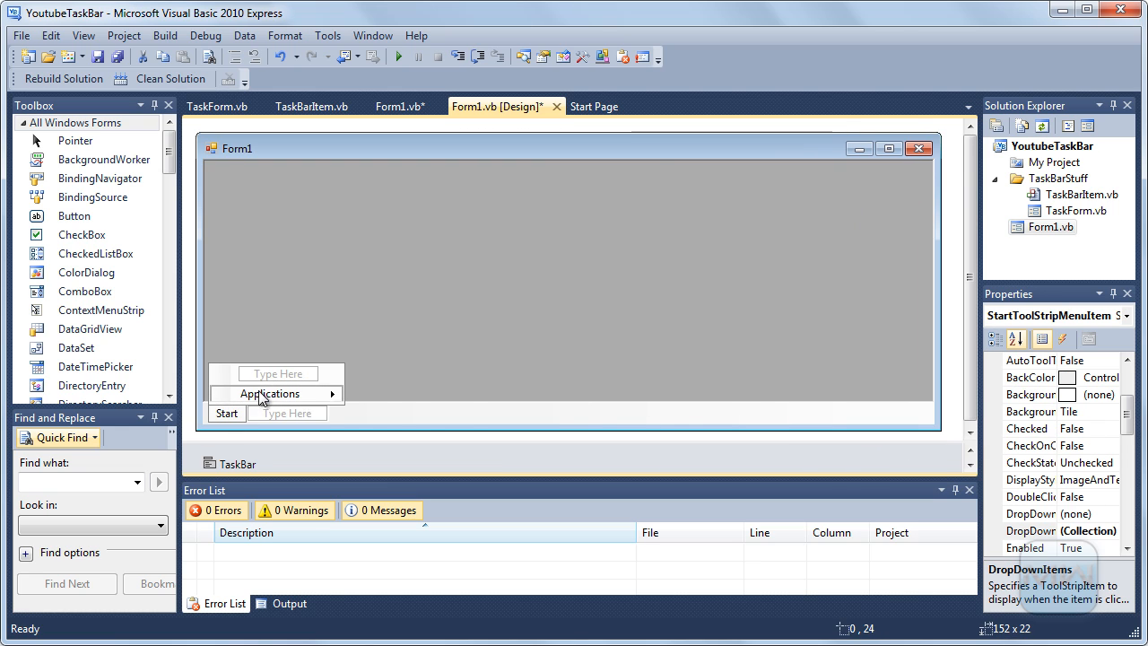
pyautogui.doubleClick(269, 392)
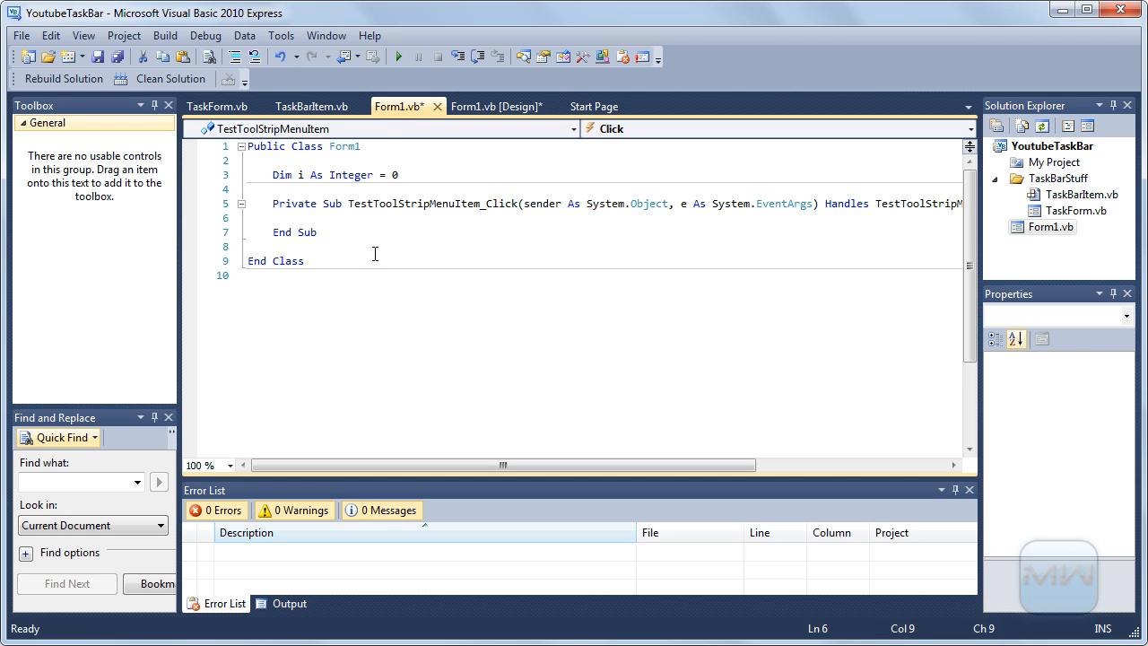
# Make the click handler call AddNewForm() with its stub generated, then increment i with i+=1
pyautogui.write('A')
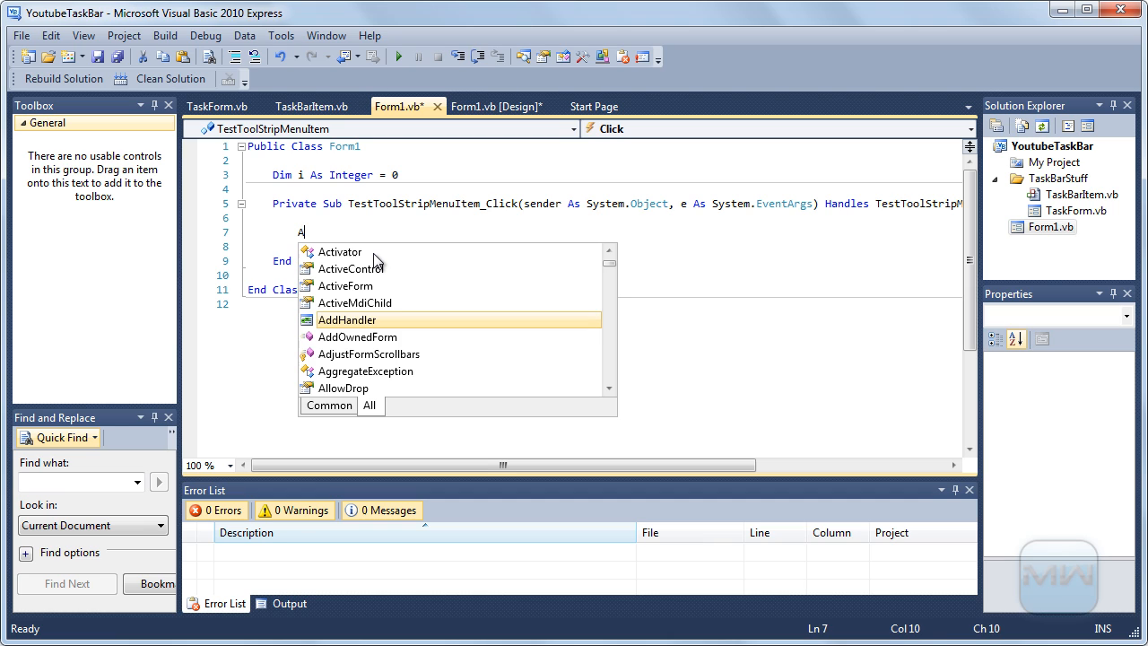
pyautogui.write('ddNe')
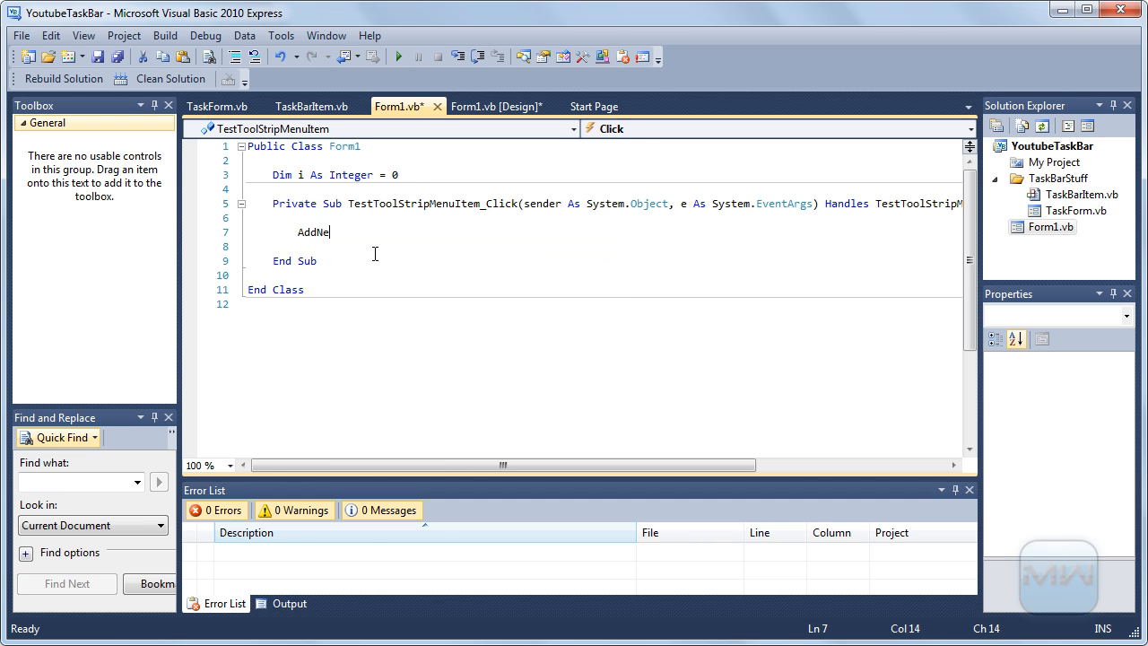
pyautogui.write('wForm')
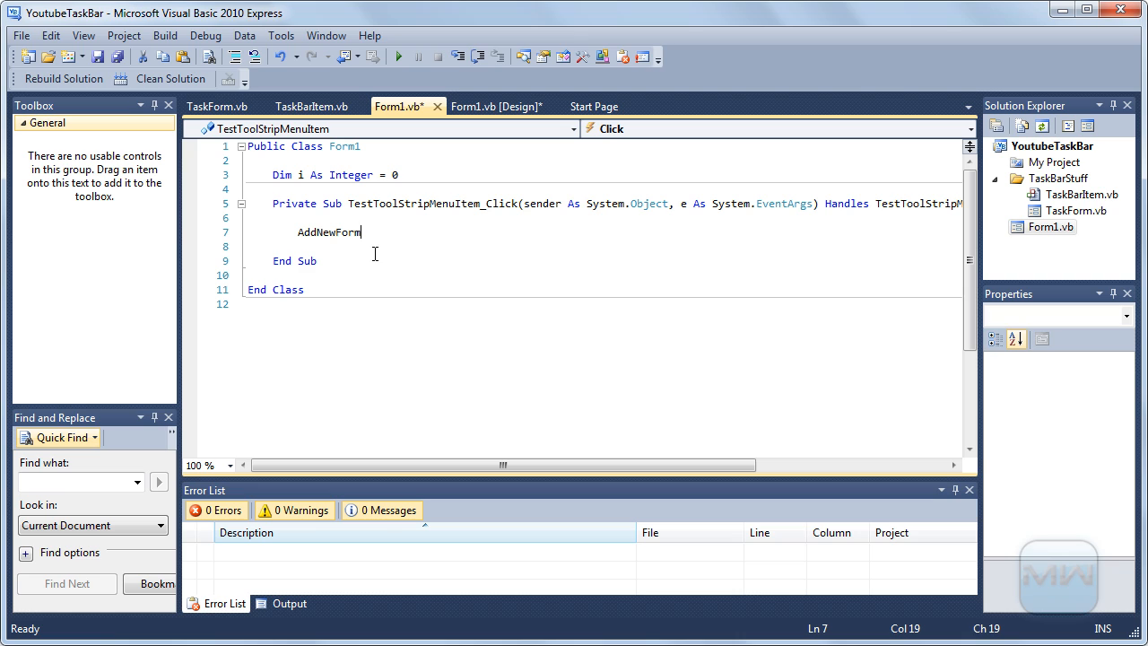
pyautogui.write('()')
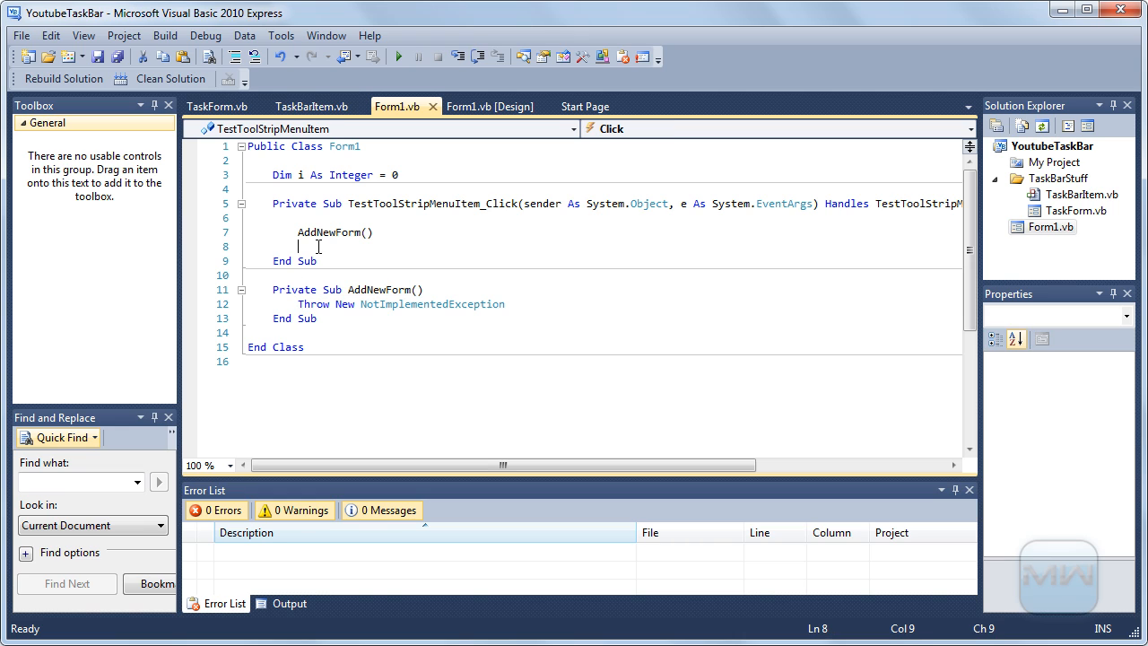
pyautogui.write('i+=1')
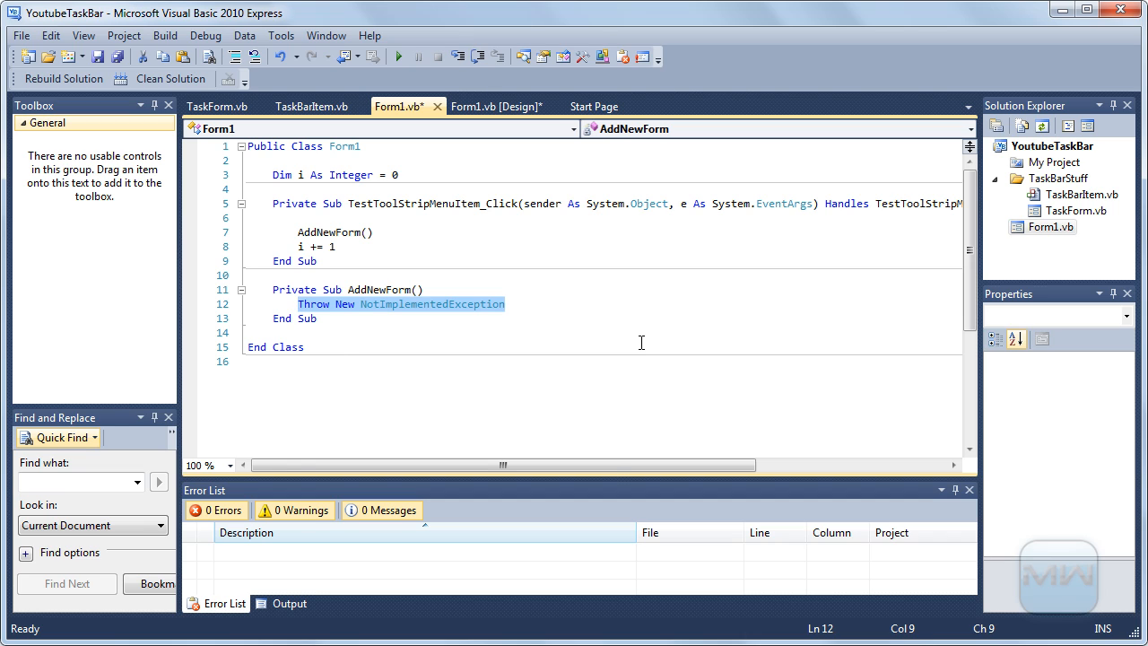
# Begin AddNewForm with Dim frm As New TaskForm(
pyautogui.write('T')
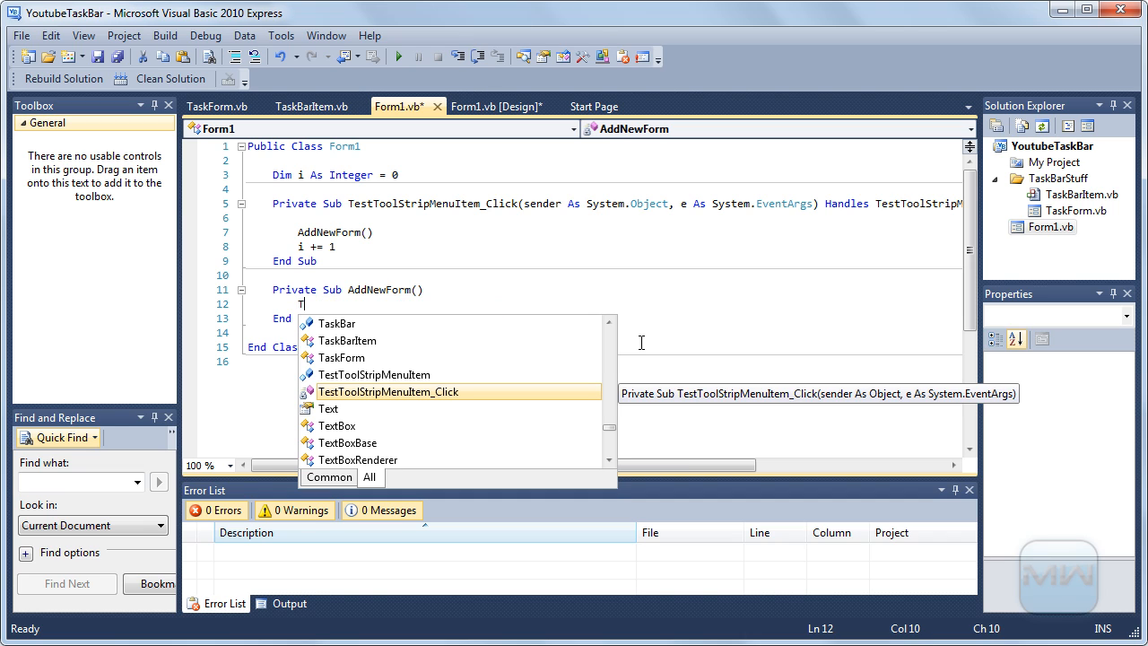
pyautogui.write('as')
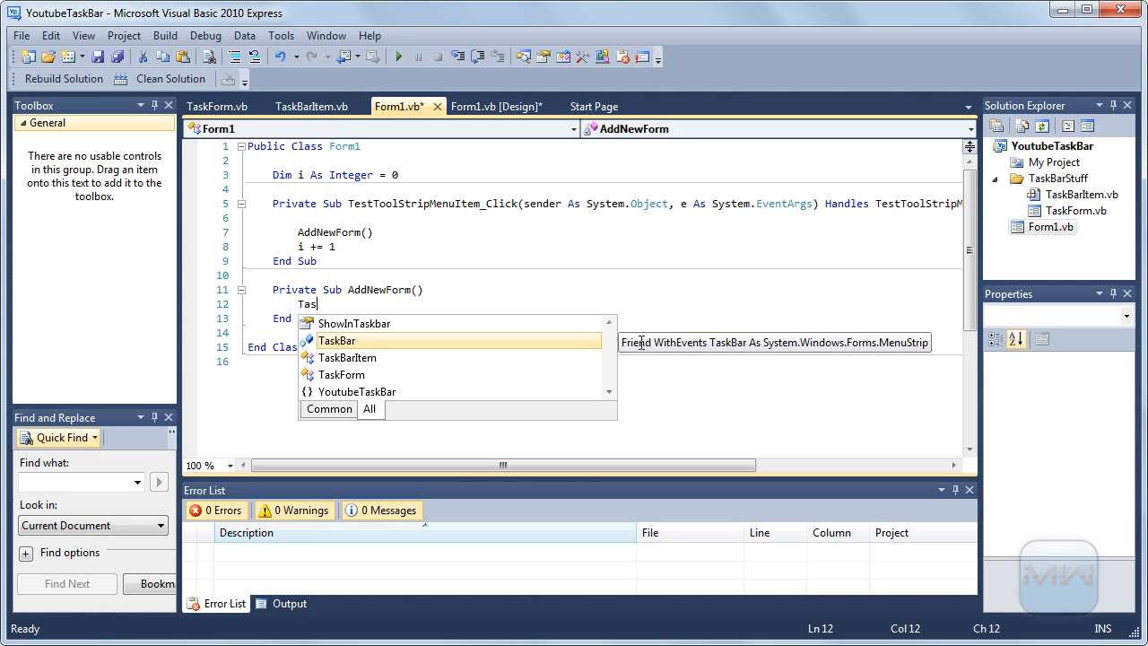
pyautogui.write('k')
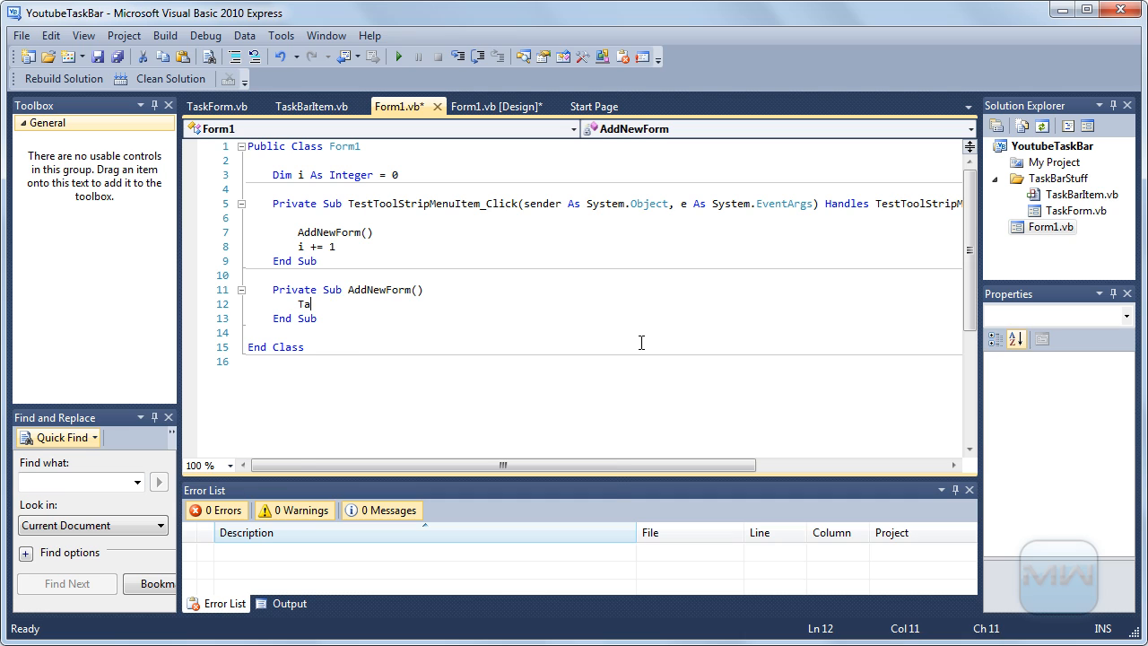
pyautogui.write('im')
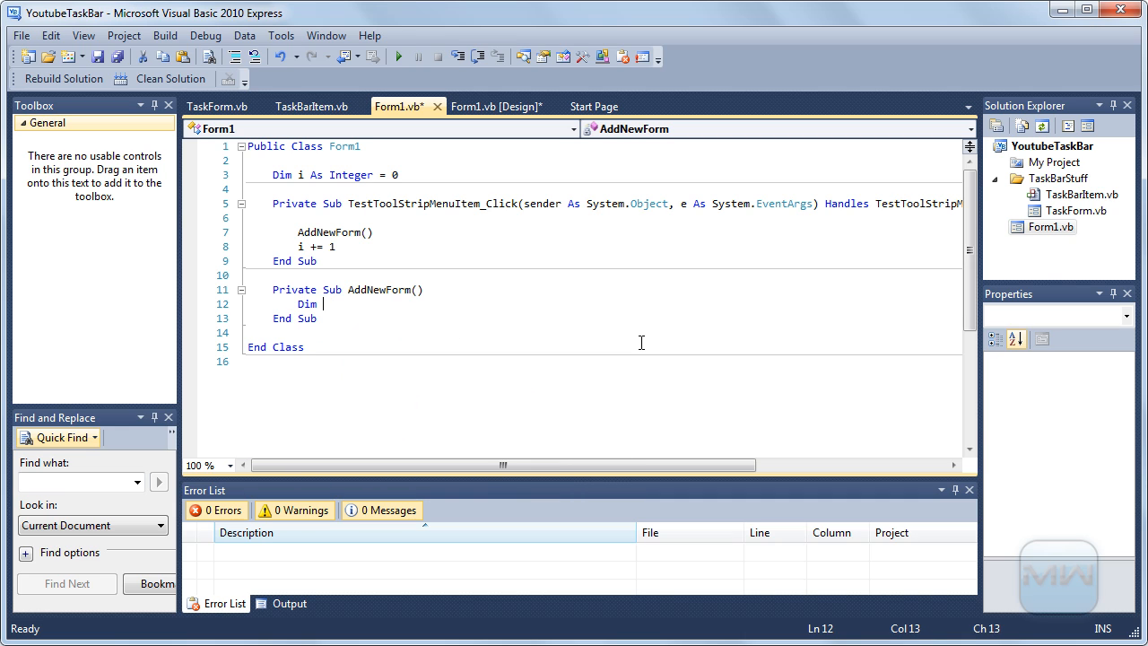
pyautogui.write('frm As n')
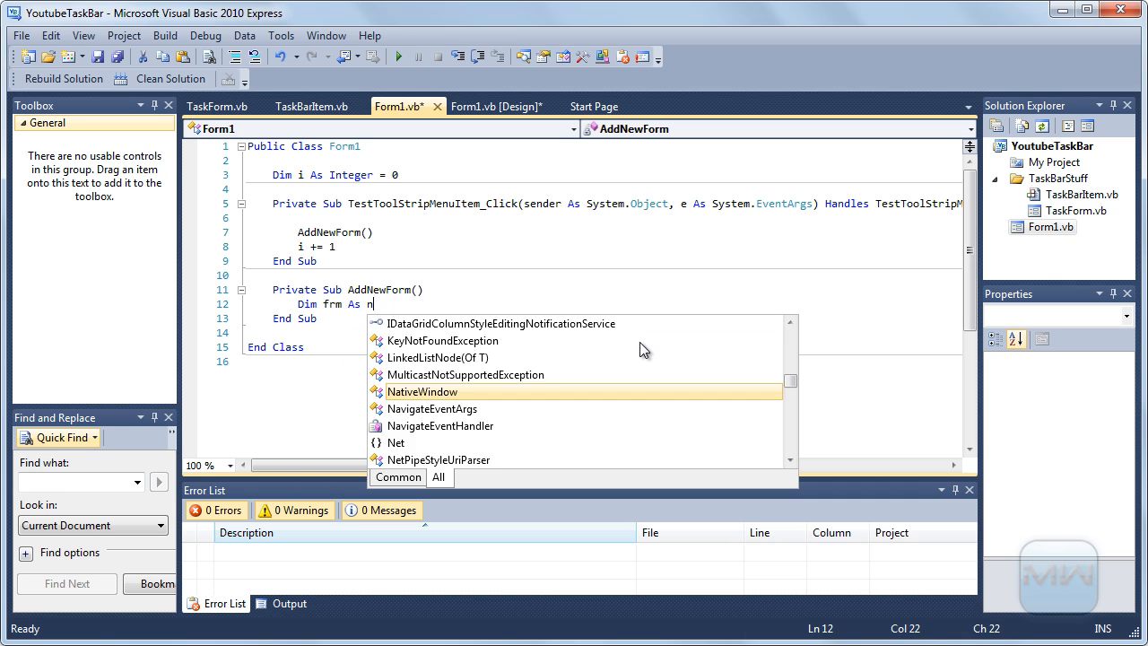
pyautogui.write('New tas')
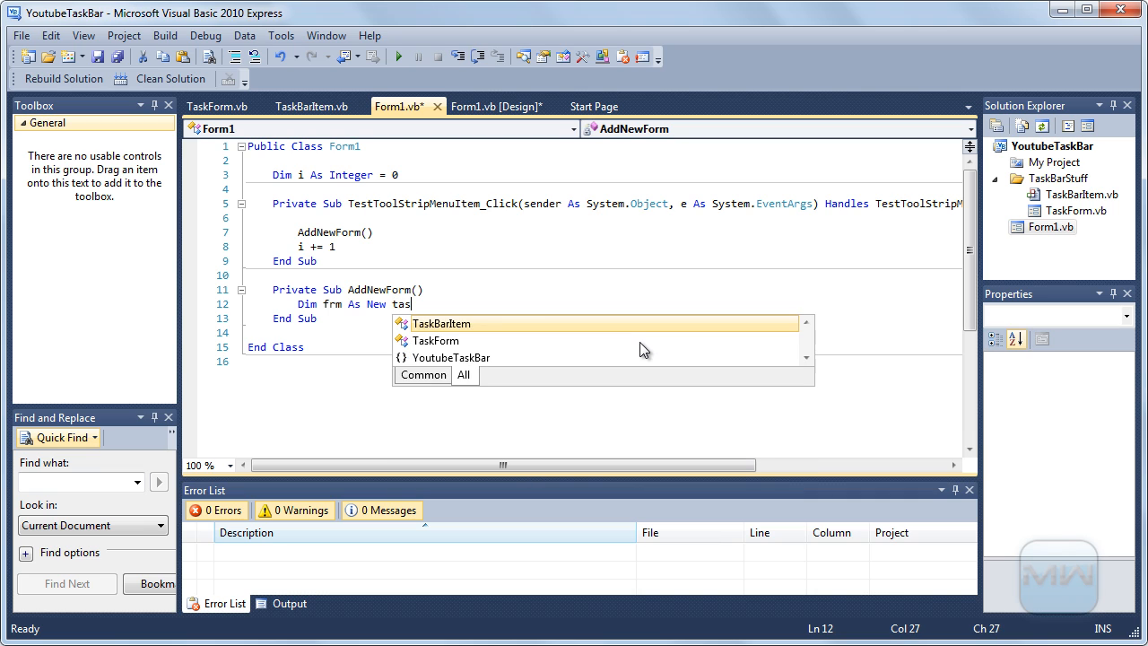
pyautogui.write('TaskForm')
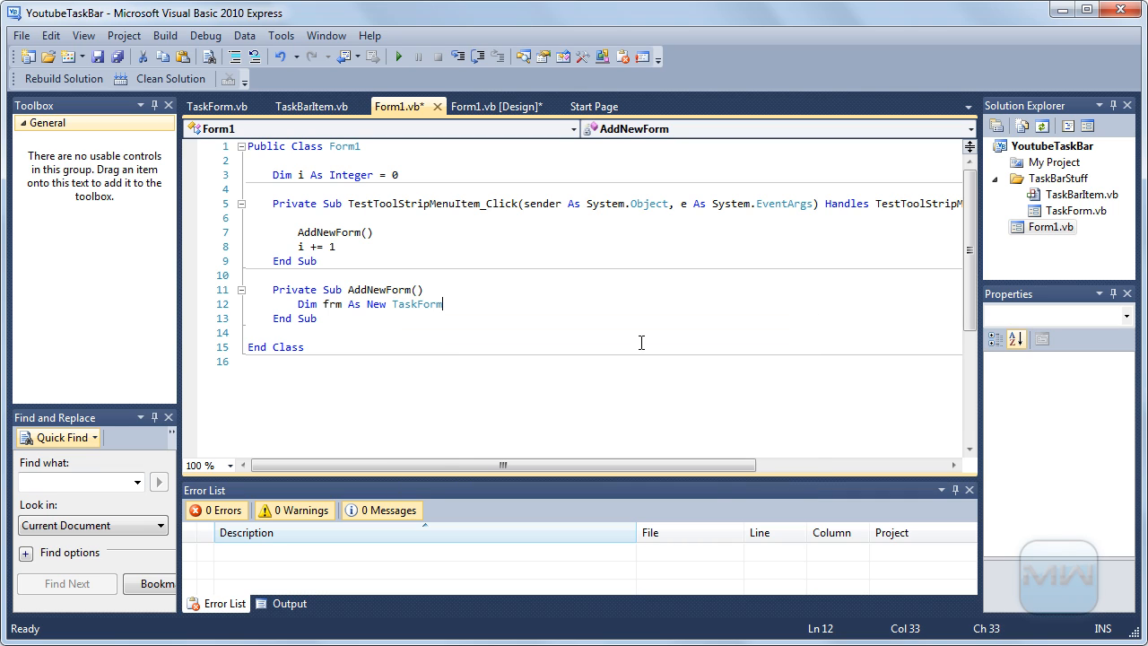
pyautogui.write('(')
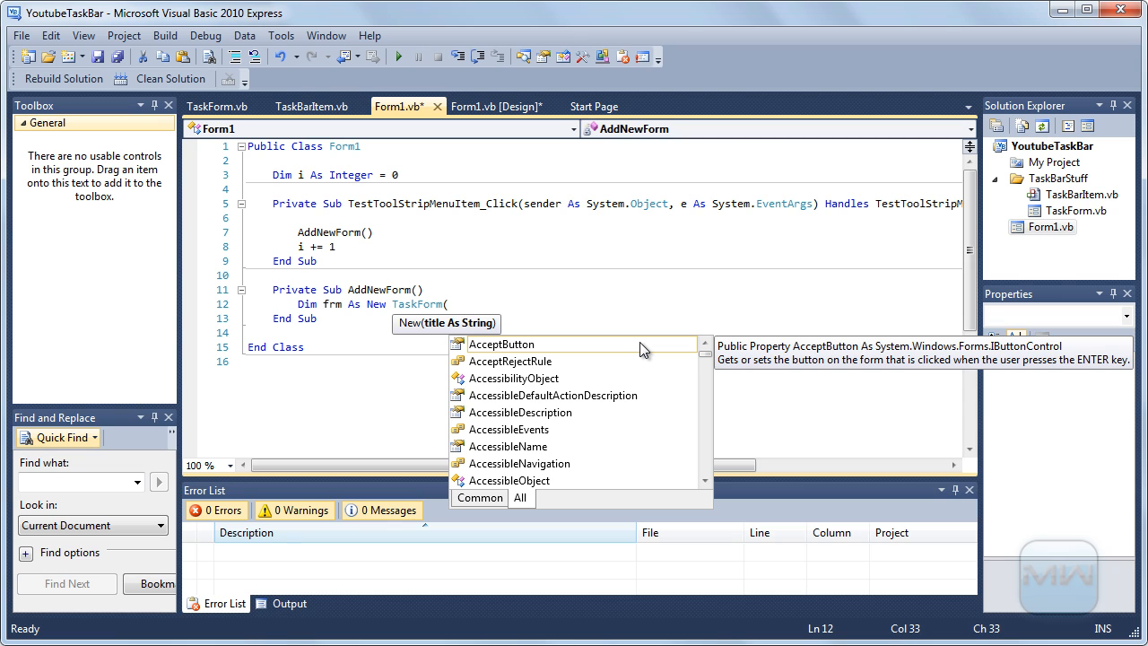
# Title the form with String.Format("My Form #{0}", i.ToString())
pyautogui.write('S')
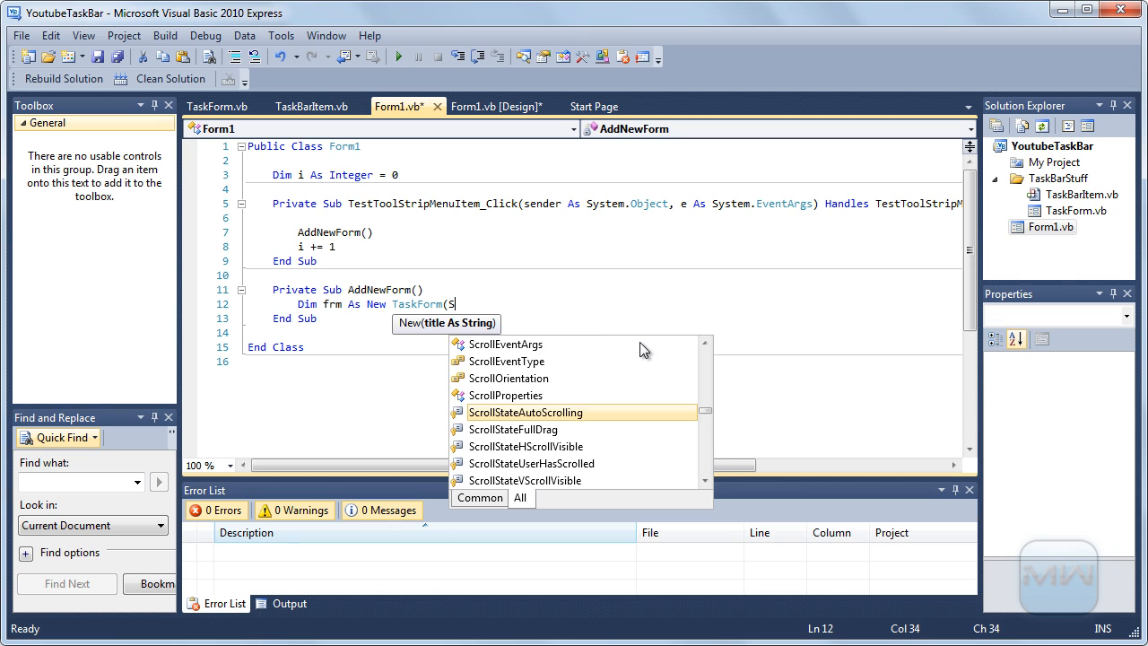
pyautogui.write('tring.Format(')
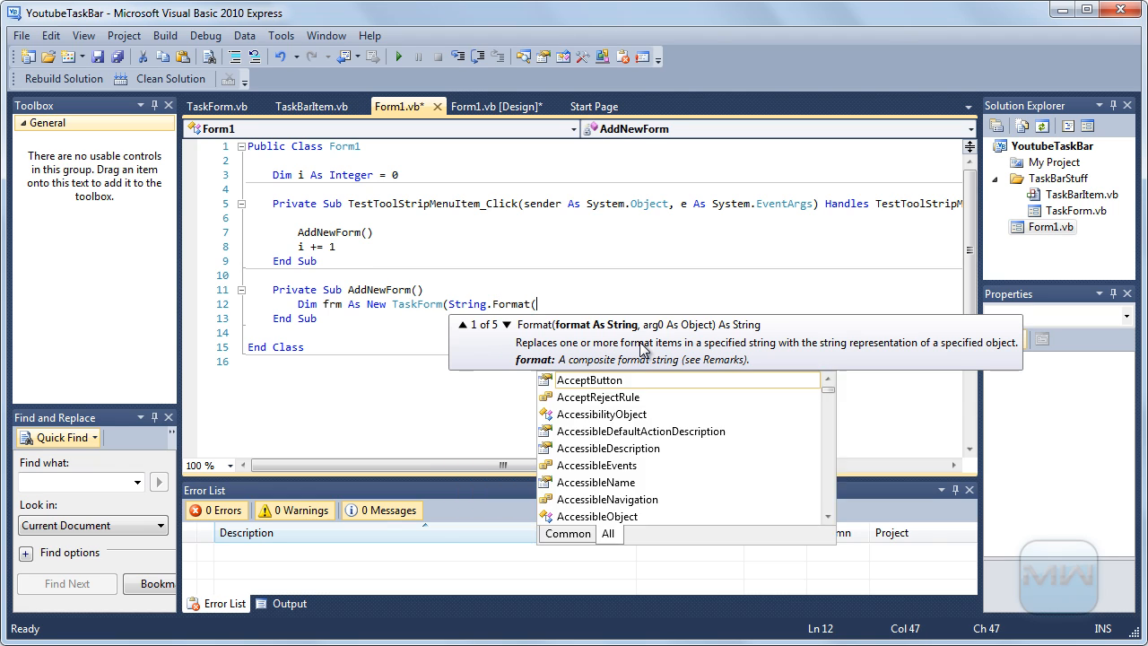
pyautogui.write('"My')
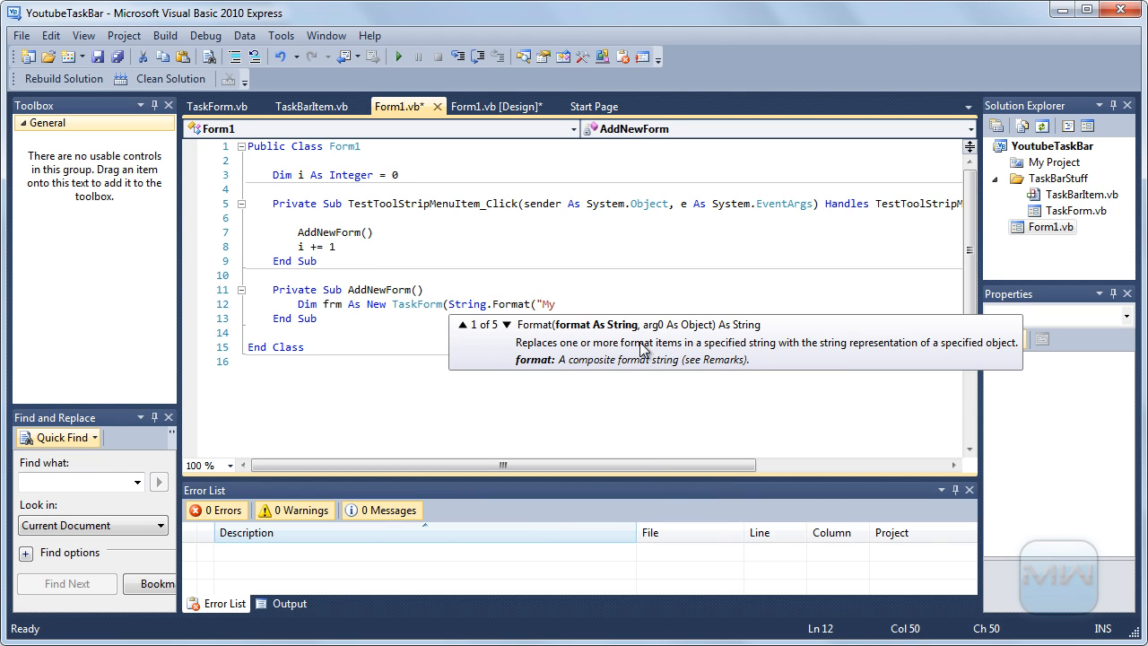
pyautogui.write('Form')
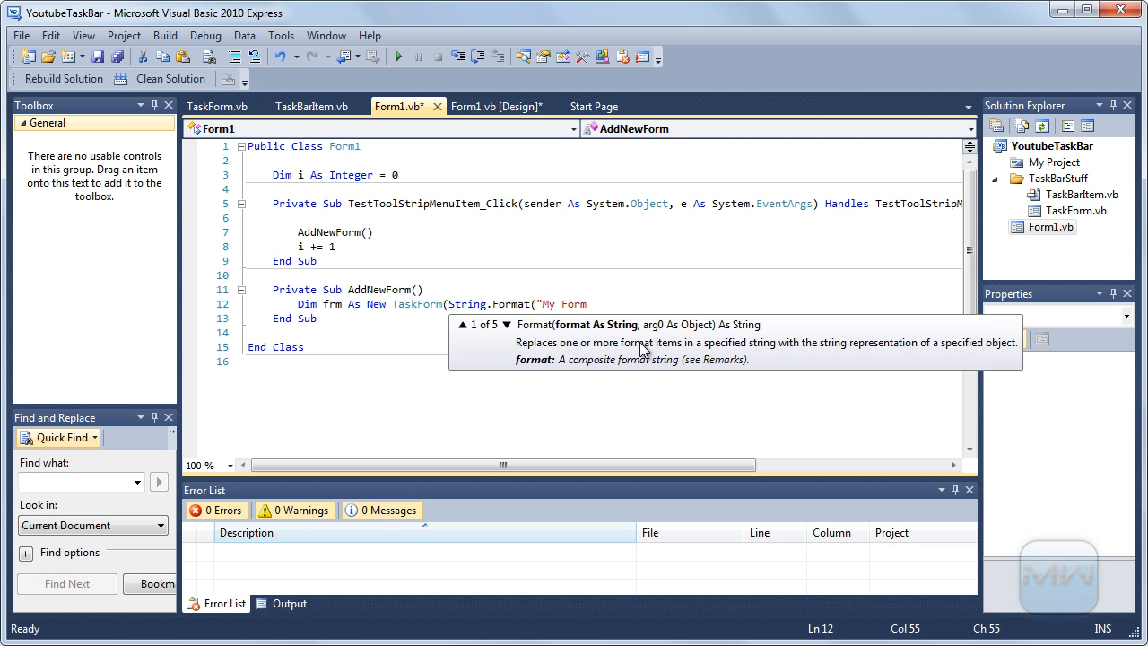
pyautogui.write('#')
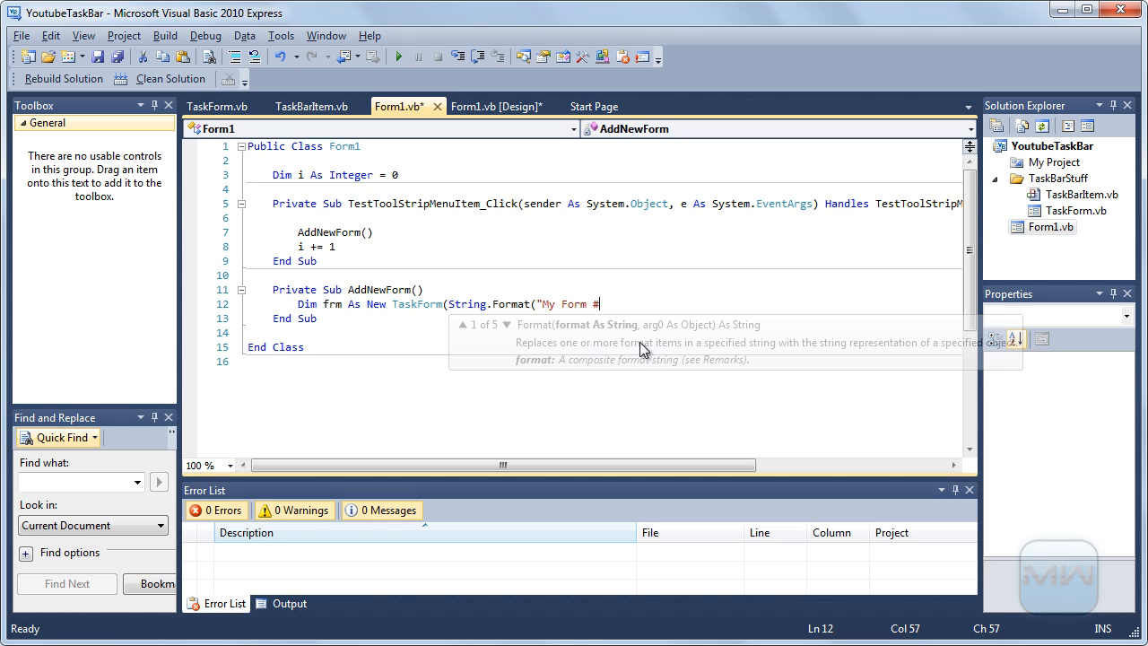
pyautogui.write('{0}')
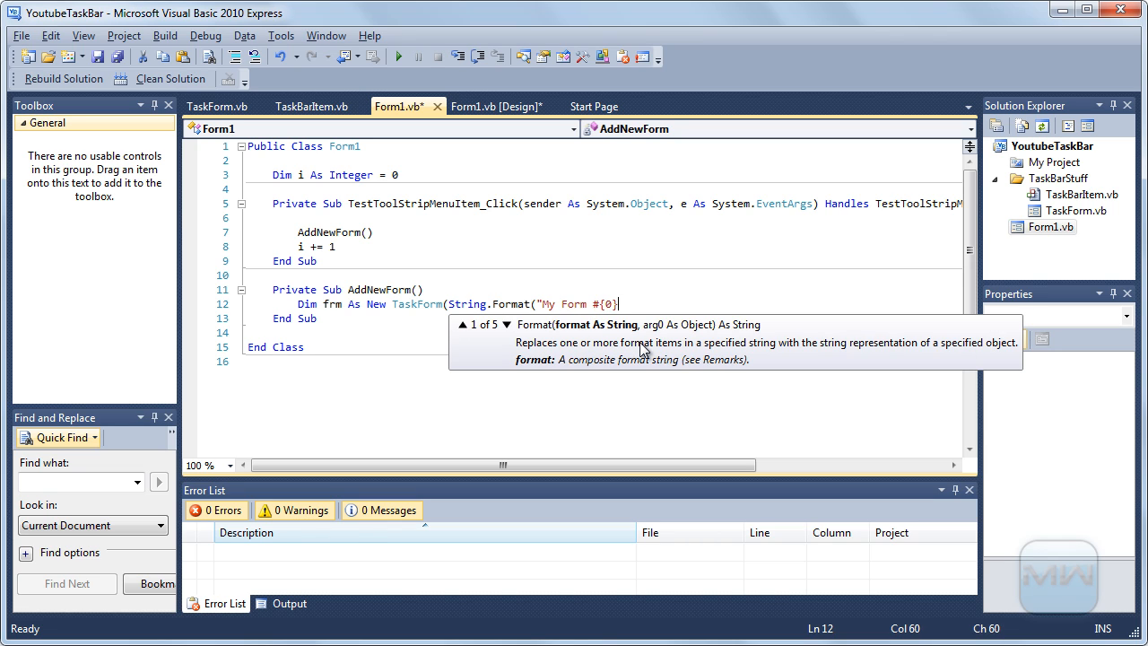
pyautogui.write('",')
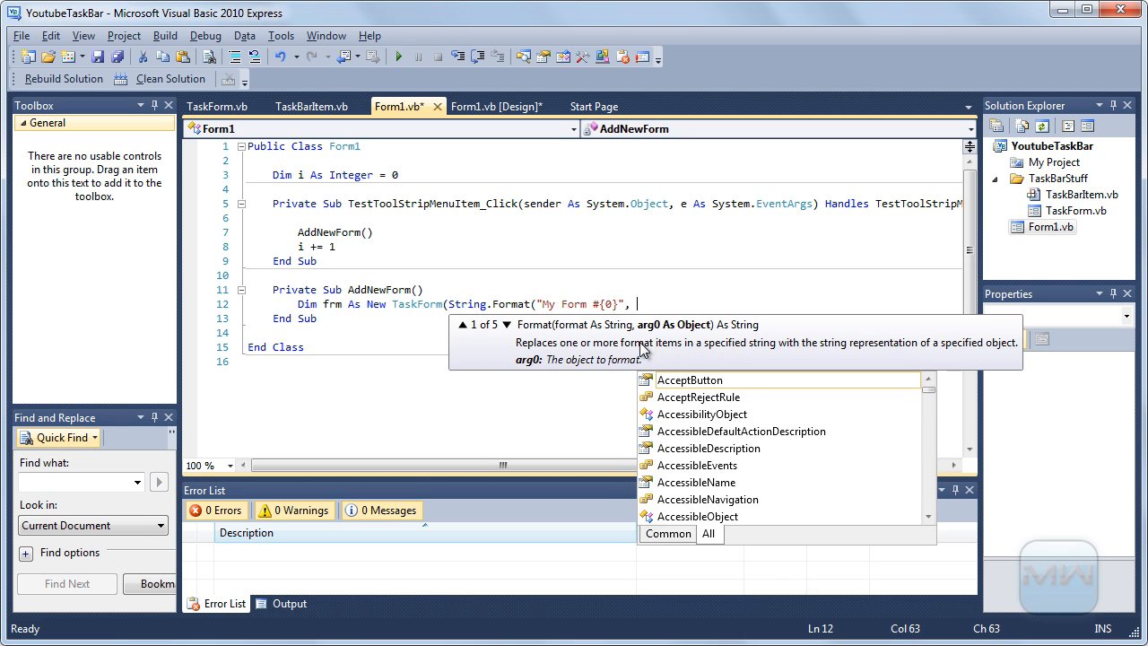
pyautogui.write('i.ToString()')
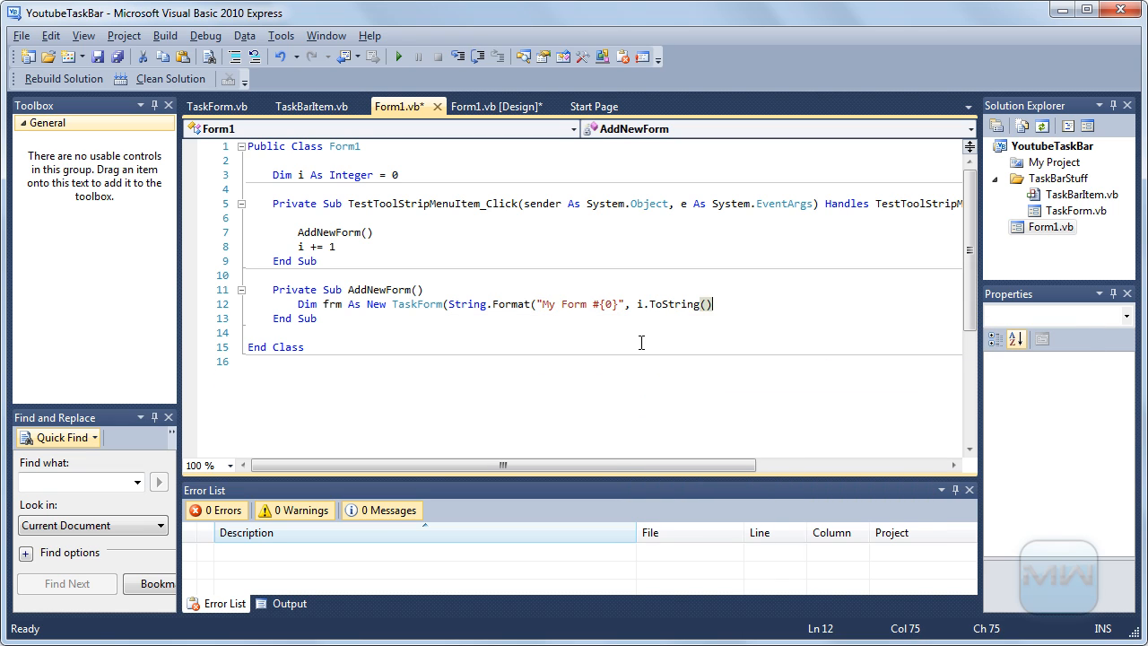
pyautogui.write(')')
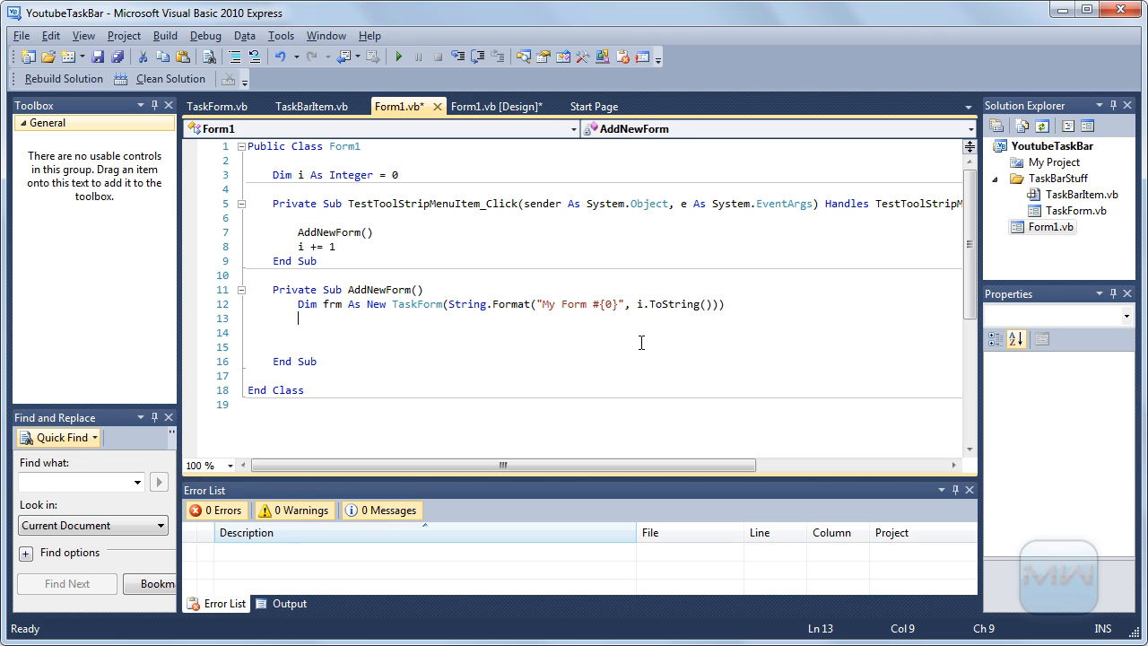
# Add Dim img As Image = CType(New ImageConverter().ConvertFrom(frm.Icon), Image)
pyautogui.write('Dim img As Image')
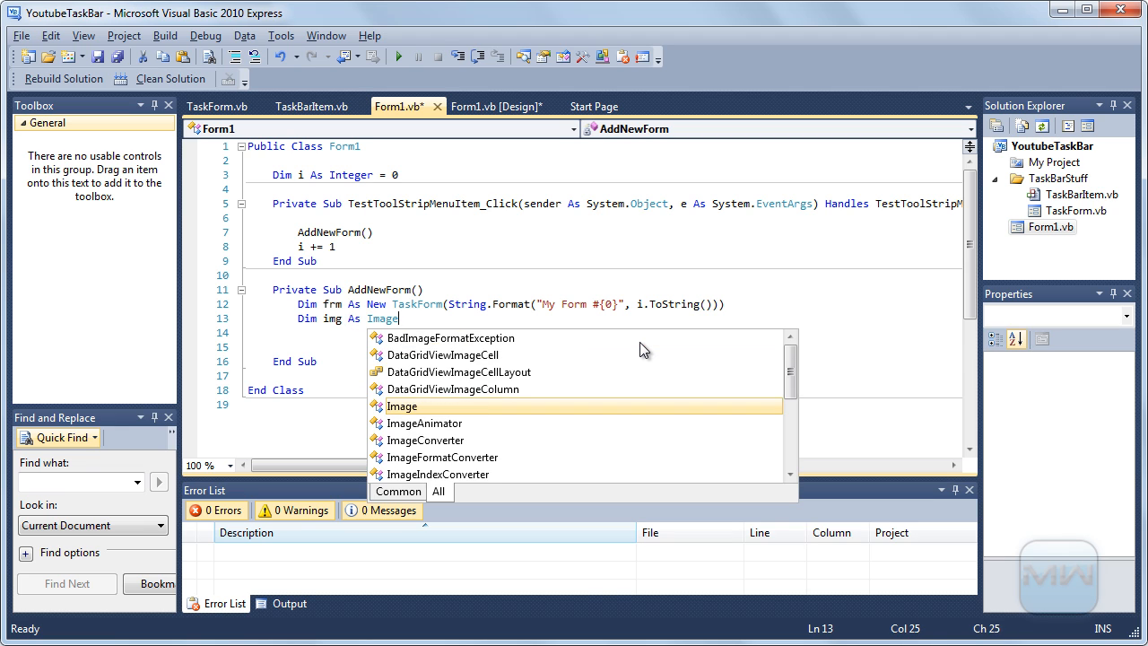
pyautogui.write('= New')
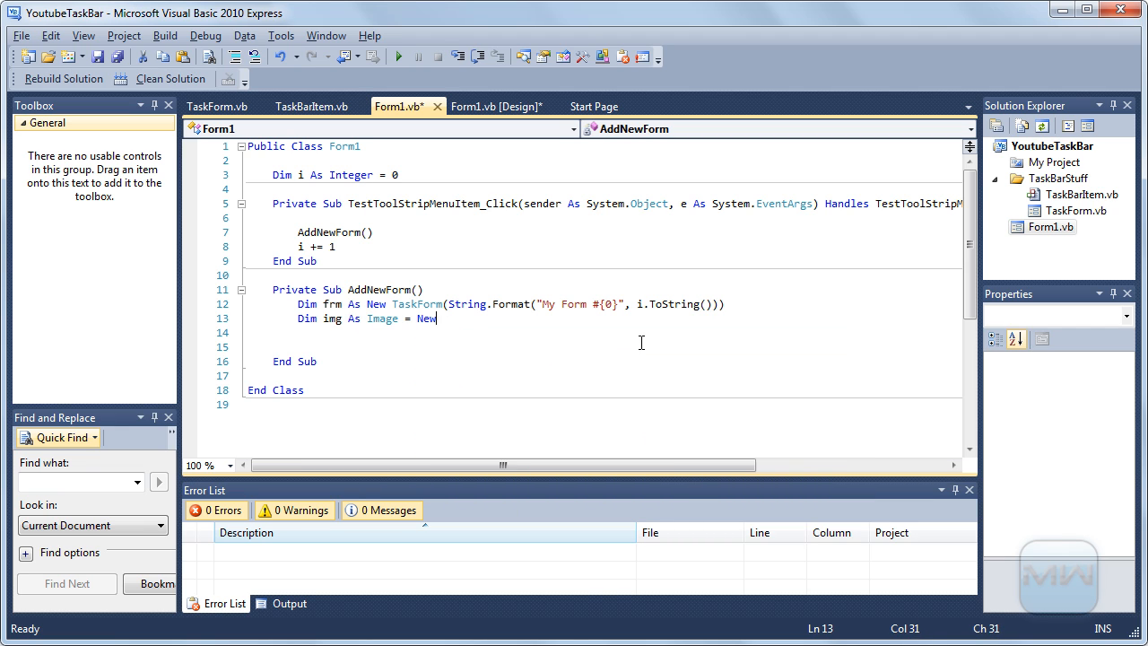
pyautogui.write('(')
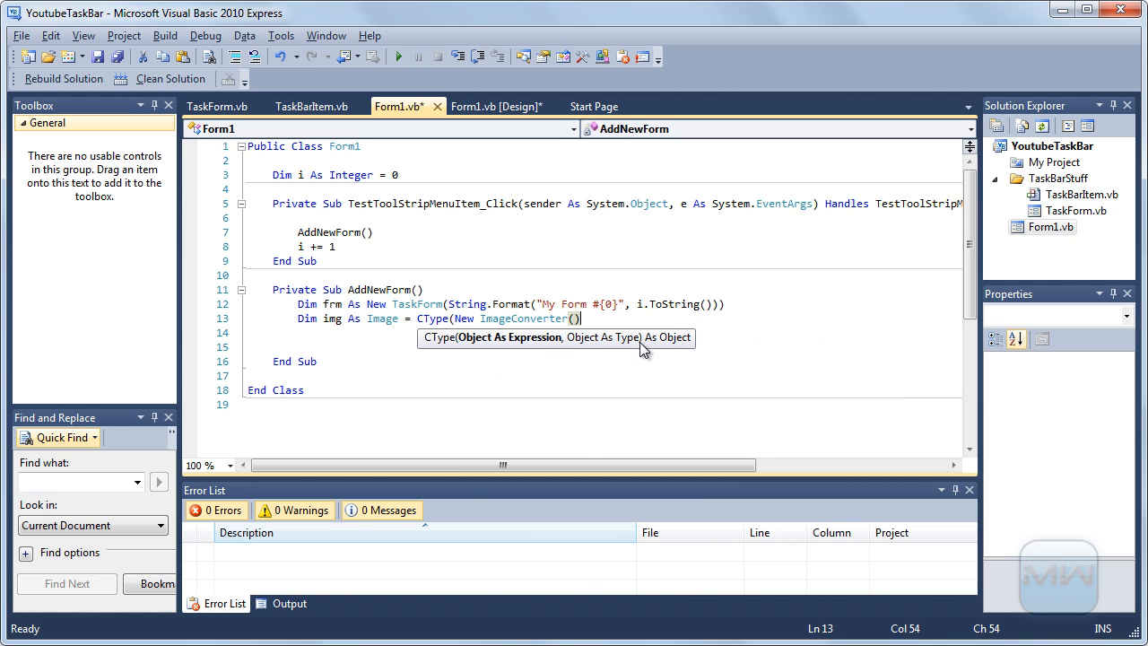
pyautogui.write('.')
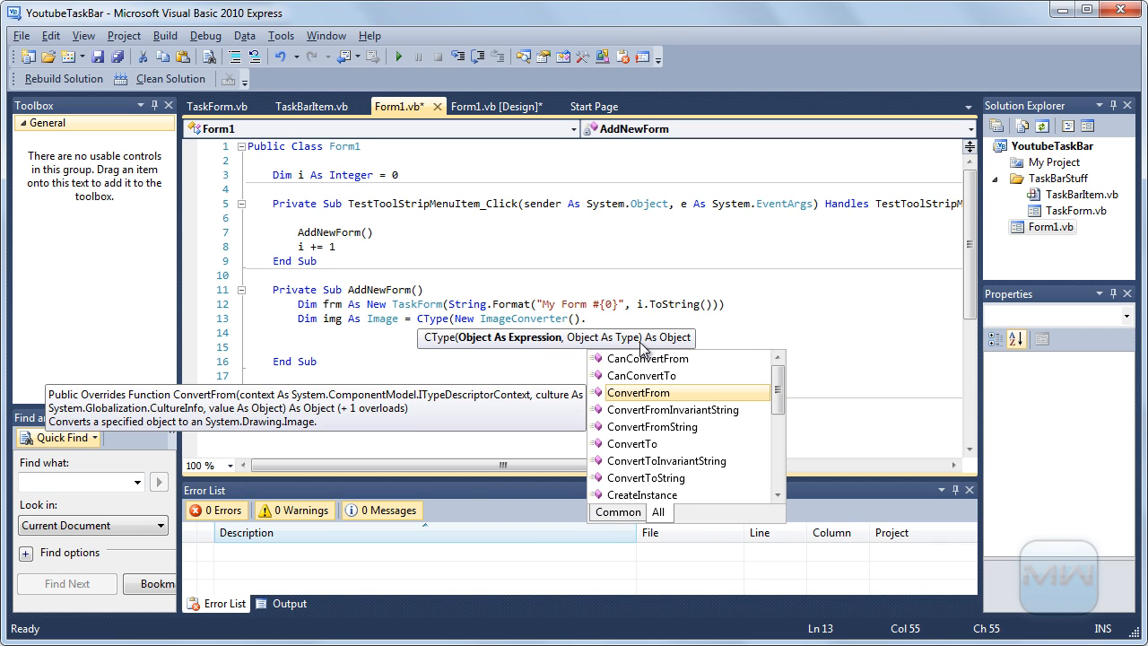
pyautogui.write('ConvertFrom(frm.Icon')
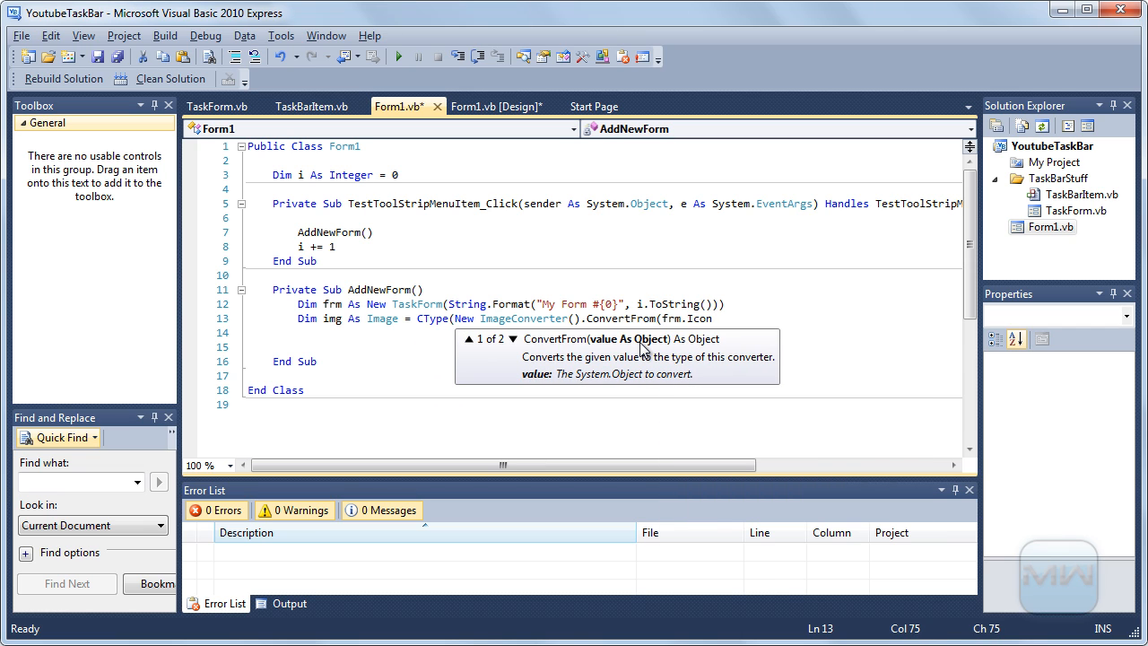
pyautogui.write(', Image')
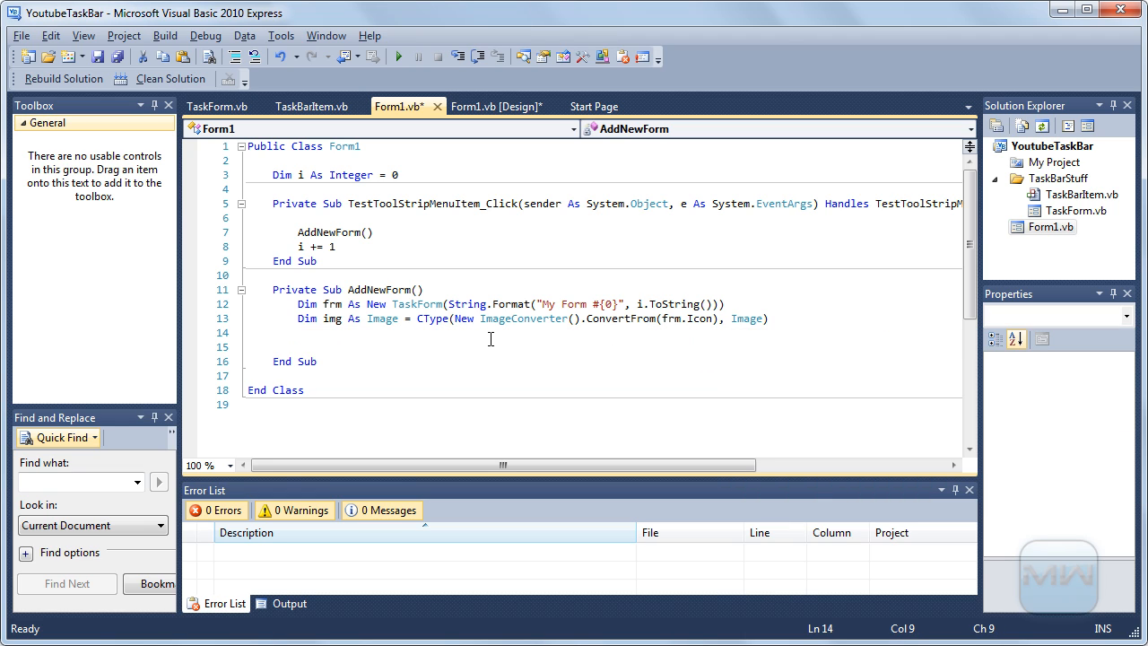
pyautogui.write('f')
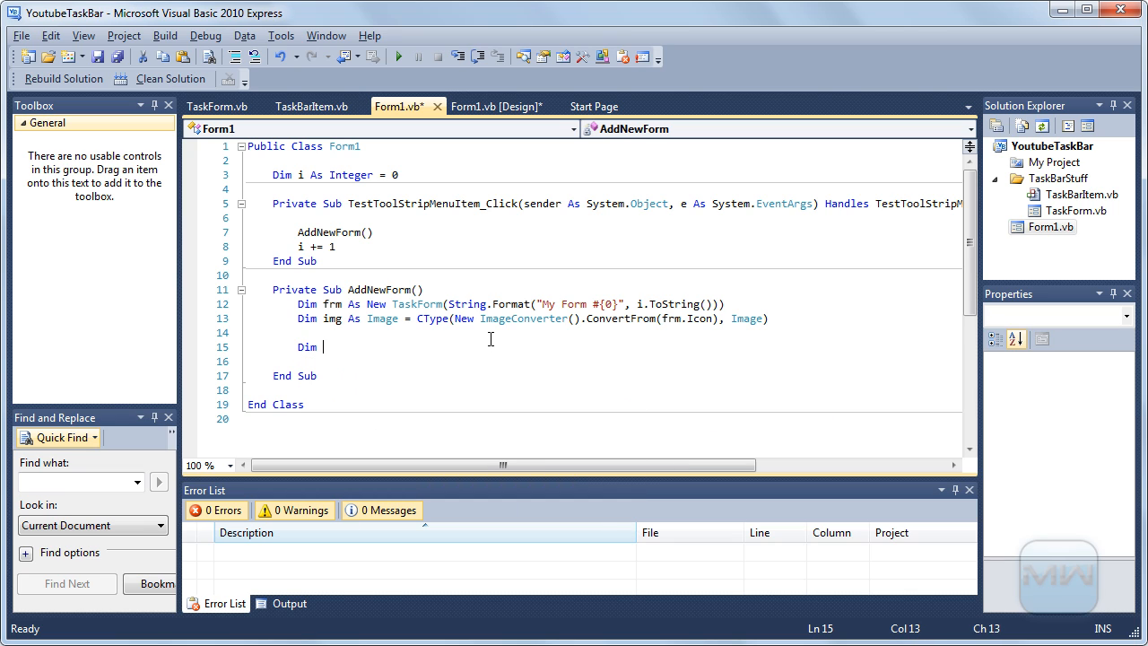
# Declare Dim tbItem As New TaskBarItem(frm.Text, img, frm)
pyautogui.write('t')
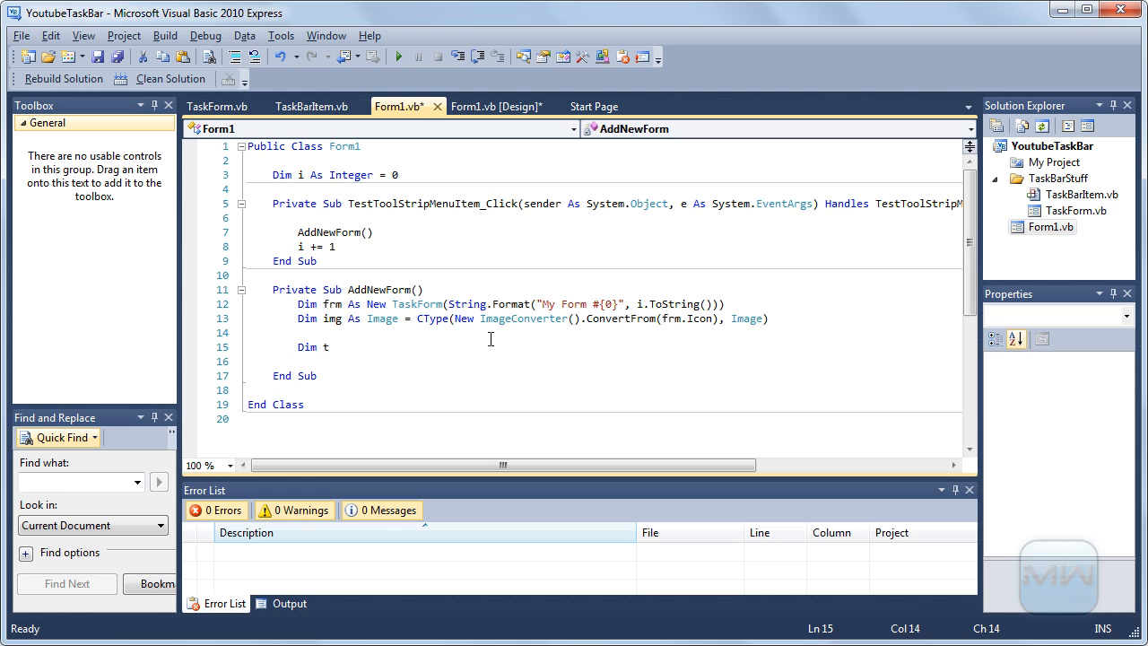
pyautogui.write('bItem As new')
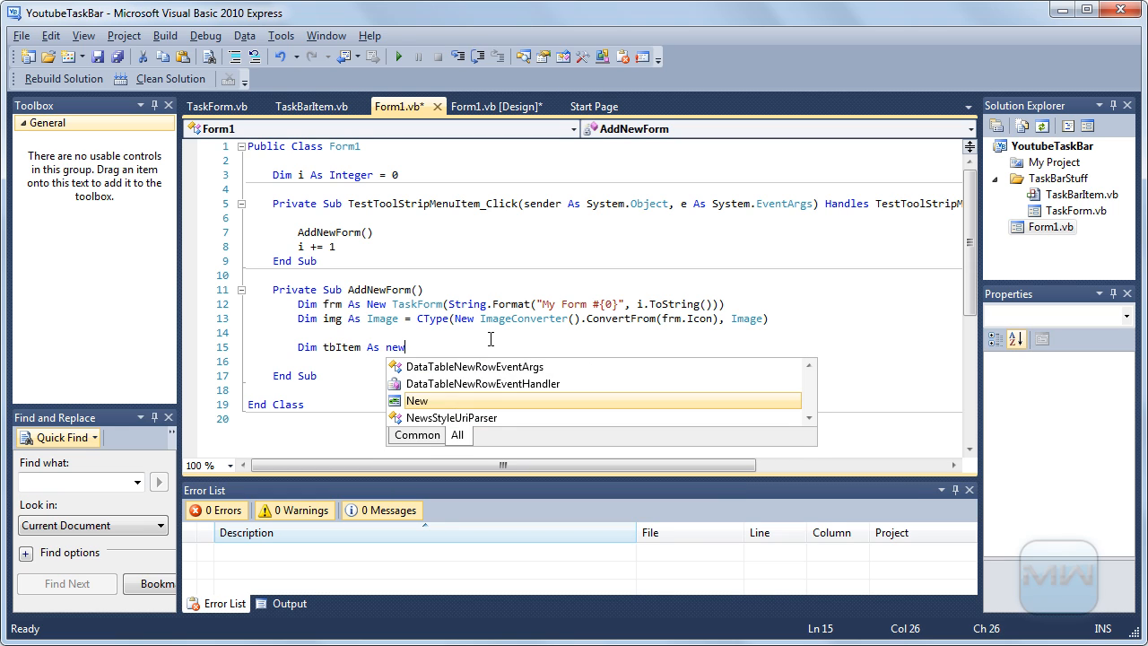
pyautogui.write('Ac')
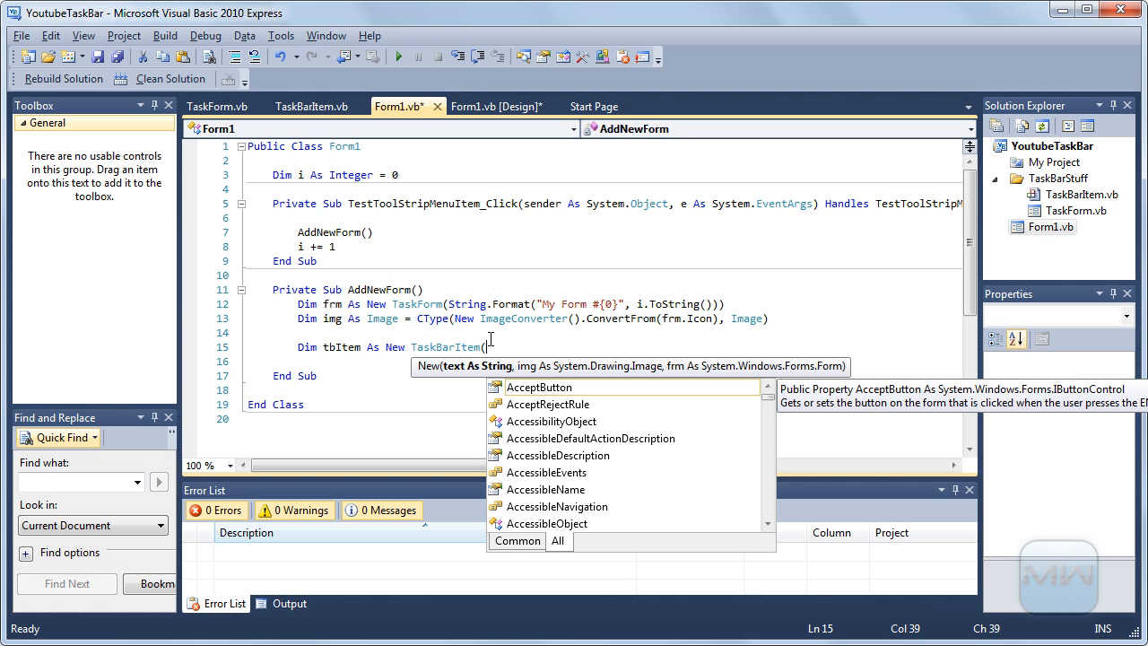
pyautogui.write('frm.Text, img, frm')
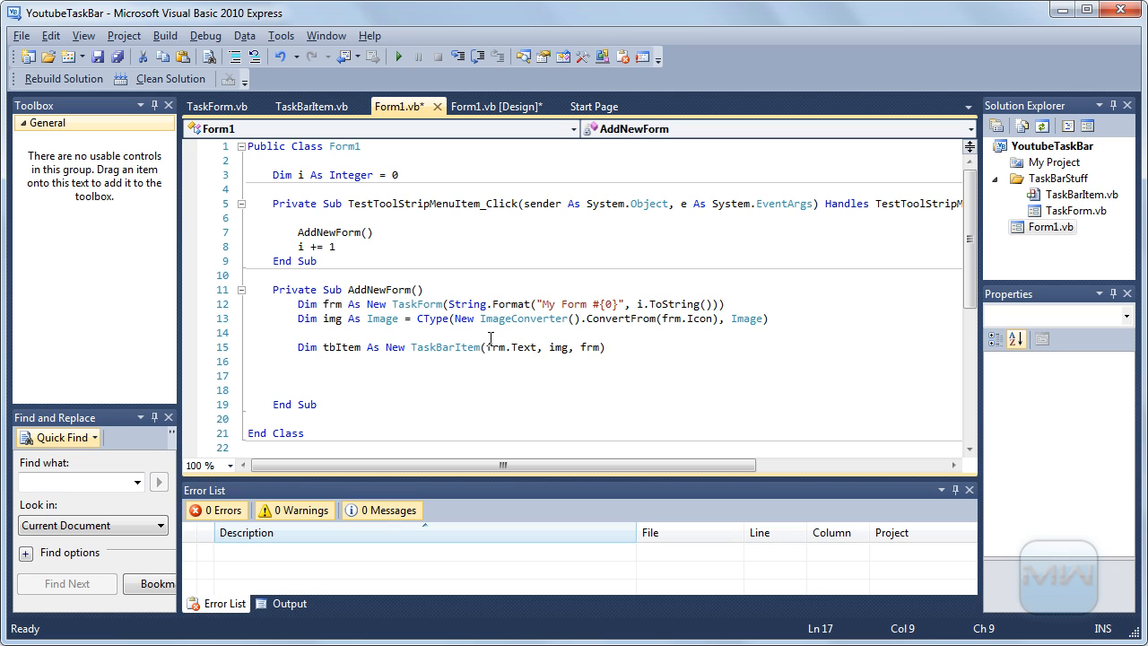
# Add the item to the taskbar with TaskBar.Items.Add(tbItem)
pyautogui.write('tas')
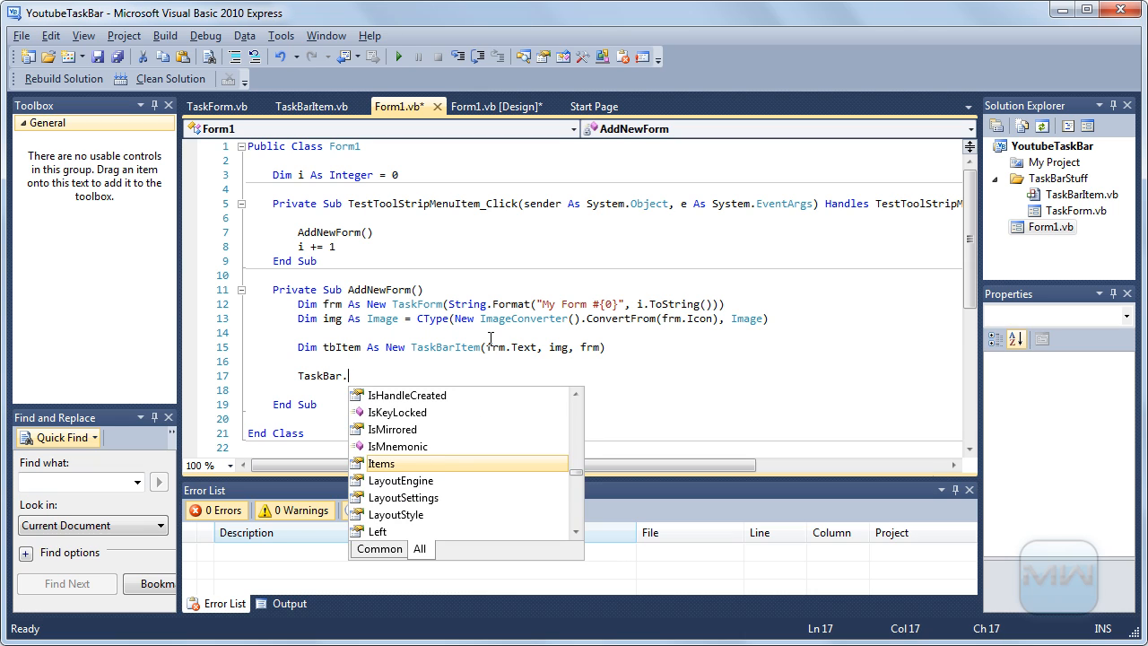
pyautogui.write('Items.Add(')
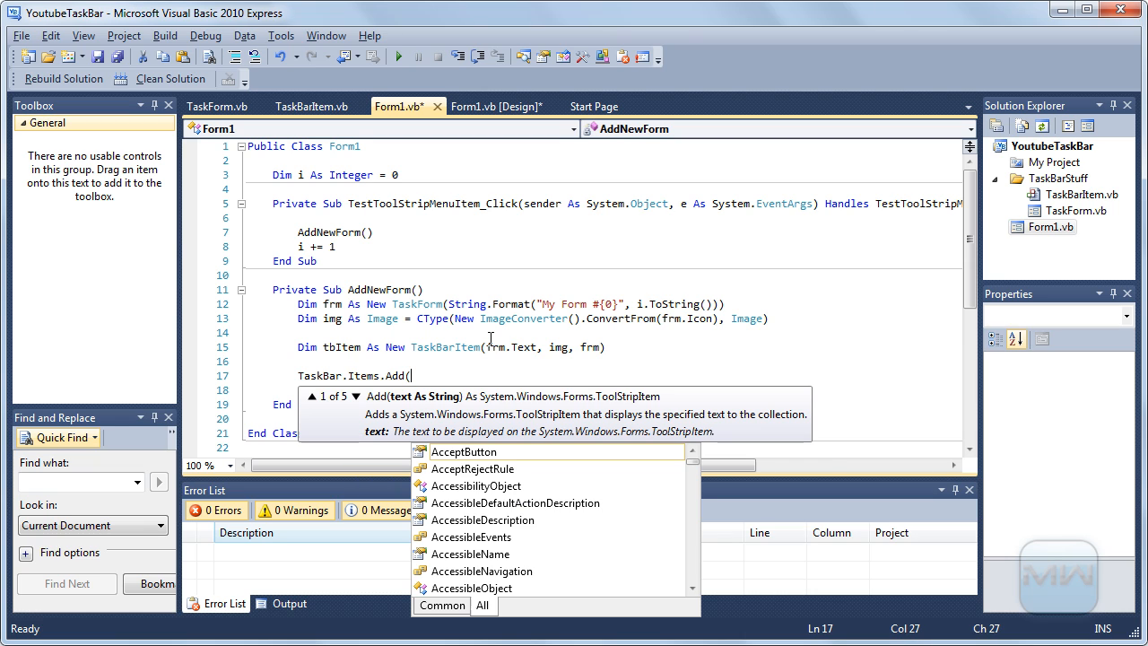
pyautogui.write('tbItem)')
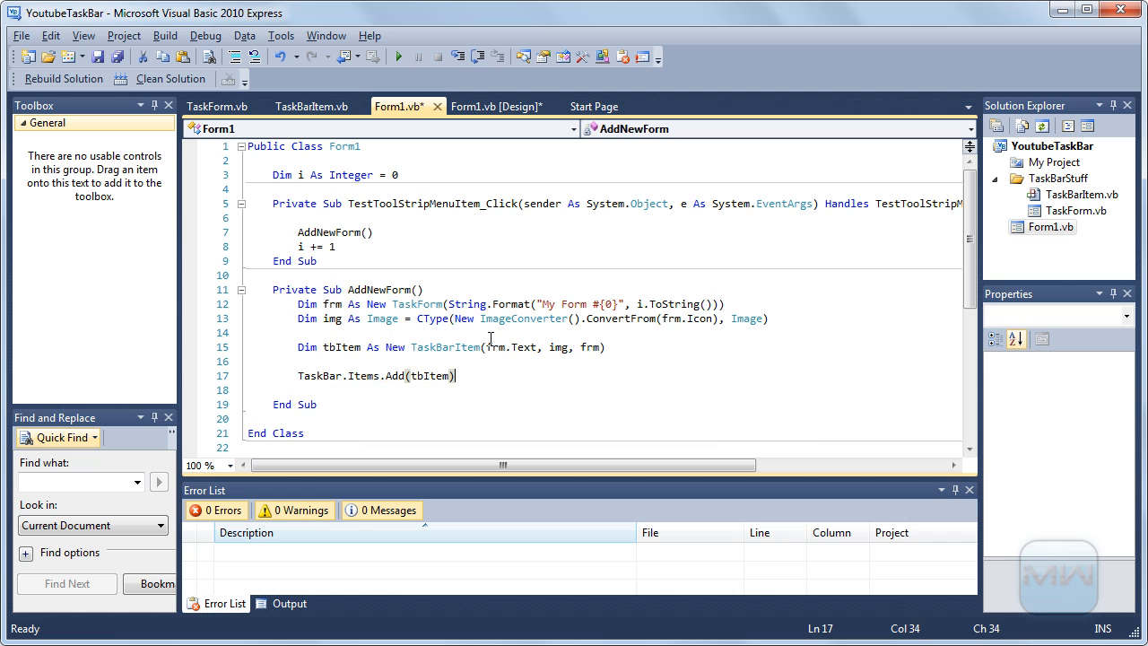
pyautogui.moveTo(399, 359)
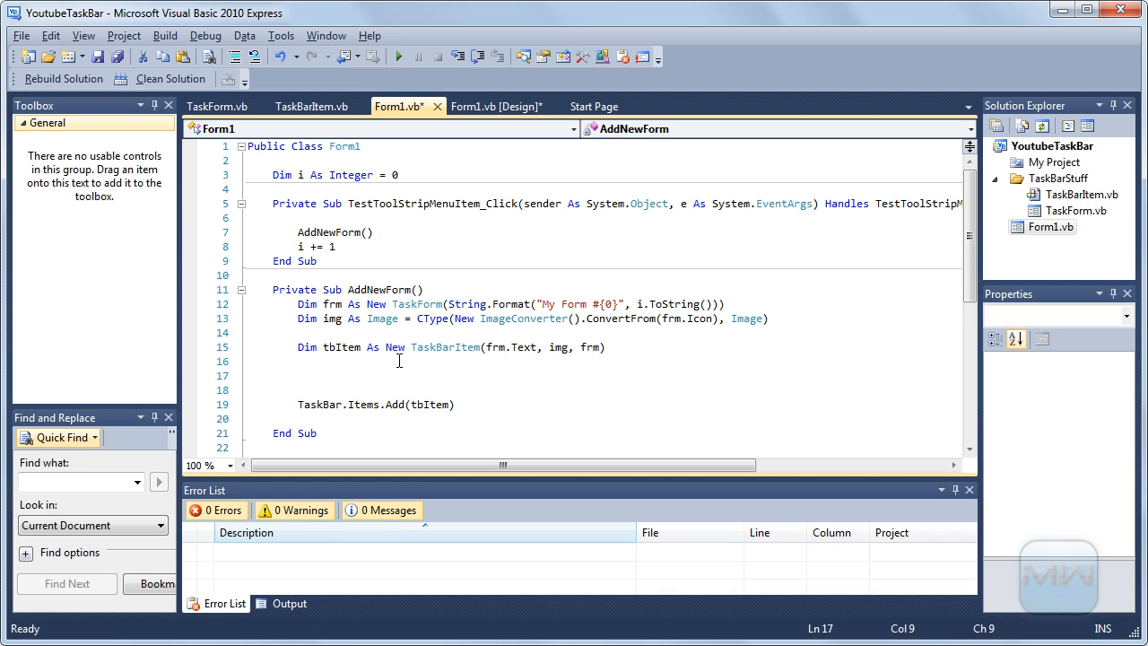
# Add frm.MdiParent = Me after creating the form and frm.Show() after adding its taskbar item
pyautogui.write('frm')
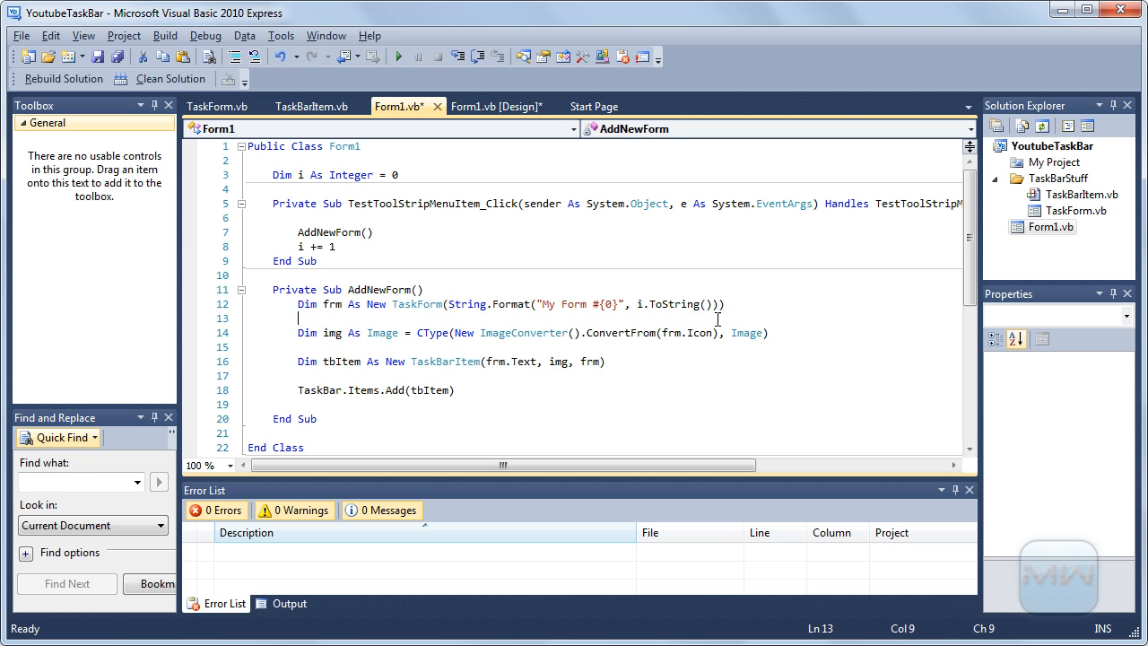
pyautogui.write('fr')
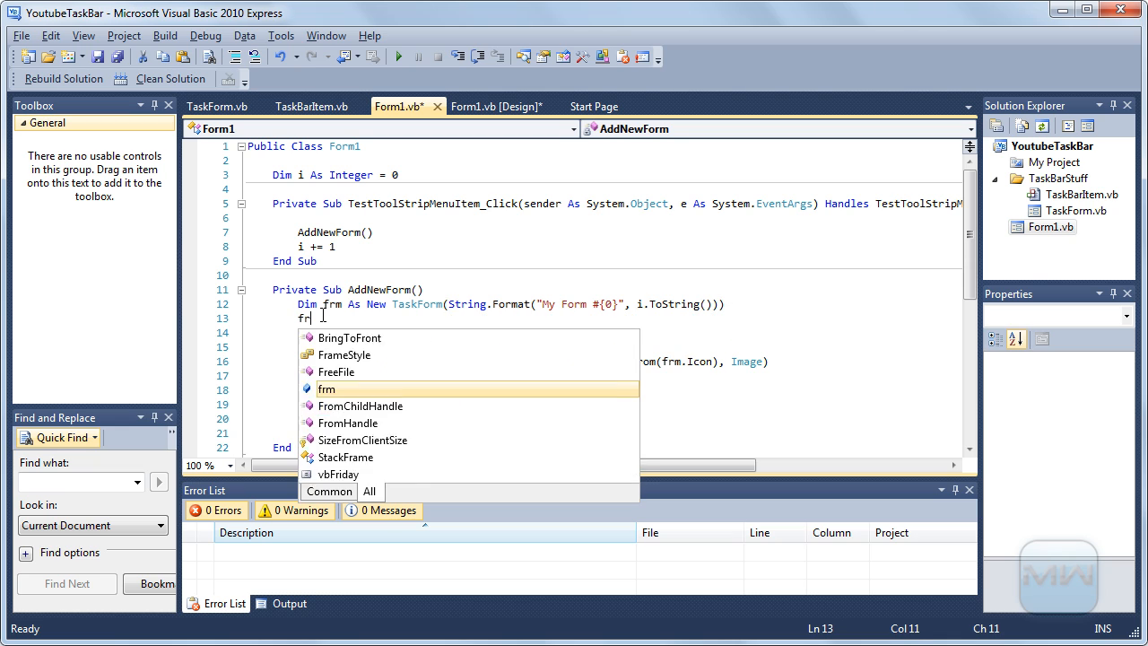
pyautogui.write('.mdi')
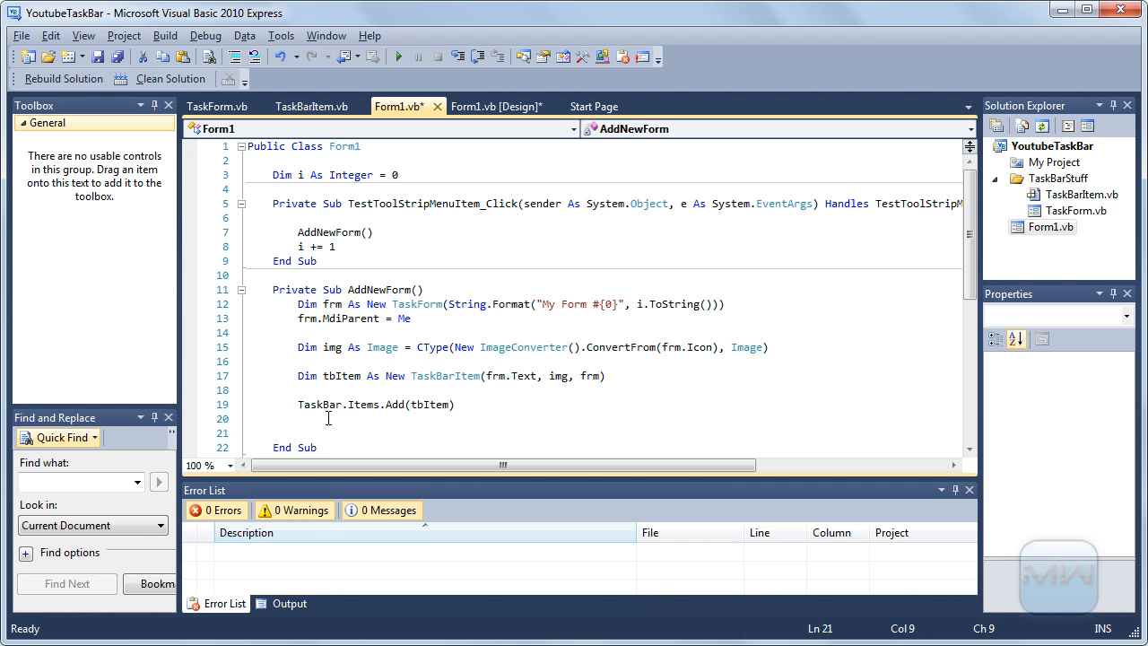
pyautogui.write('frm.Show()')
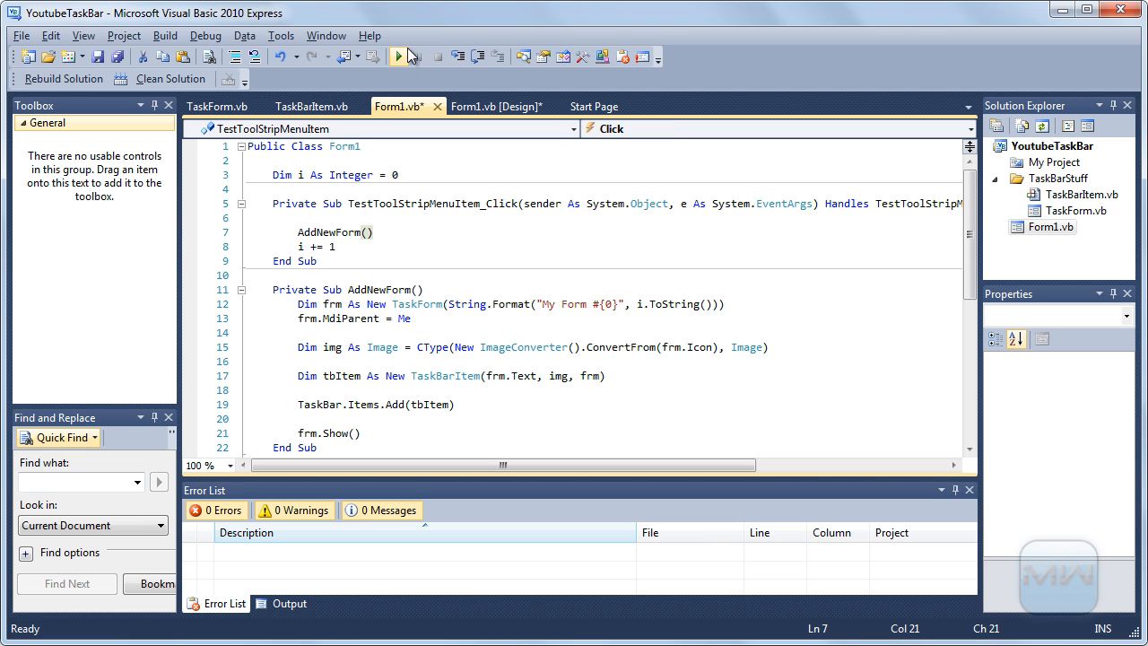
# Start debugging and hit a NullReferenceException on TaskBarItem's AddHandler CloseItem.Click line
pyautogui.click(399, 55)
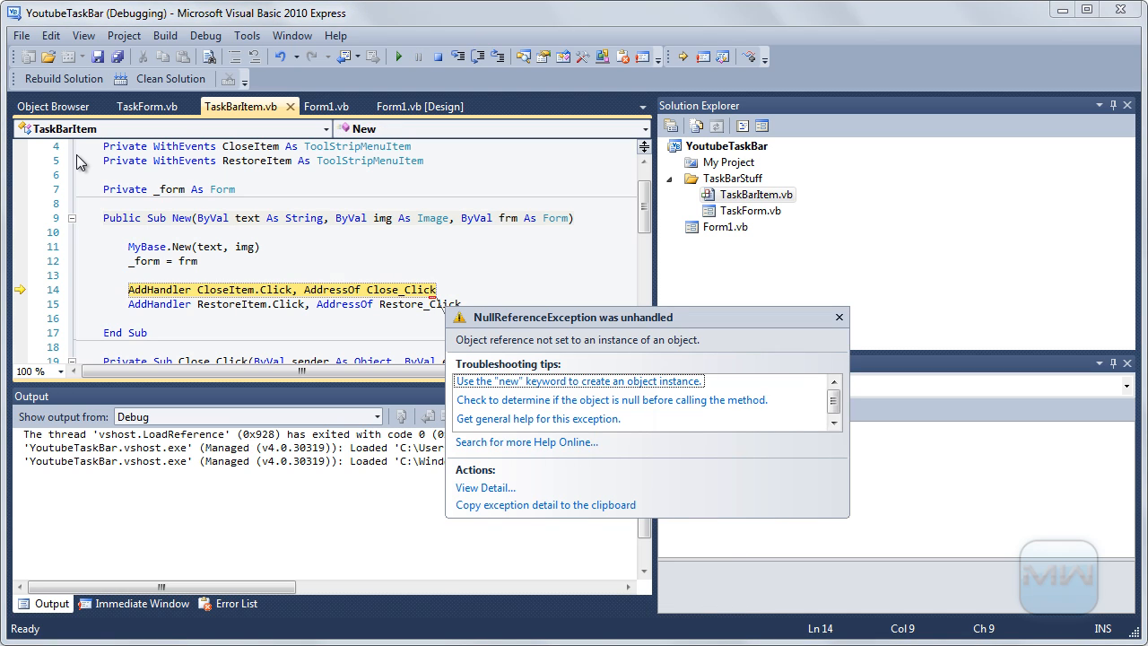
pyautogui.moveTo(51, 165)
pyautogui.write('n')
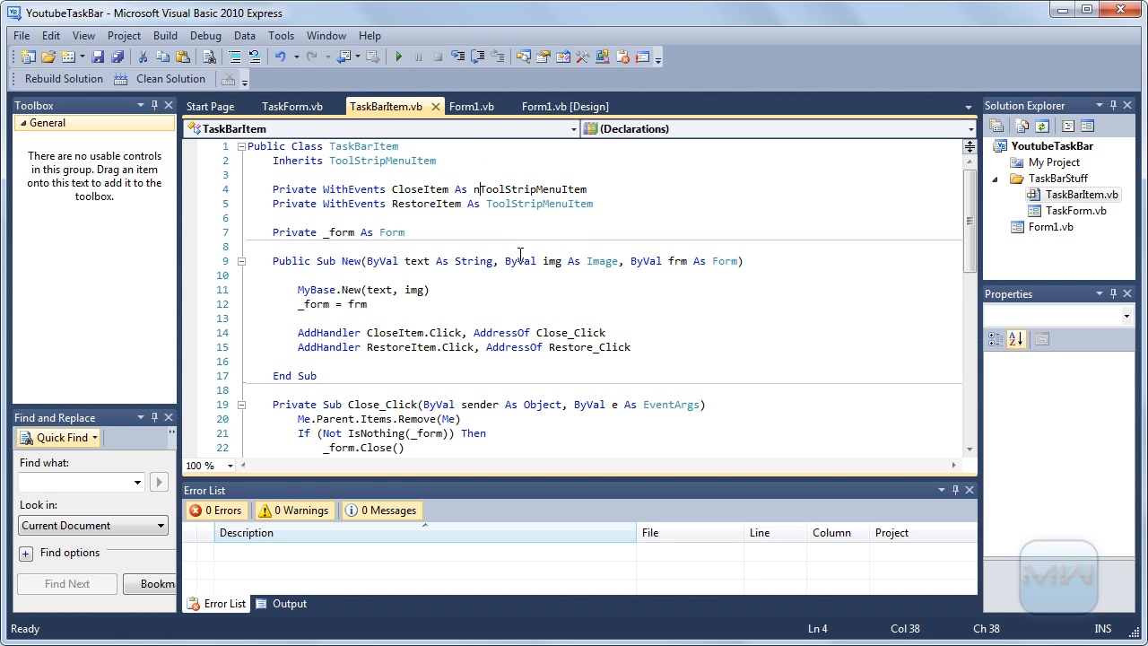
# Declare CloseItem As New ToolStripMenuItem("Close") and RestoreItem As New ToolStripMenuItem("Restore"), then build
pyautogui.write('ew')
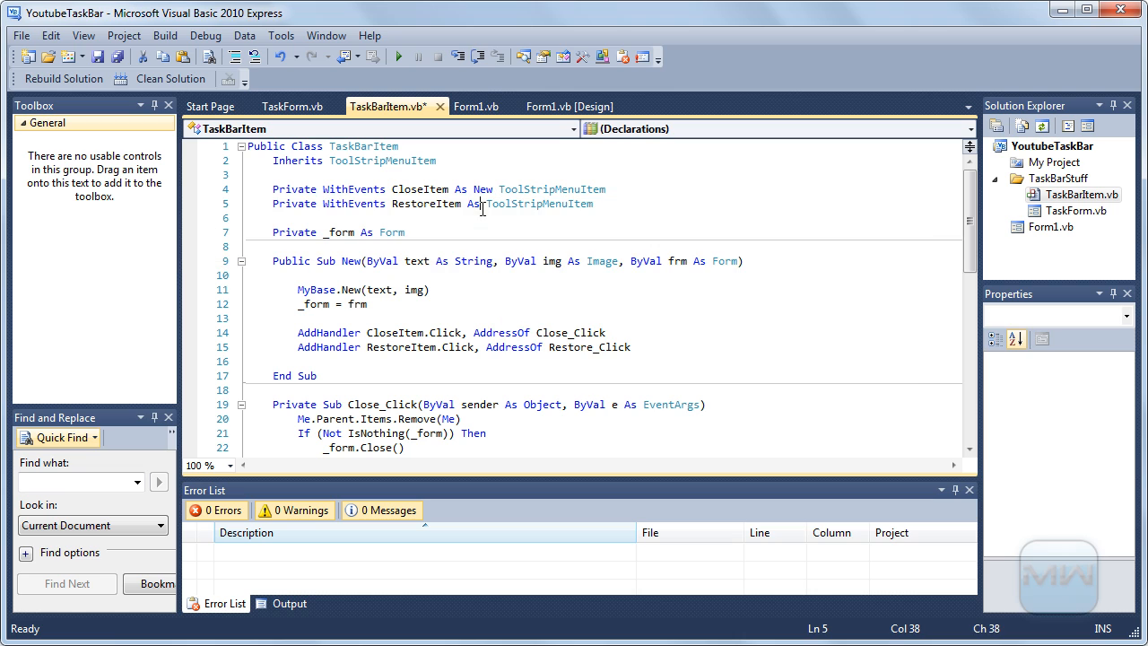
pyautogui.write('new')
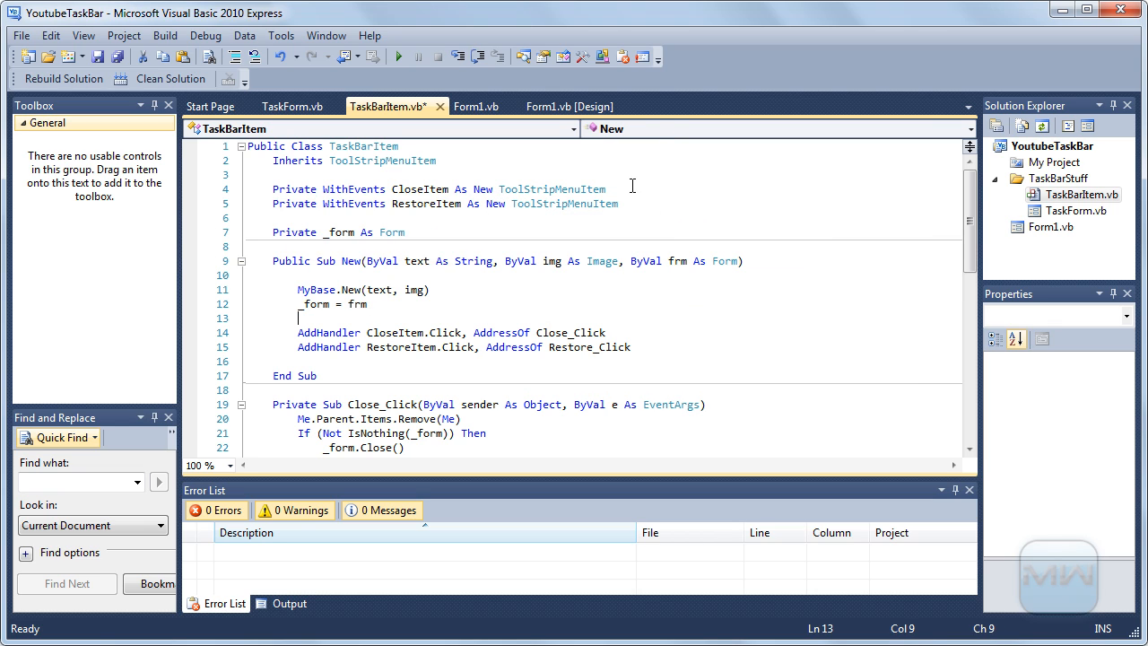
pyautogui.write('()')
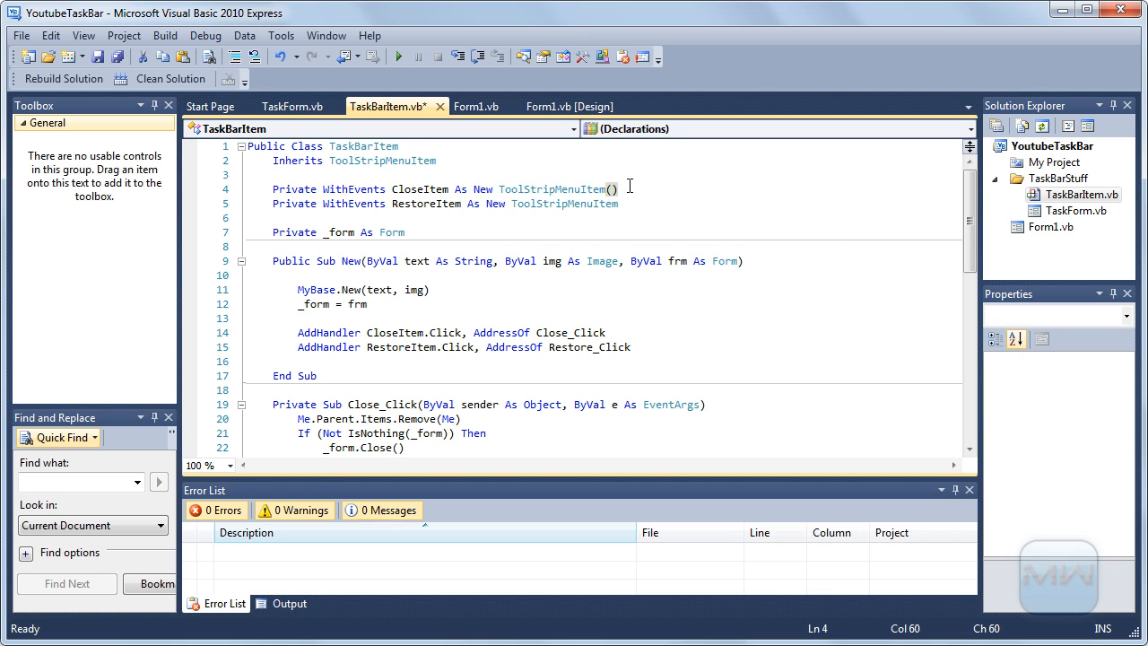
pyautogui.write('(')
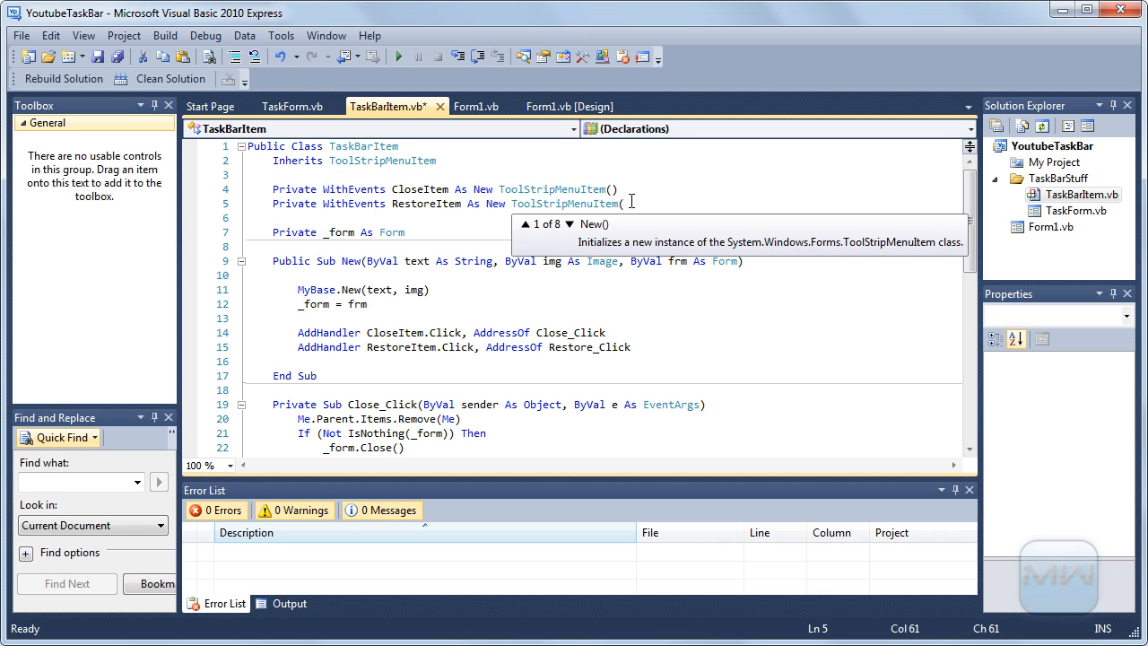
pyautogui.click(608, 190)
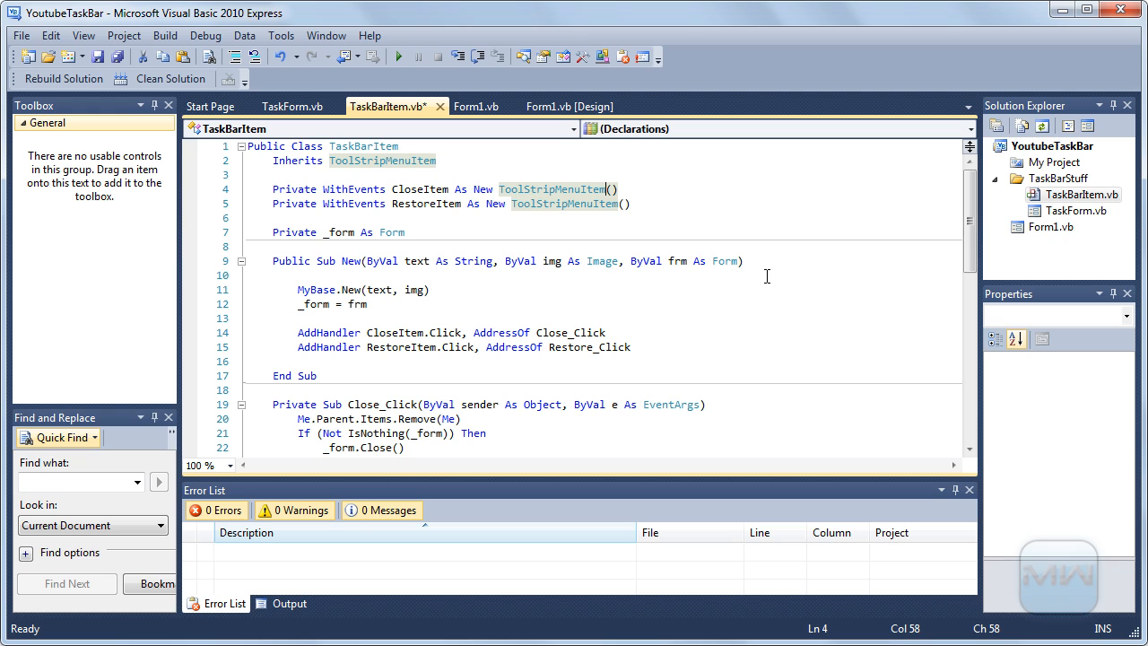
pyautogui.write('"Close')
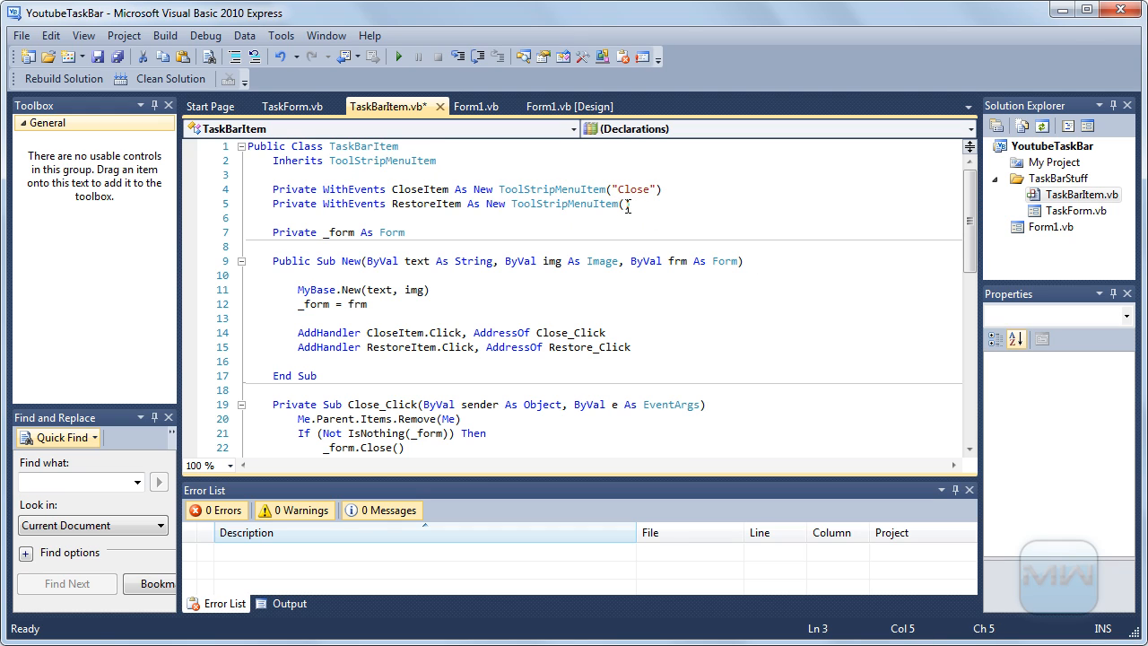
pyautogui.write('Restore")')
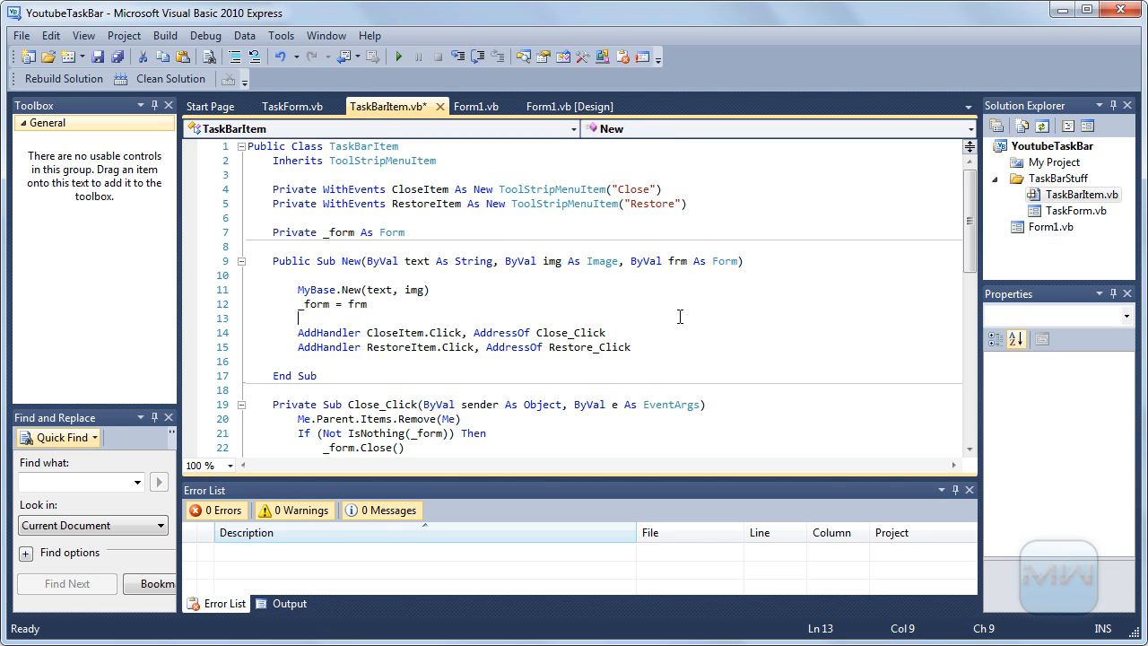
pyautogui.click(398, 55)
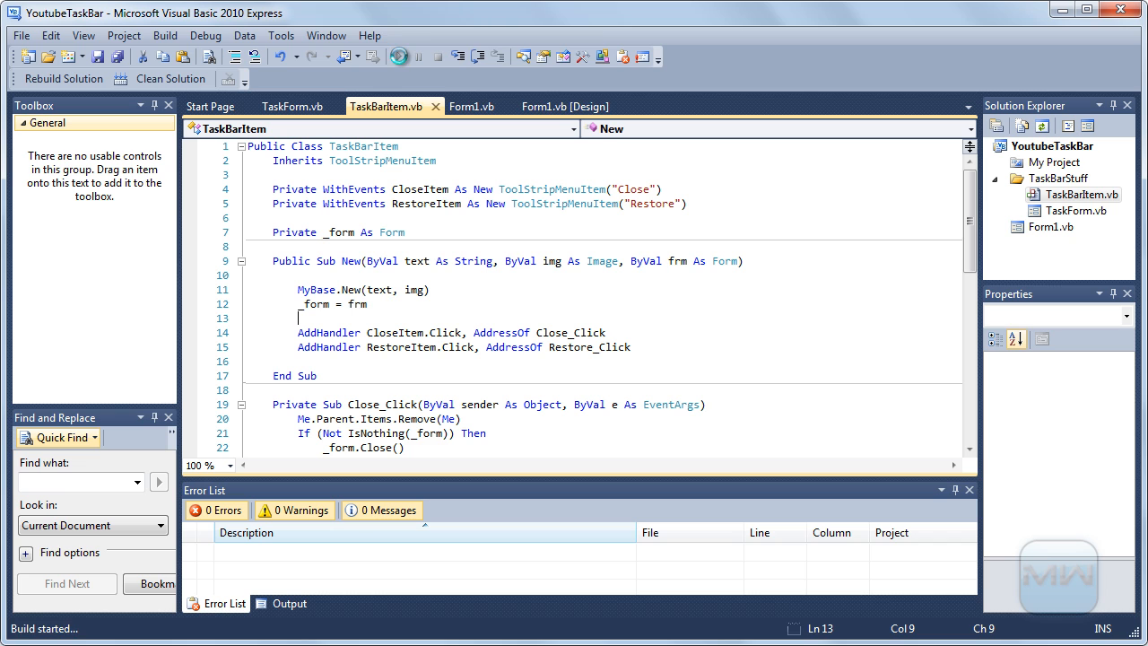
# Run the app, open a child form to get a My Form #0 taskbar item, then close Form1
pyautogui.click(399, 56)
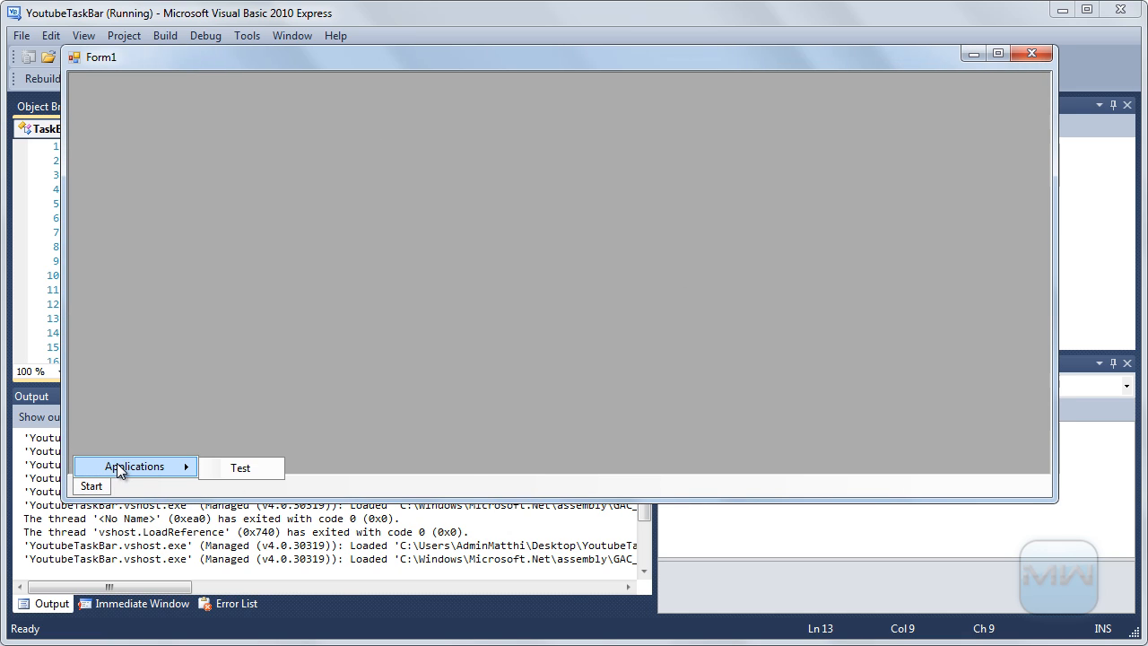
pyautogui.click(133, 467)
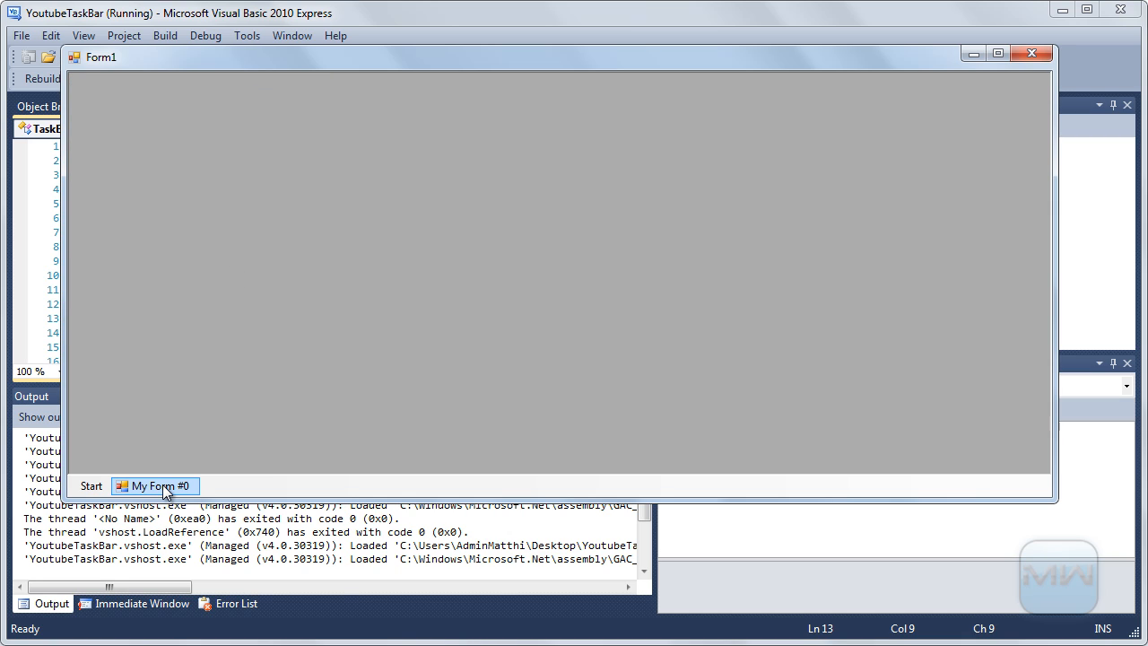
pyautogui.moveTo(348, 231)
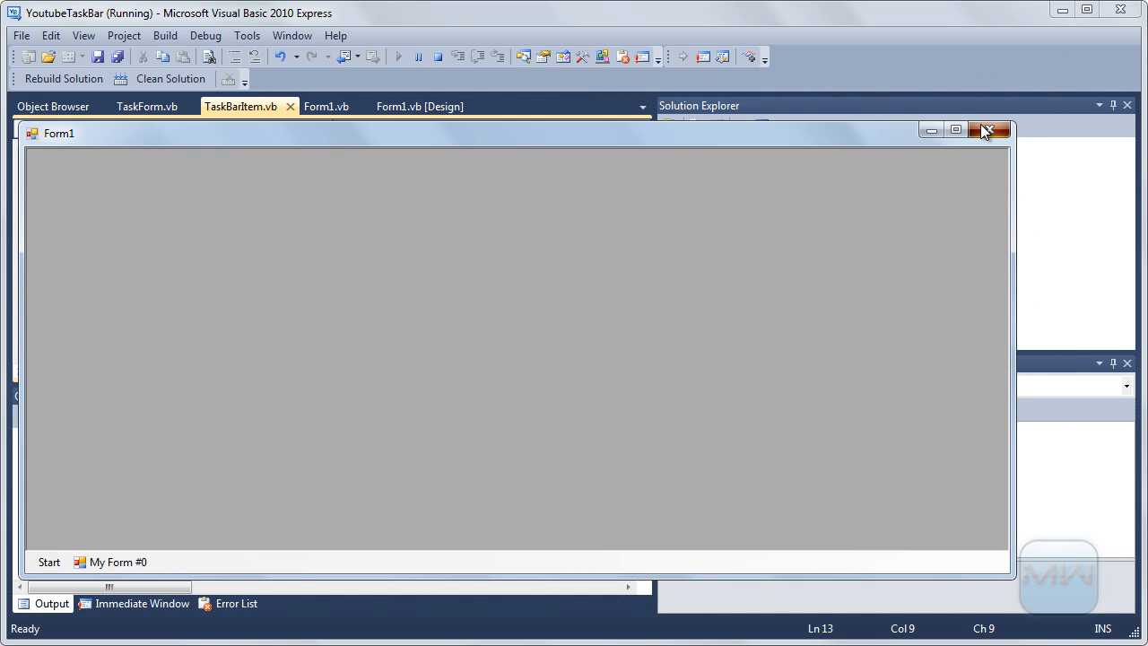
pyautogui.click(990, 129)
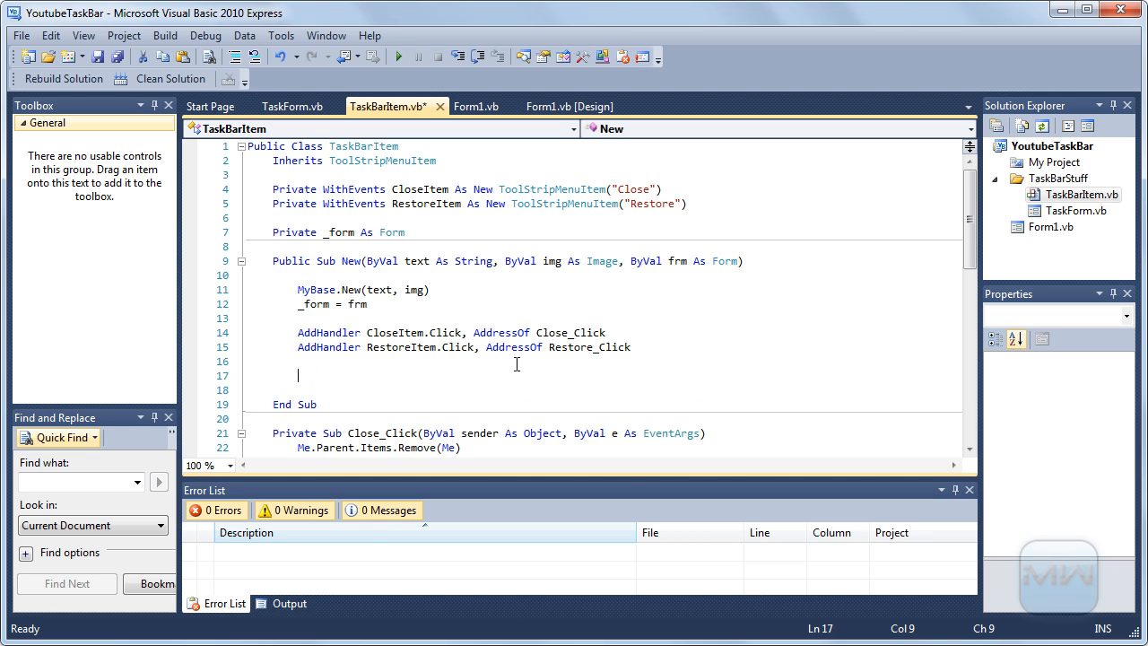
# Add Me.DropDownItems.Add(CloseItem) and Me.DropDownItems.Add(RestoreItem) in the constructor
pyautogui.write('Me.dropDownItems.Add(clo')
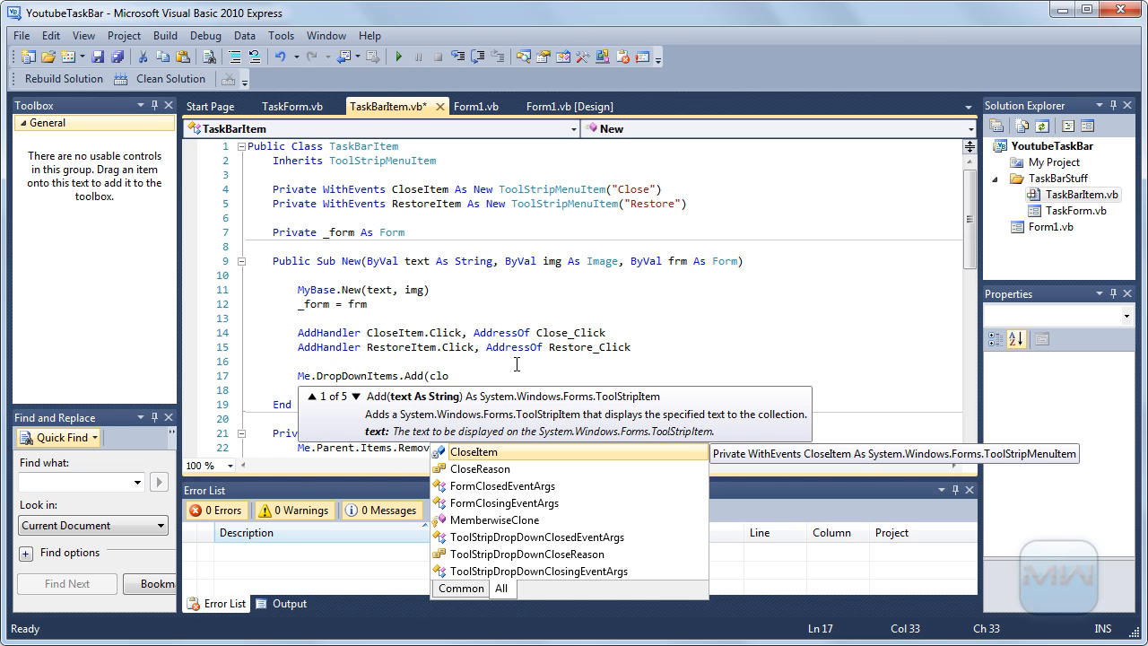
pyautogui.write('CloseItem)')
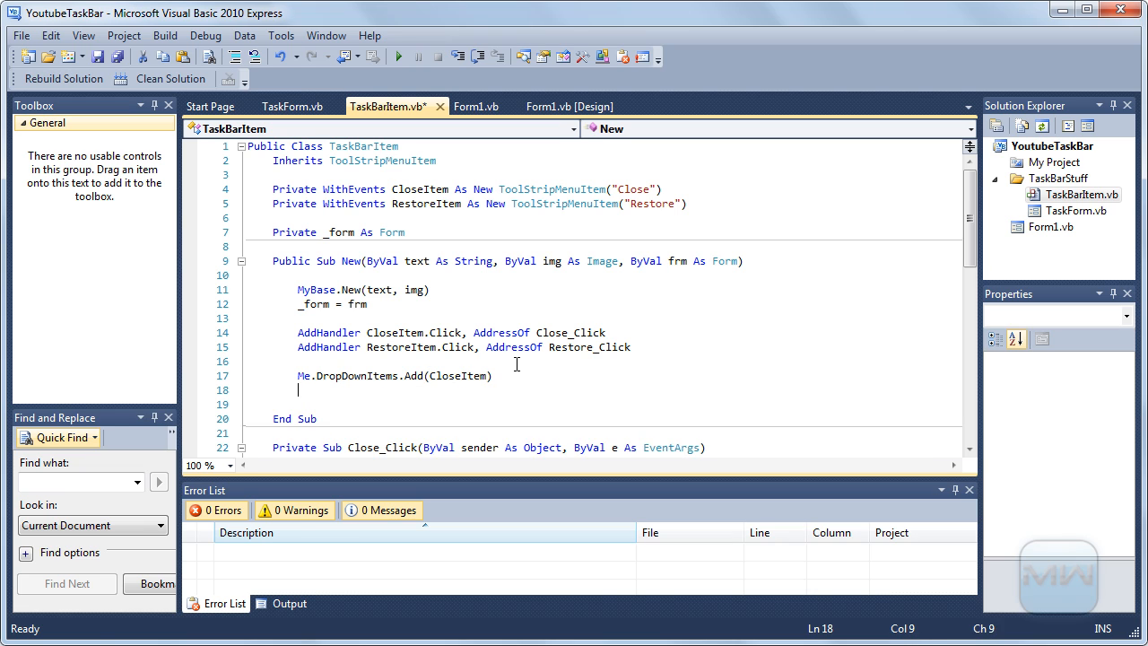
pyautogui.write('Me.DropDownItems.')
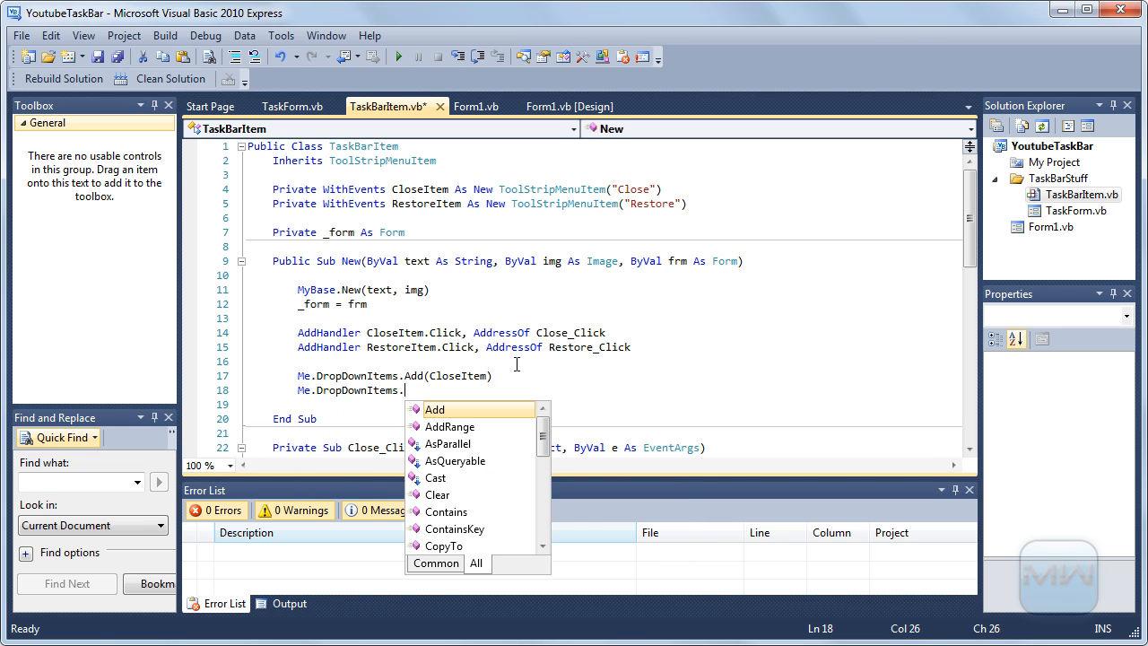
pyautogui.write('Add')
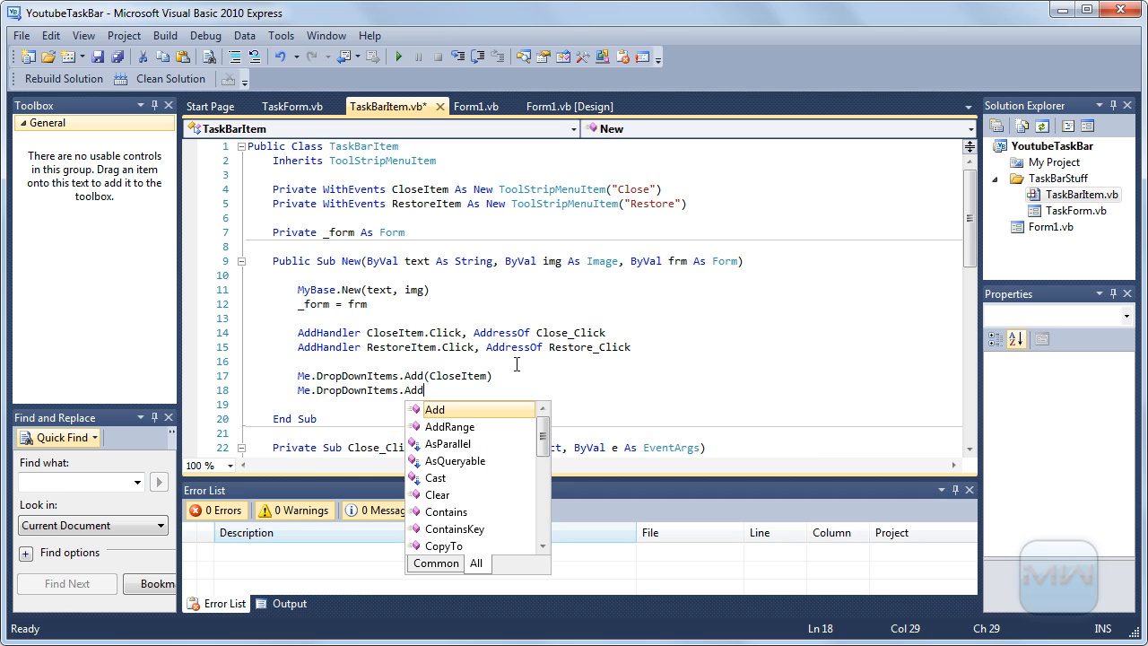
pyautogui.write('(')
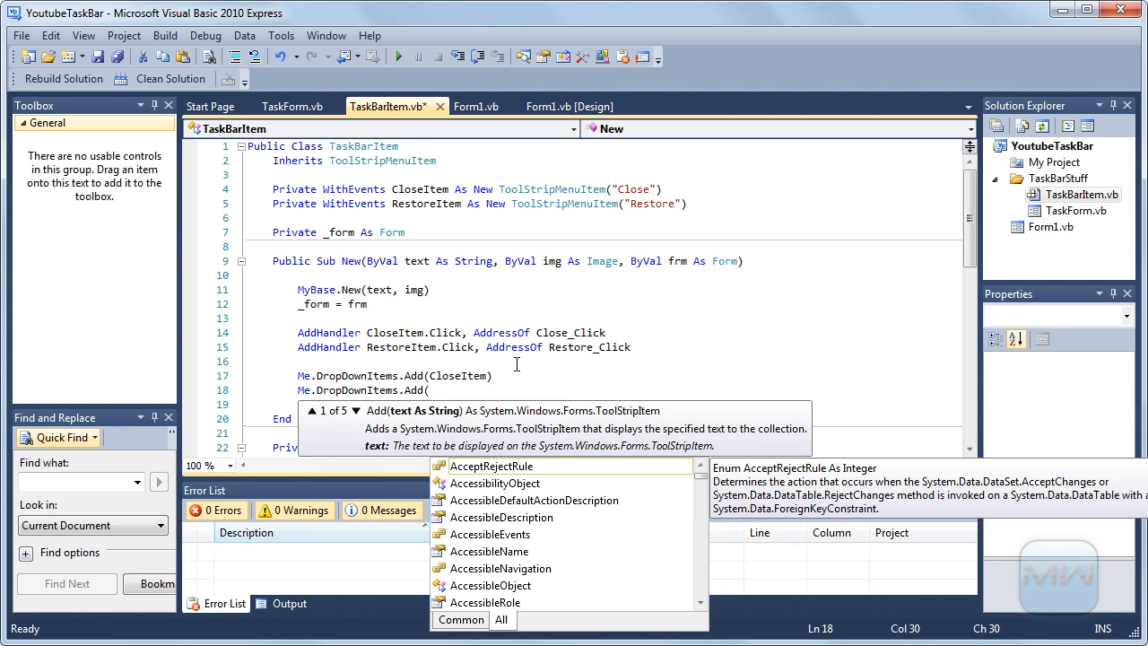
pyautogui.write('res')
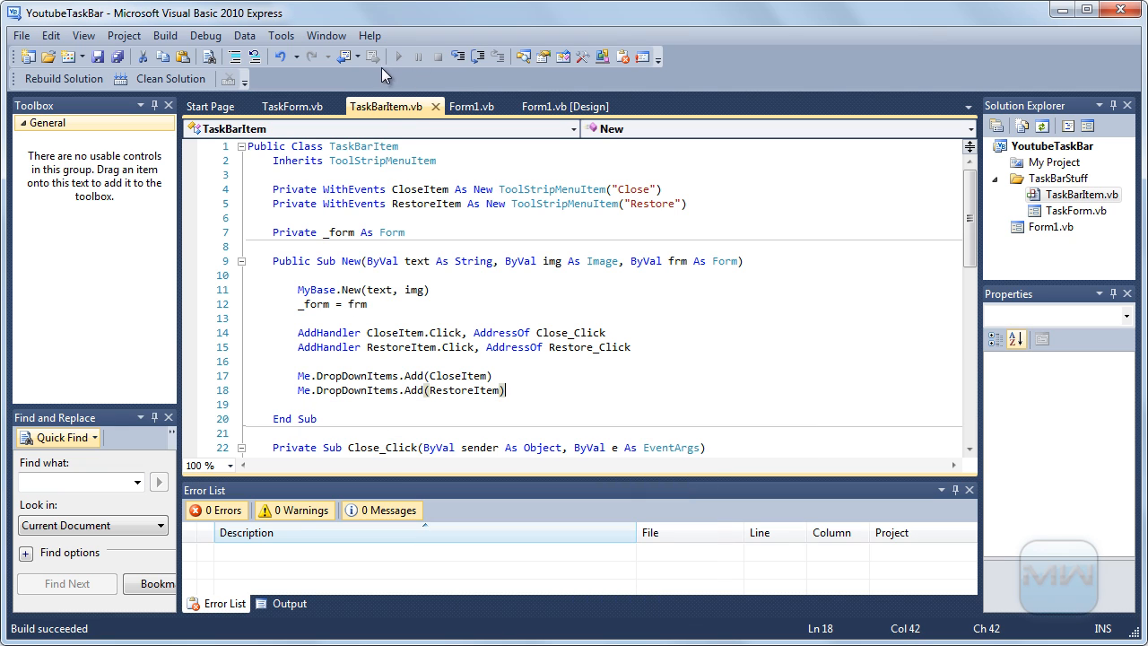
# Run the app, open child forms from Applications > Test and restore My Form #0 via its taskbar menu
pyautogui.click(398, 56)
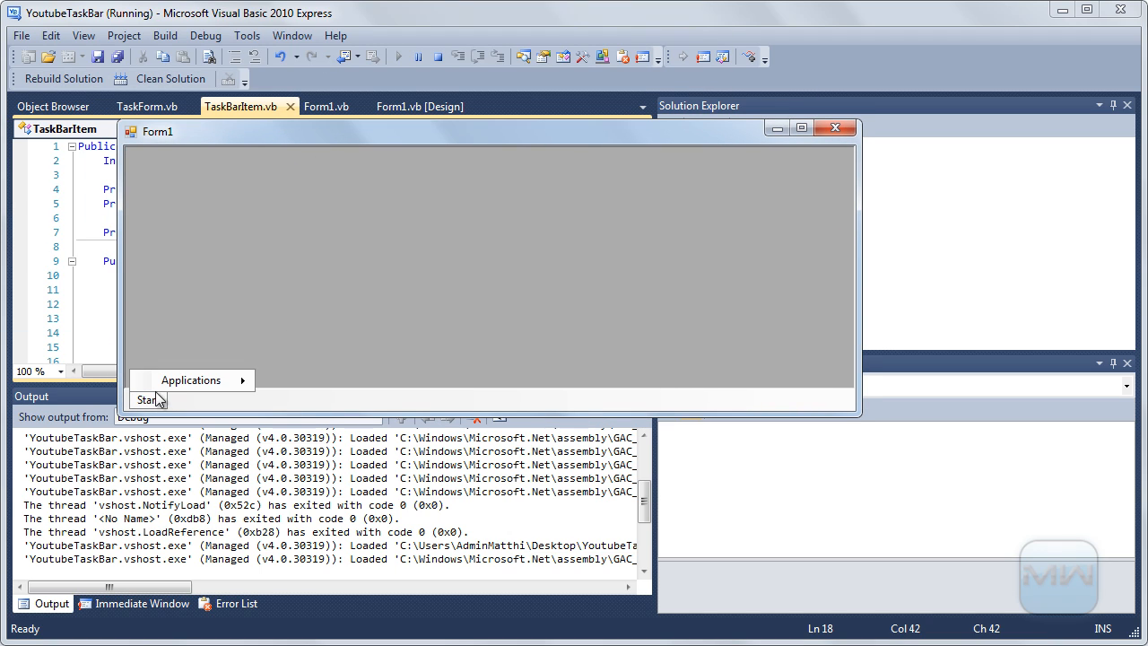
pyautogui.click(147, 398)
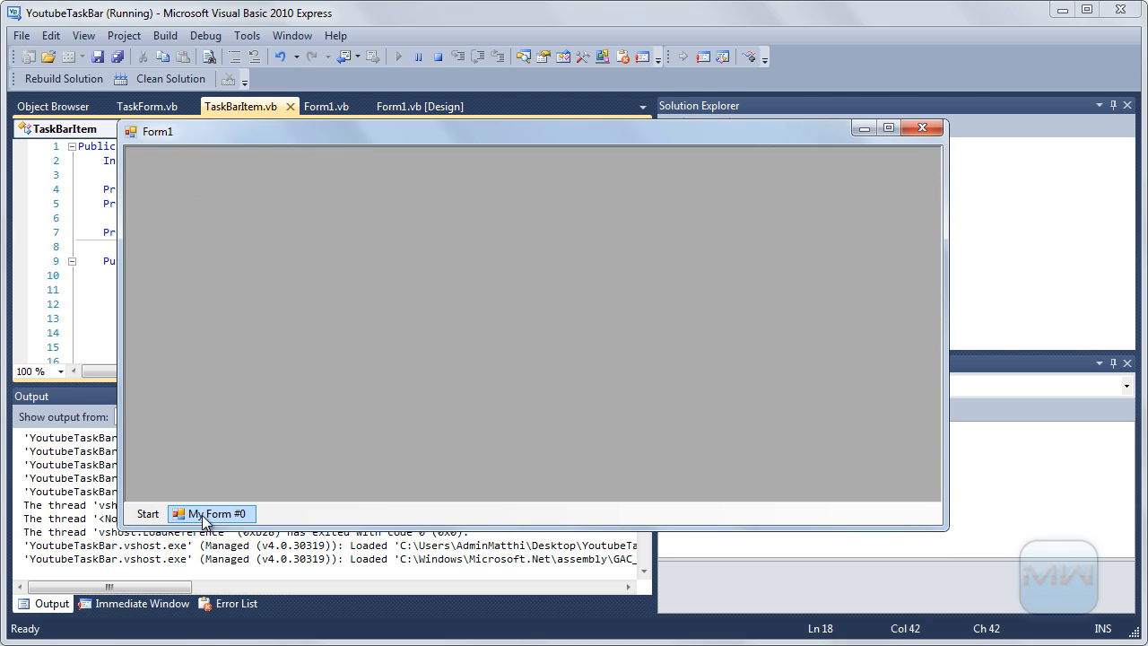
pyautogui.rightClick(211, 513)
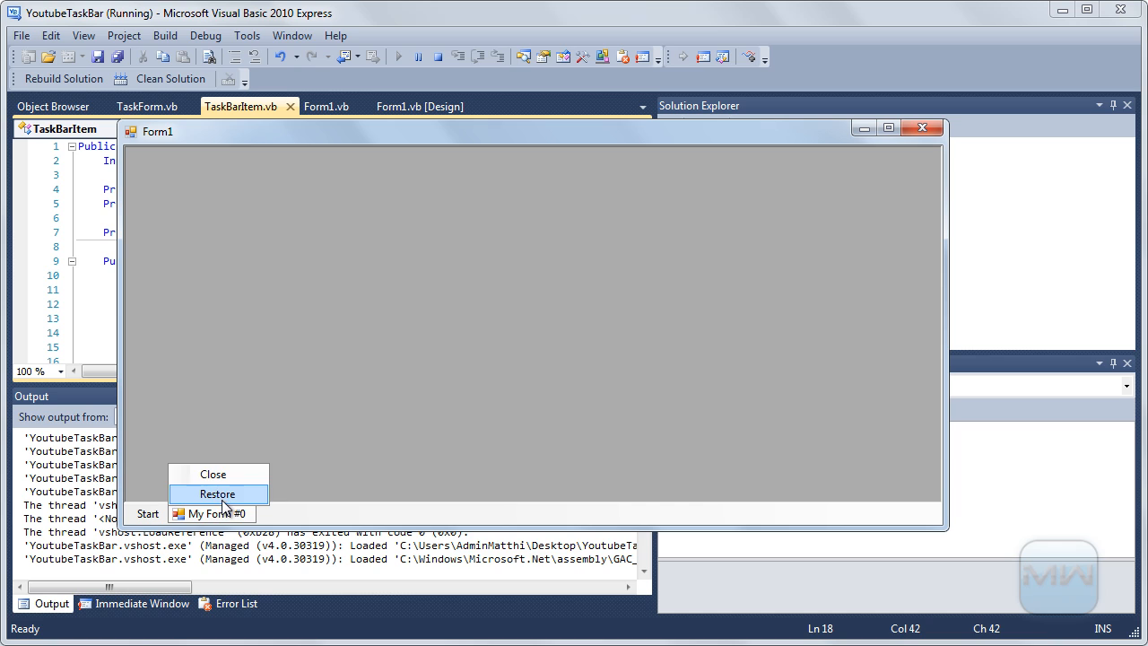
pyautogui.click(217, 494)
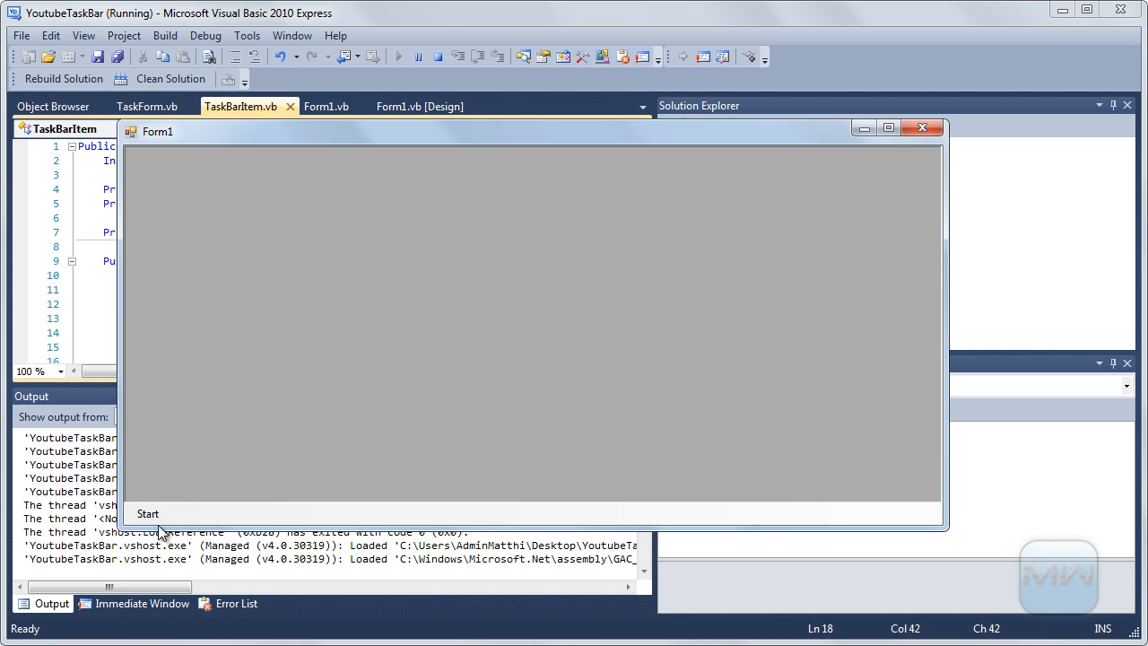
pyautogui.click(147, 513)
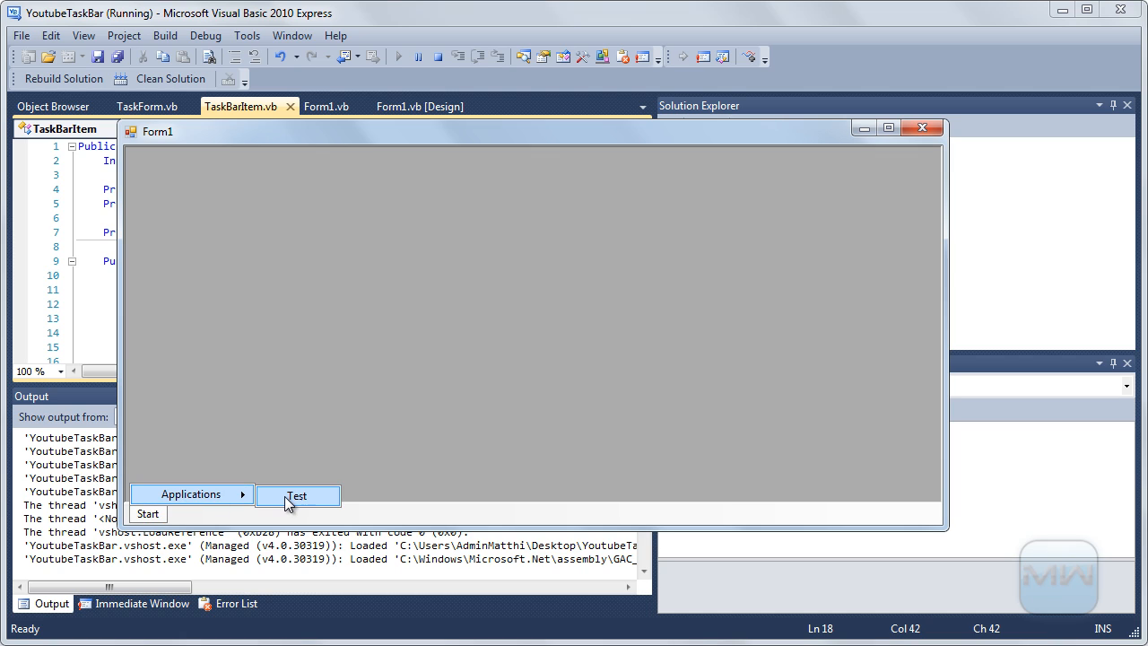
pyautogui.click(298, 495)
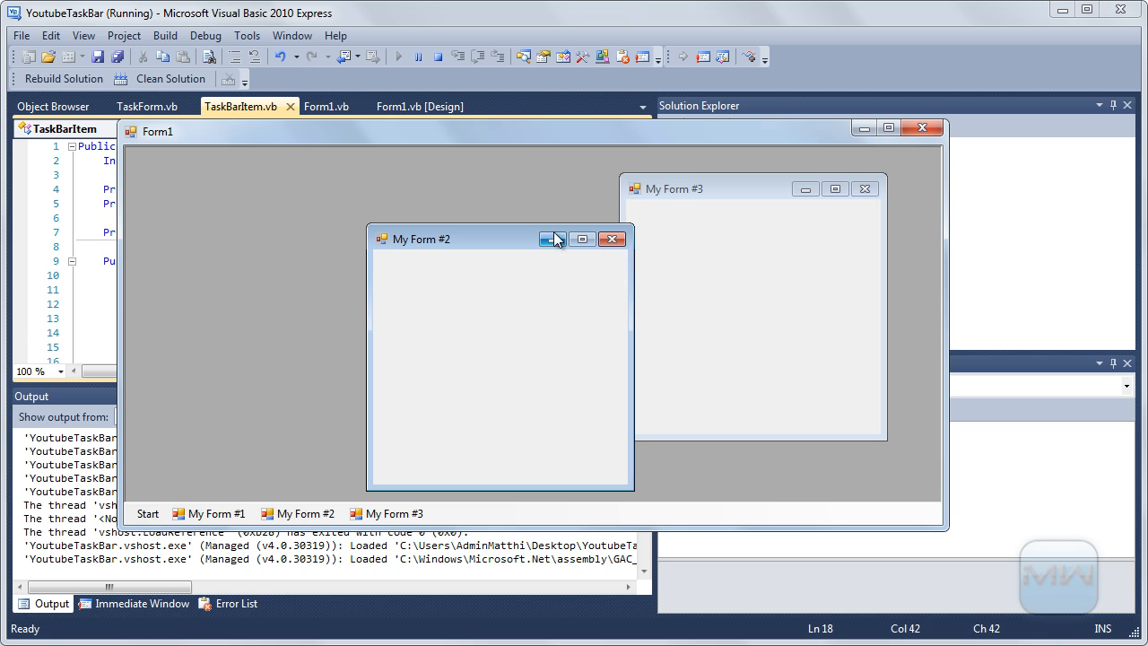
# Minimise and bring back My Form #2, close it from its taskbar menu, and restore My Form #3
pyautogui.click(301, 513)
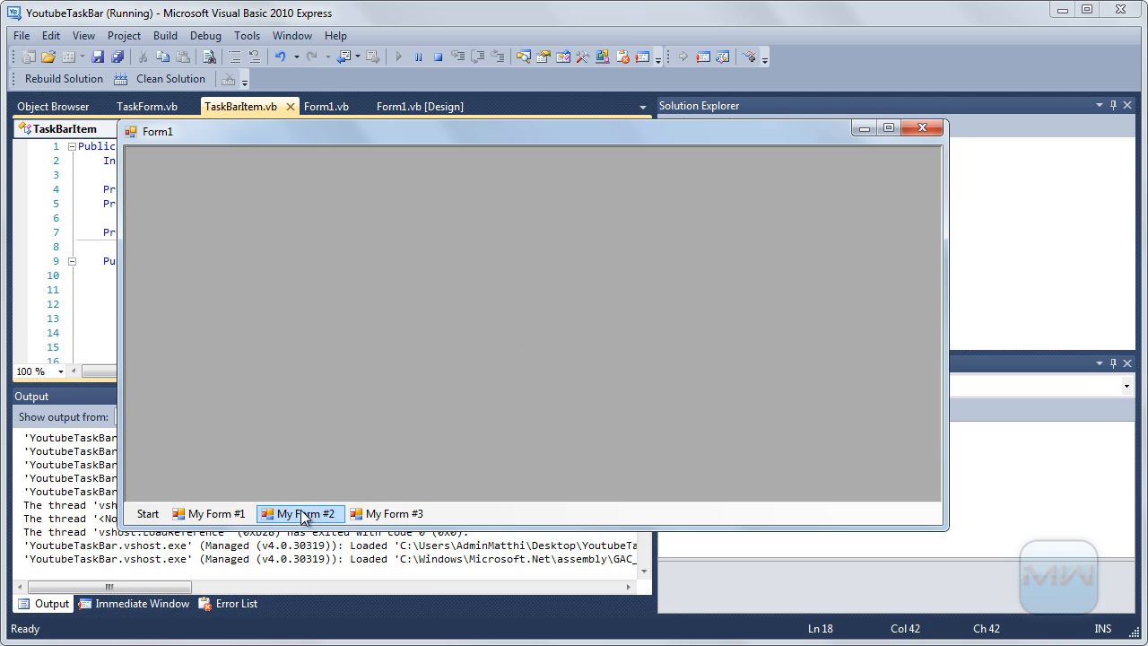
pyautogui.click(300, 513)
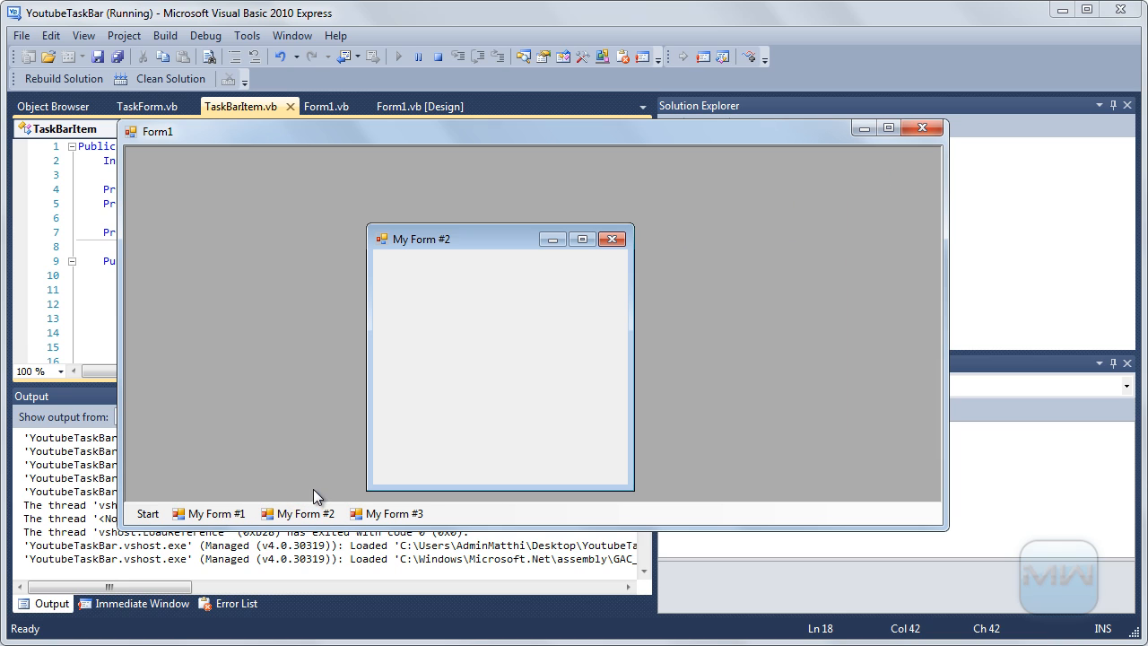
pyautogui.click(393, 513)
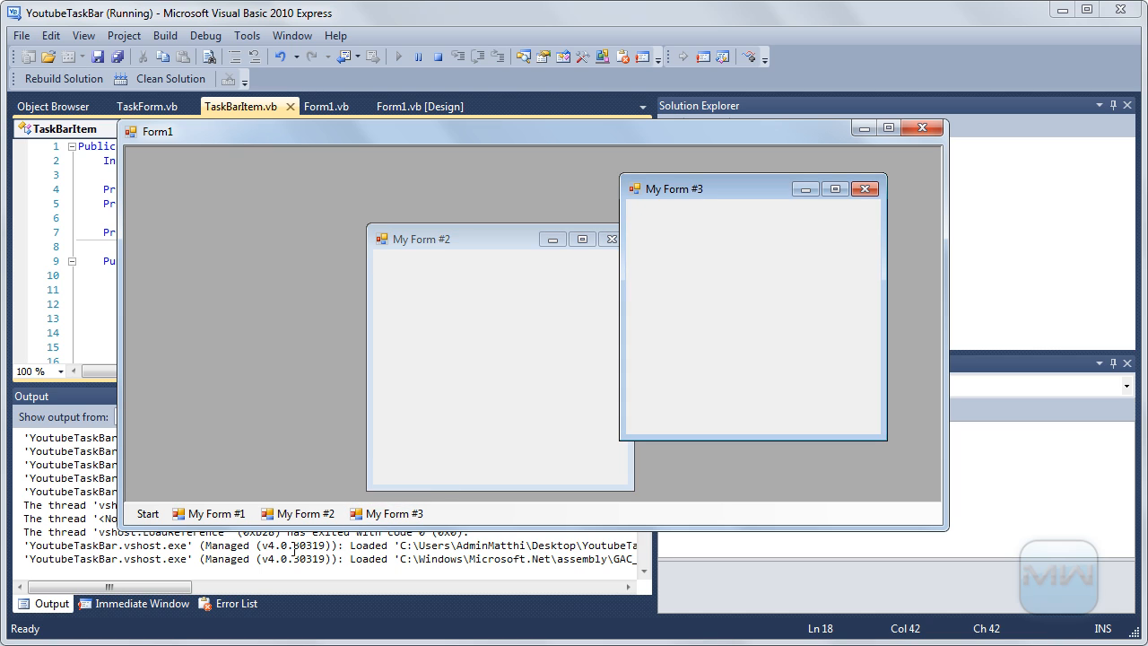
pyautogui.rightClick(298, 513)
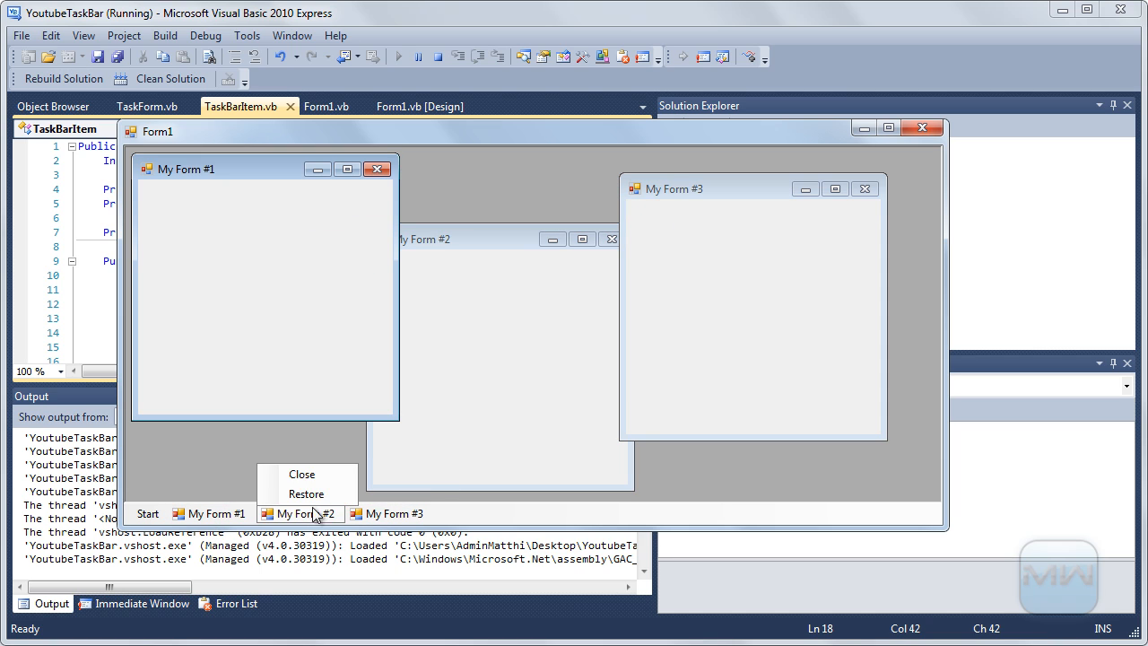
pyautogui.click(301, 474)
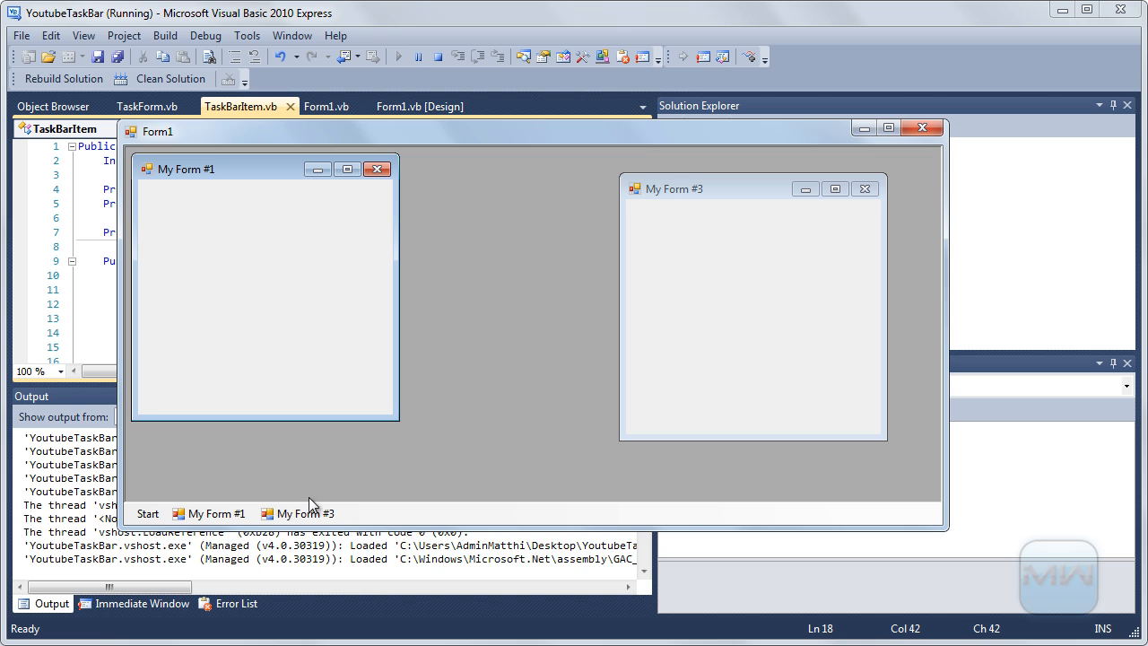
pyautogui.rightClick(208, 513)
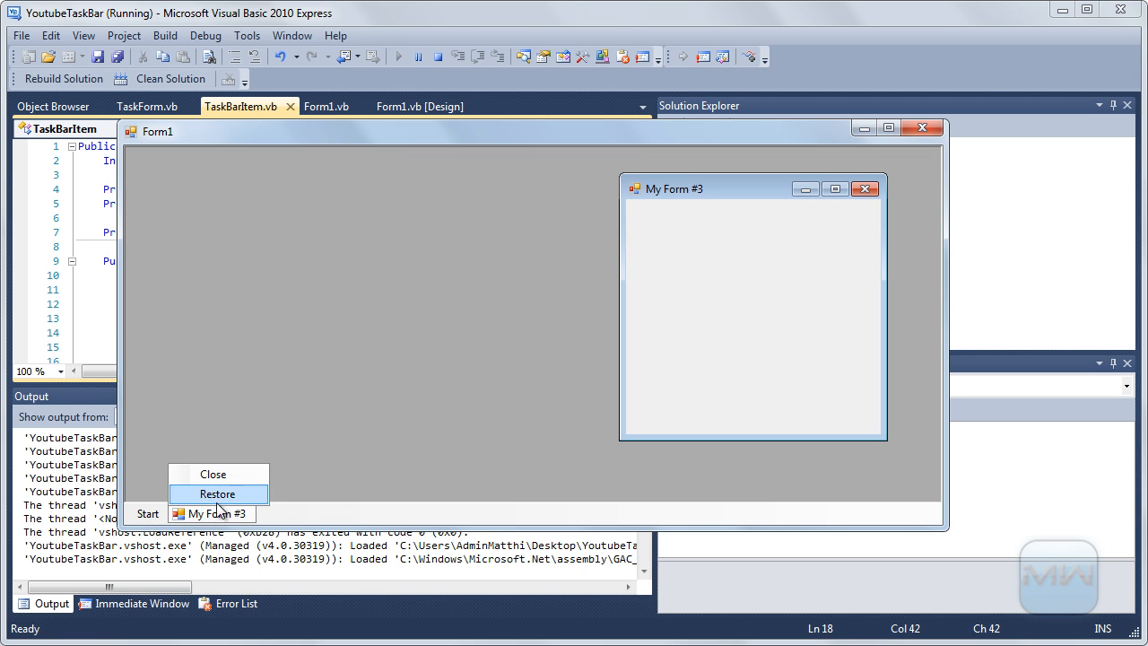
pyautogui.click(218, 495)
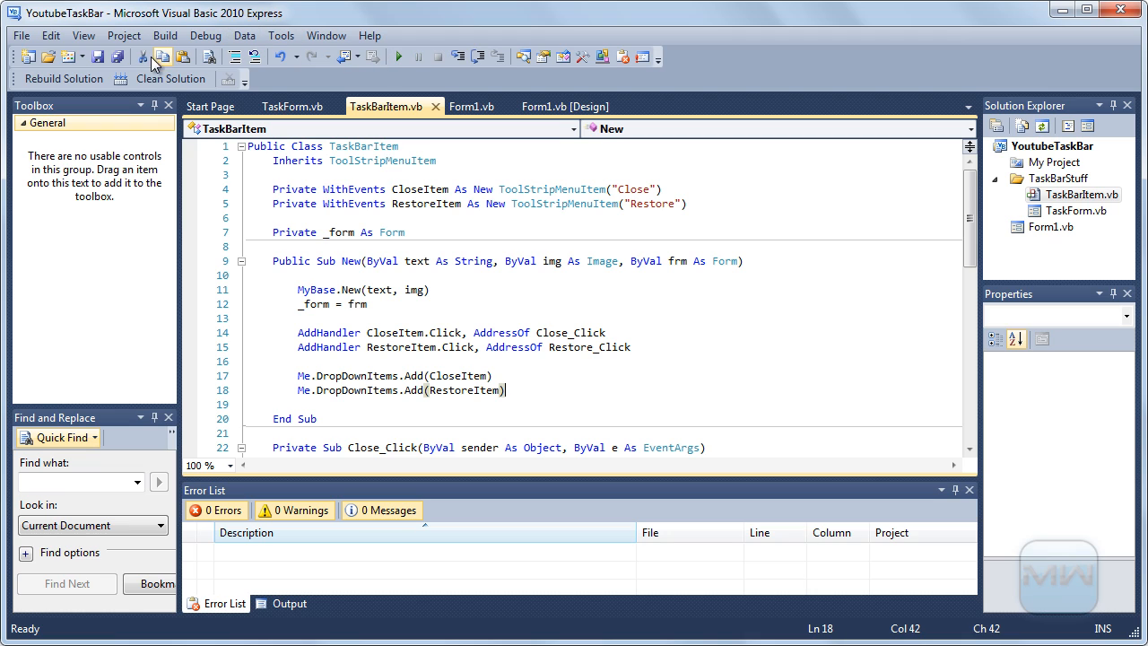
pyautogui.moveTo(119, 56)
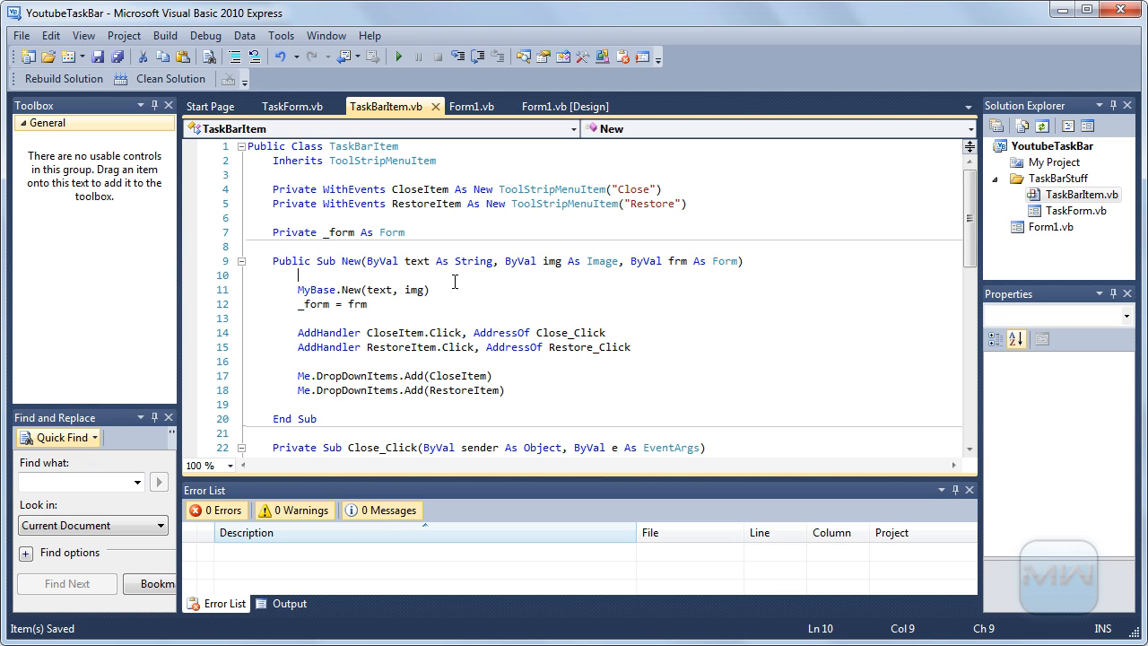
pyautogui.moveTo(319, 291)
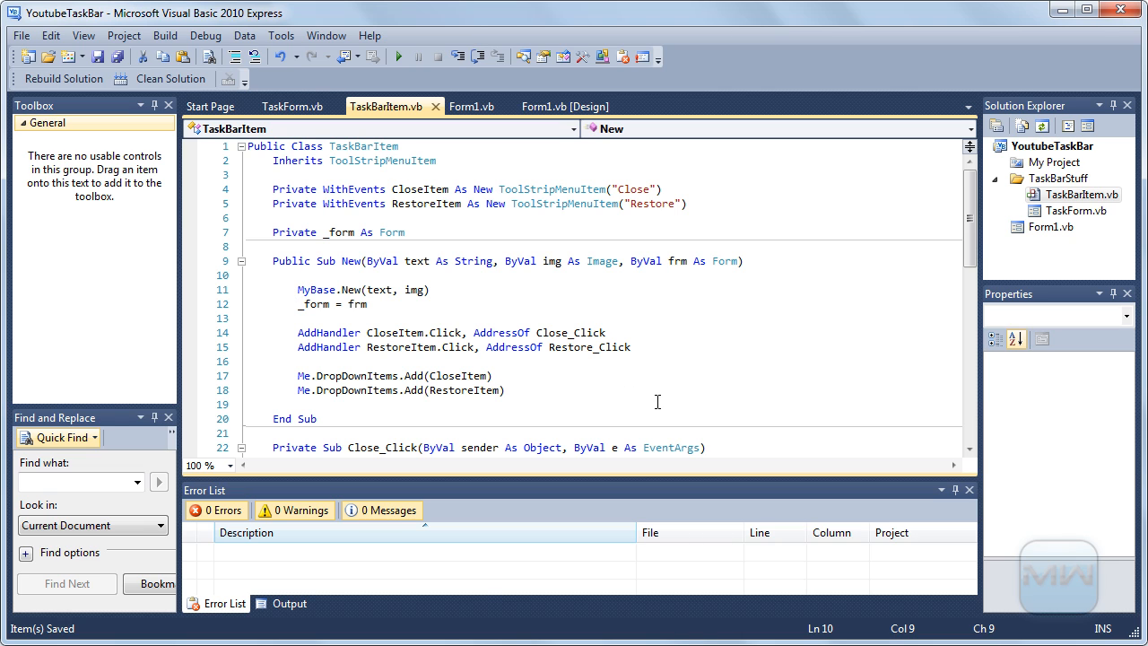
pyautogui.scroll(-3)
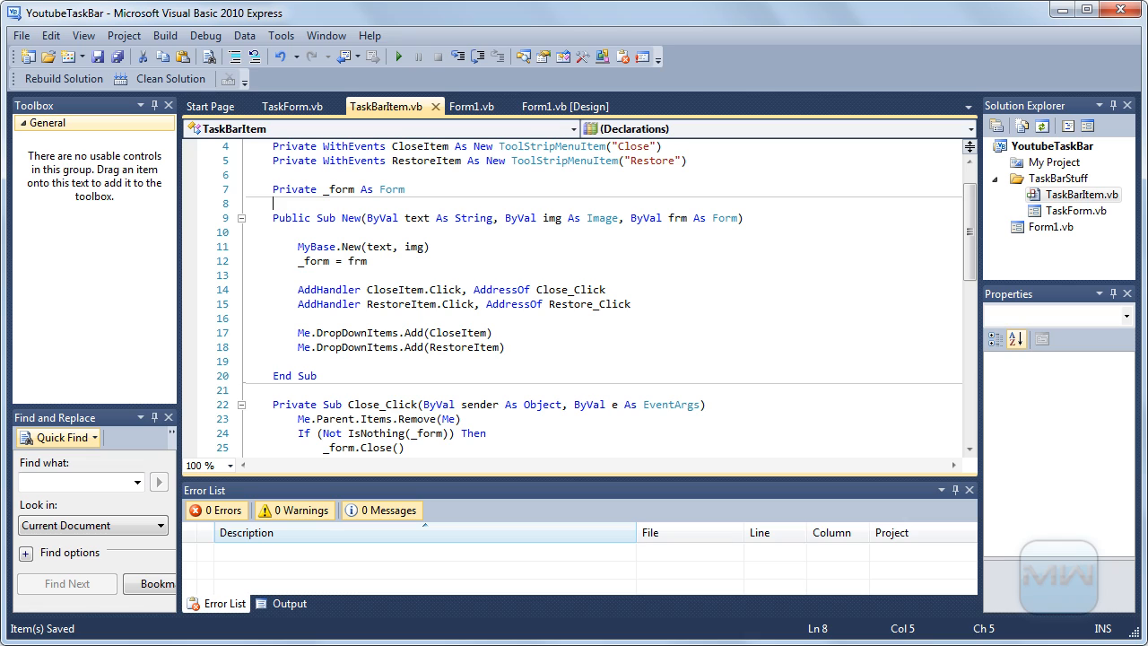
pyautogui.moveTo(835, 122)
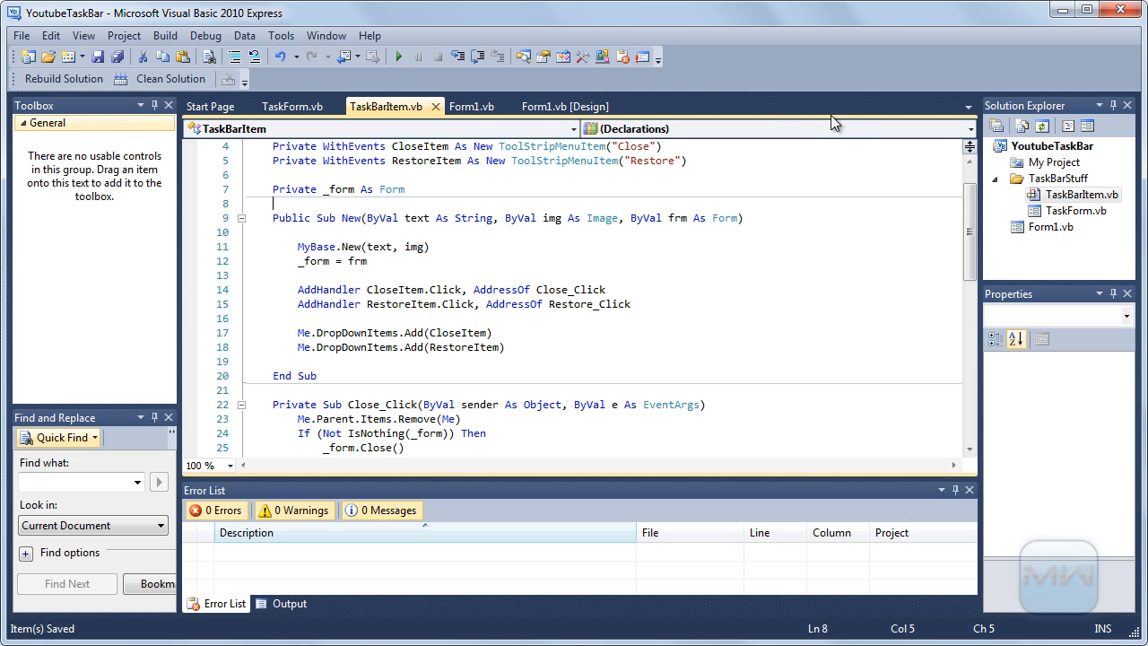
pyautogui.moveTo(1080, 243)
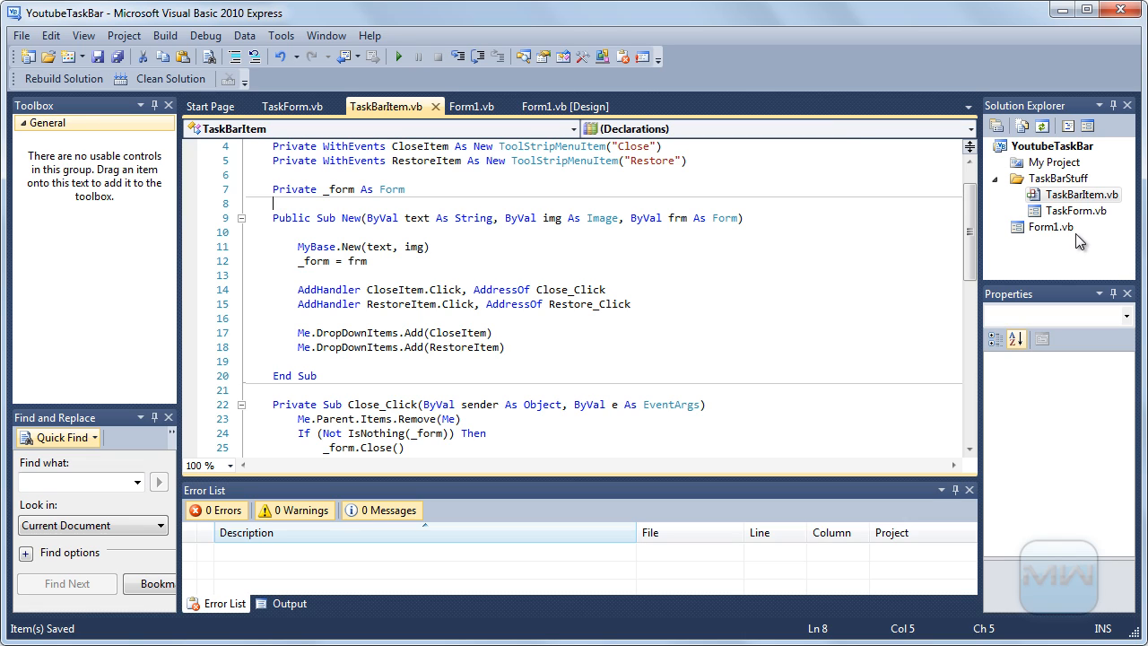
pyautogui.moveTo(1033, 247)
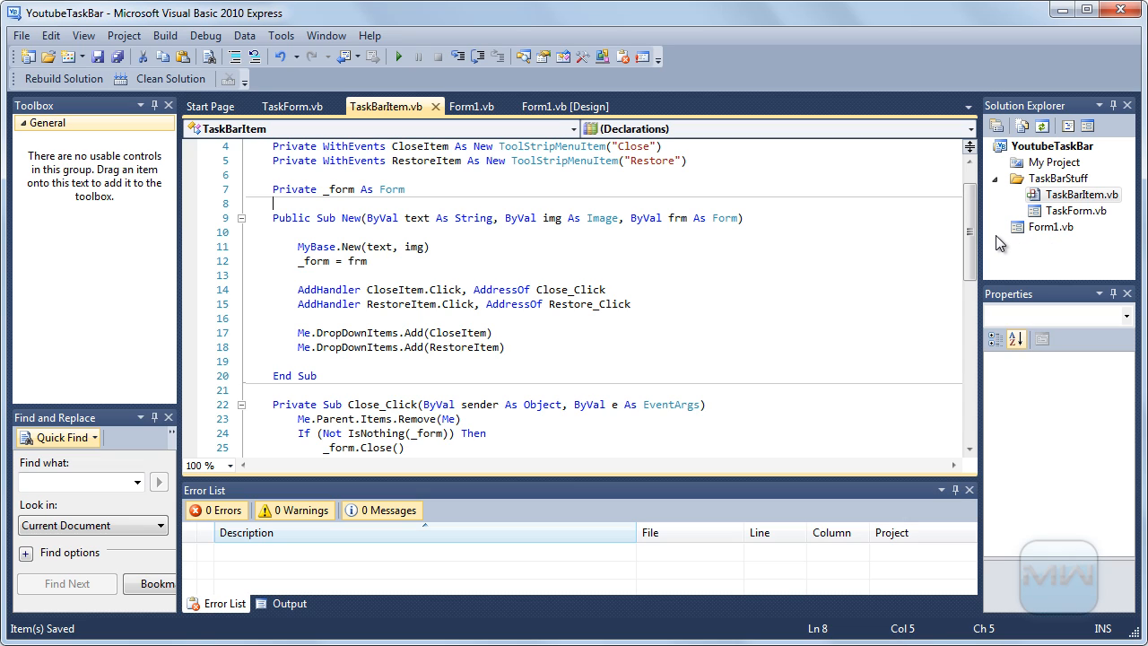
pyautogui.moveTo(832, 190)
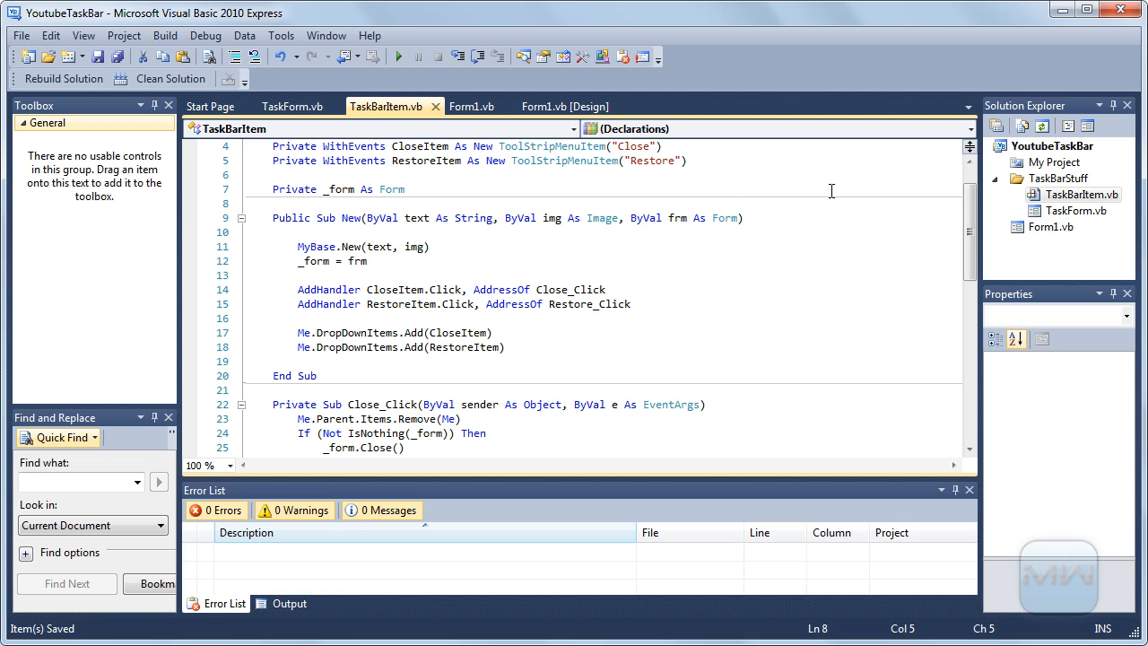
pyautogui.moveTo(745, 183)
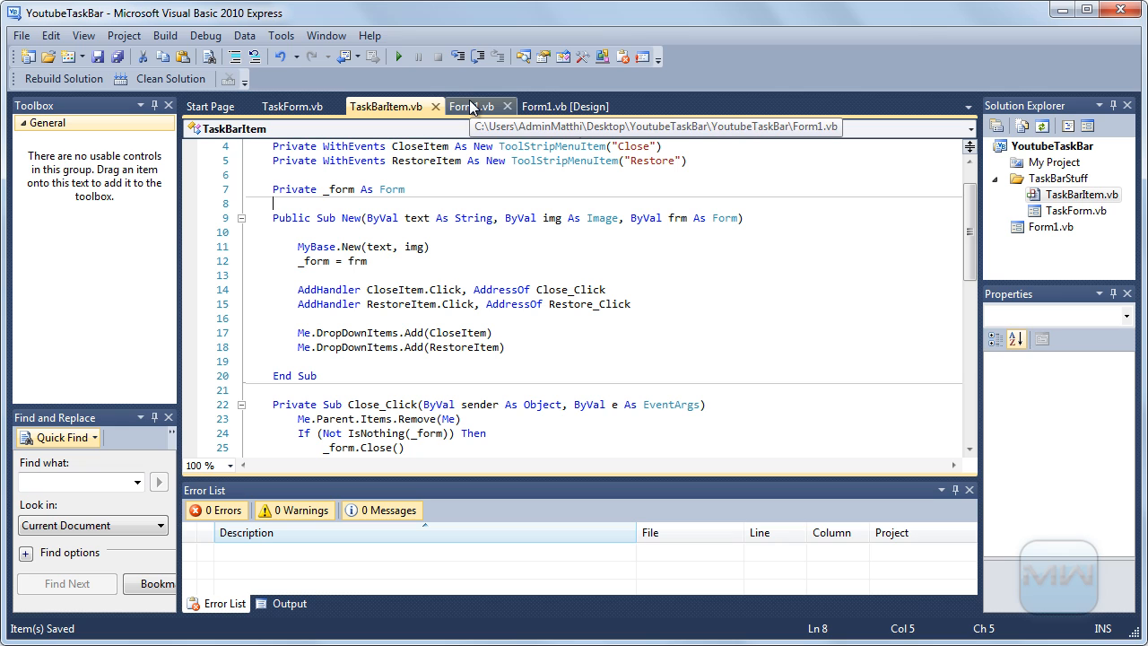
pyautogui.moveTo(475, 106)
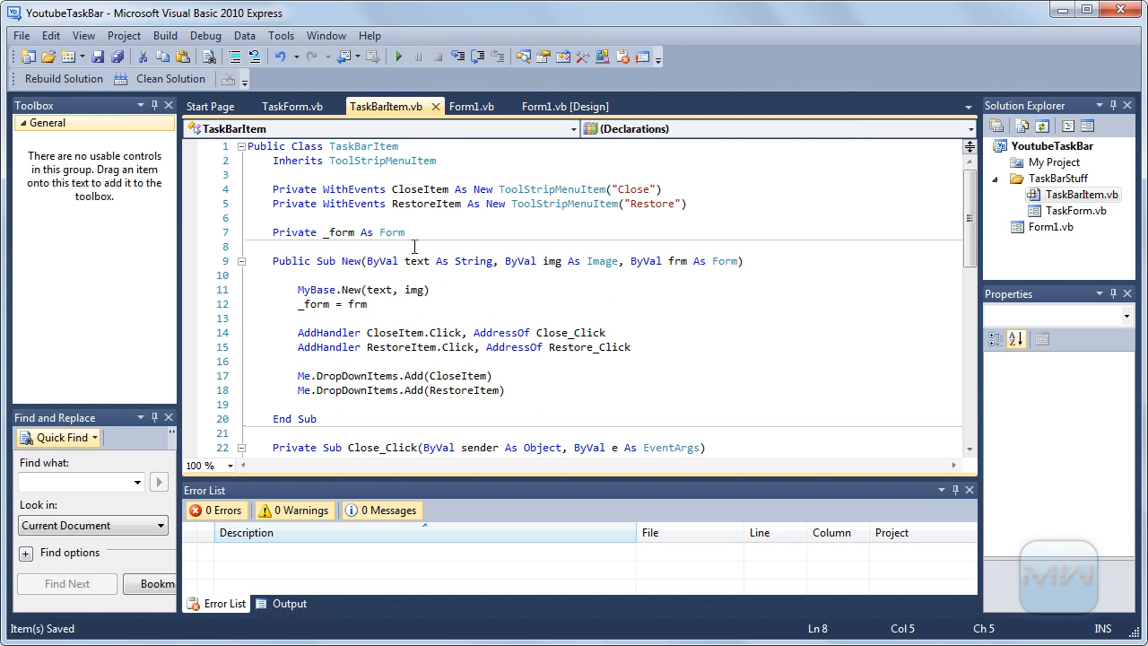
pyautogui.moveTo(409, 205)
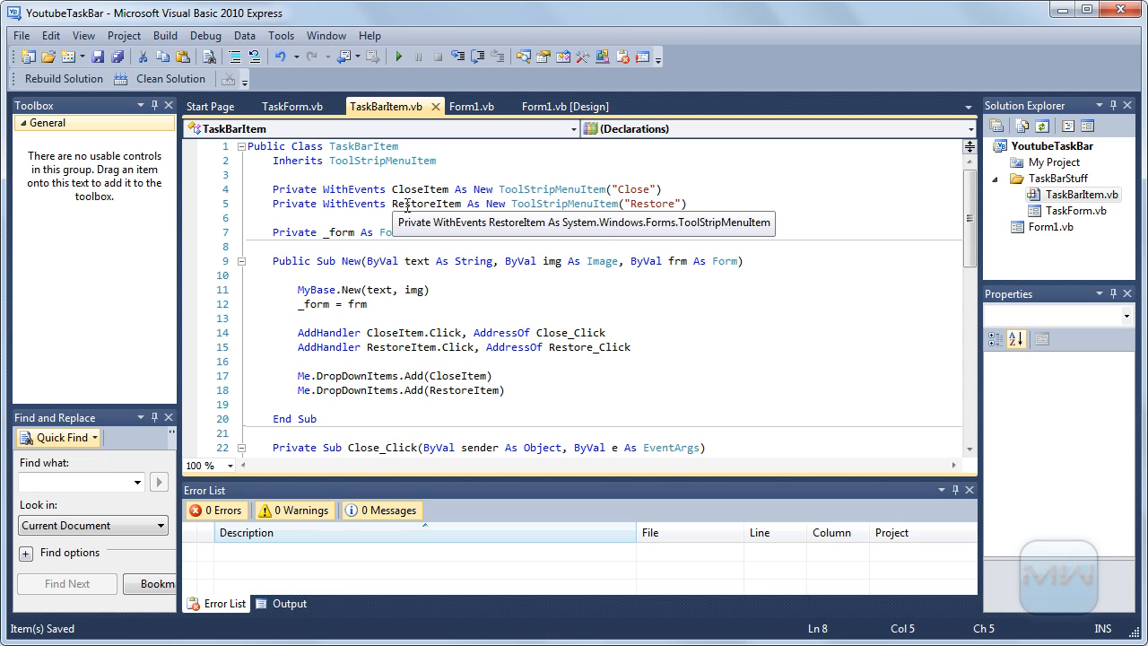